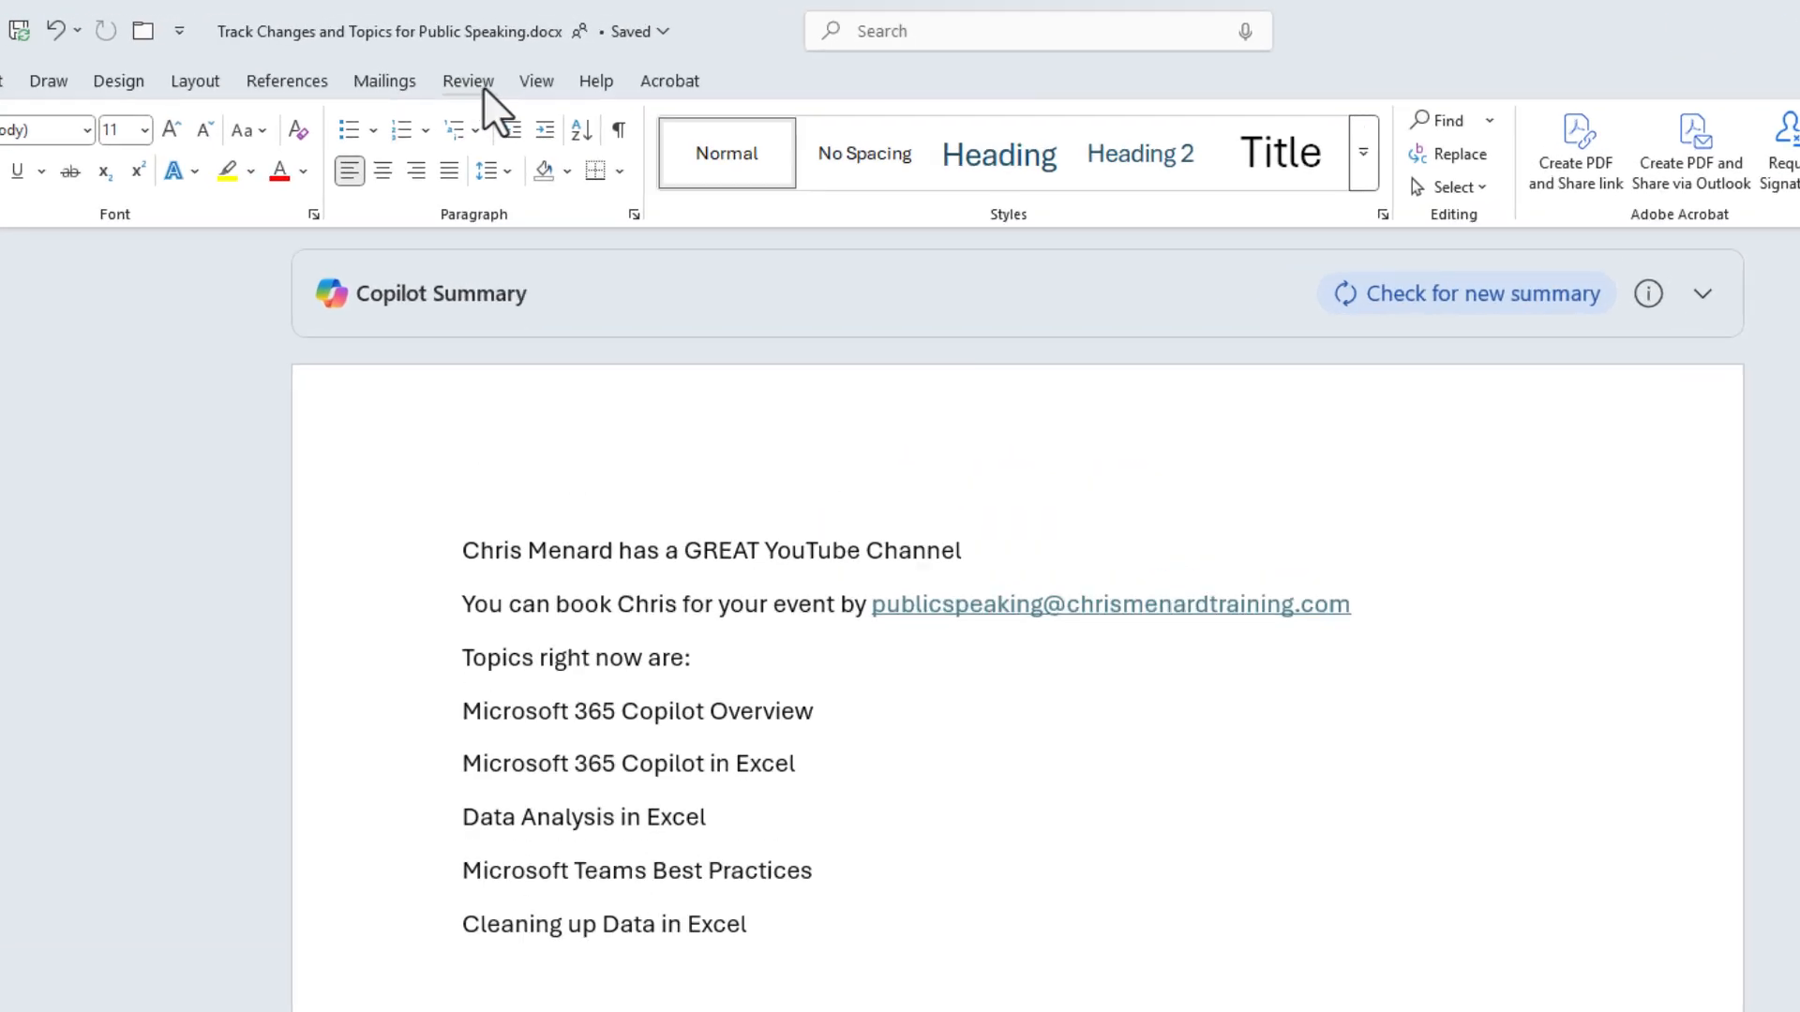
Show the Review ribbon with its tracking and comment tools
{"action": "left_click", "coordinate": [467, 80]}
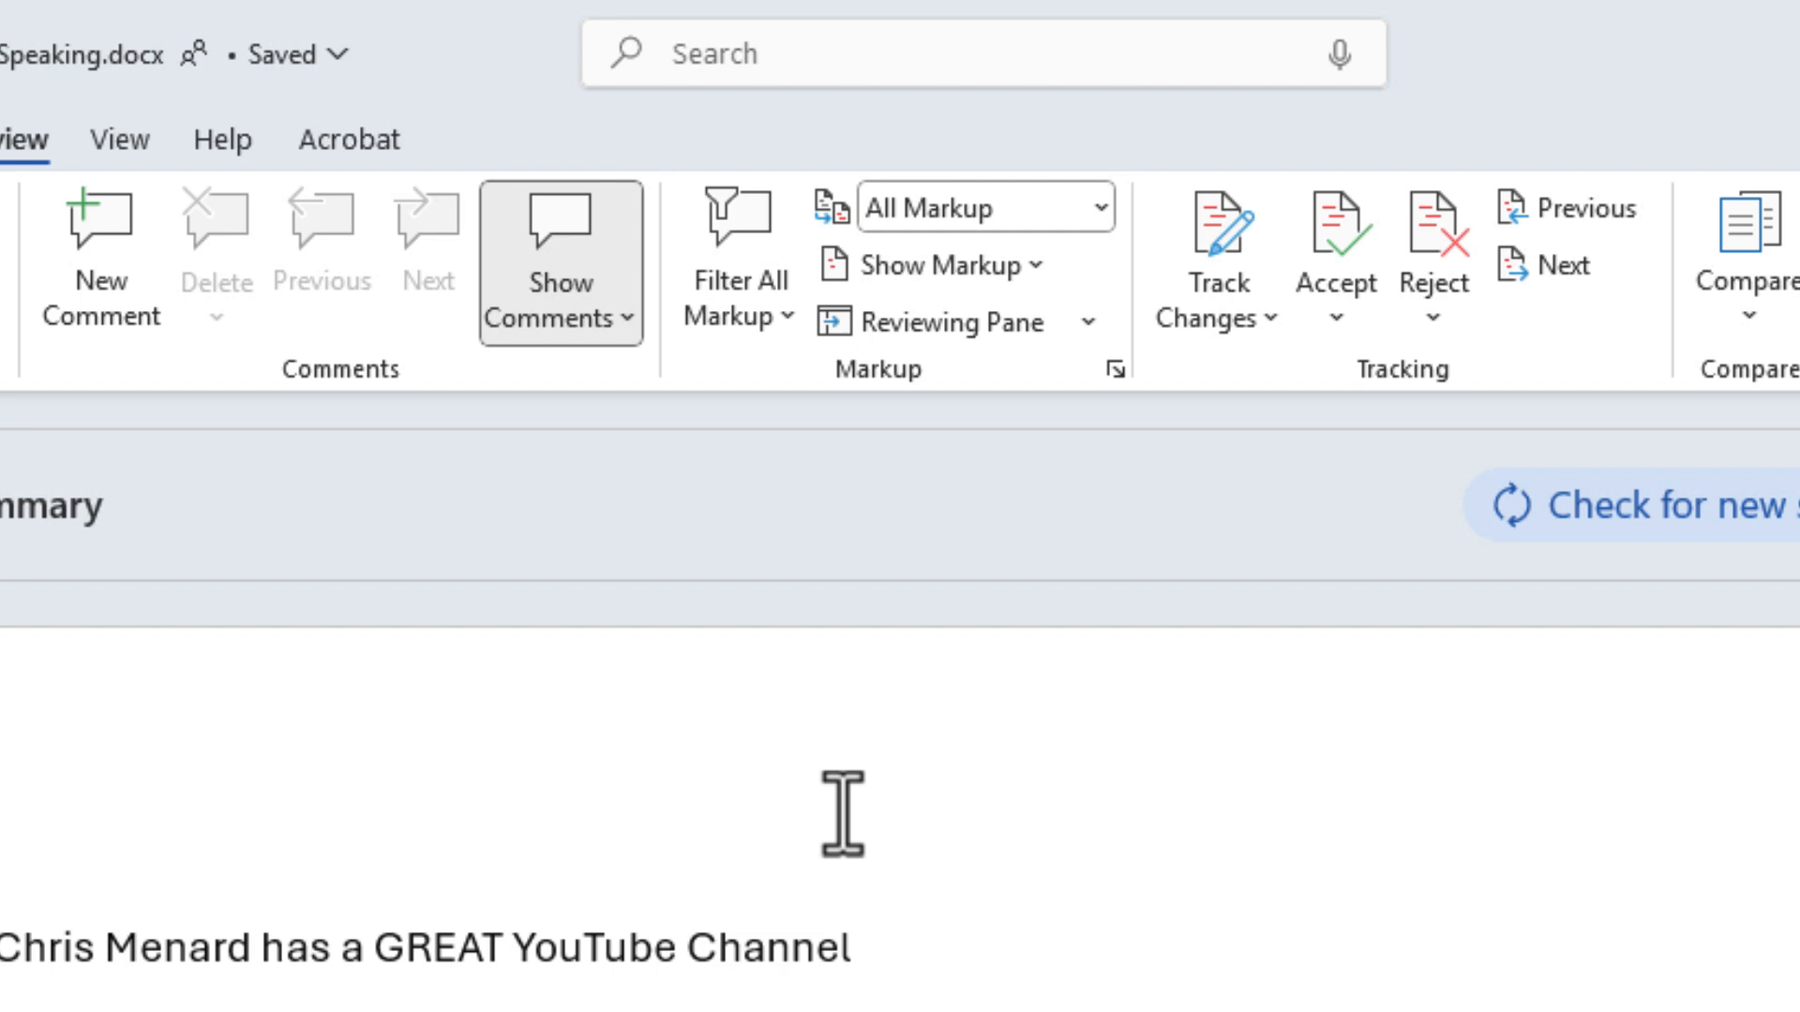
{"action": "mouse_move", "coordinate": [1013, 723]}
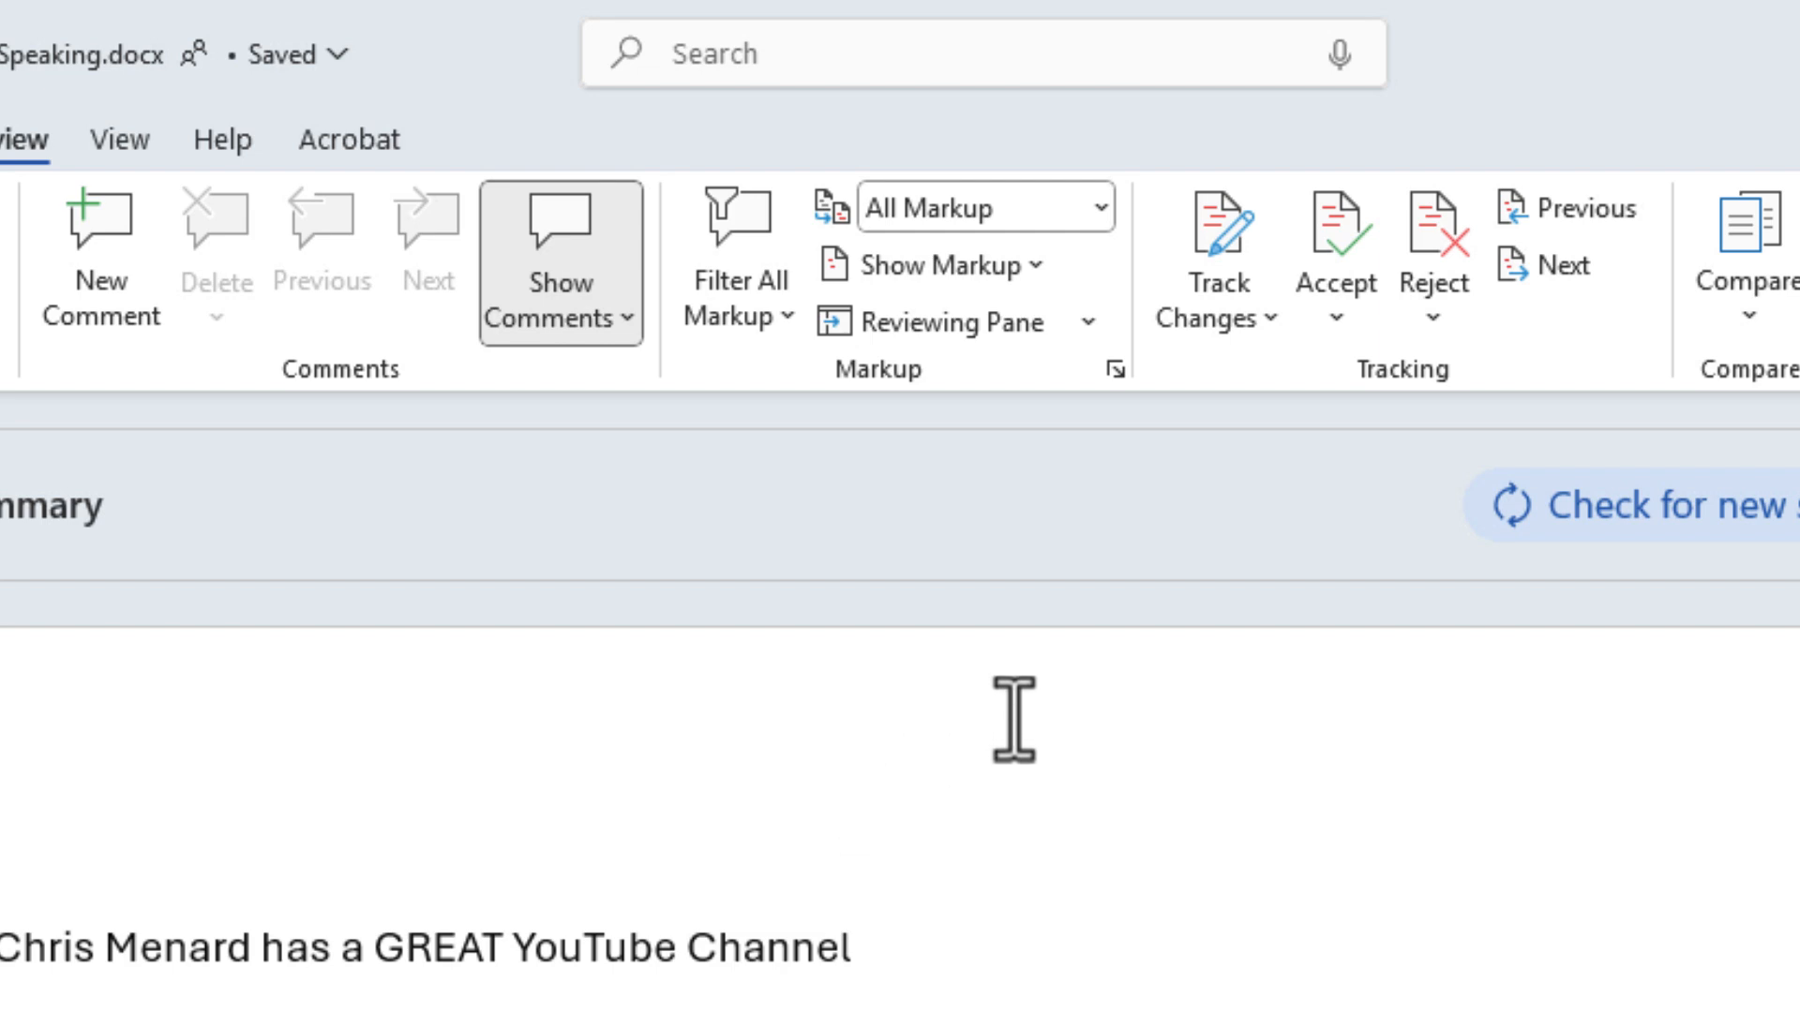
{"action": "mouse_move", "coordinate": [1216, 247]}
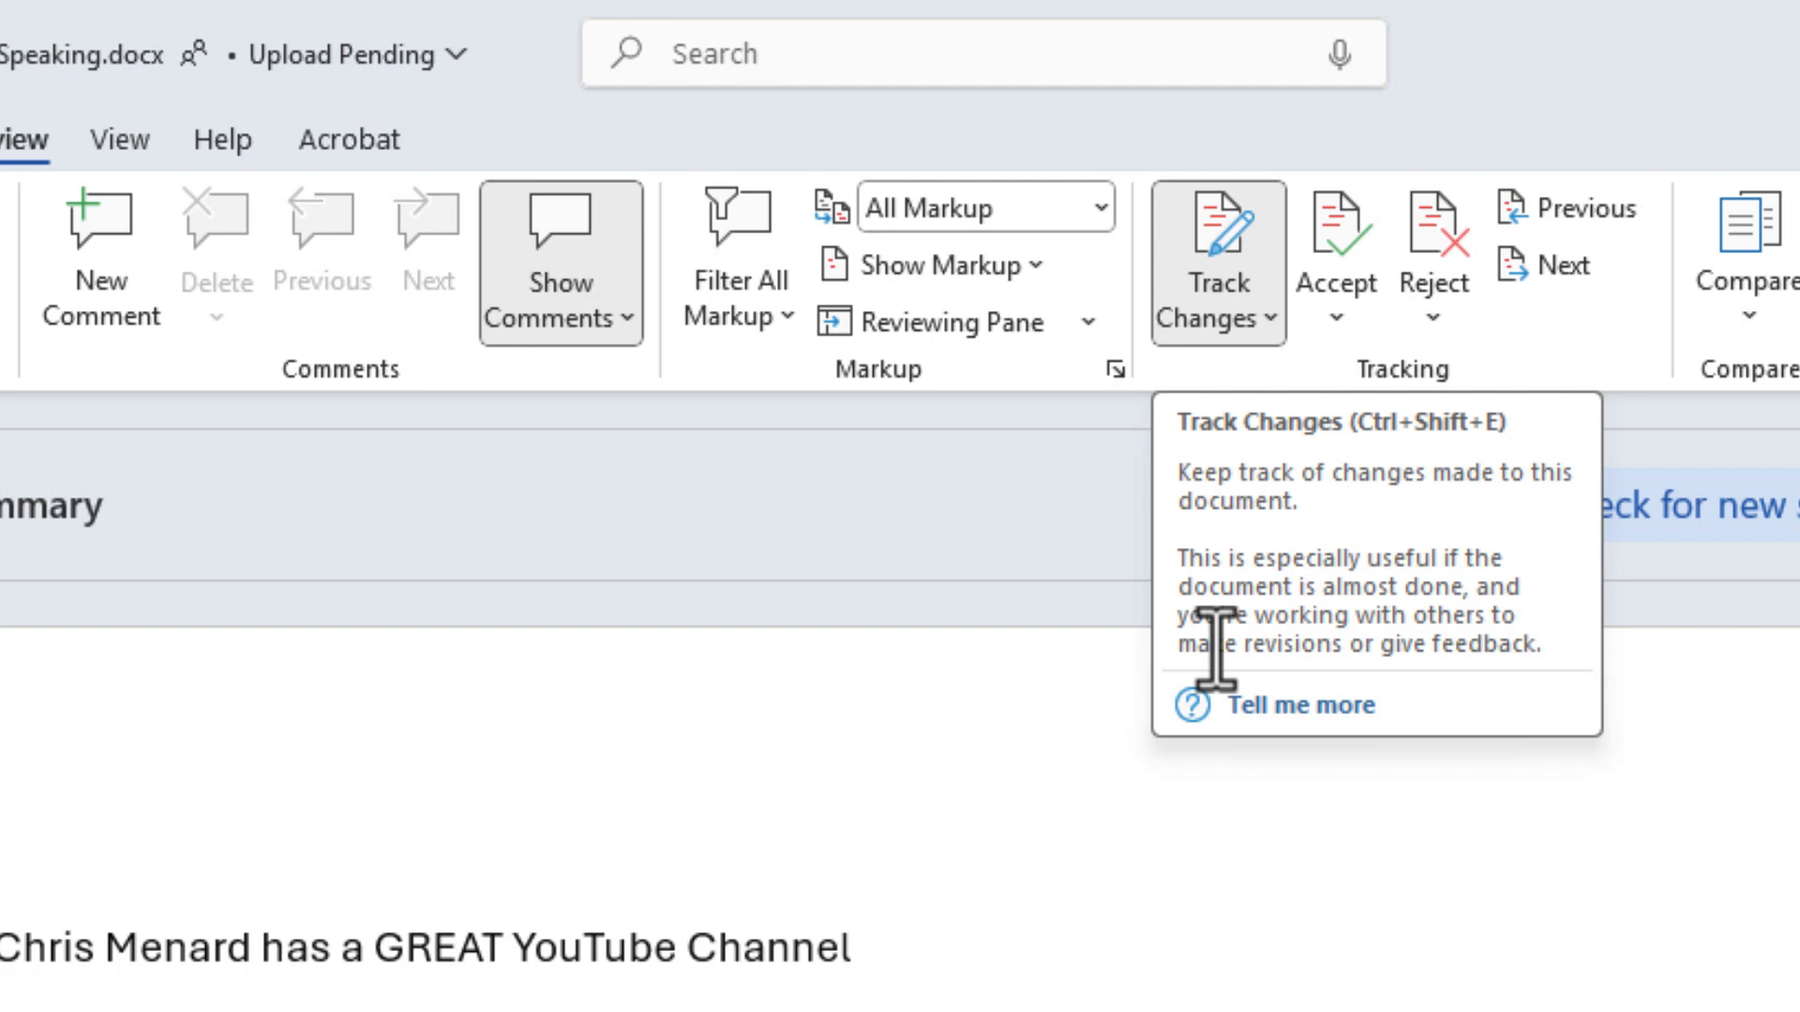
{"action": "mouse_move", "coordinate": [1083, 875]}
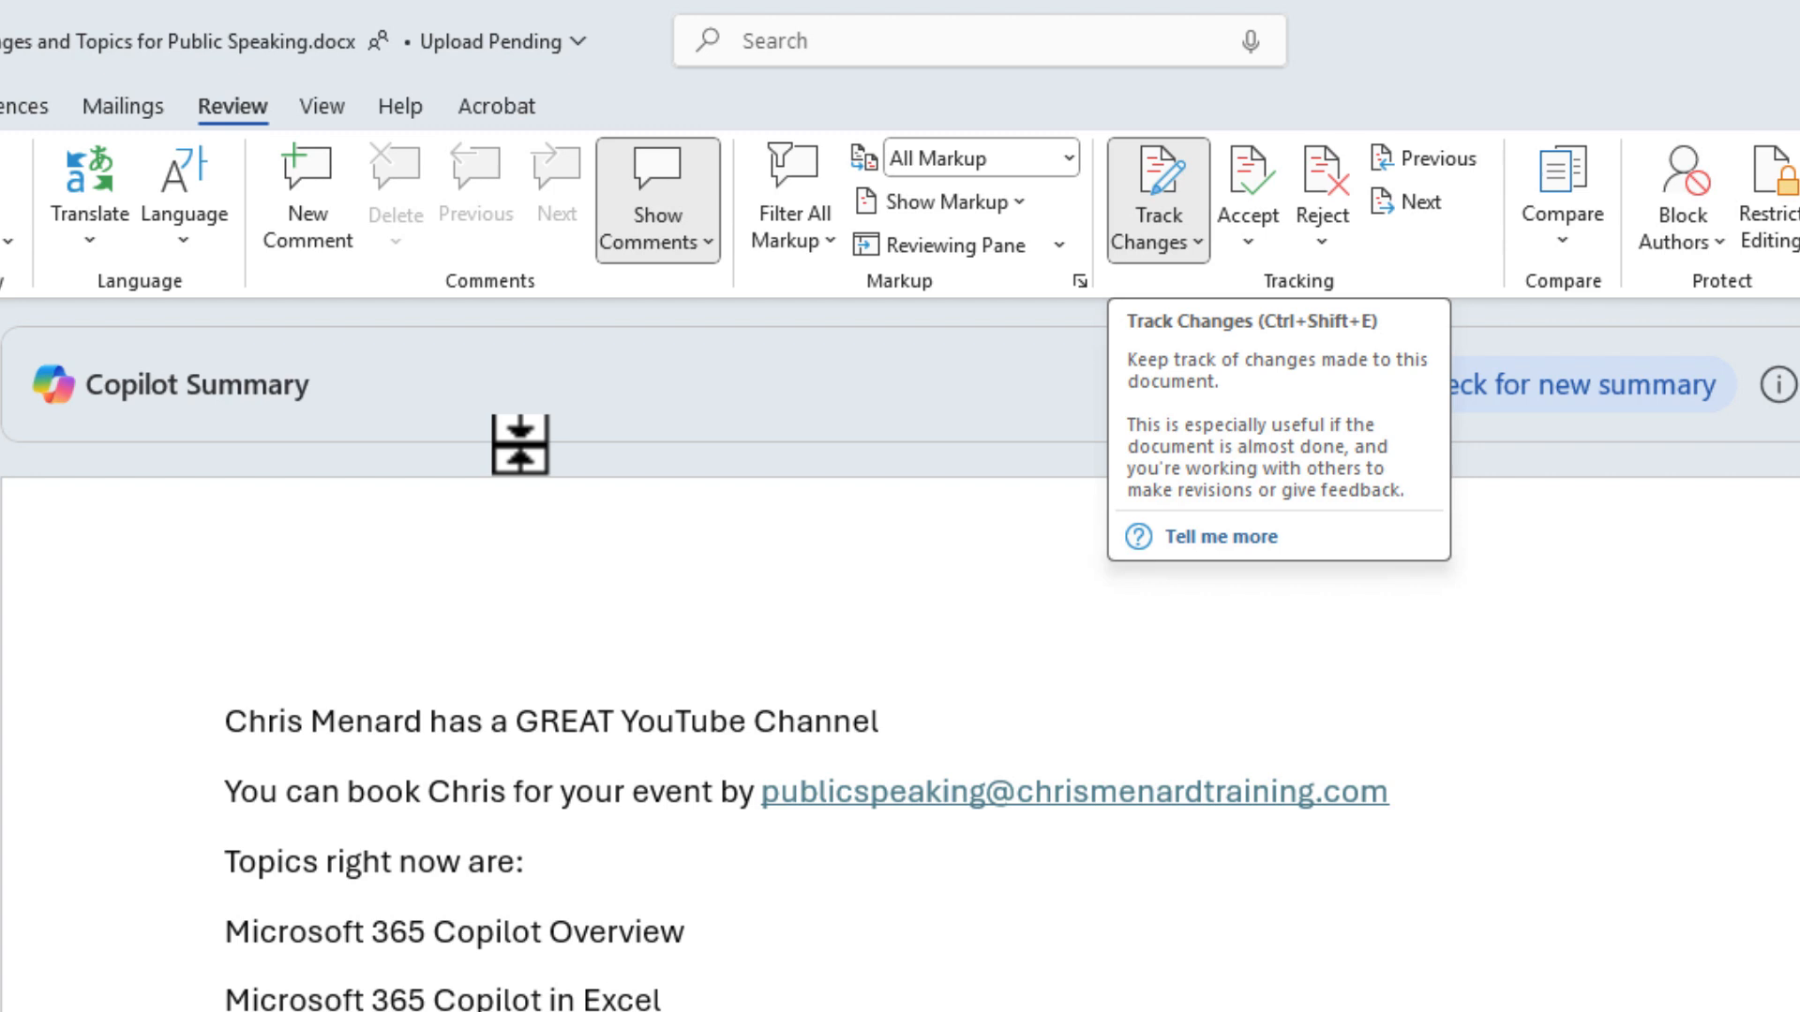
{"action": "mouse_move", "coordinate": [540, 471]}
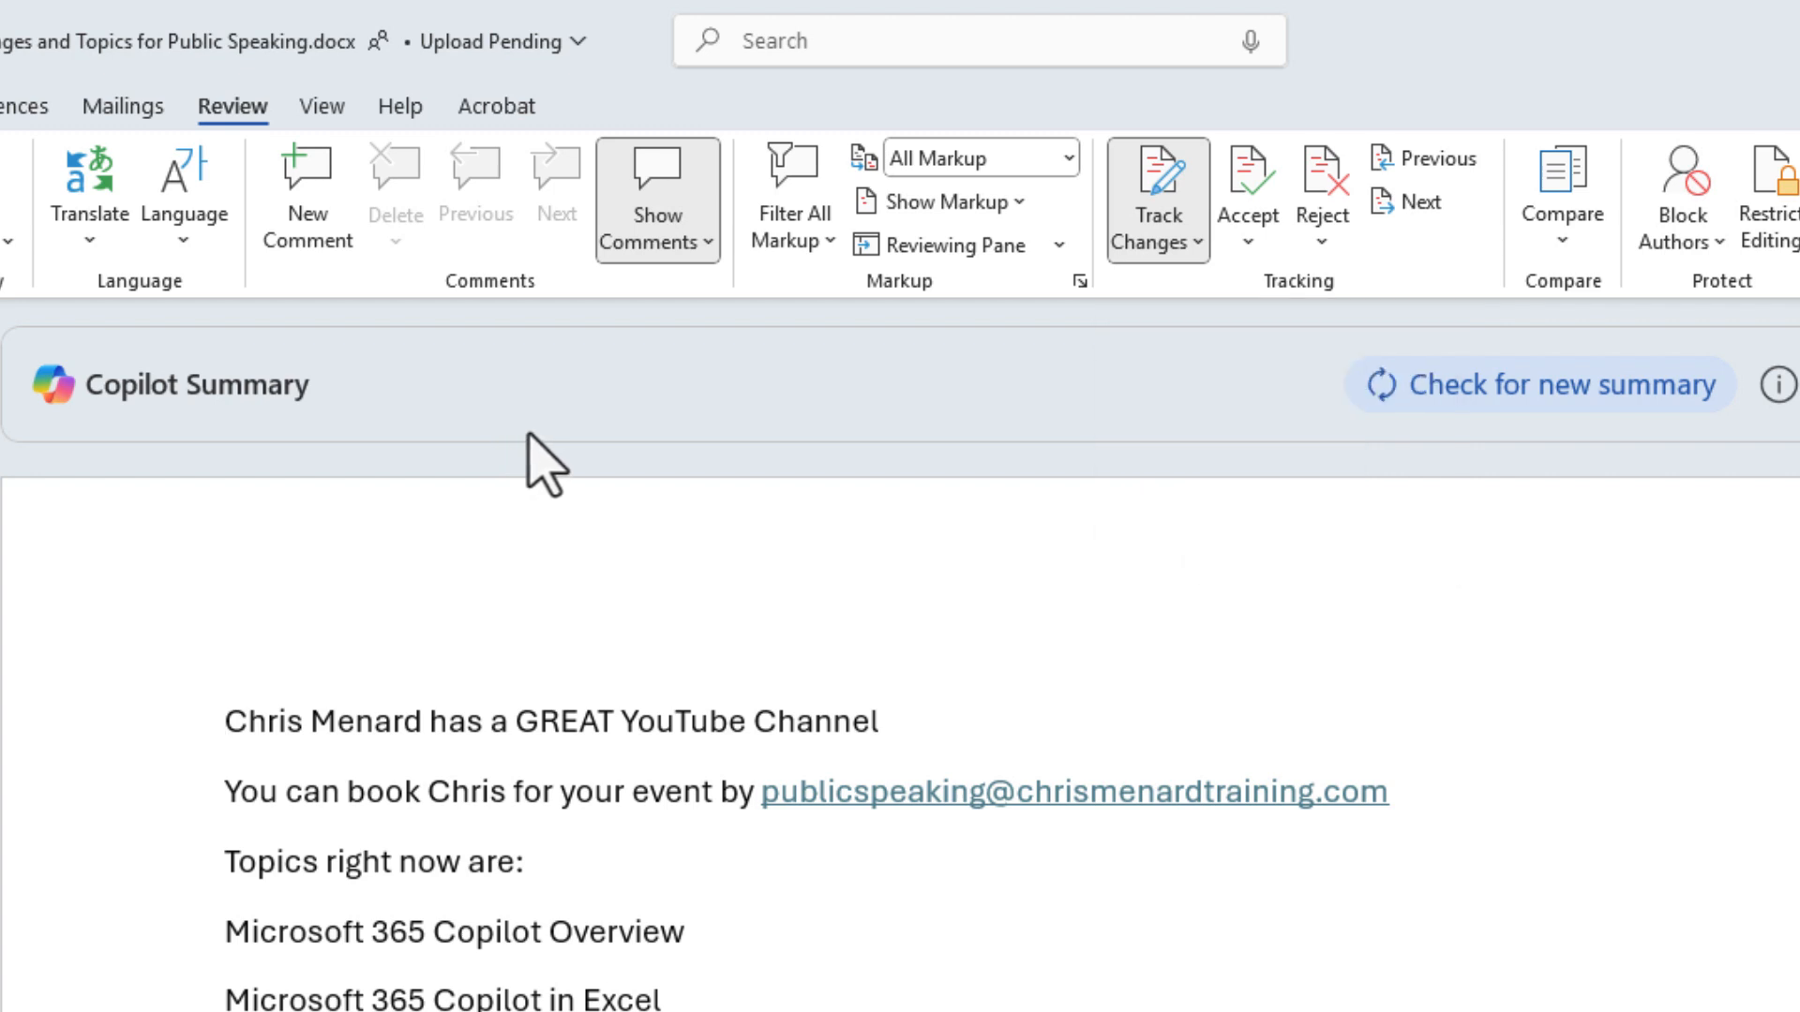
{"action": "mouse_move", "coordinate": [1156, 195]}
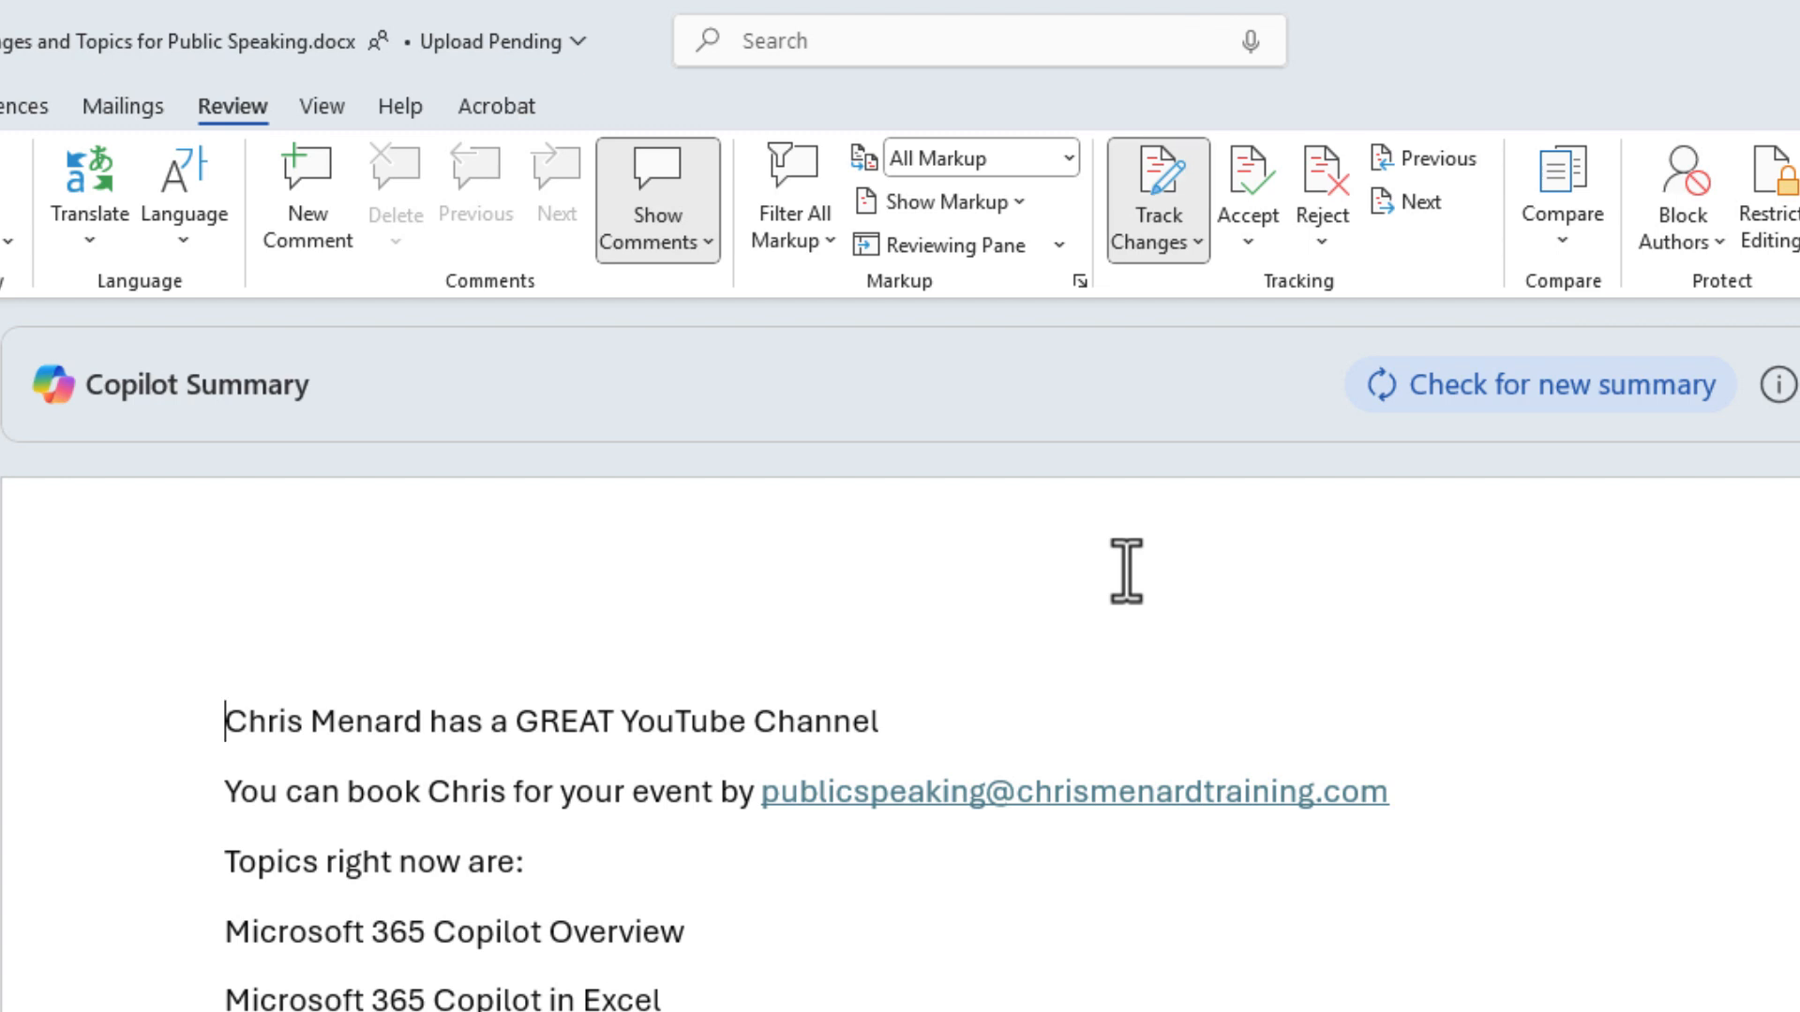
Switch the editing mode from Editing to Reviewing so edits become tracked suggestions
{"action": "left_click", "coordinate": [1156, 190]}
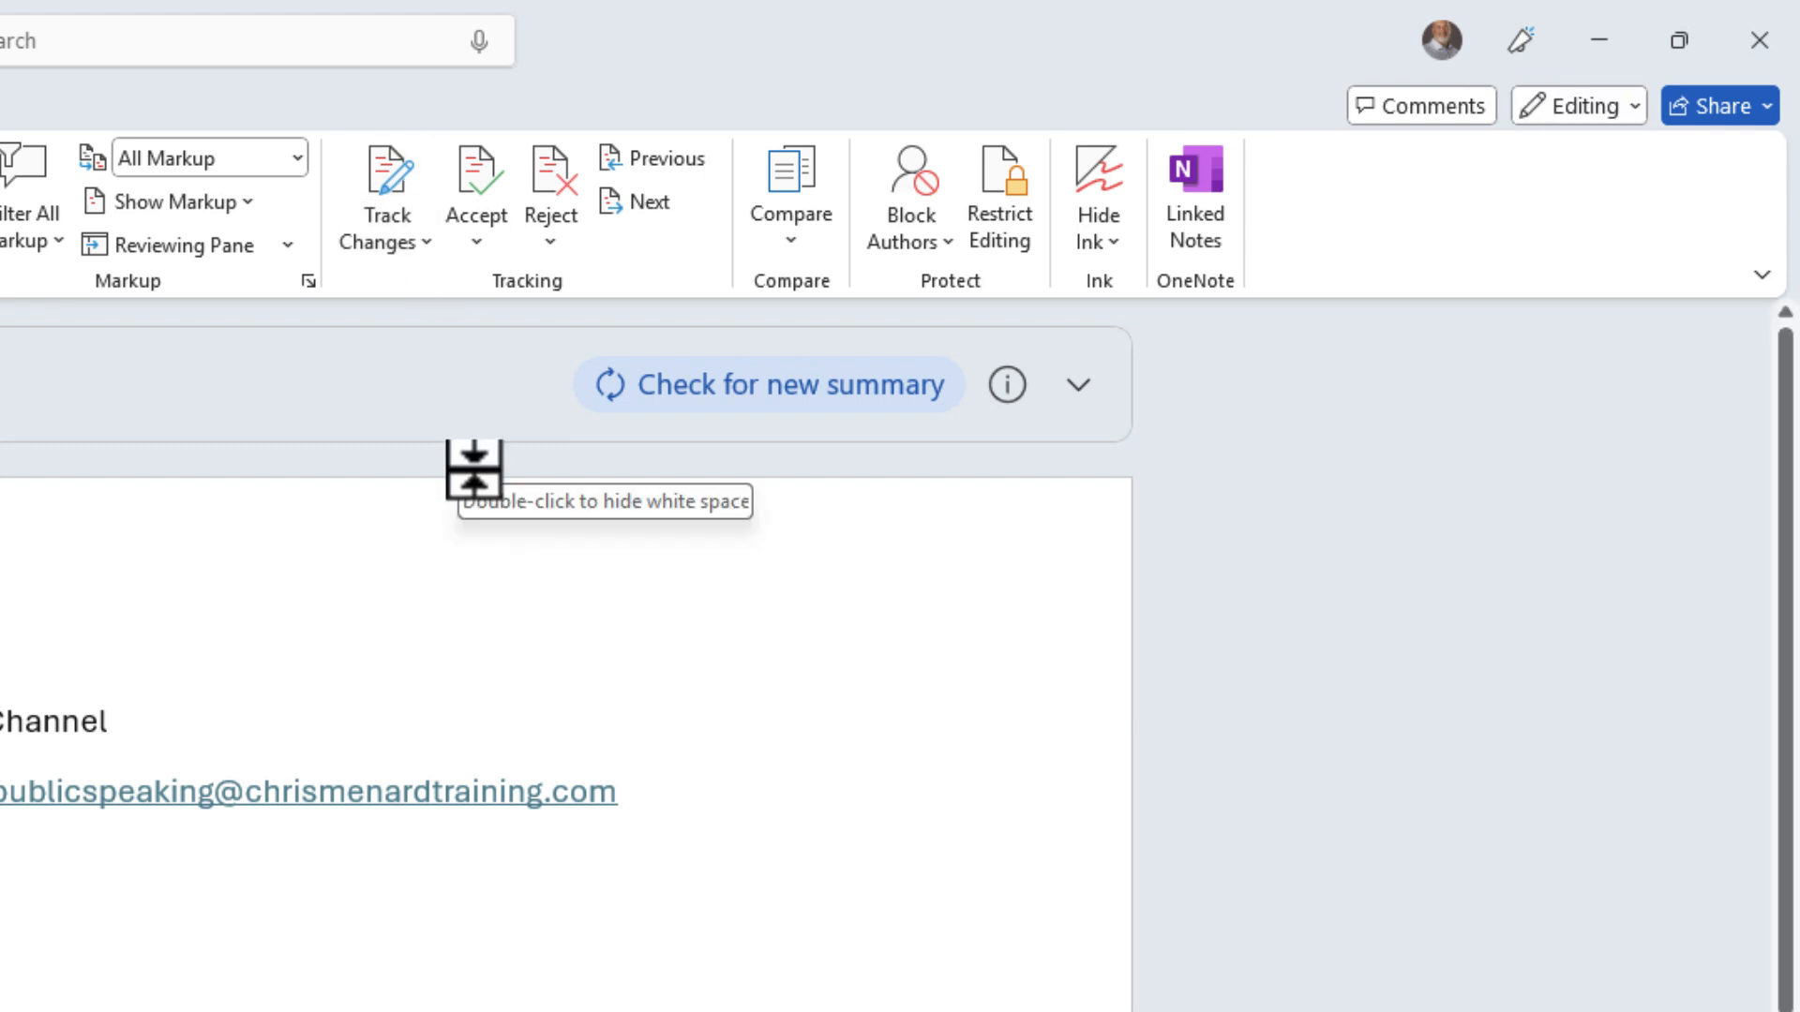
{"action": "left_click", "coordinate": [1574, 106]}
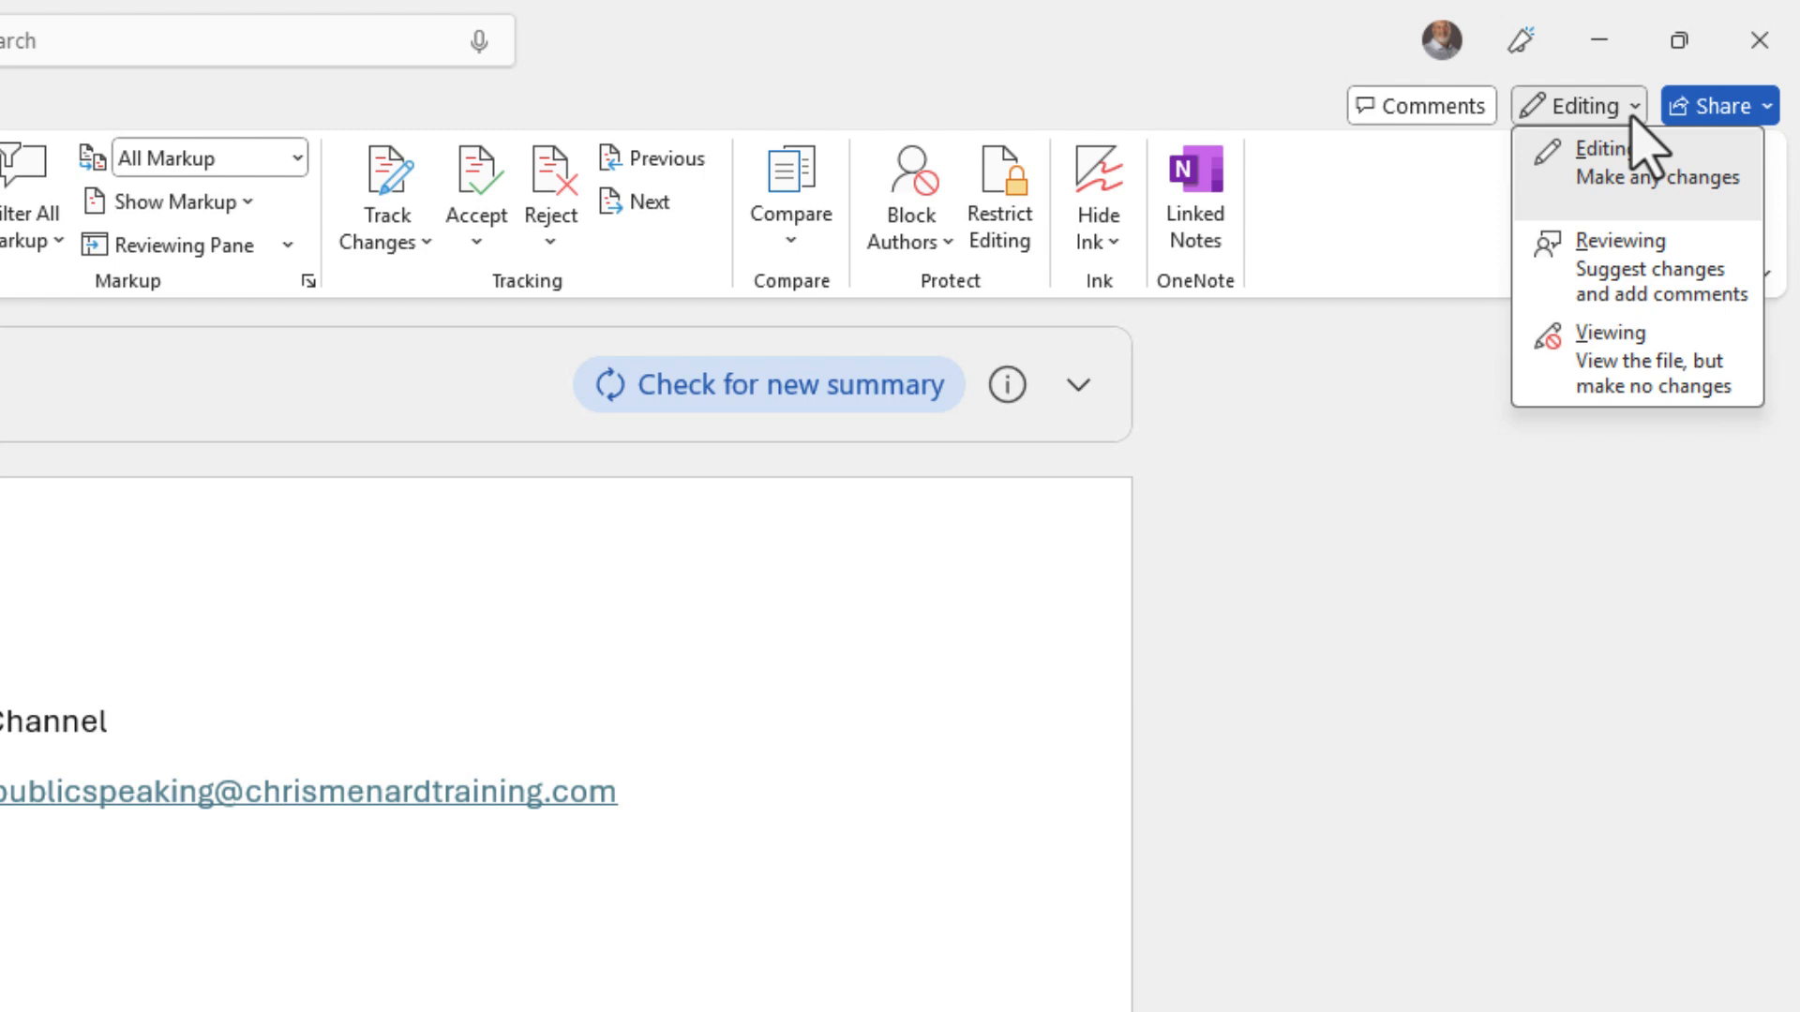
{"action": "mouse_move", "coordinate": [1623, 276]}
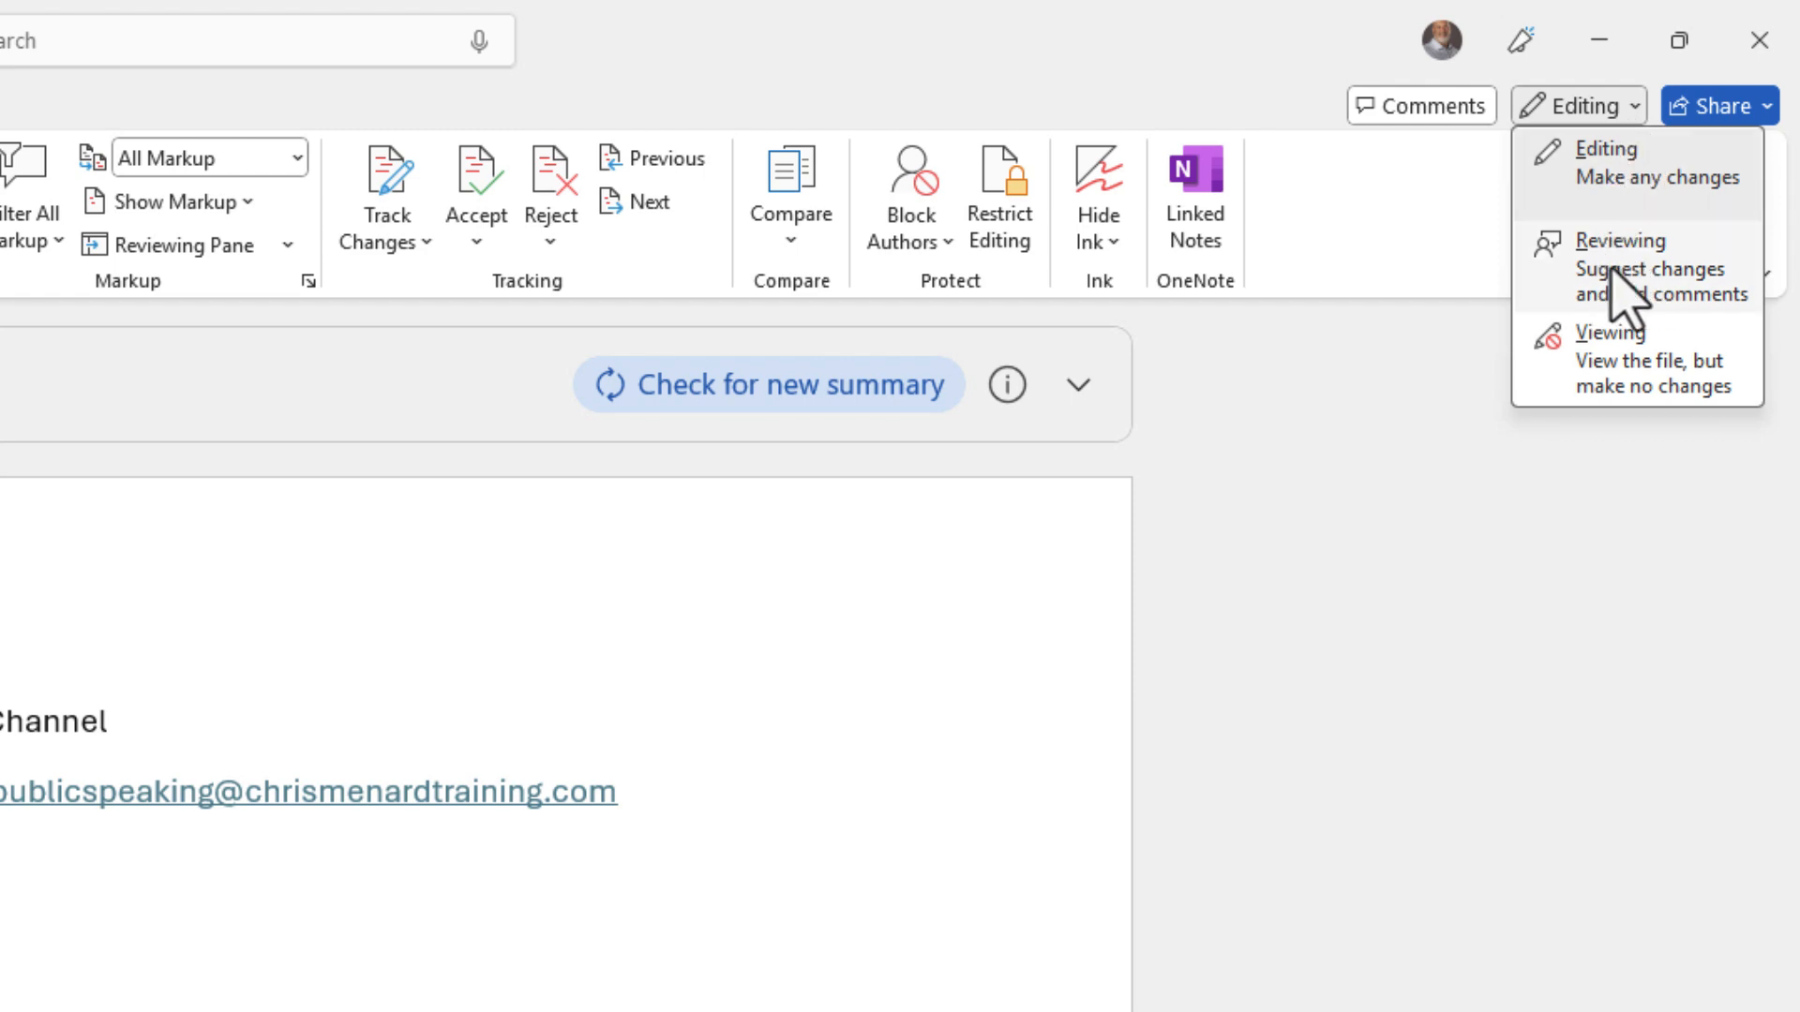
{"action": "left_click", "coordinate": [1622, 266]}
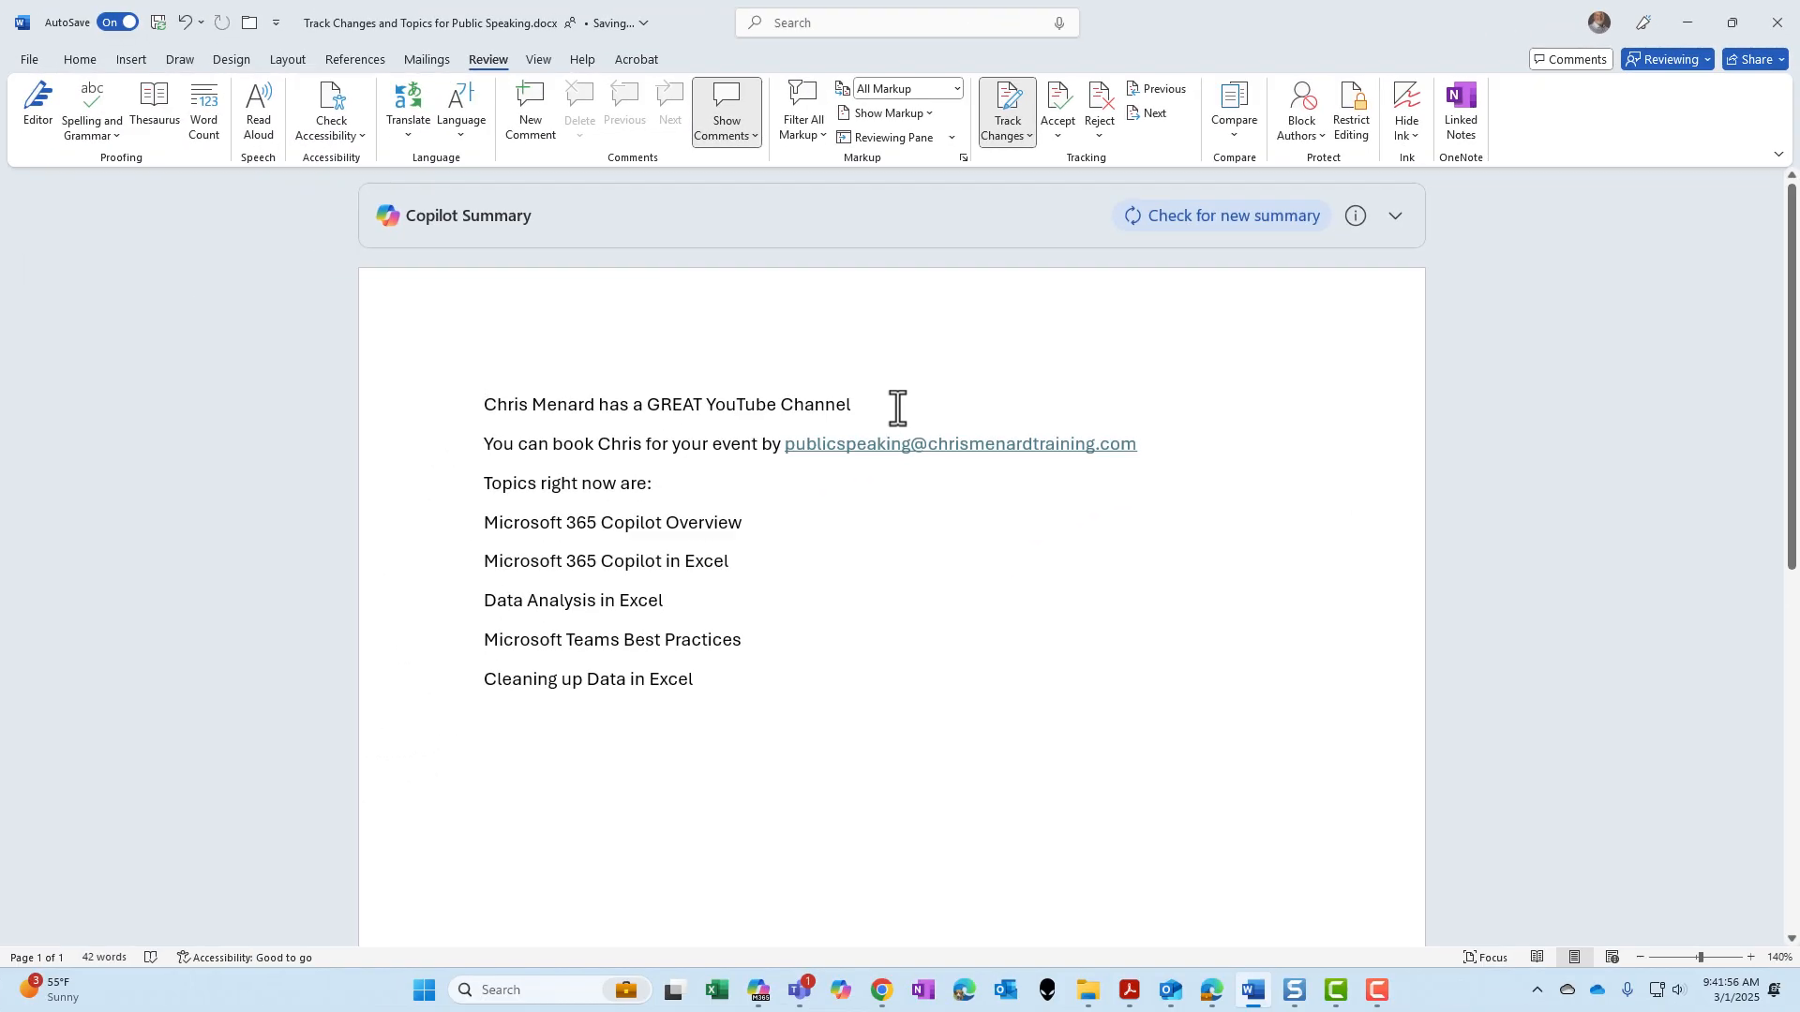
{"action": "left_click", "coordinate": [485, 405]}
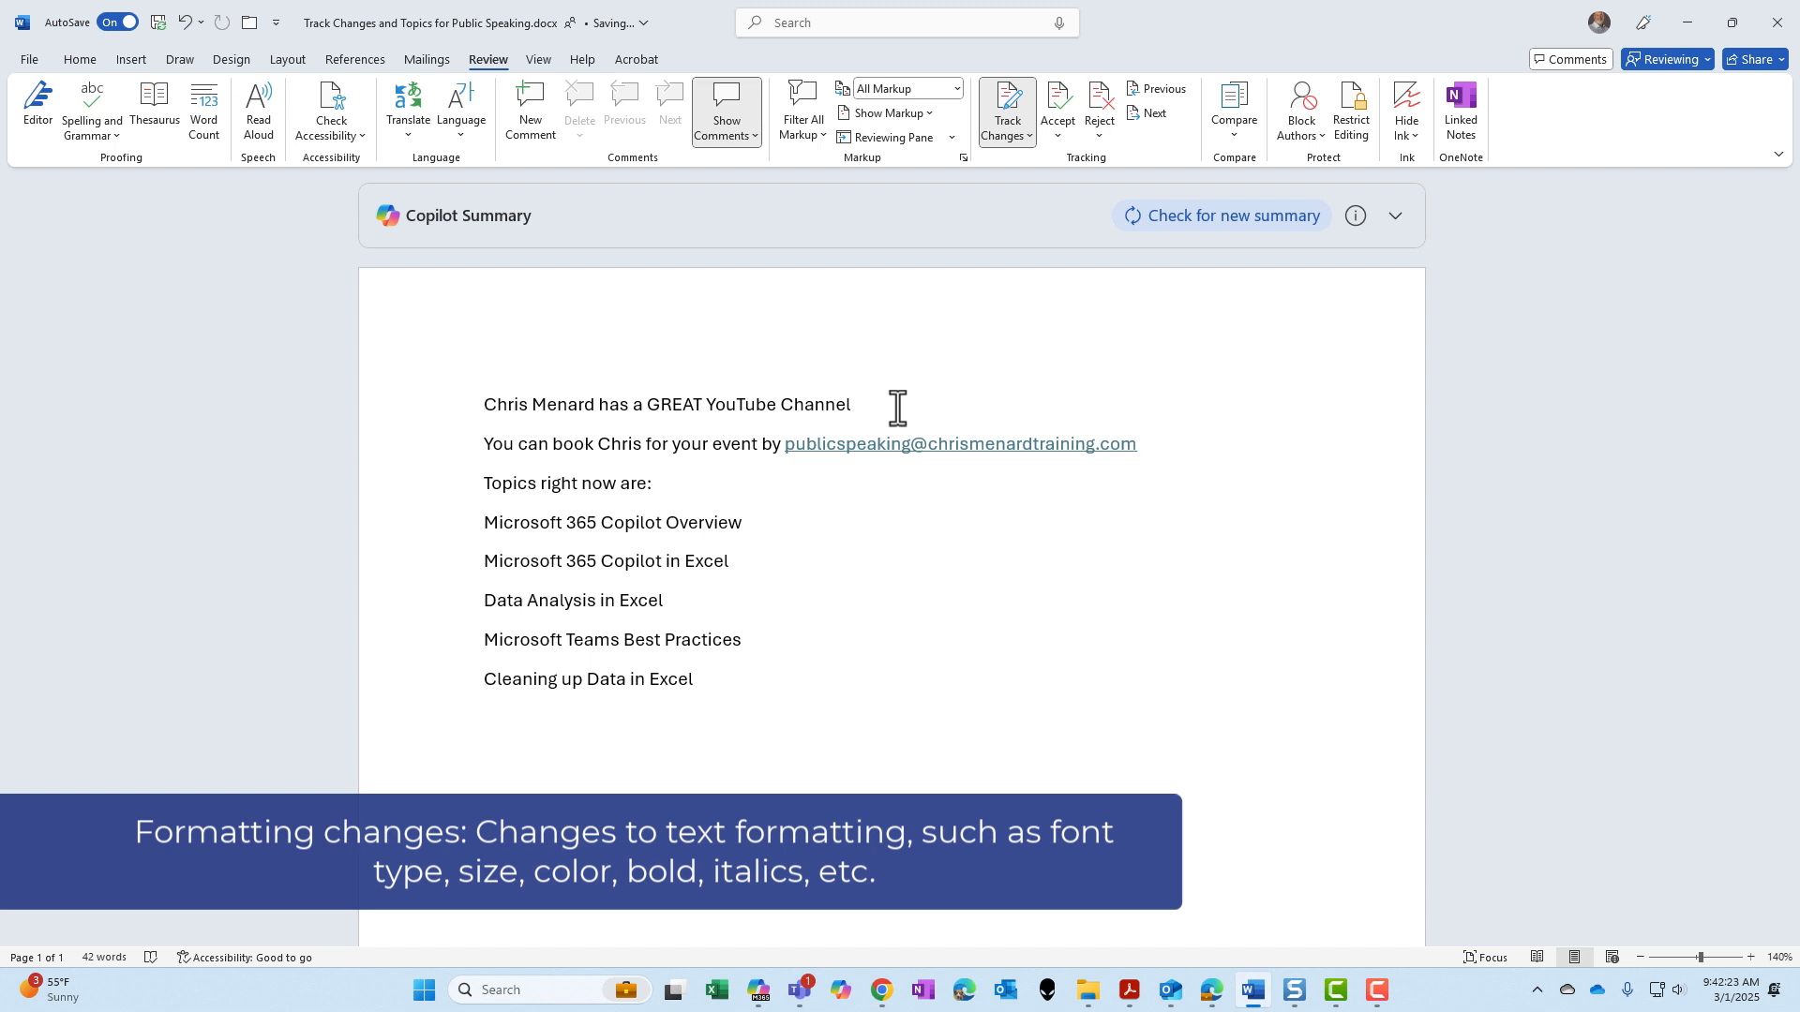
{"action": "left_click", "coordinate": [485, 404]}
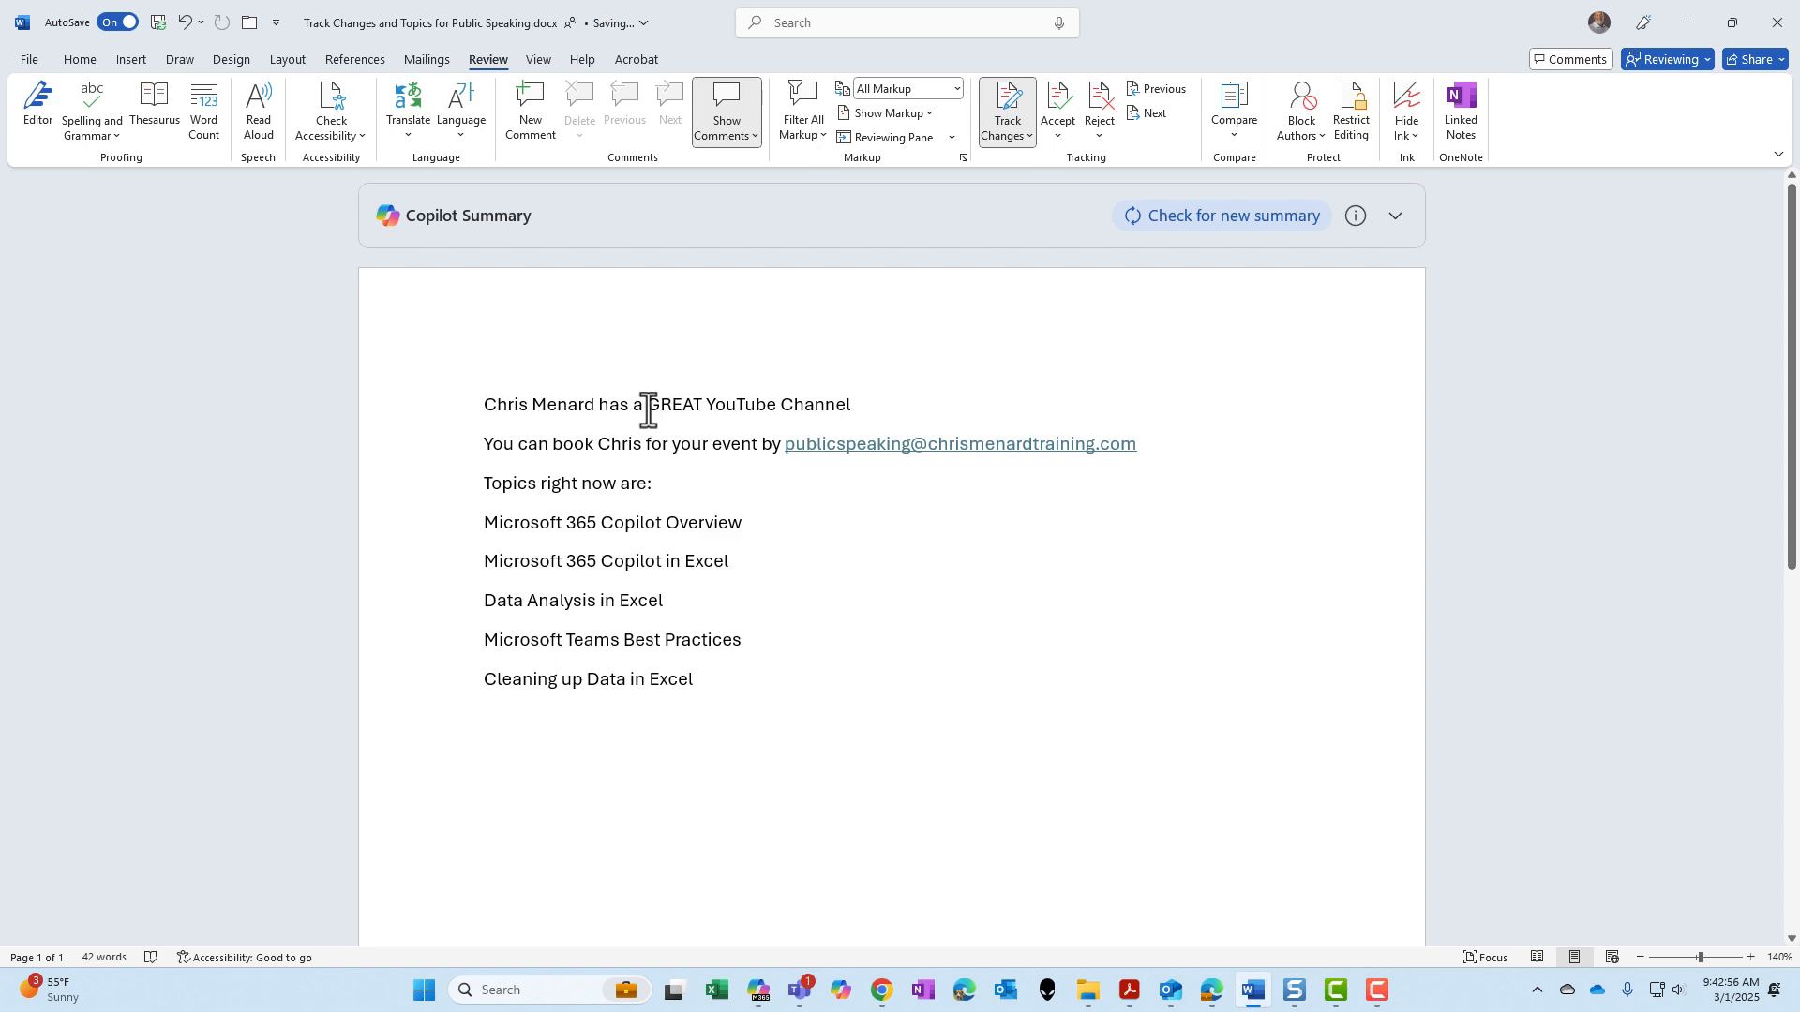
Select and delete the word GREAT in the first line as a tracked deletion
{"action": "double_click", "coordinate": [676, 404]}
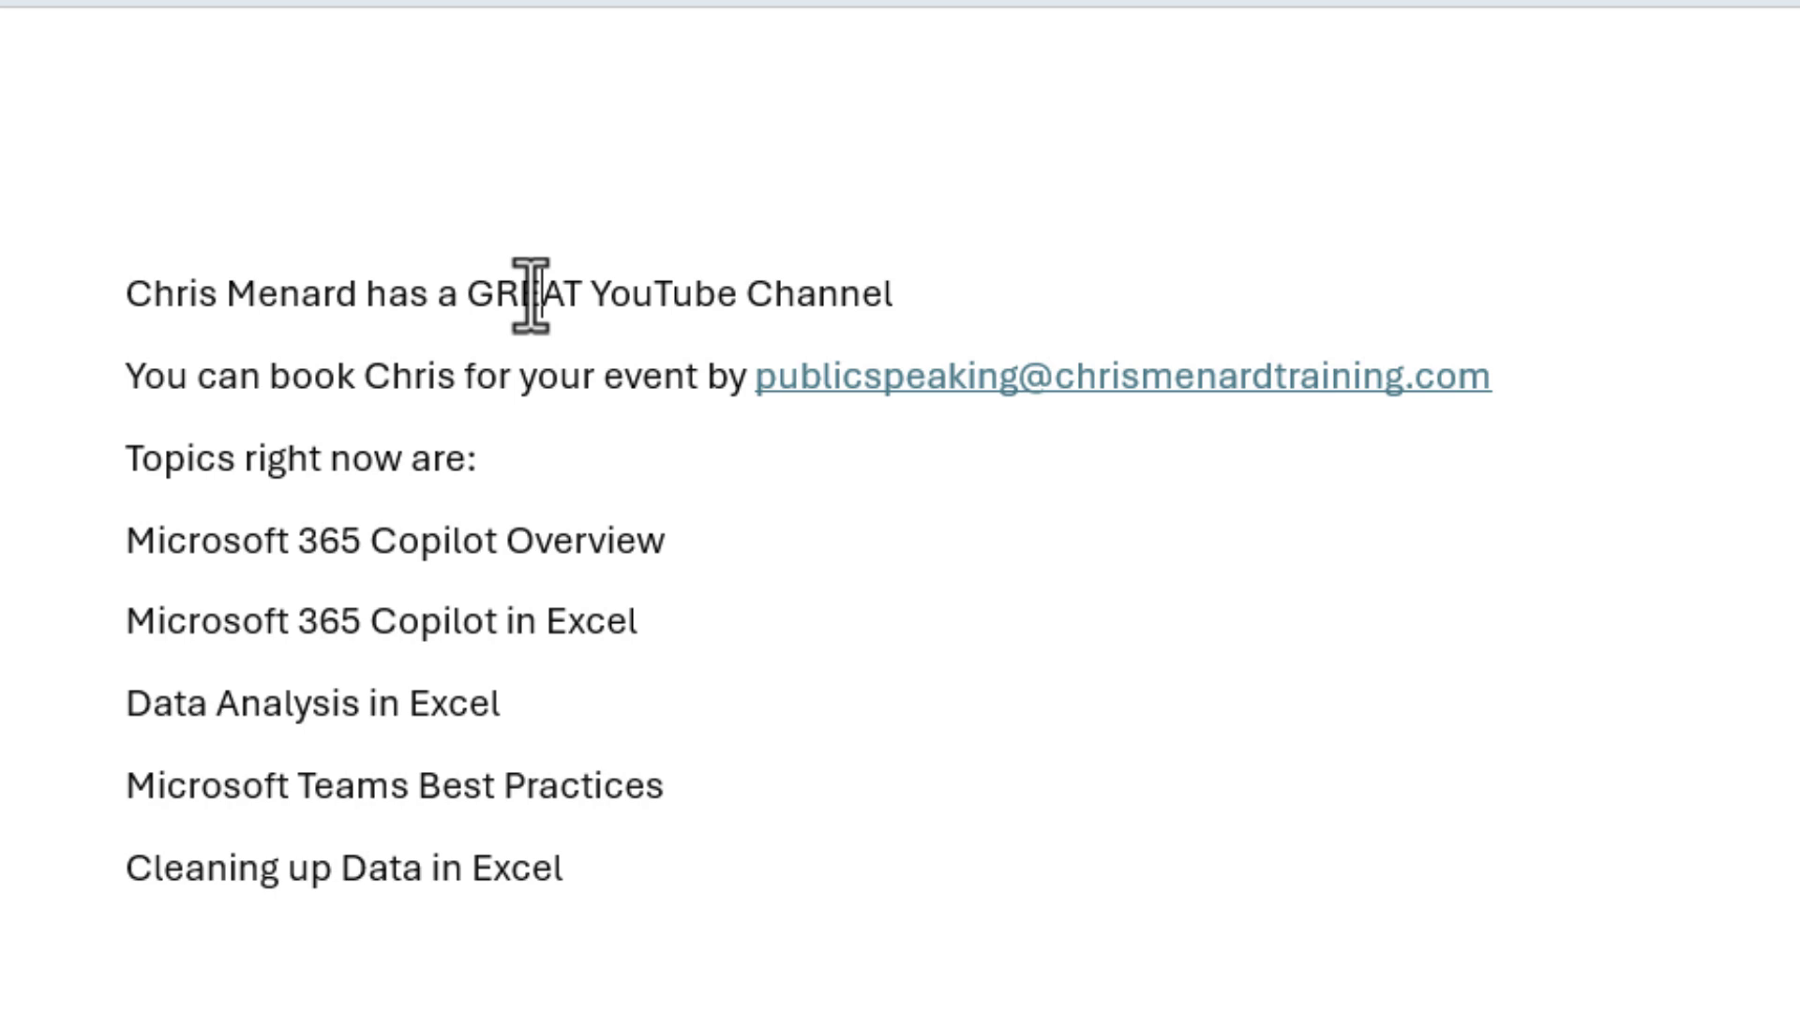
{"action": "double_click", "coordinate": [525, 293]}
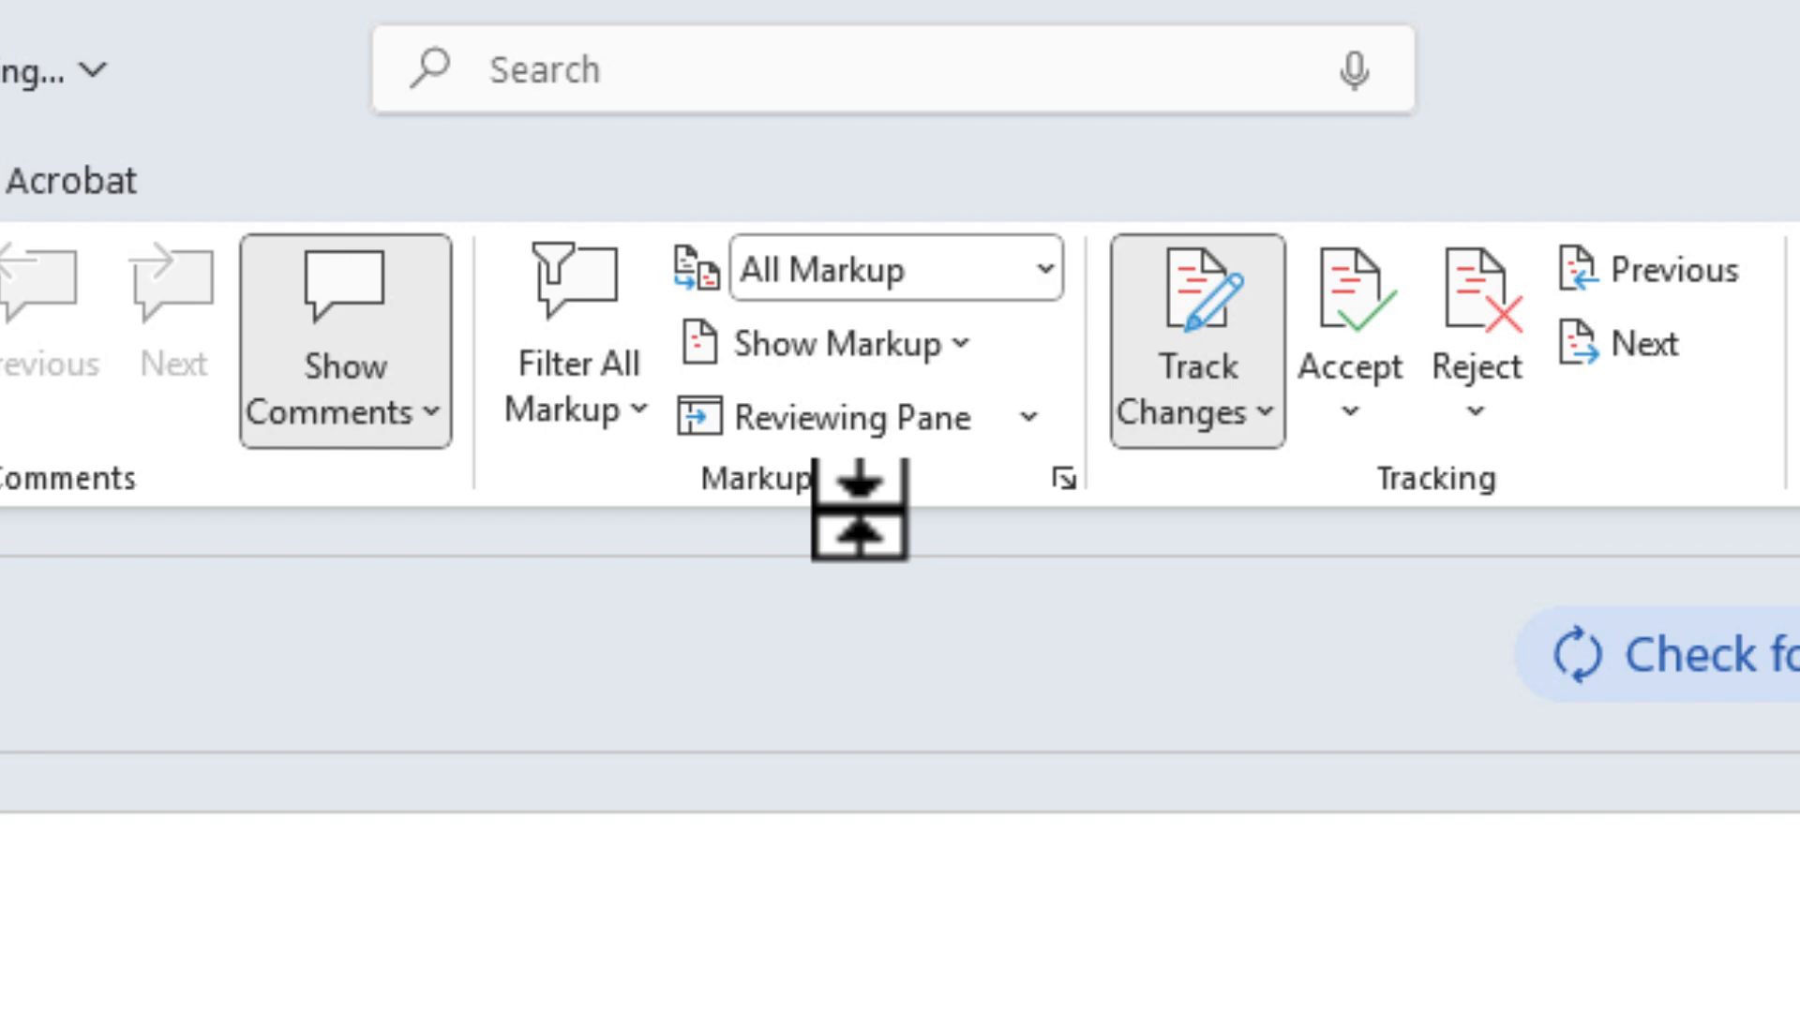
{"action": "mouse_move", "coordinate": [895, 267]}
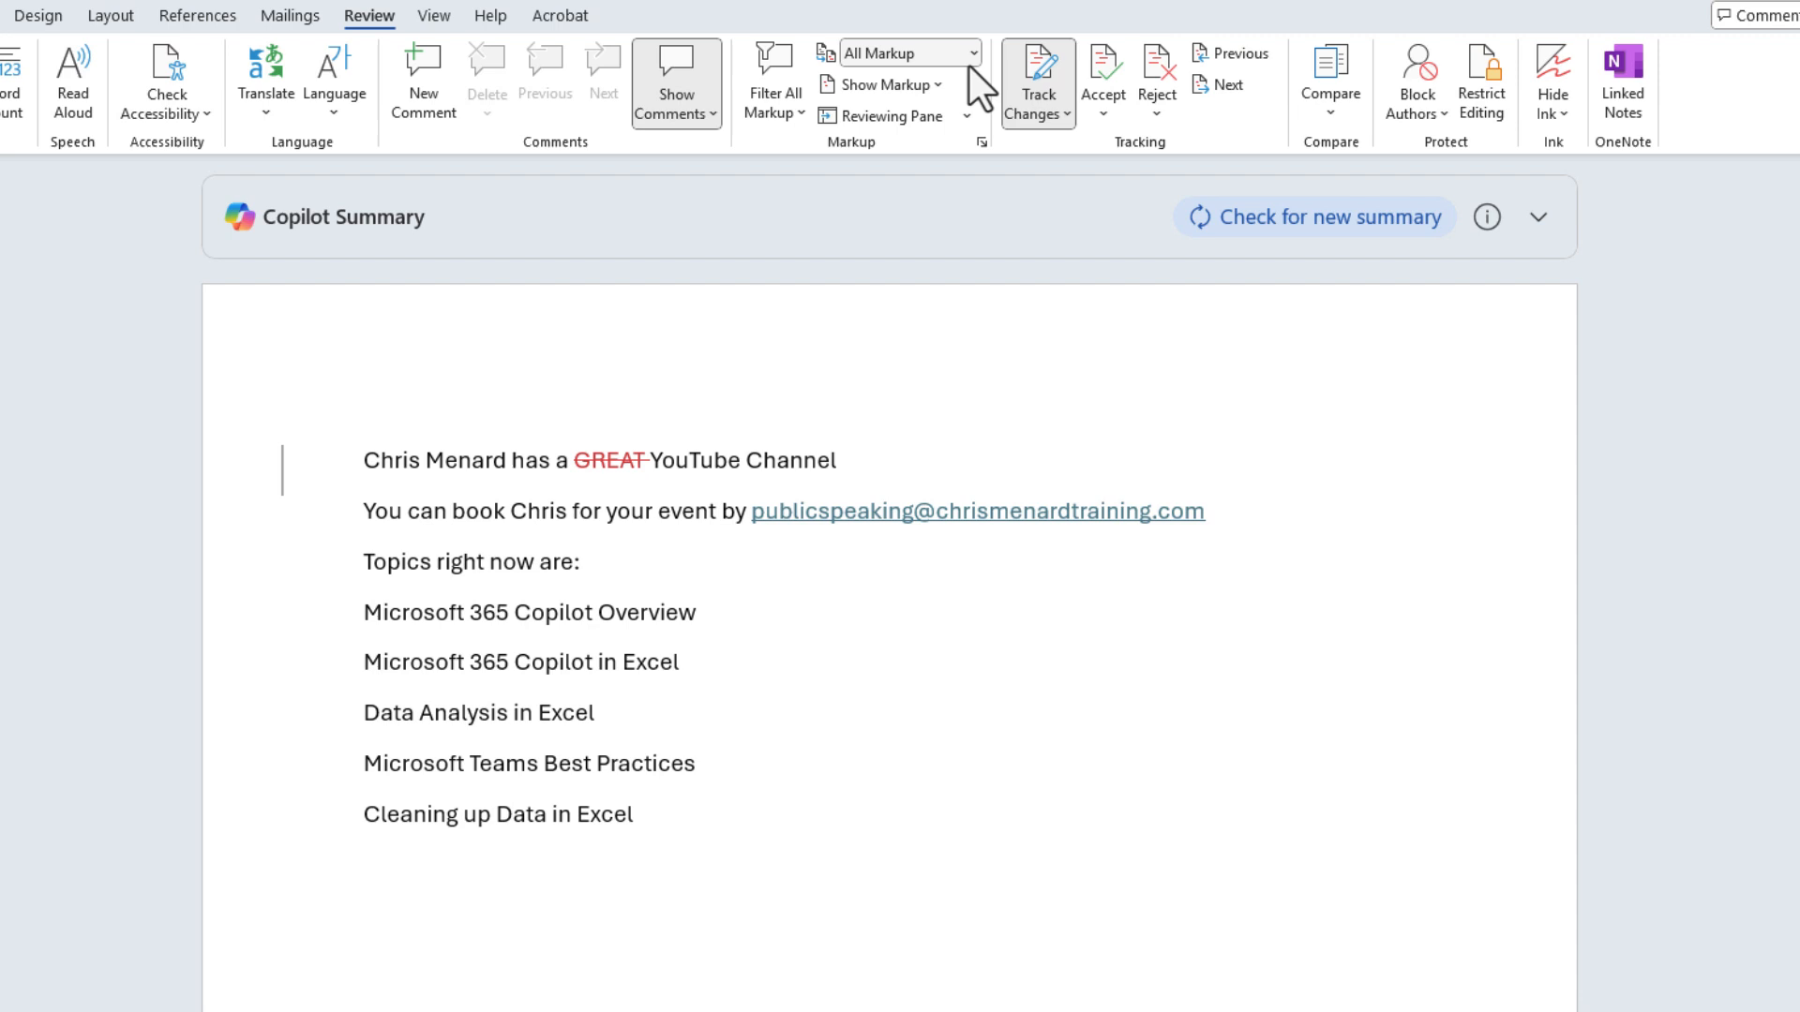
Switch the markup view to Simple Markup and back to All Markup so the deletion shows
{"action": "left_click", "coordinate": [909, 53]}
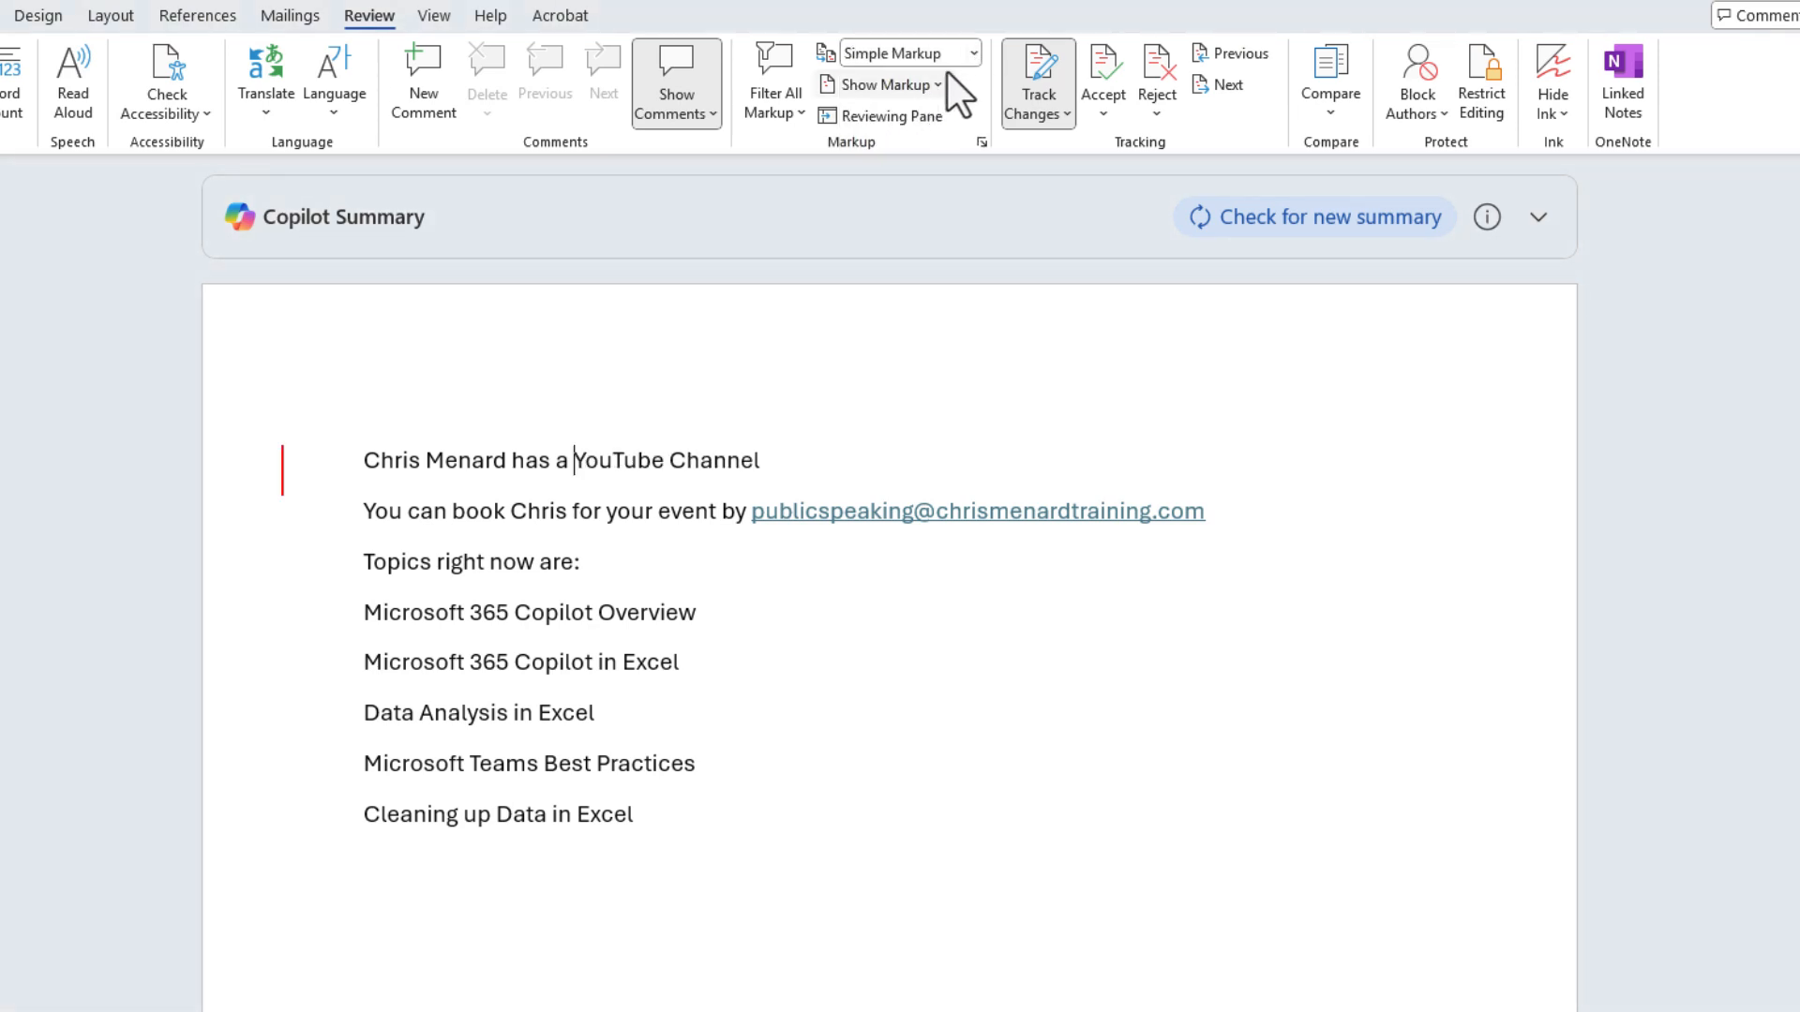
{"action": "left_click", "coordinate": [906, 51]}
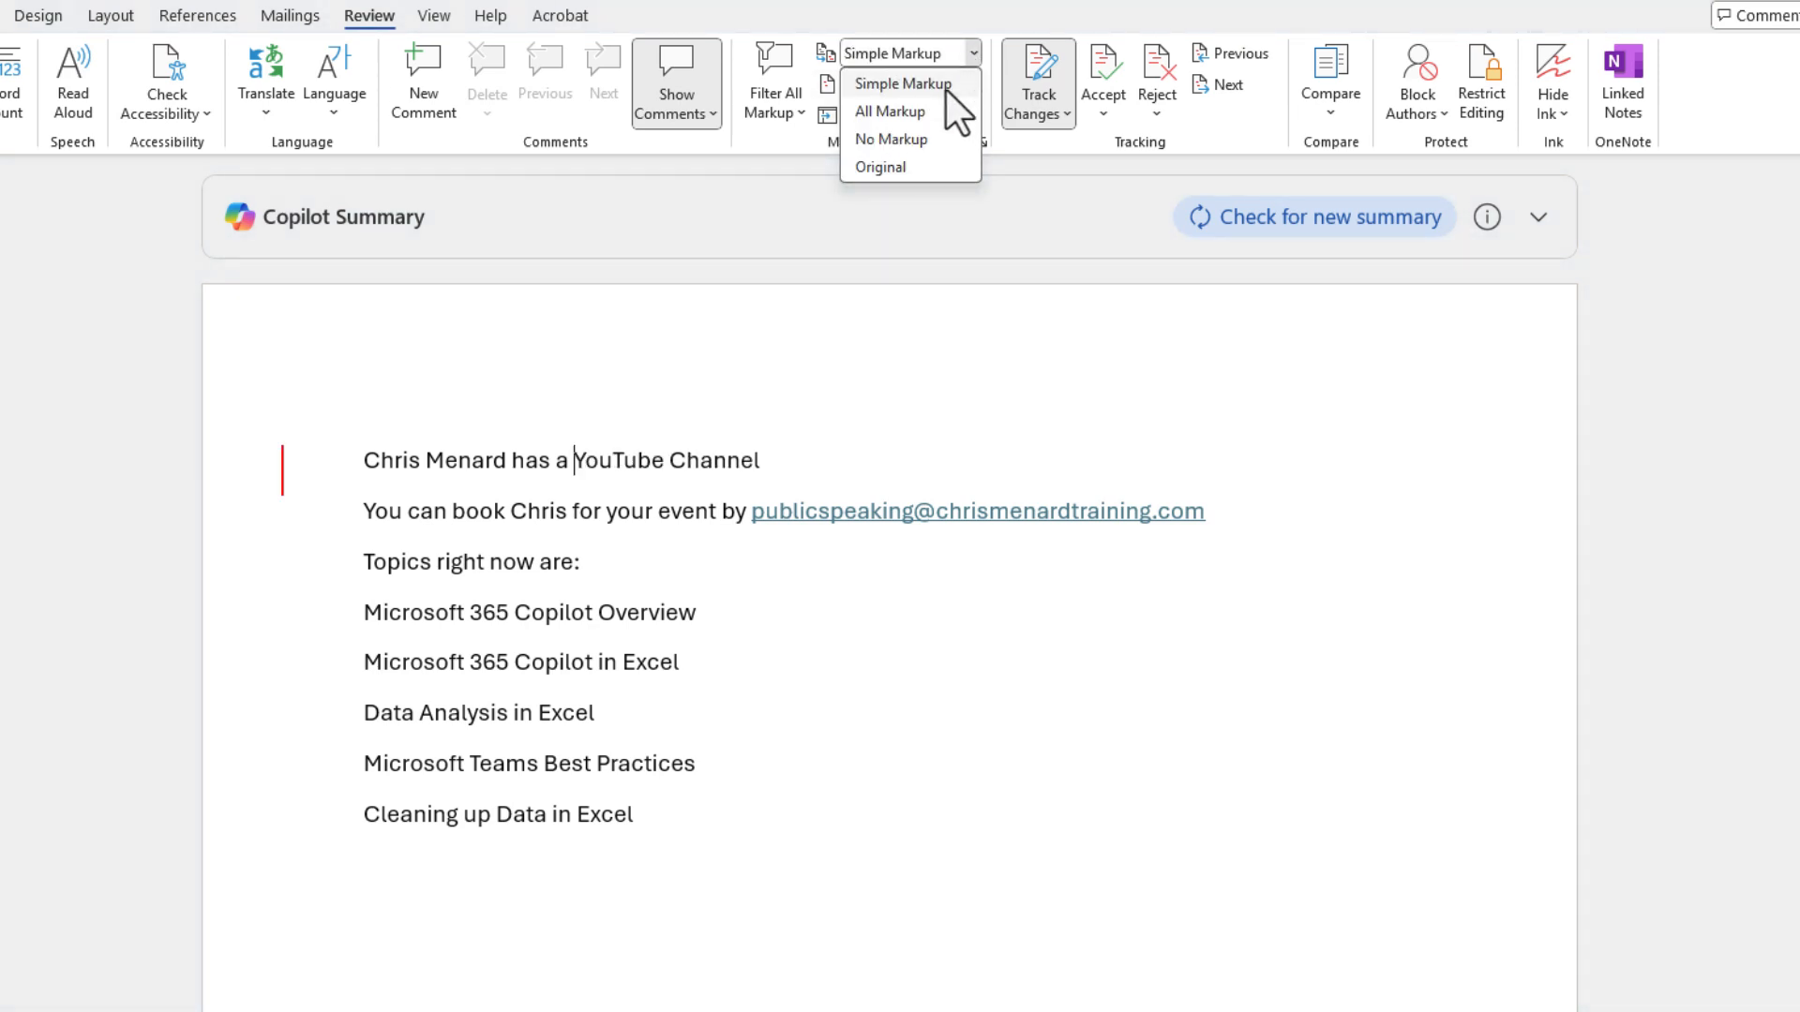
{"action": "left_click", "coordinate": [888, 111]}
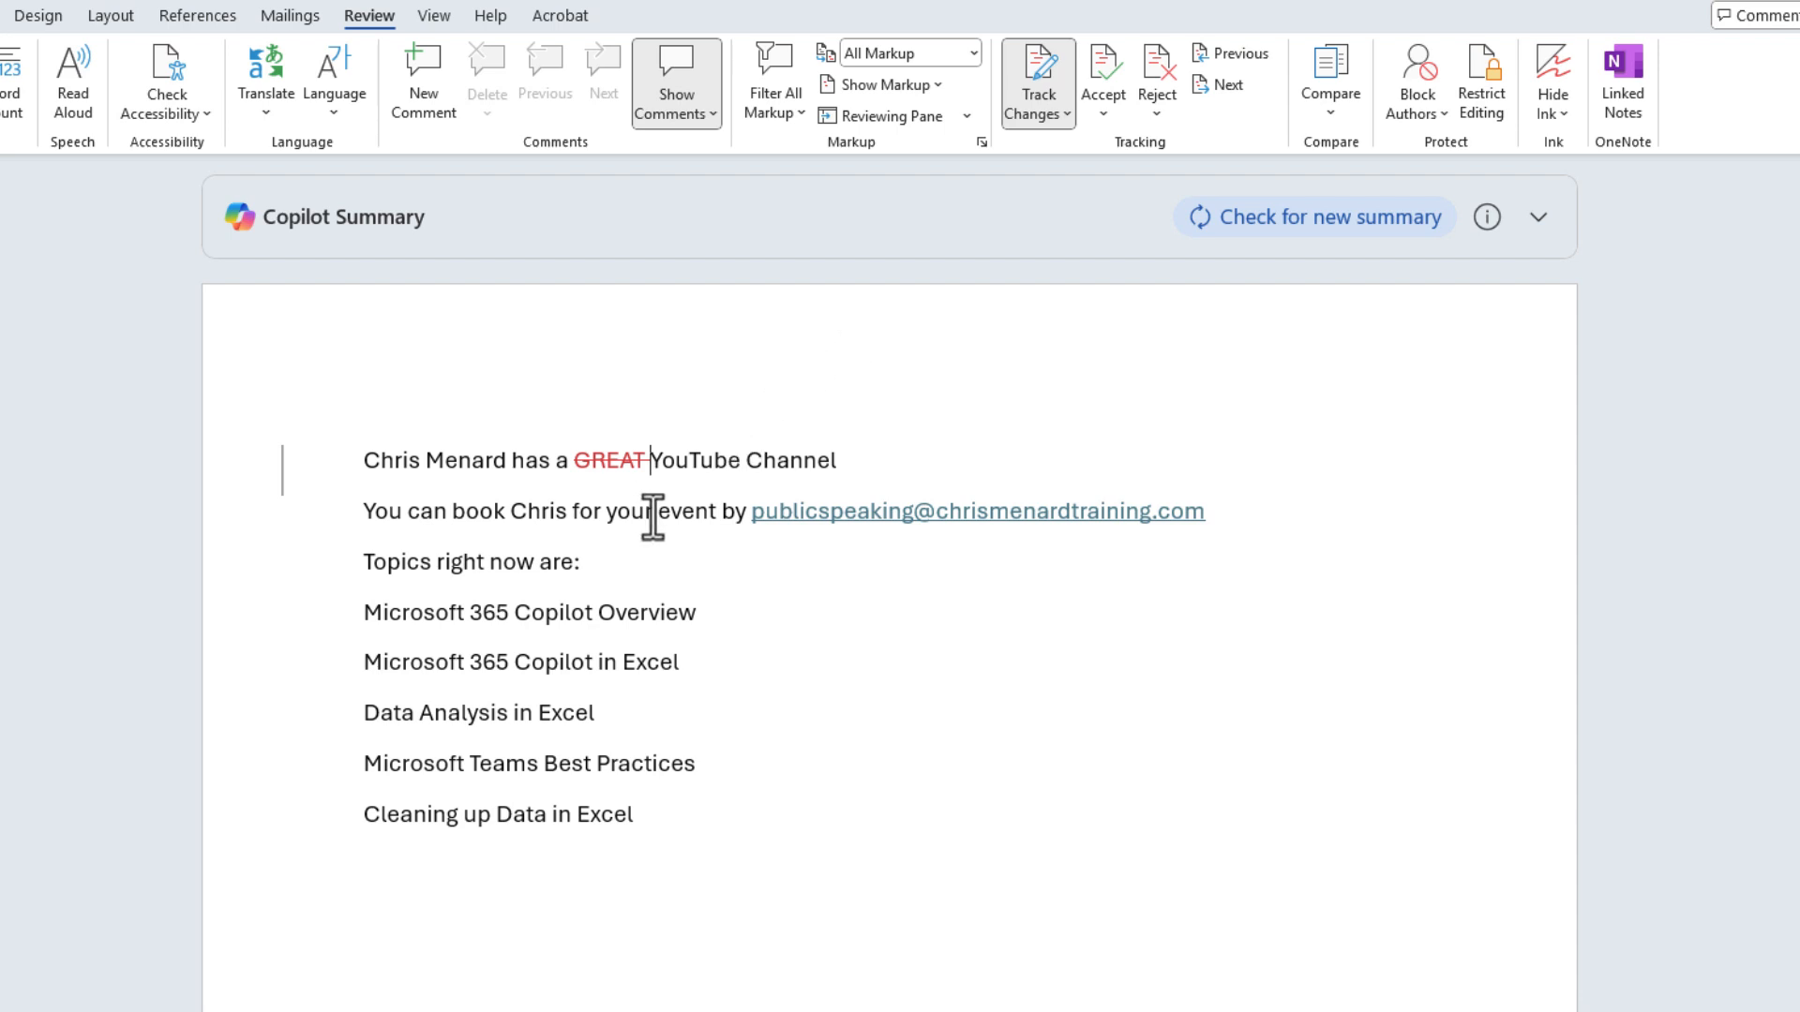
Insert 'corporate' before event and bullet the five topic lines as tracked changes
{"action": "type", "text": "corporate"}
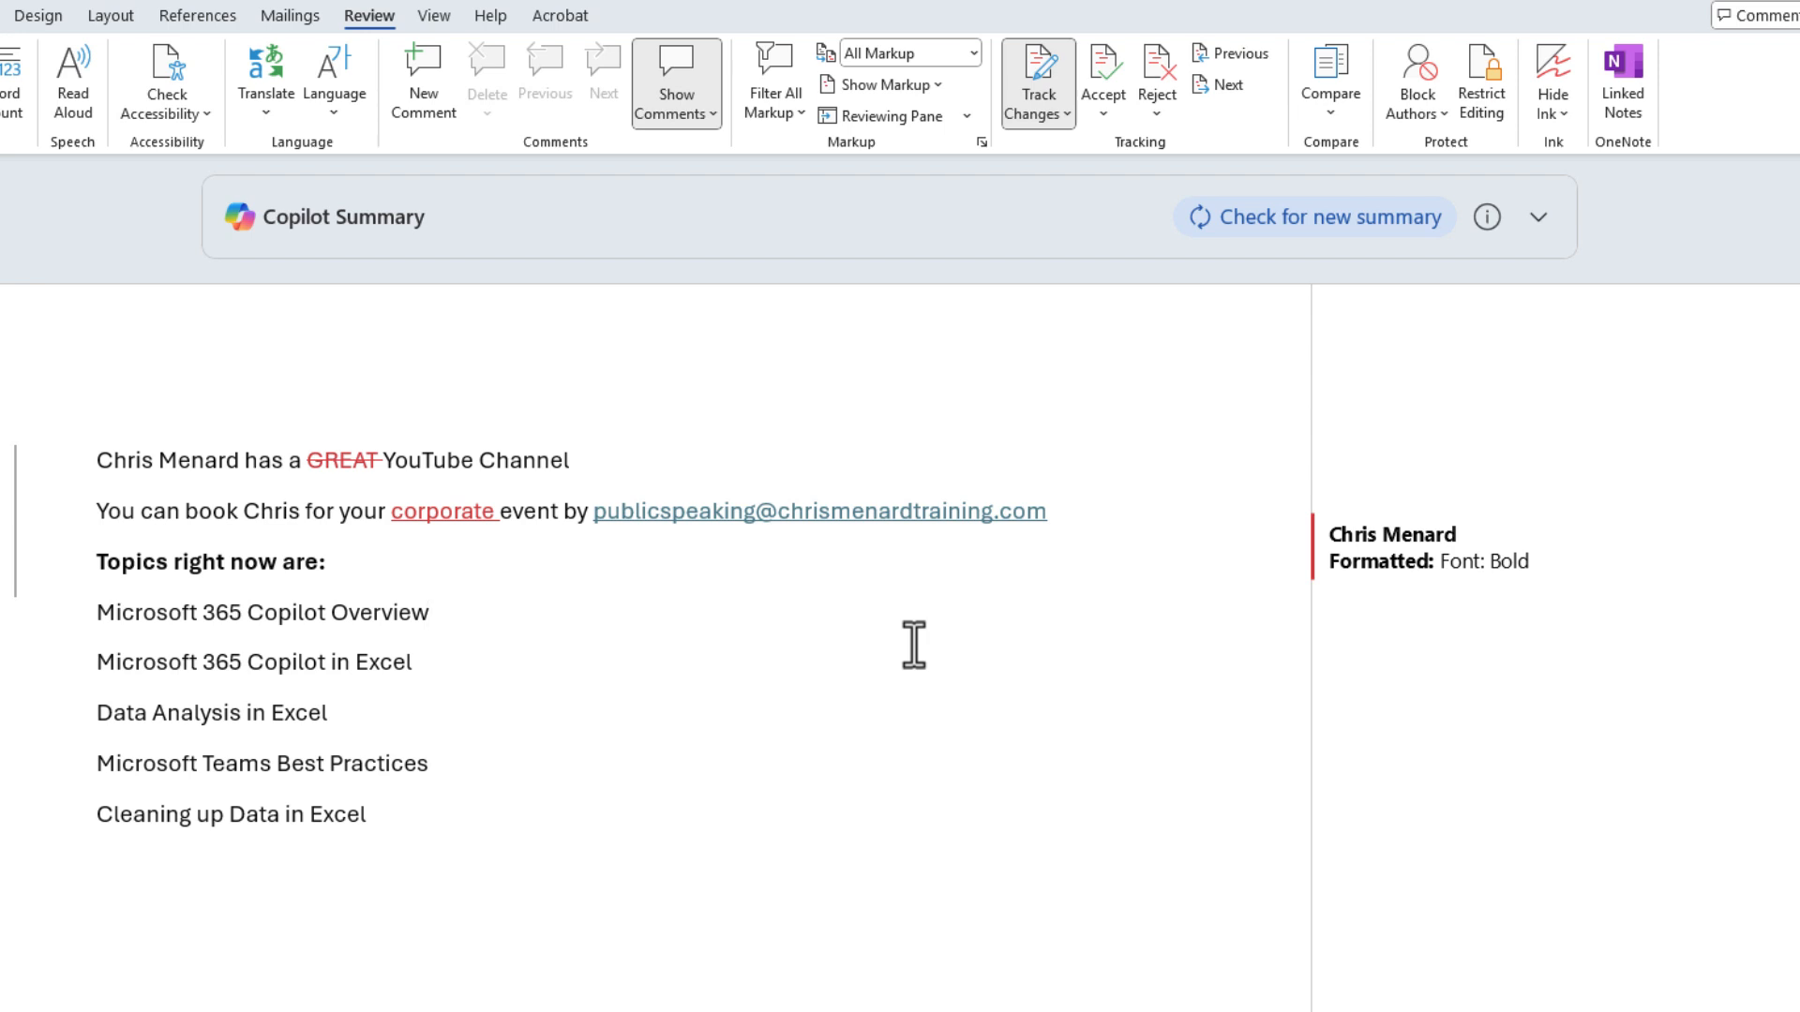
{"action": "mouse_move", "coordinate": [200, 677]}
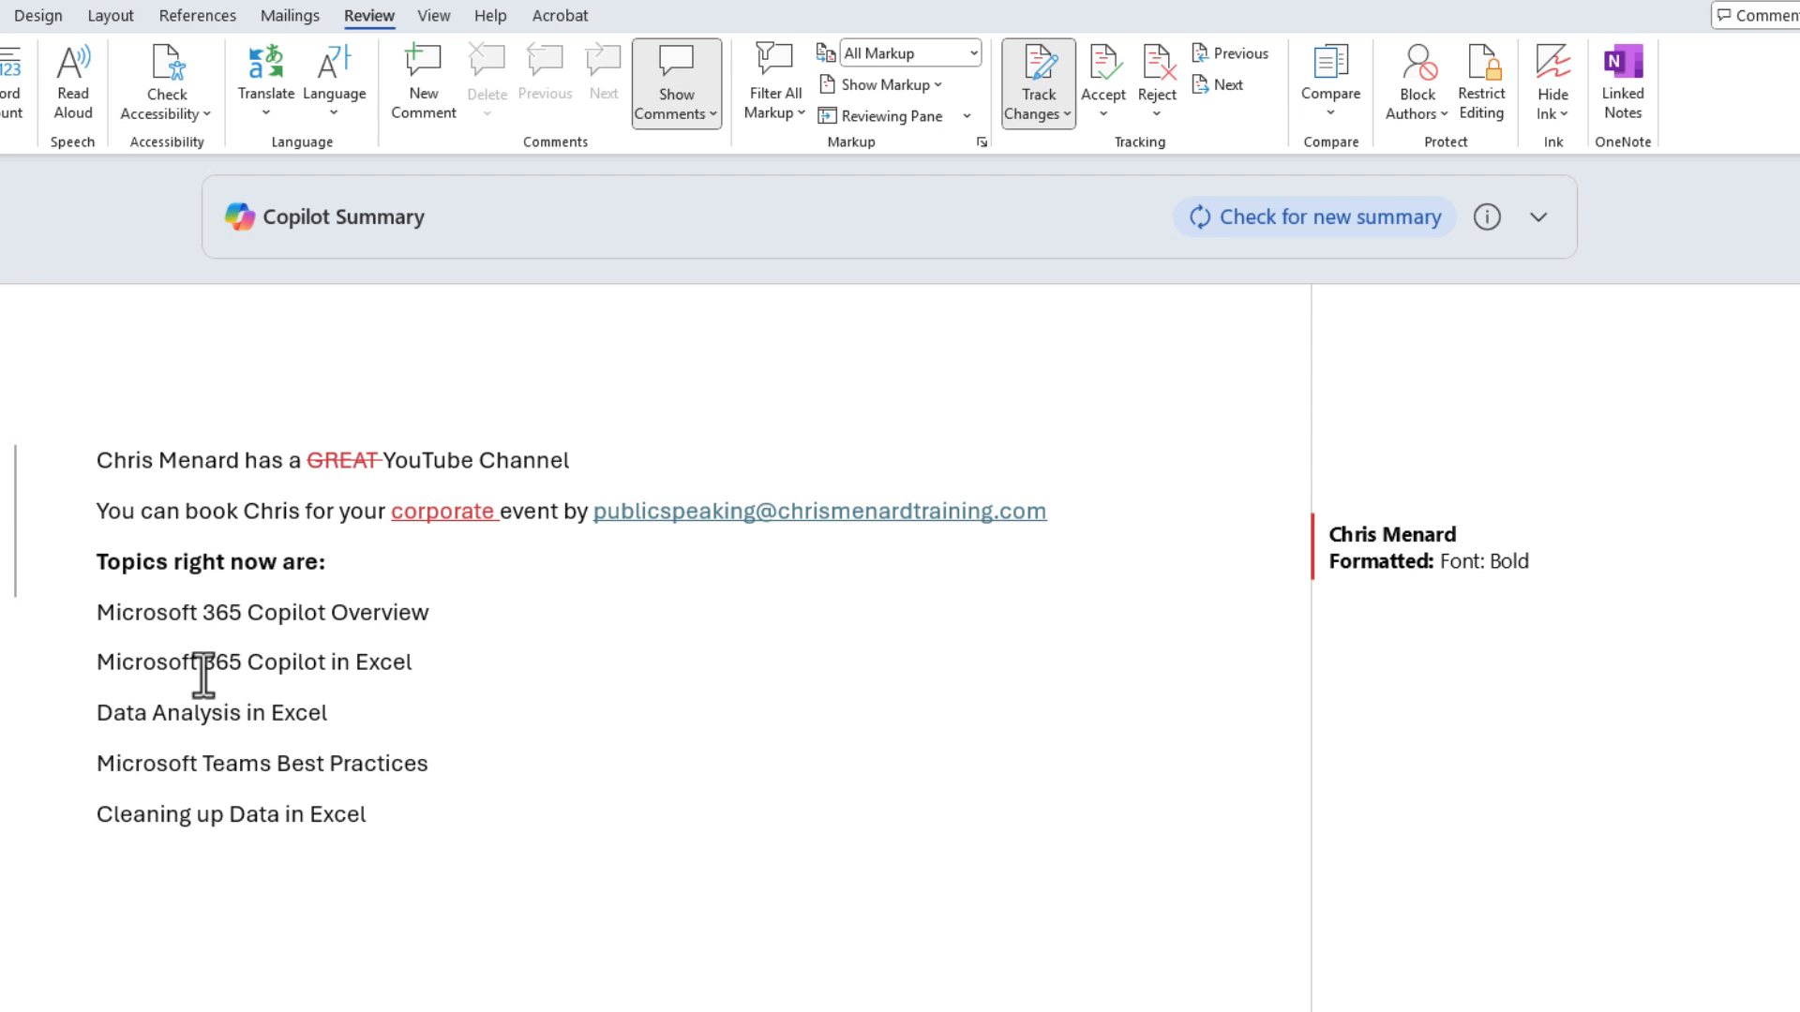
{"action": "mouse_move", "coordinate": [51, 640]}
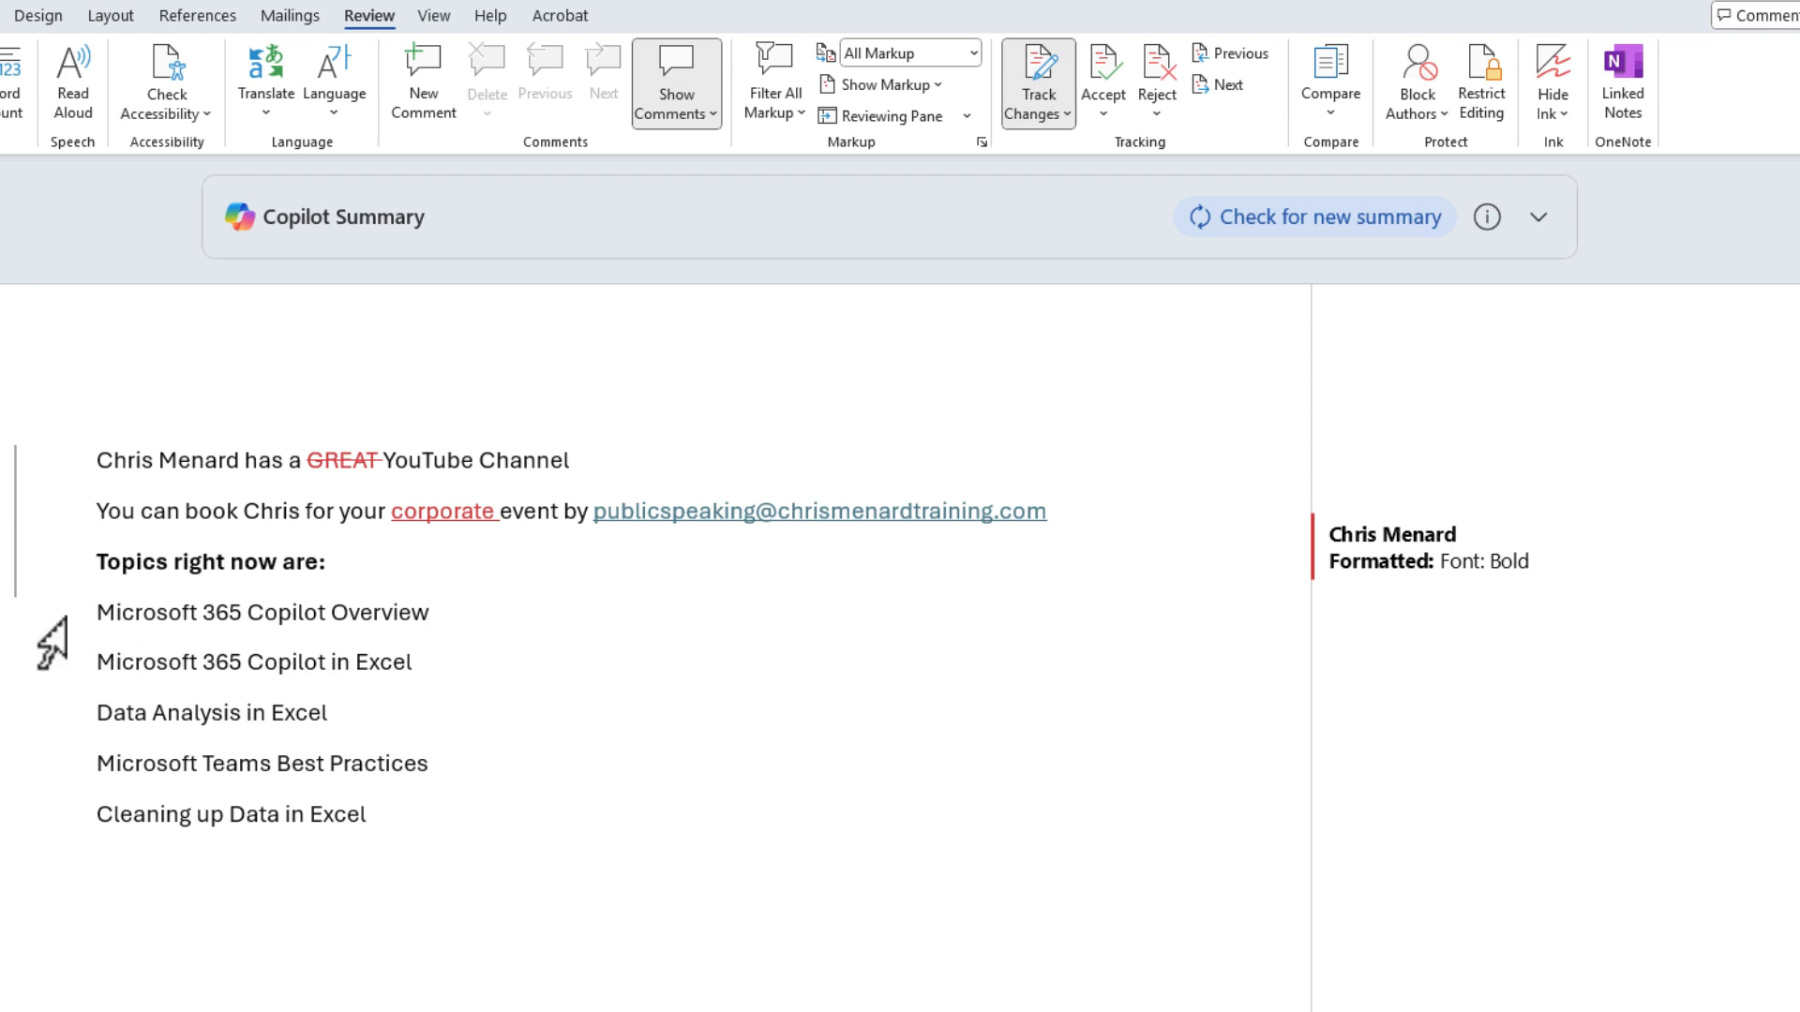
{"action": "left_click_drag", "start_coordinate": [97, 613], "coordinate": [428, 763]}
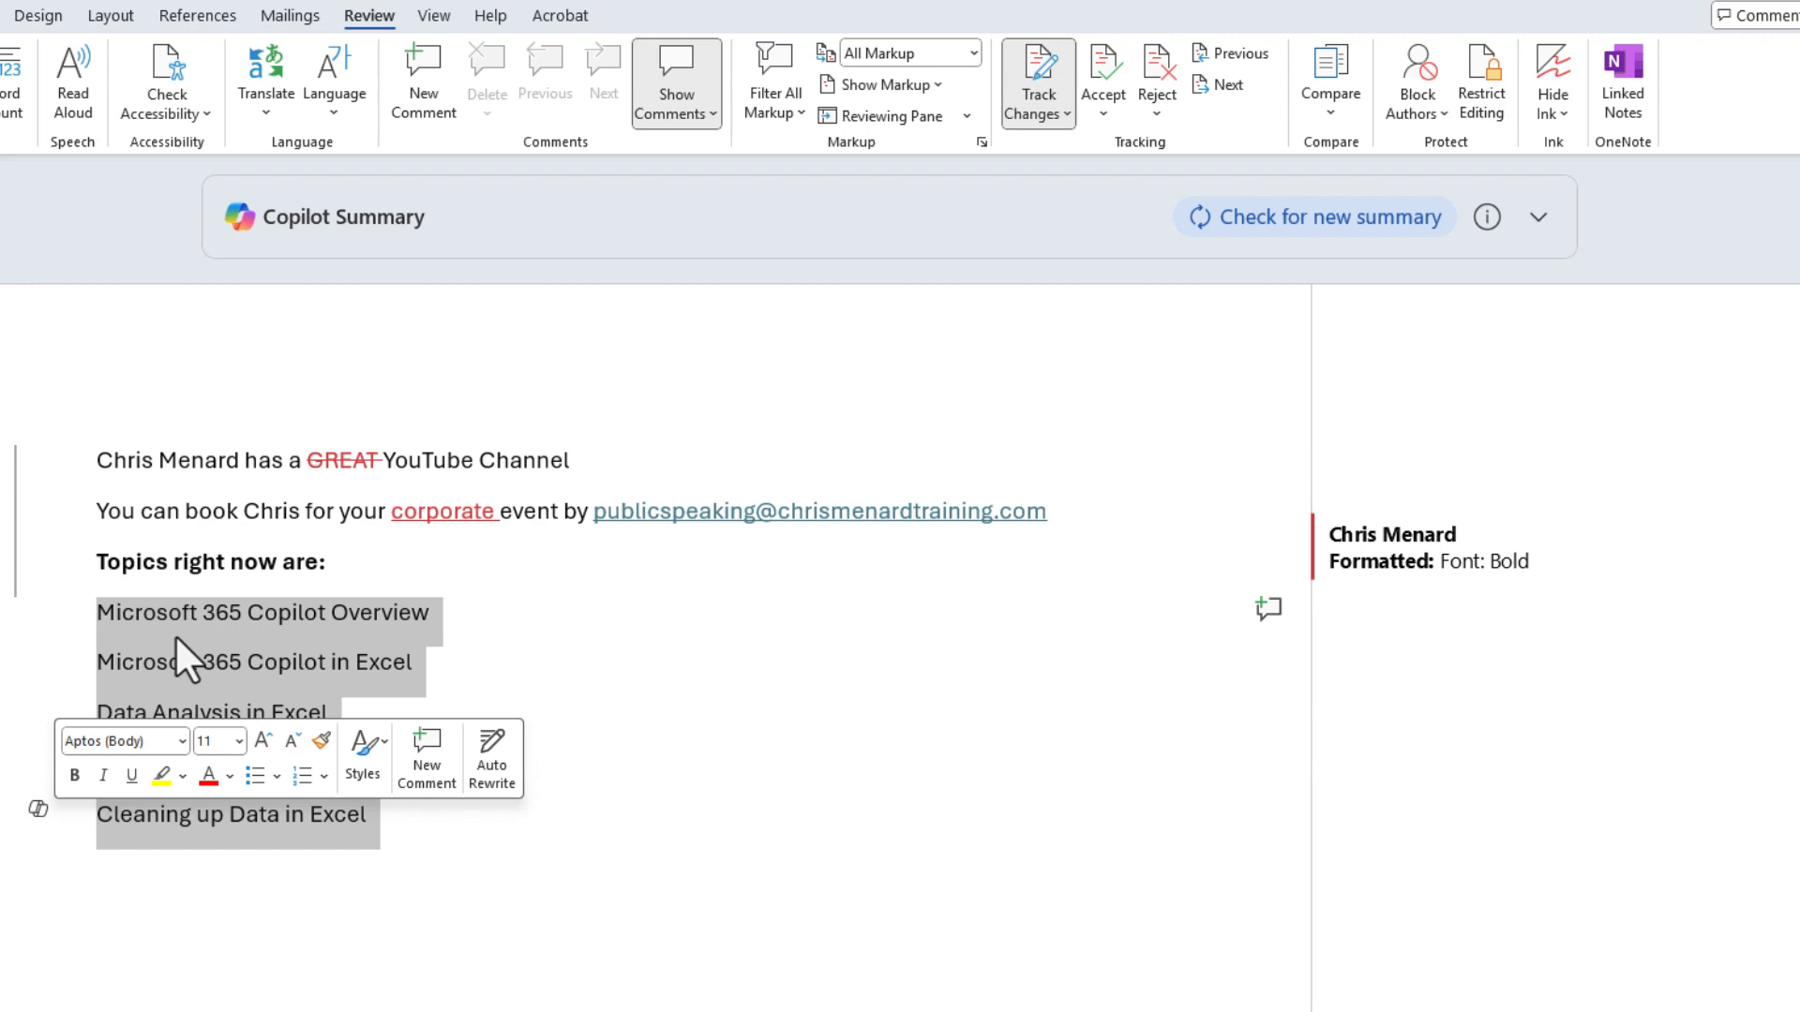
{"action": "mouse_move", "coordinate": [189, 643]}
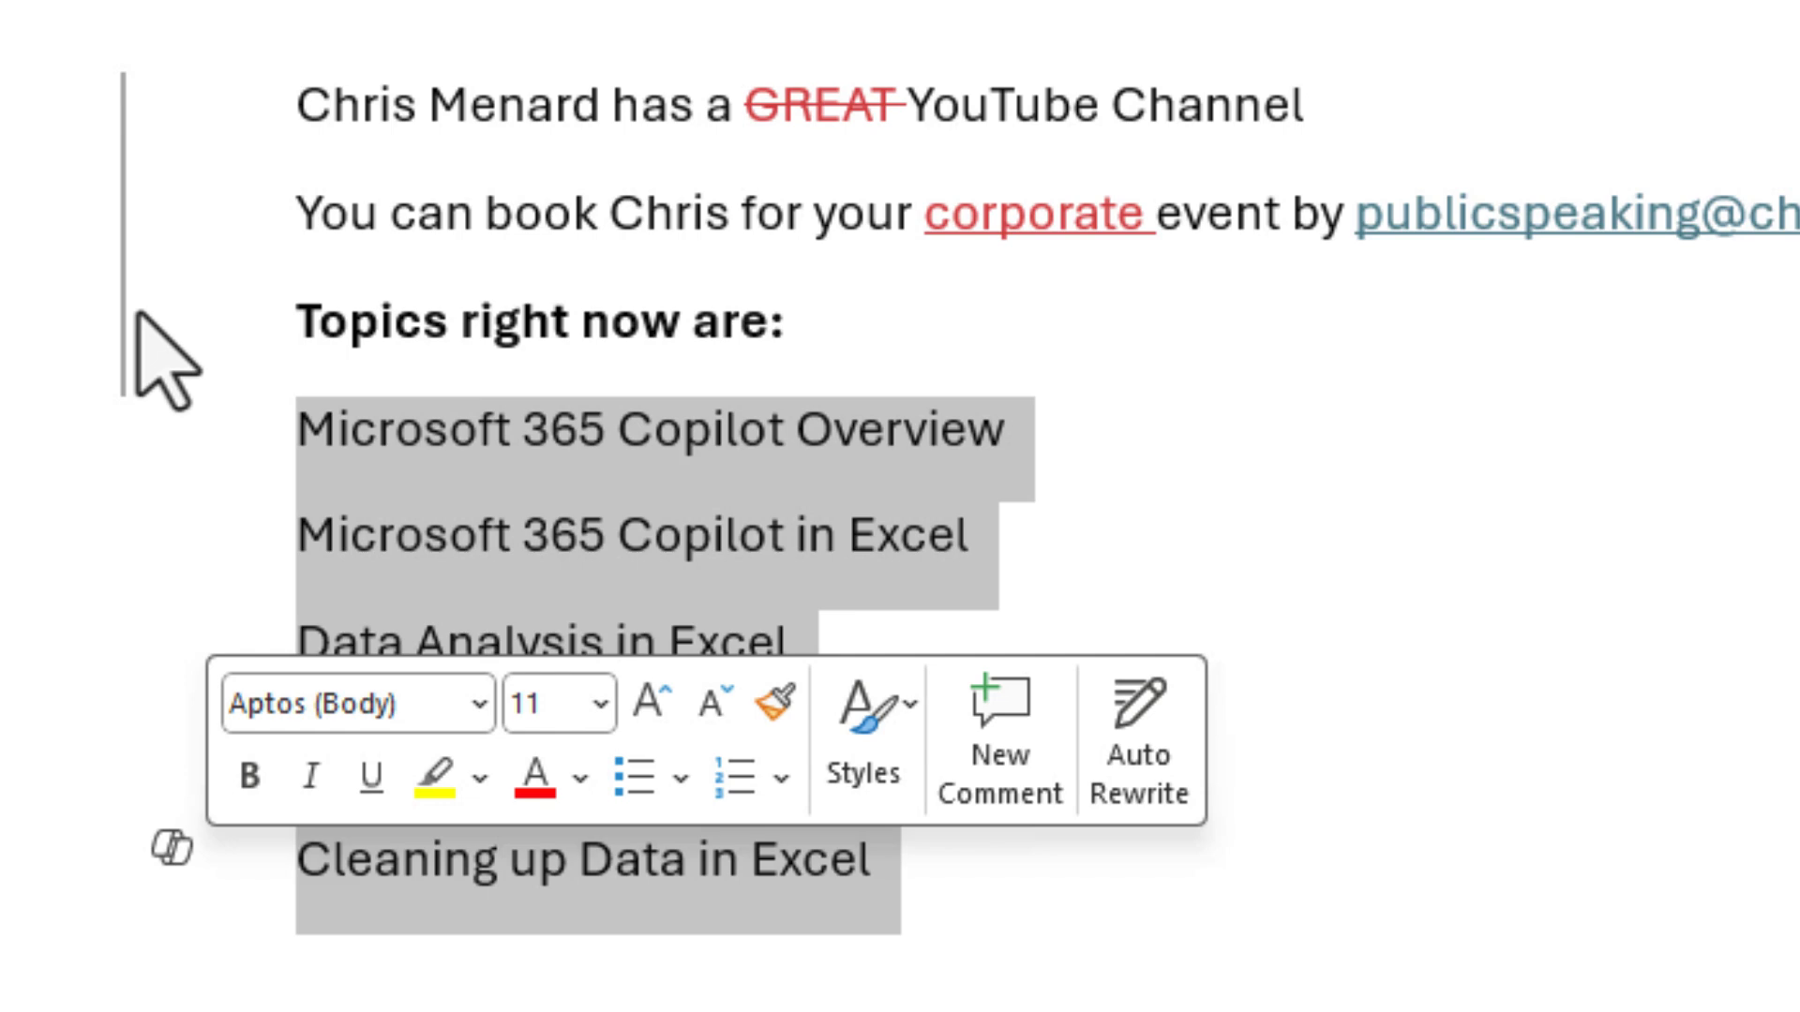
{"action": "left_click", "coordinate": [638, 777]}
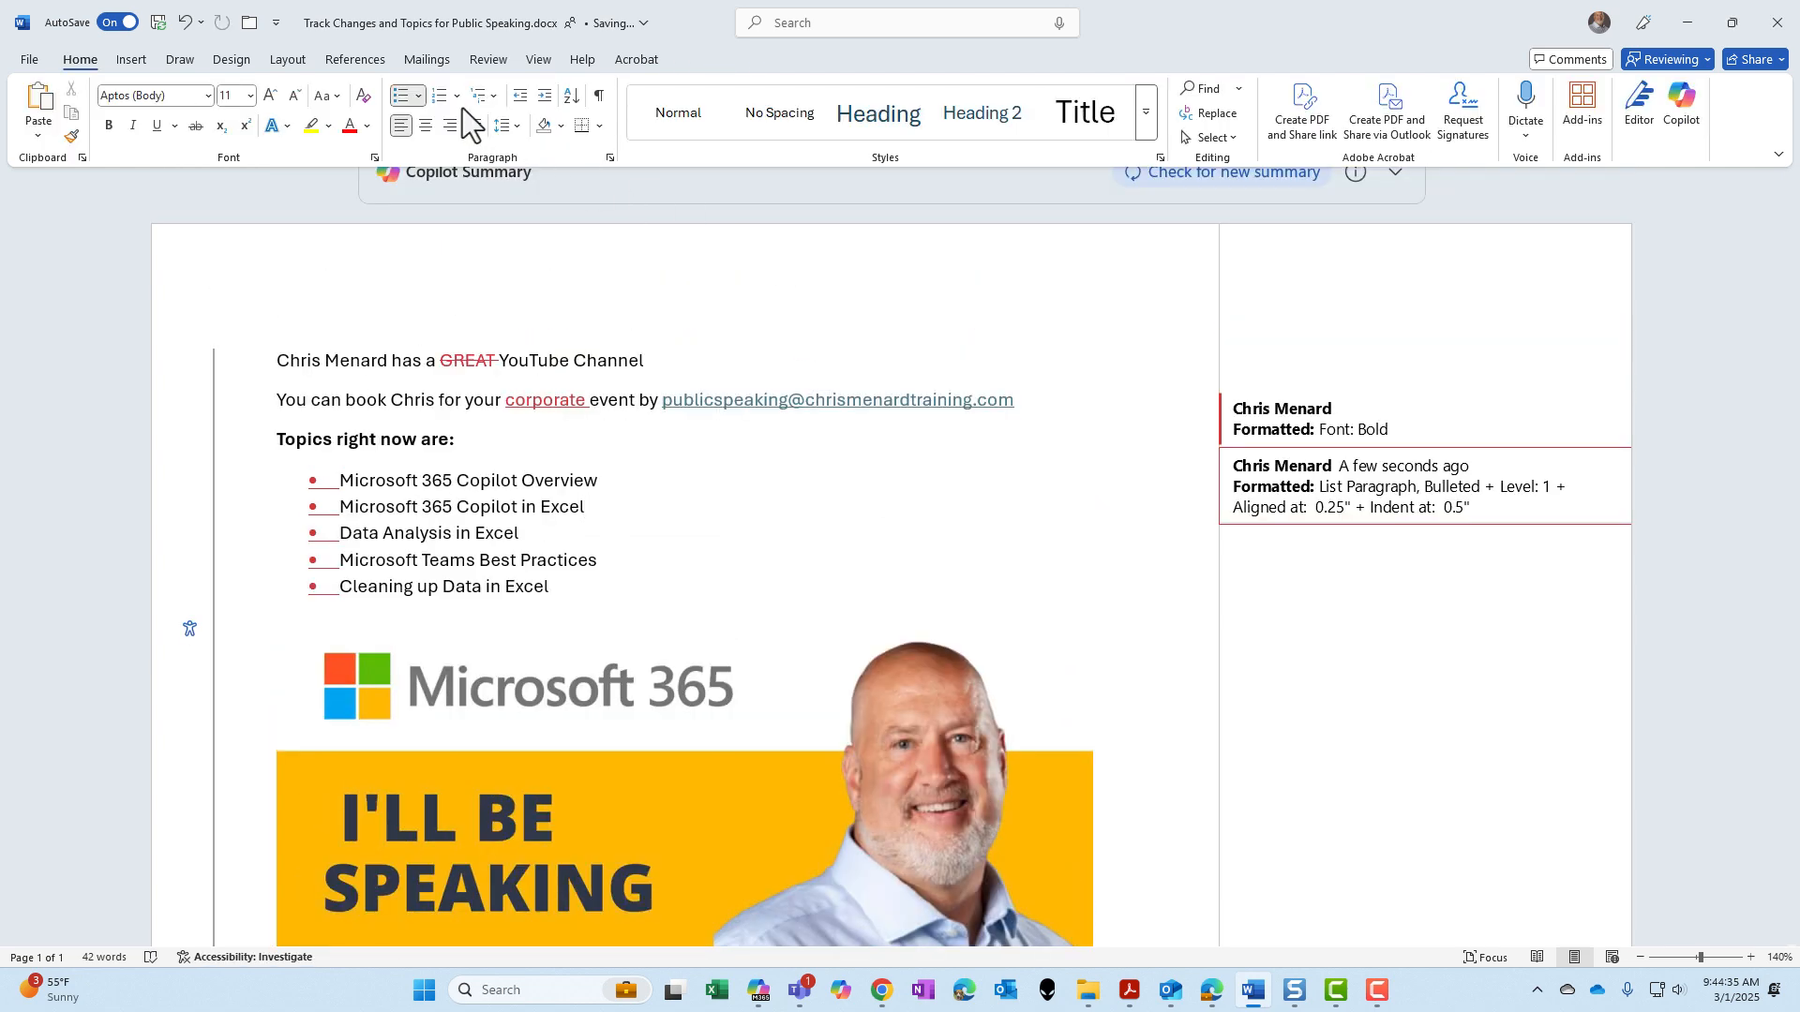
Return to the Review tools and view the document with Simple Markup, then No Markup
{"action": "left_click", "coordinate": [486, 60]}
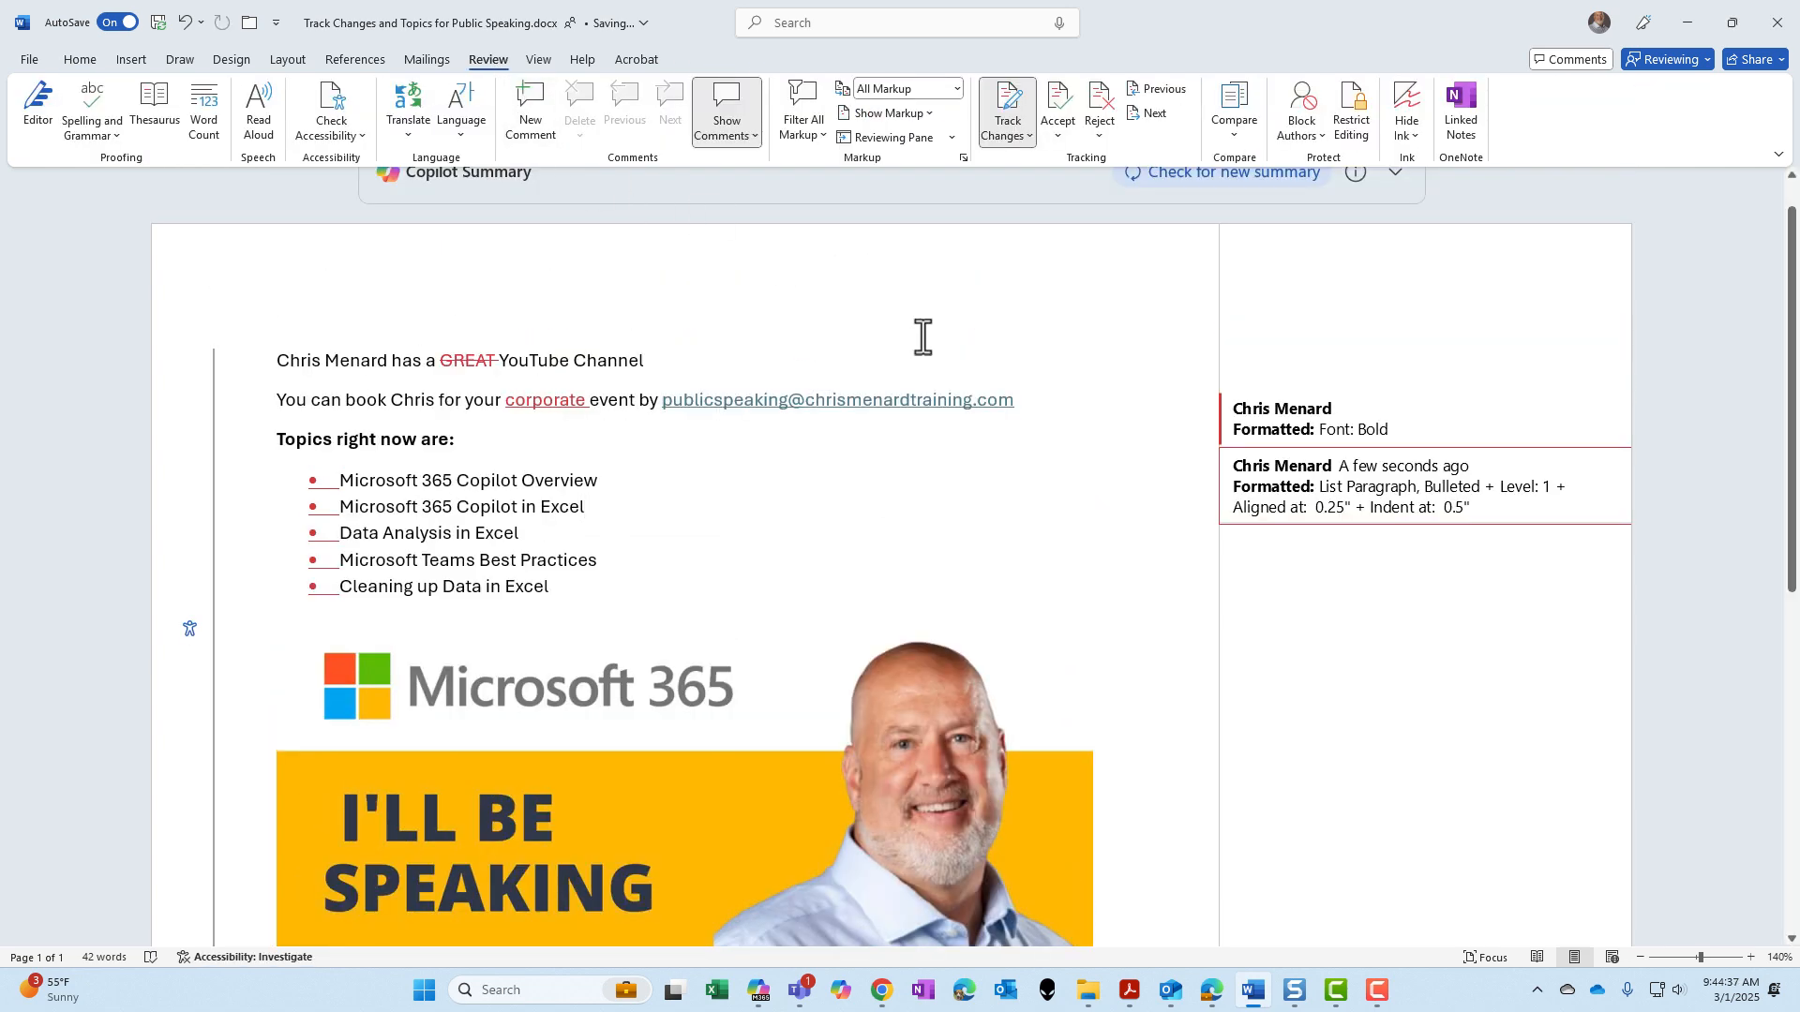
{"action": "left_click", "coordinate": [582, 506]}
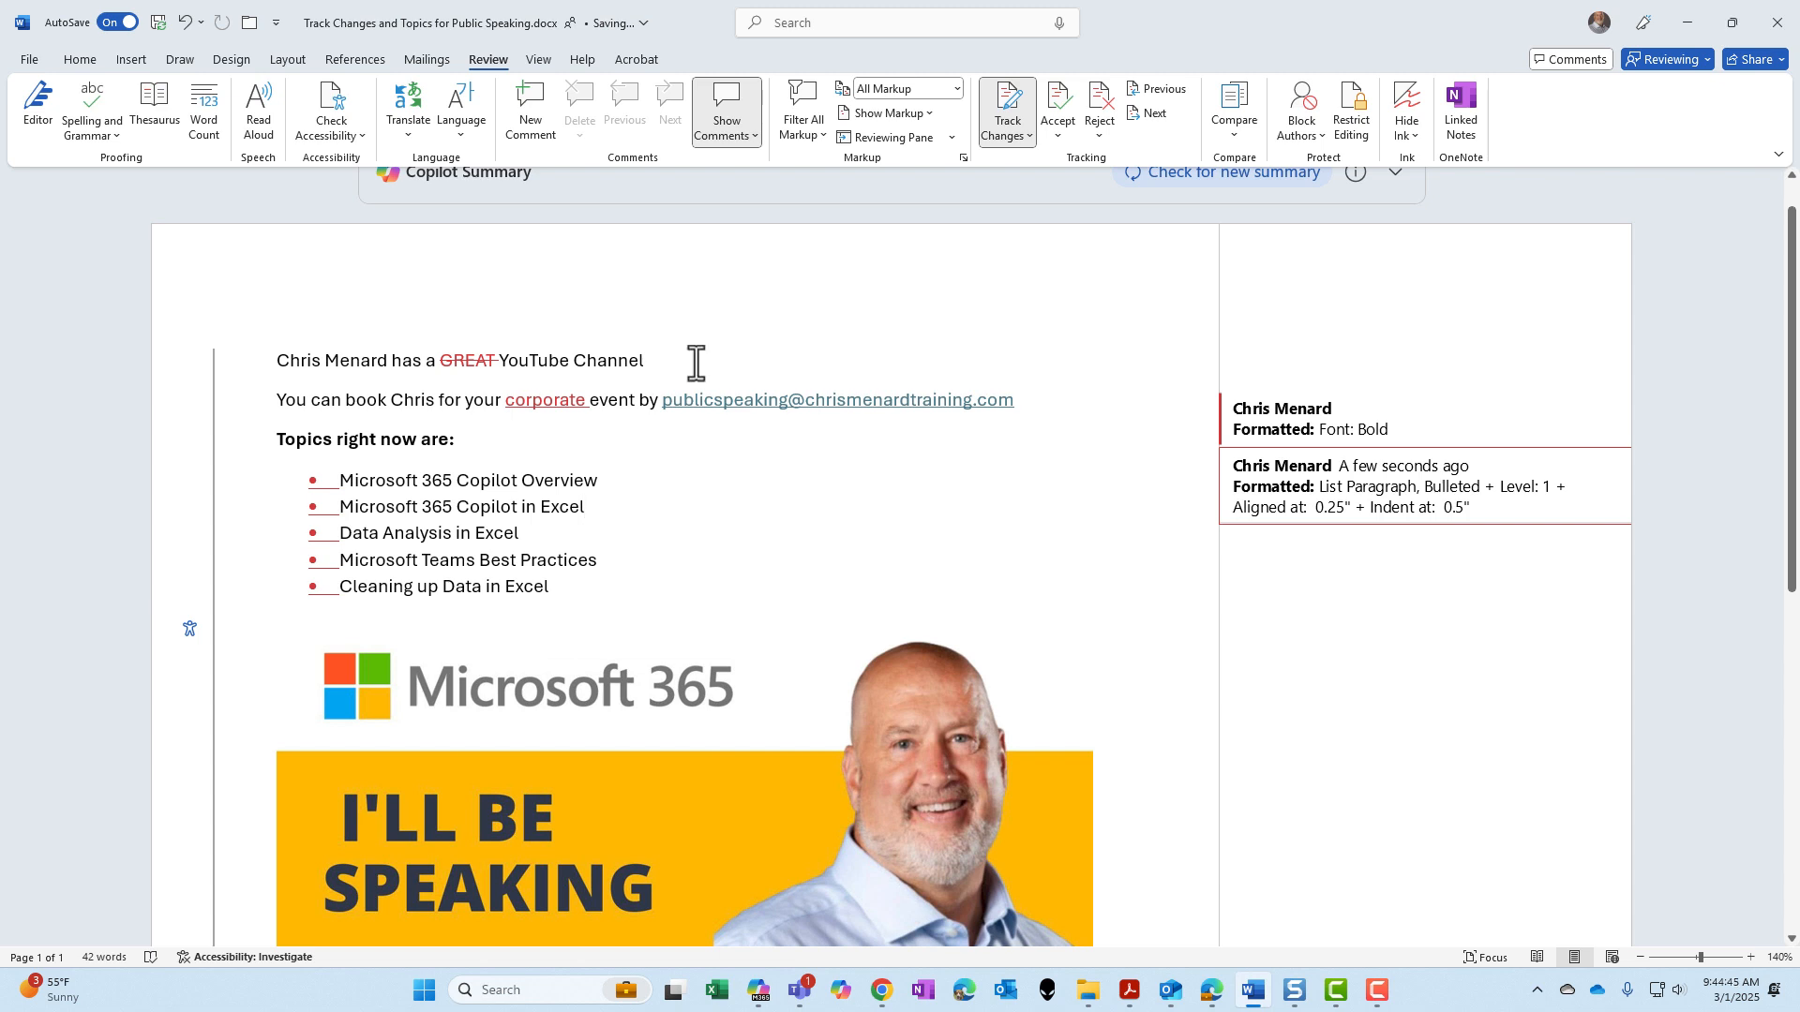
{"action": "mouse_move", "coordinate": [1007, 103]}
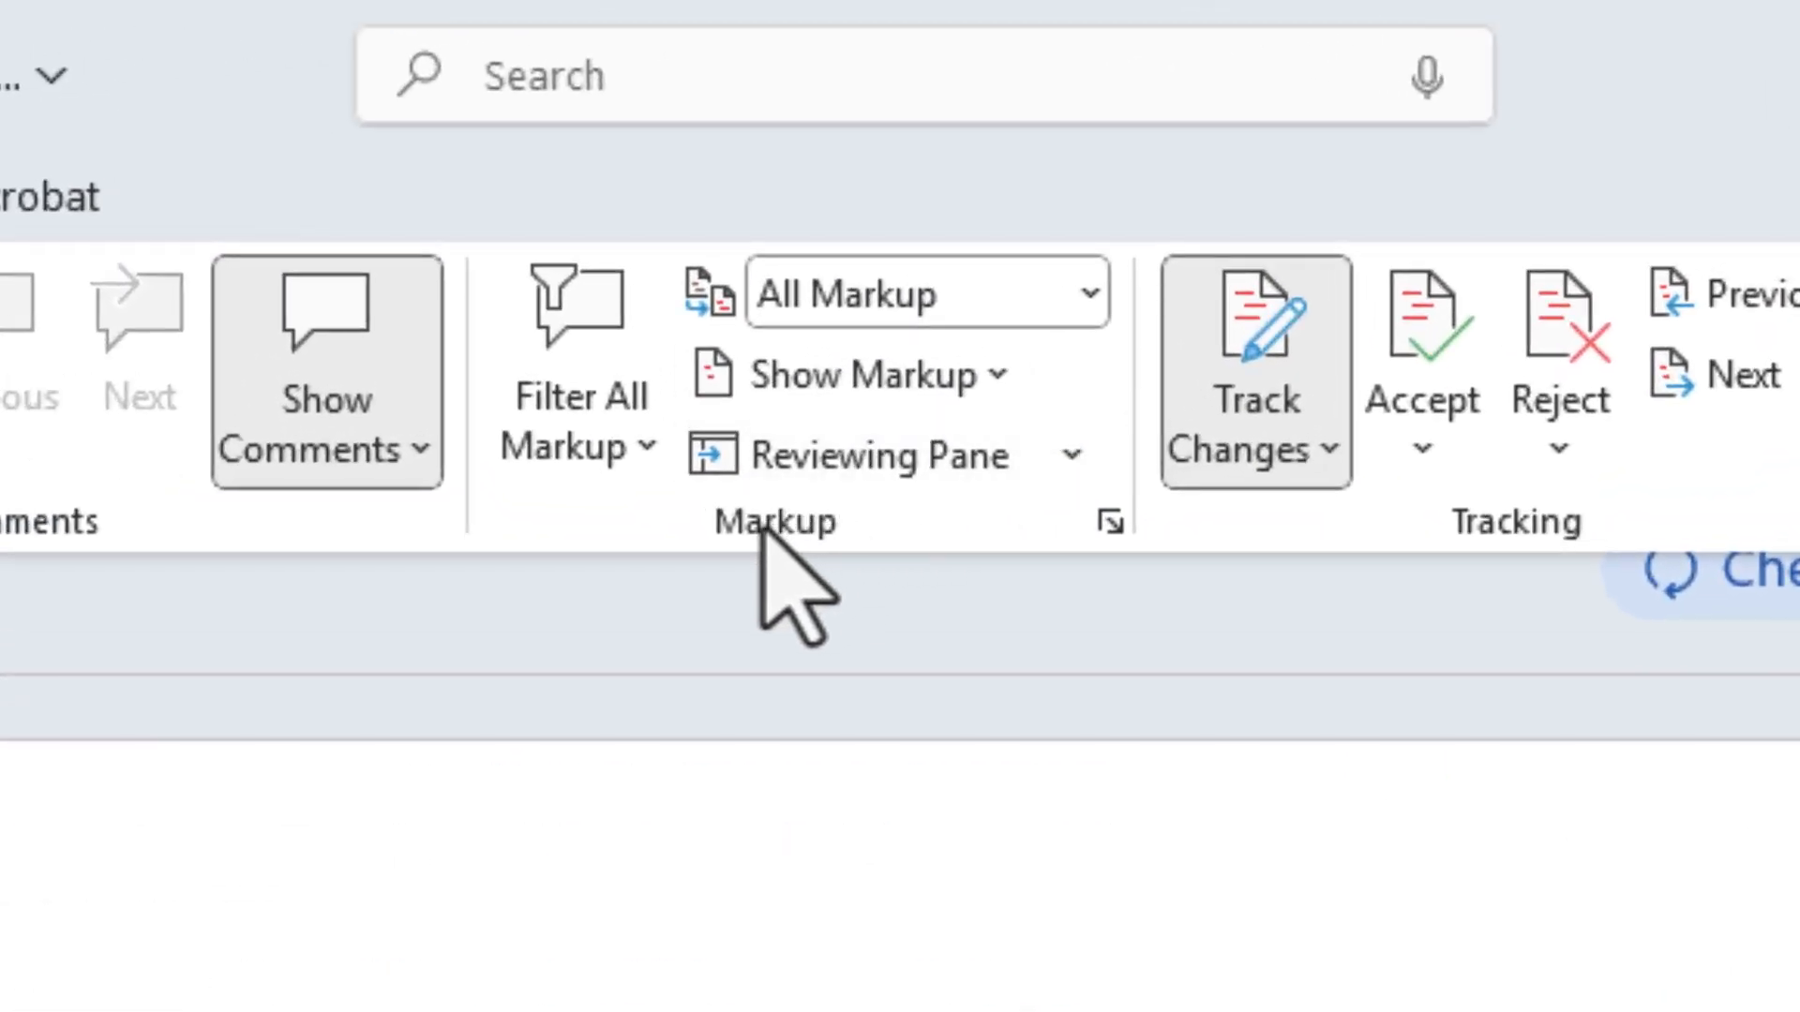
{"action": "left_click", "coordinate": [1084, 293]}
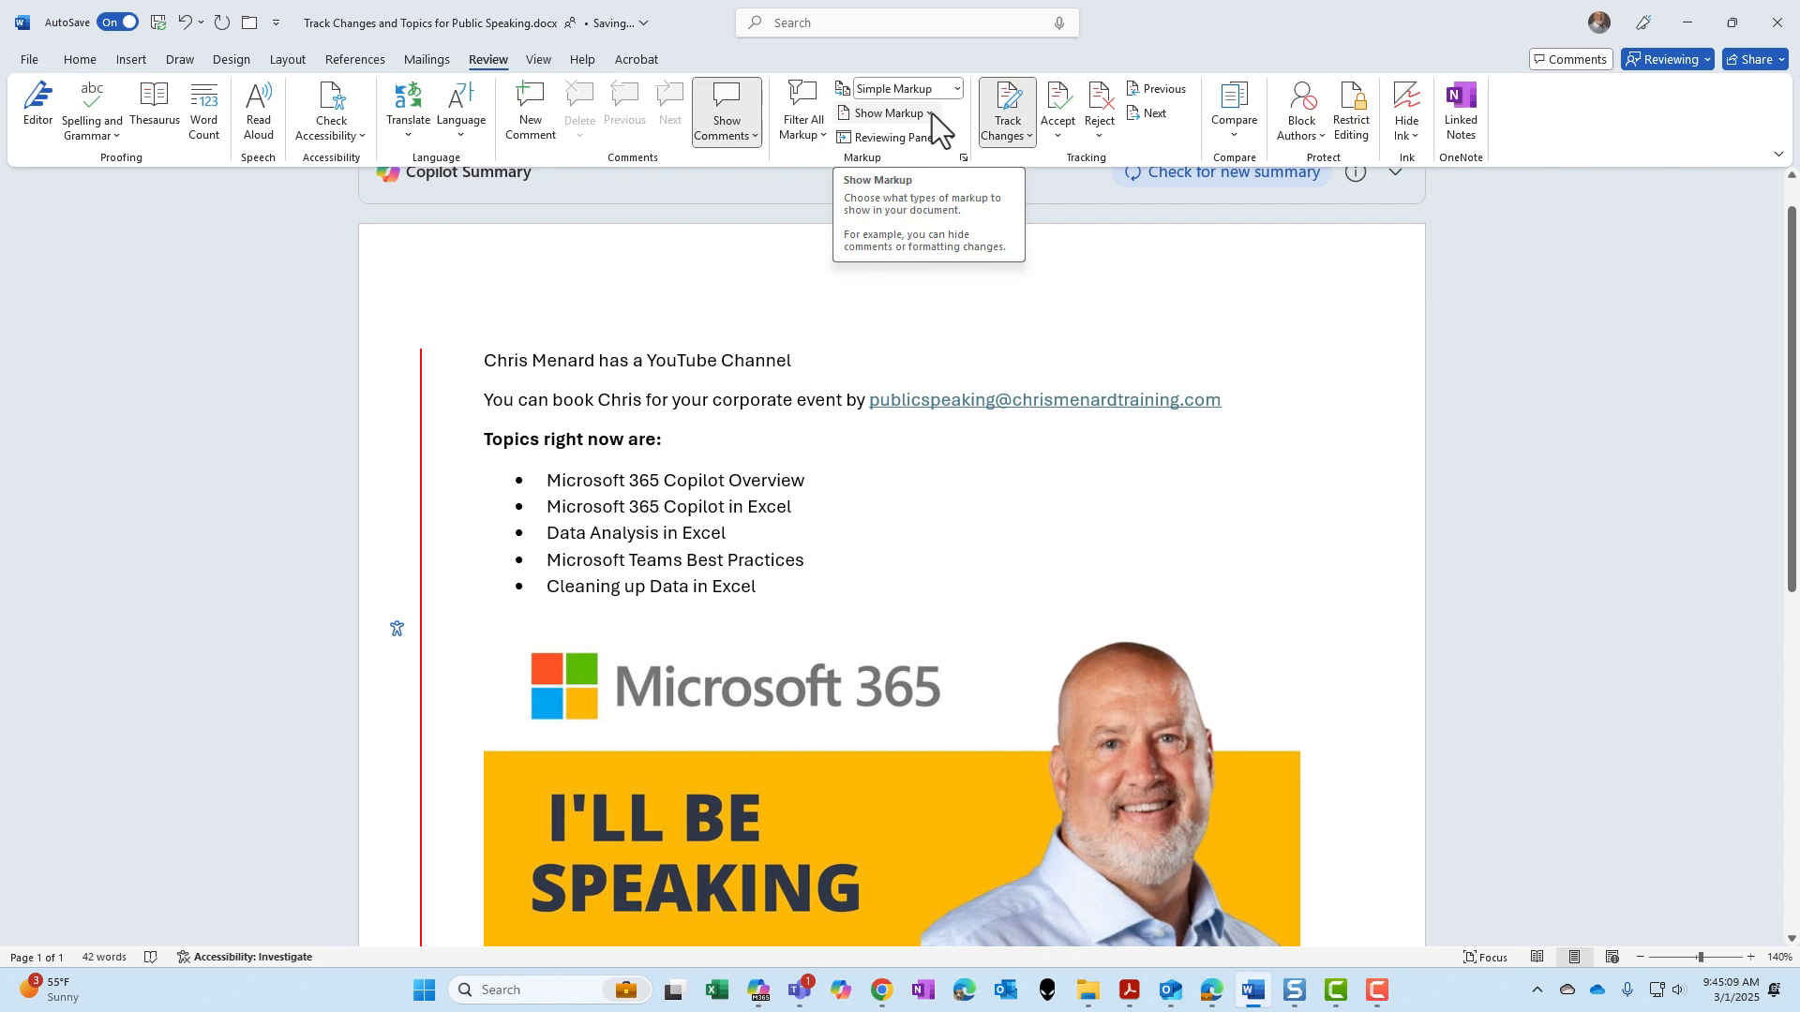
{"action": "mouse_move", "coordinate": [675, 706]}
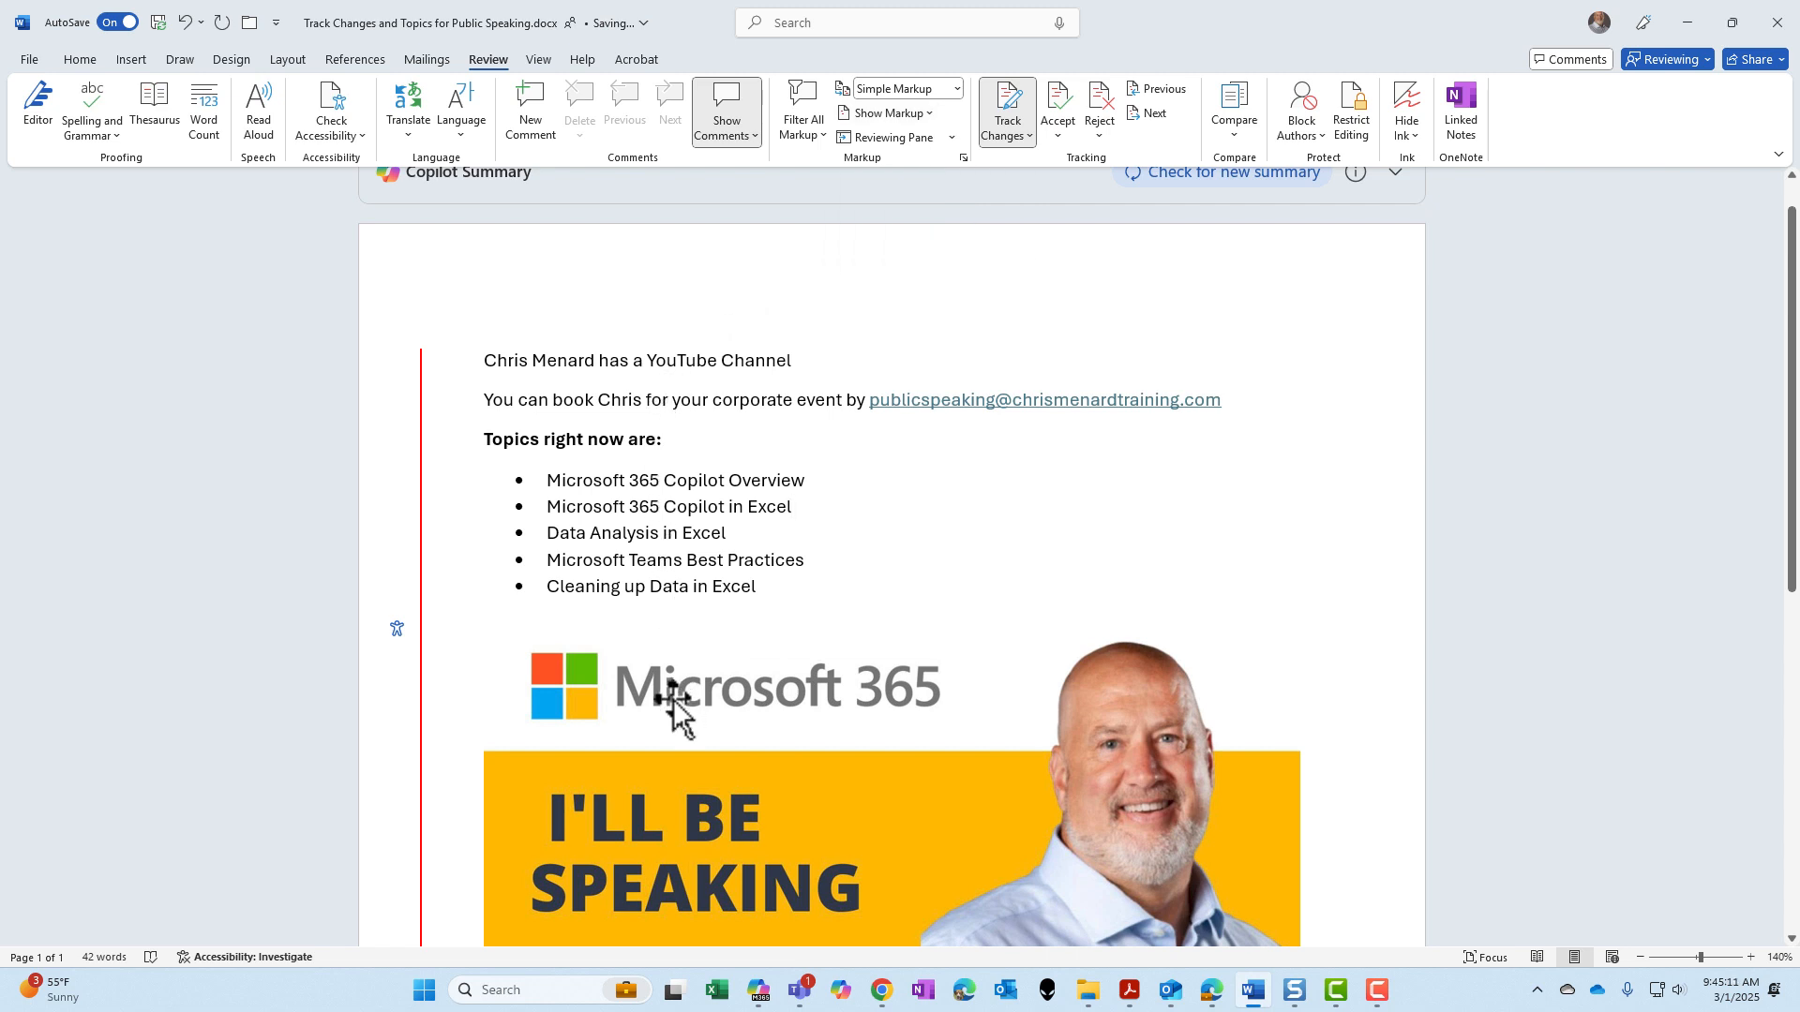
{"action": "mouse_move", "coordinate": [420, 518]}
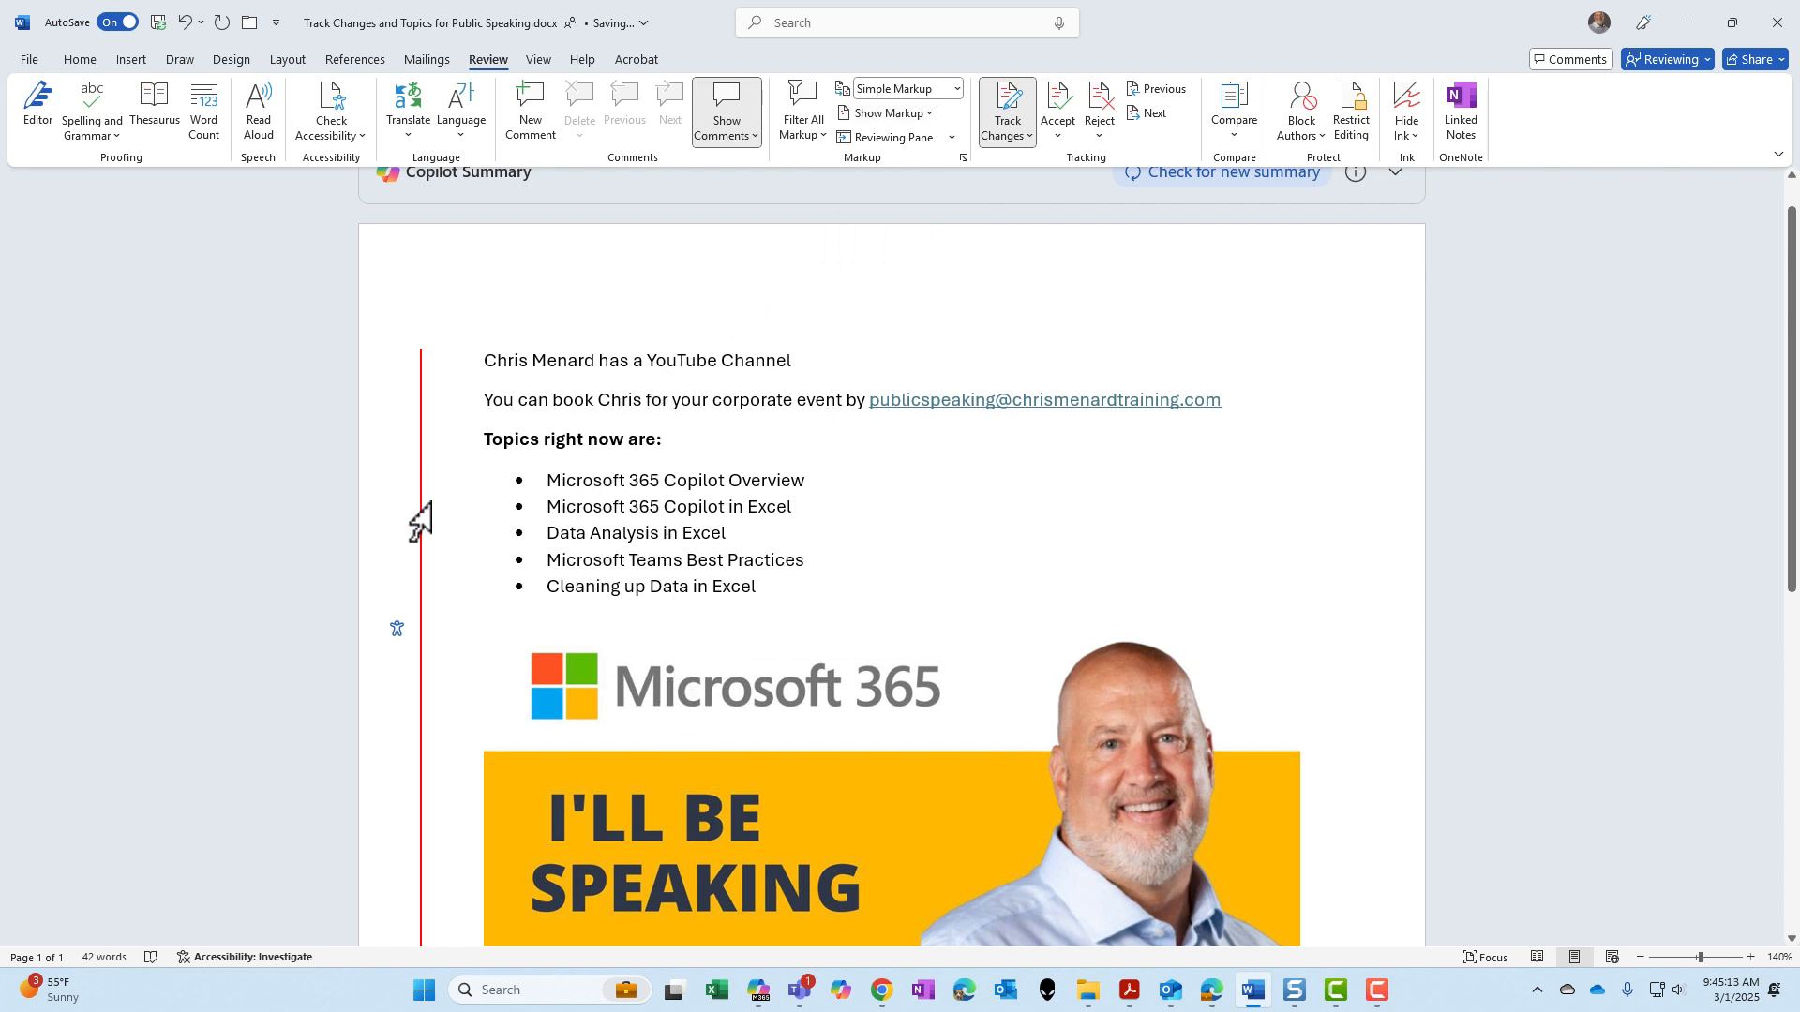
{"action": "left_click", "coordinate": [905, 88]}
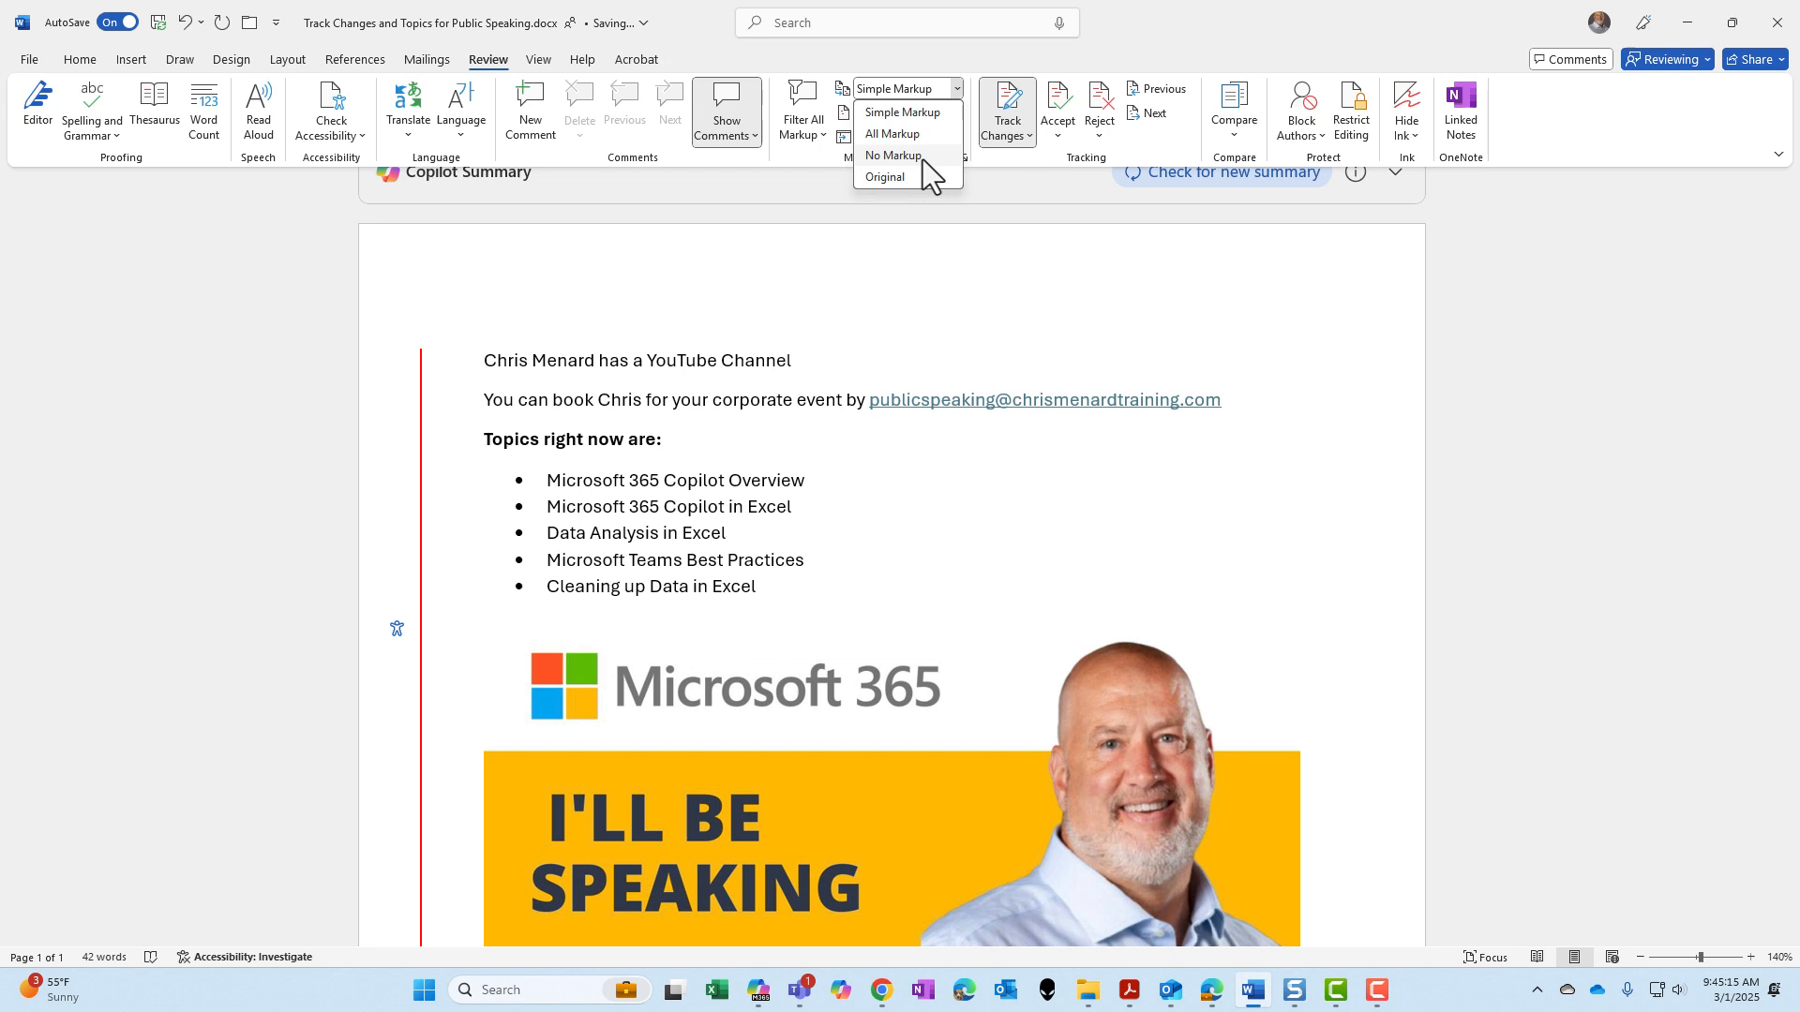
{"action": "left_click", "coordinate": [891, 155]}
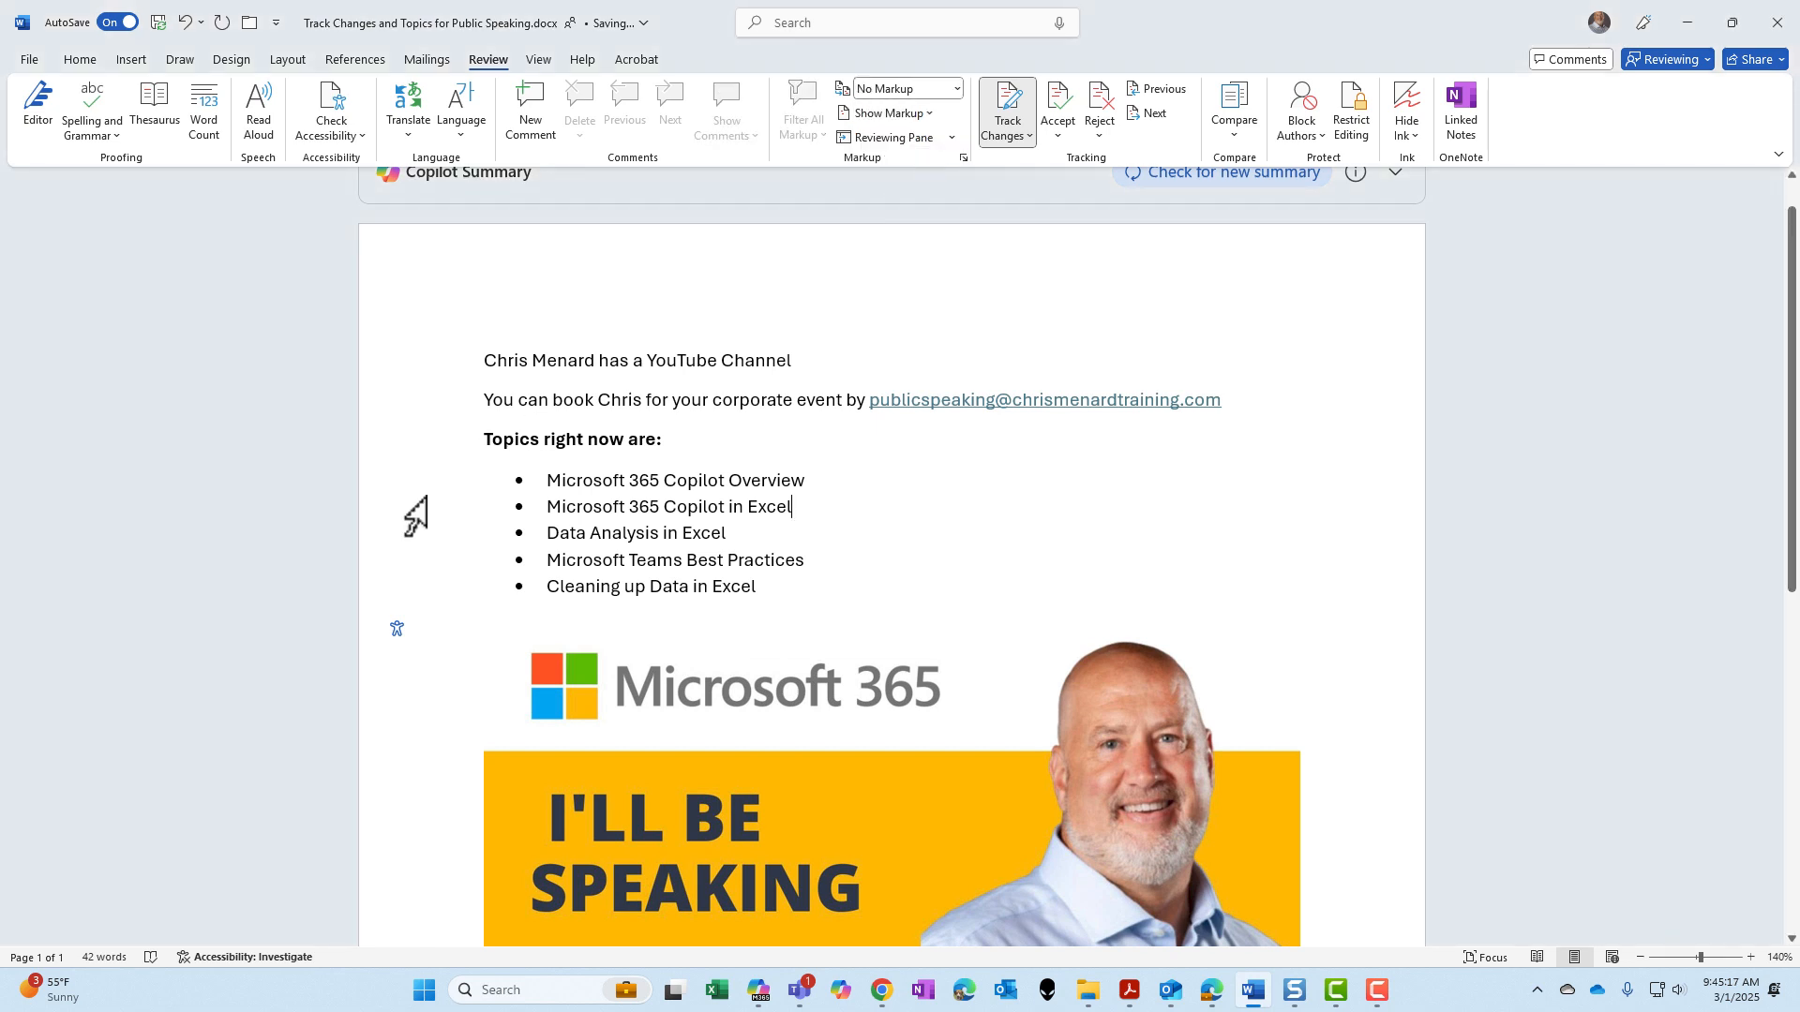
Preview the Original unedited text, then show All Markup with every tracked edit visible
{"action": "left_click", "coordinate": [906, 88]}
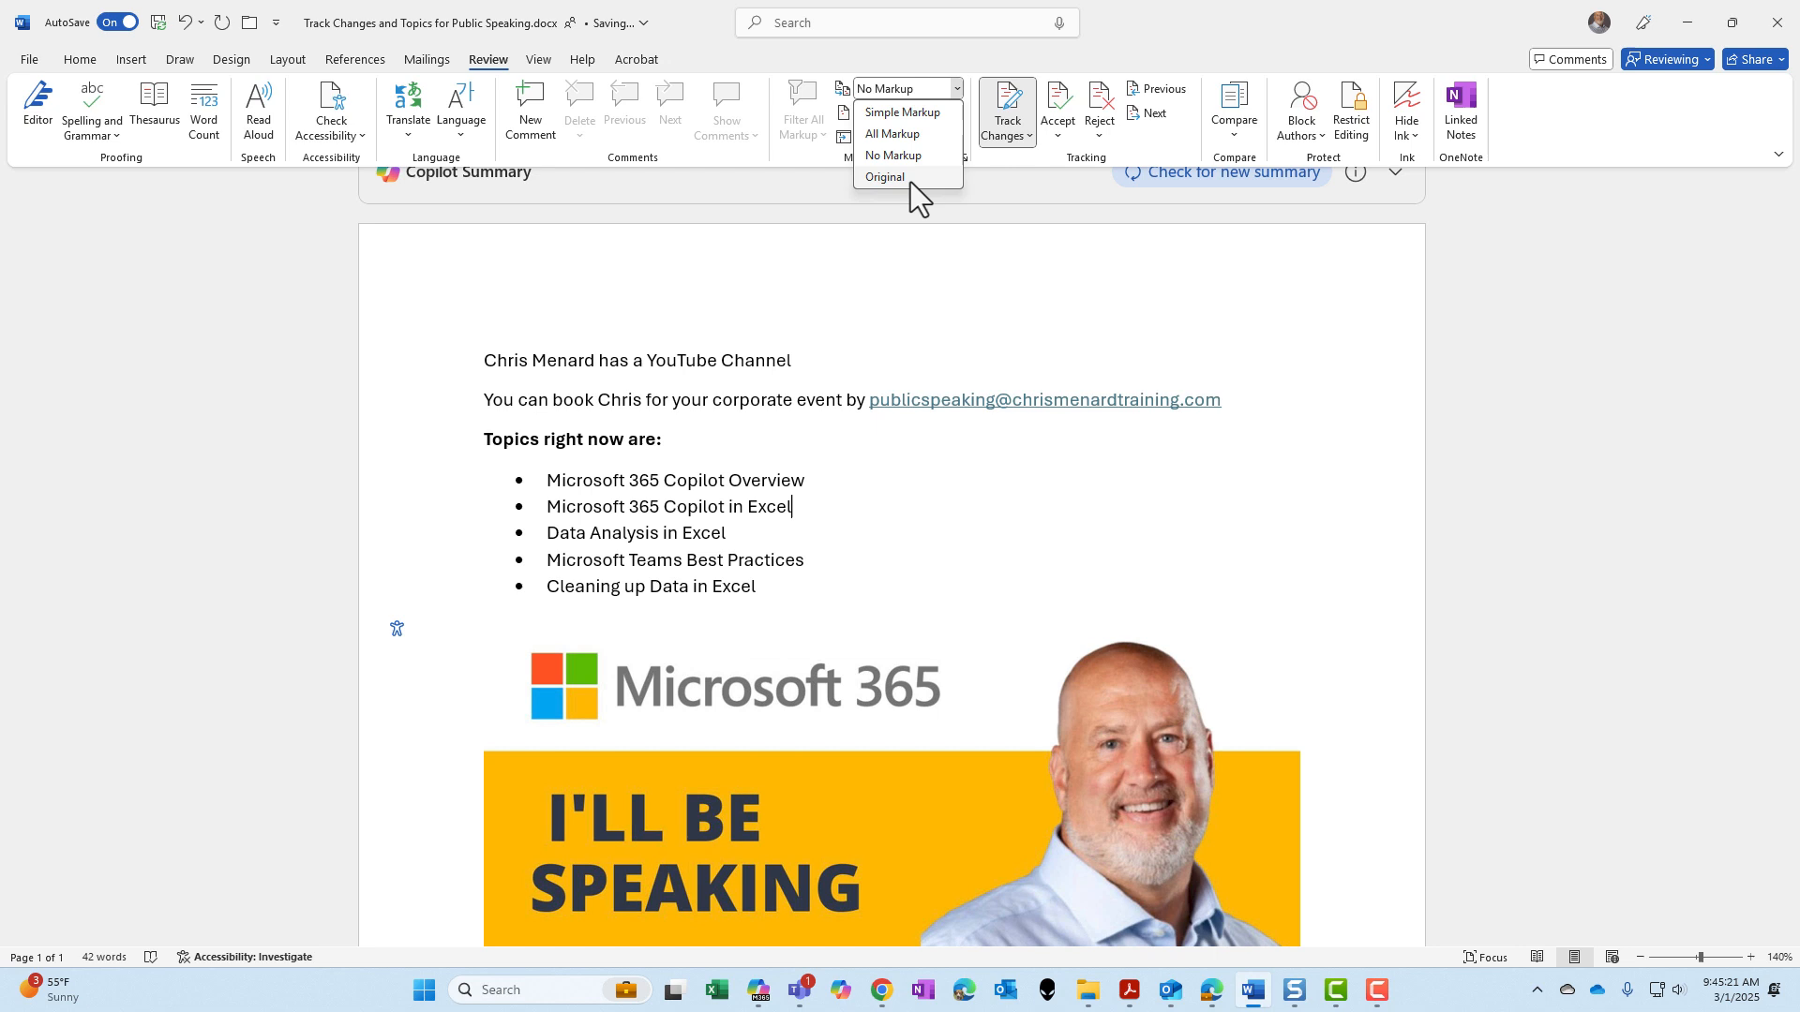
{"action": "left_click", "coordinate": [884, 177]}
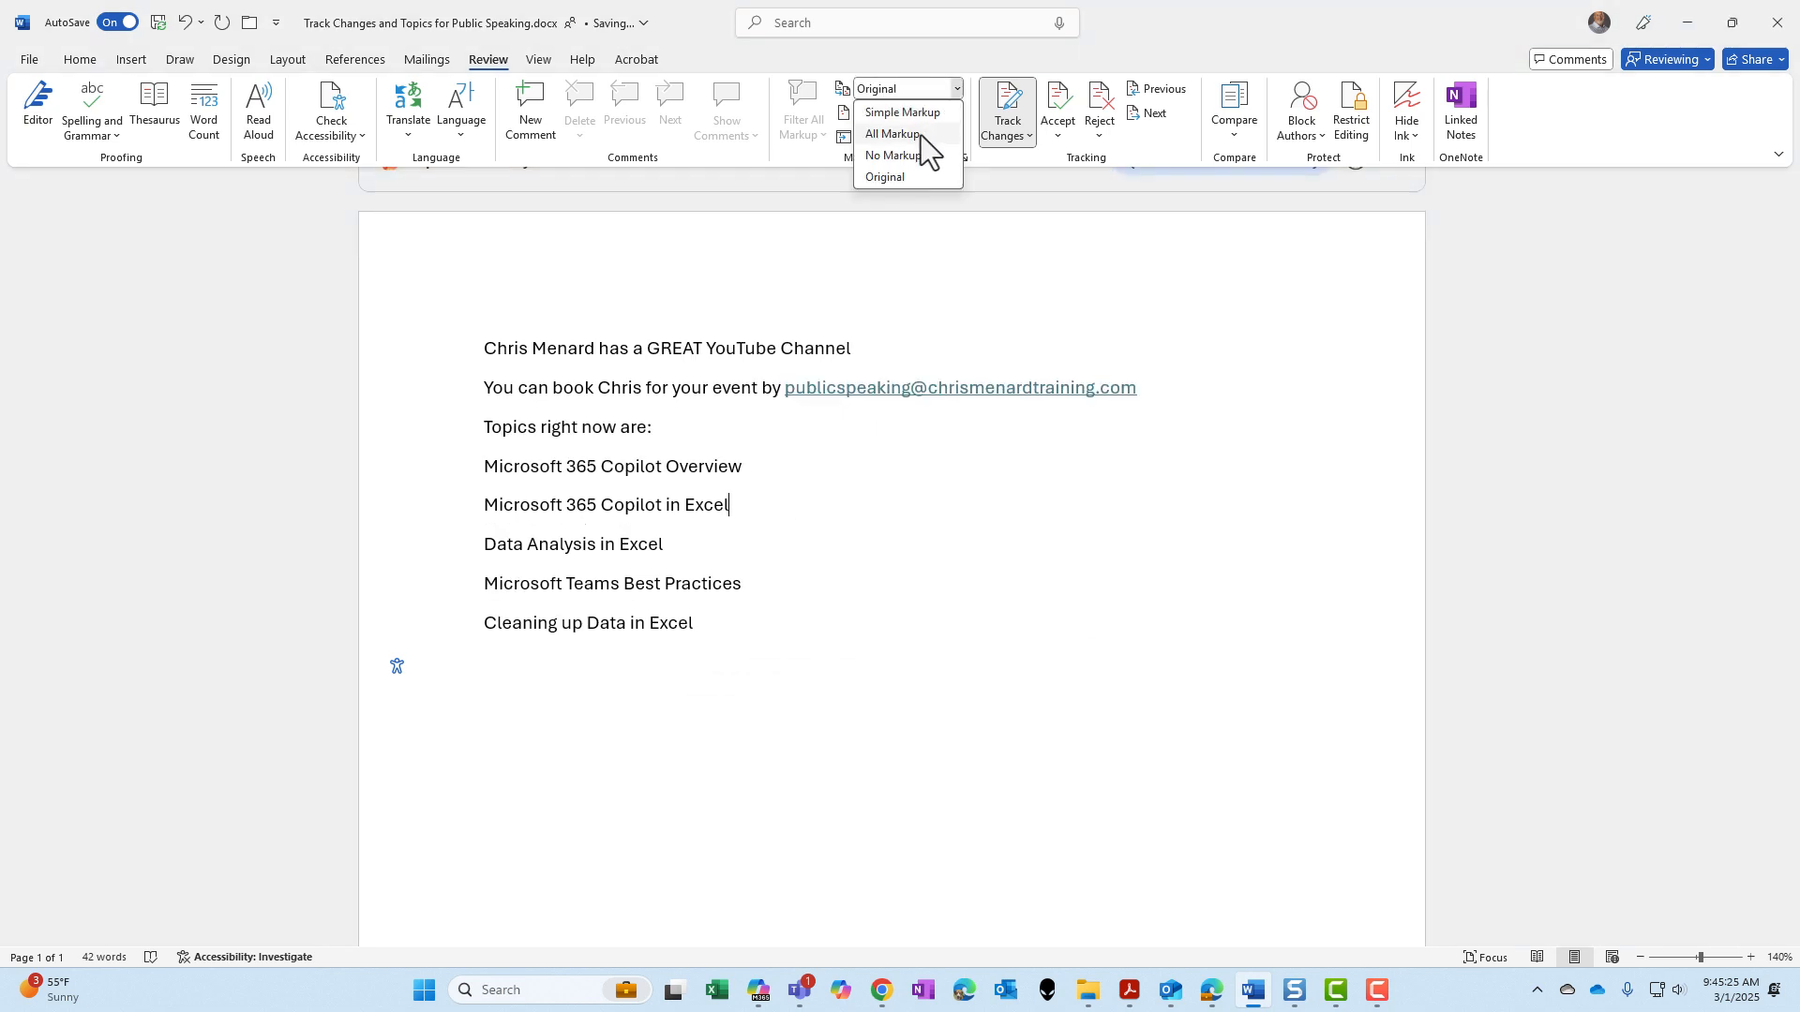
{"action": "left_click", "coordinate": [889, 133]}
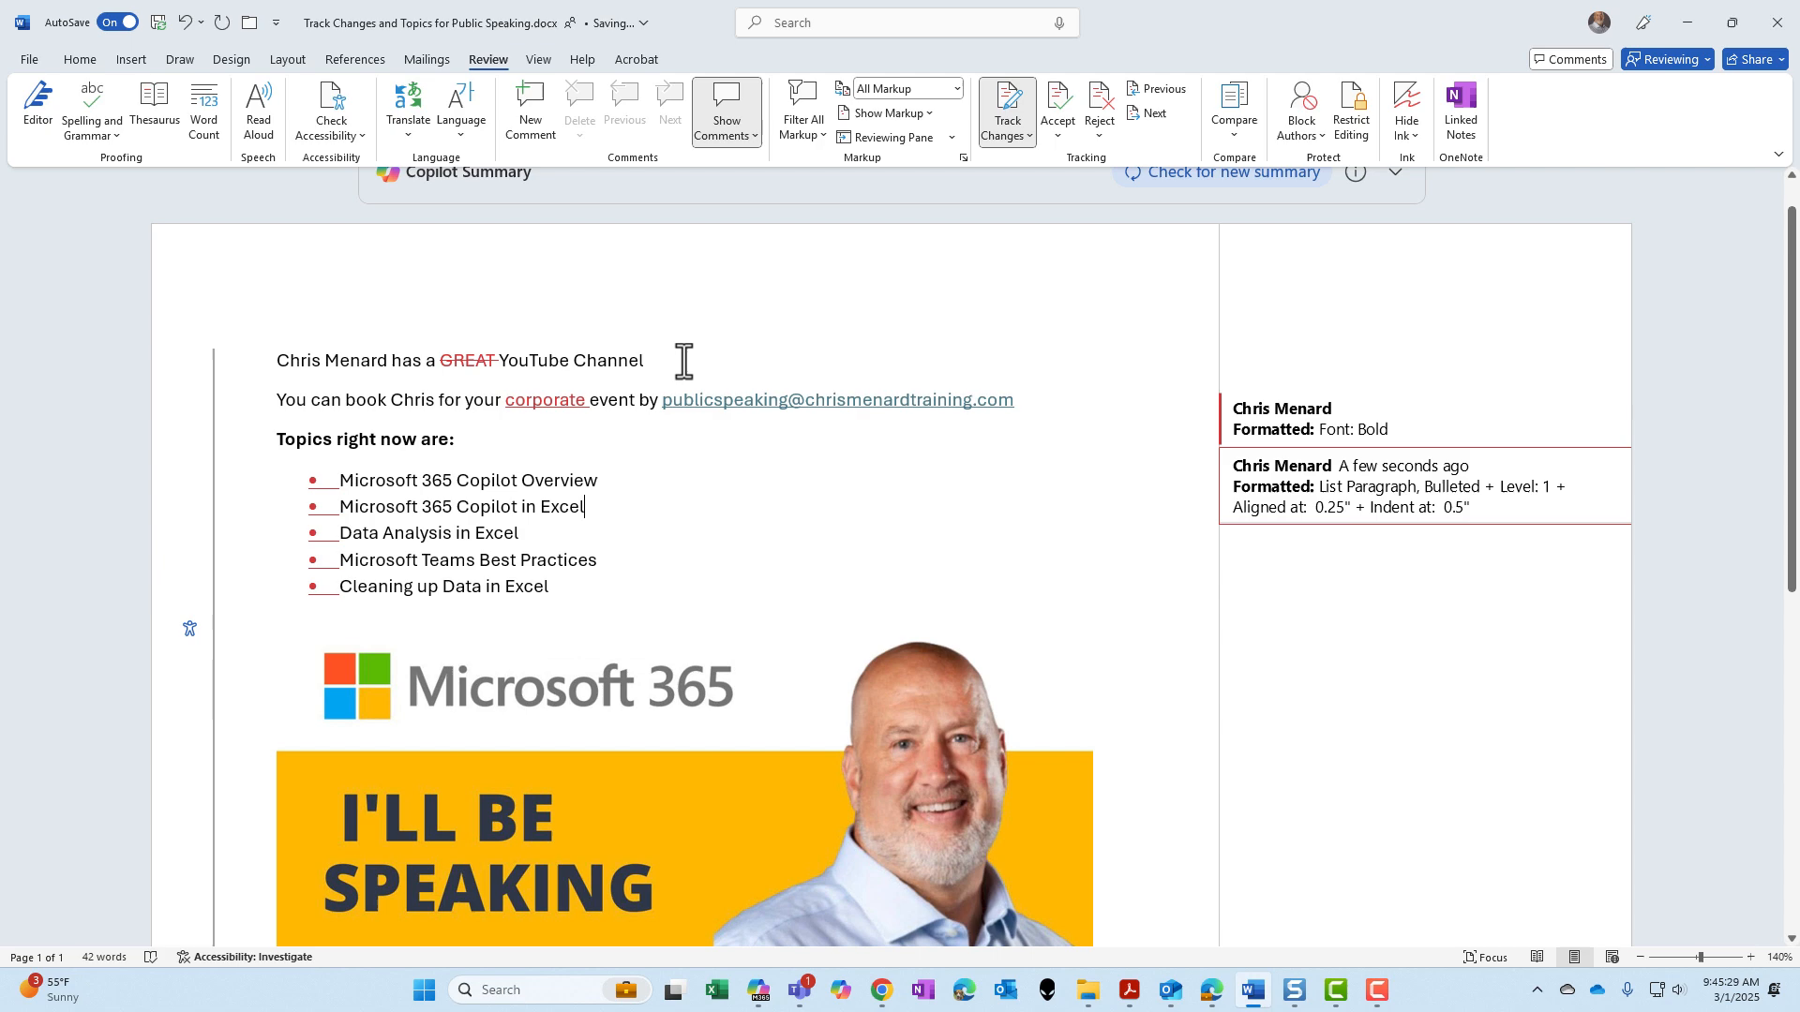
{"action": "left_click", "coordinate": [888, 112]}
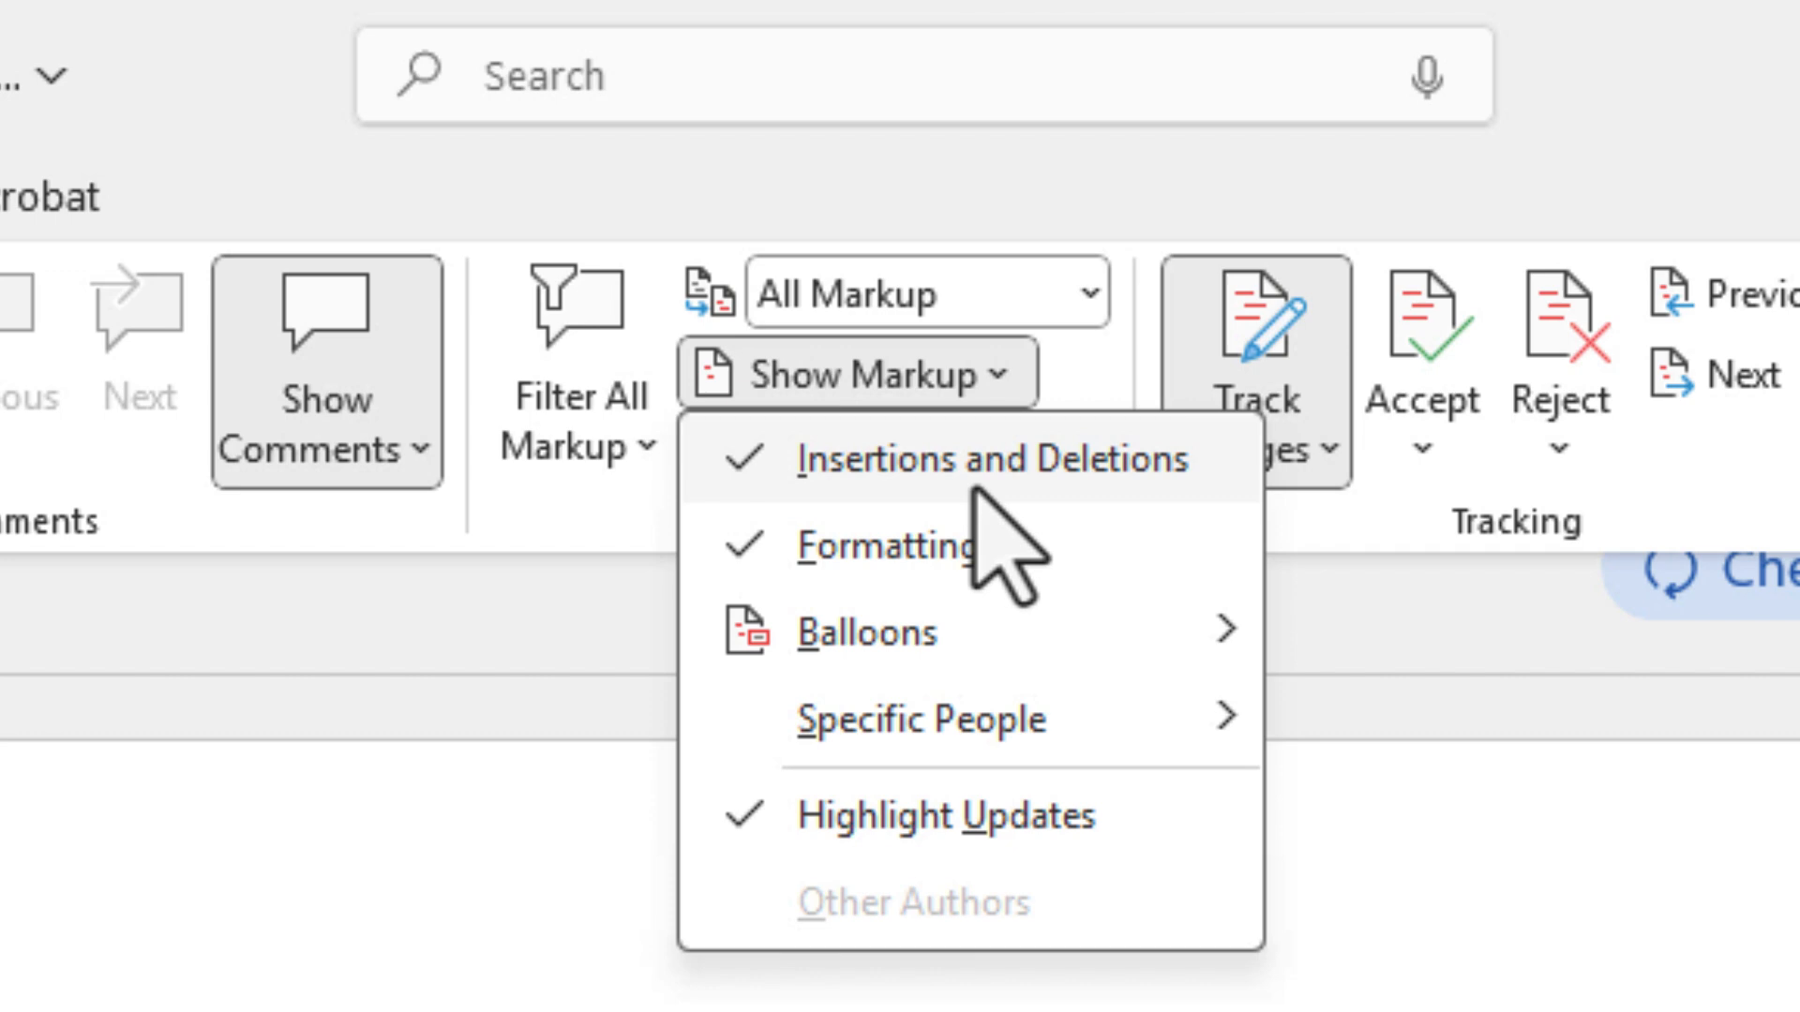
{"action": "mouse_move", "coordinate": [869, 631]}
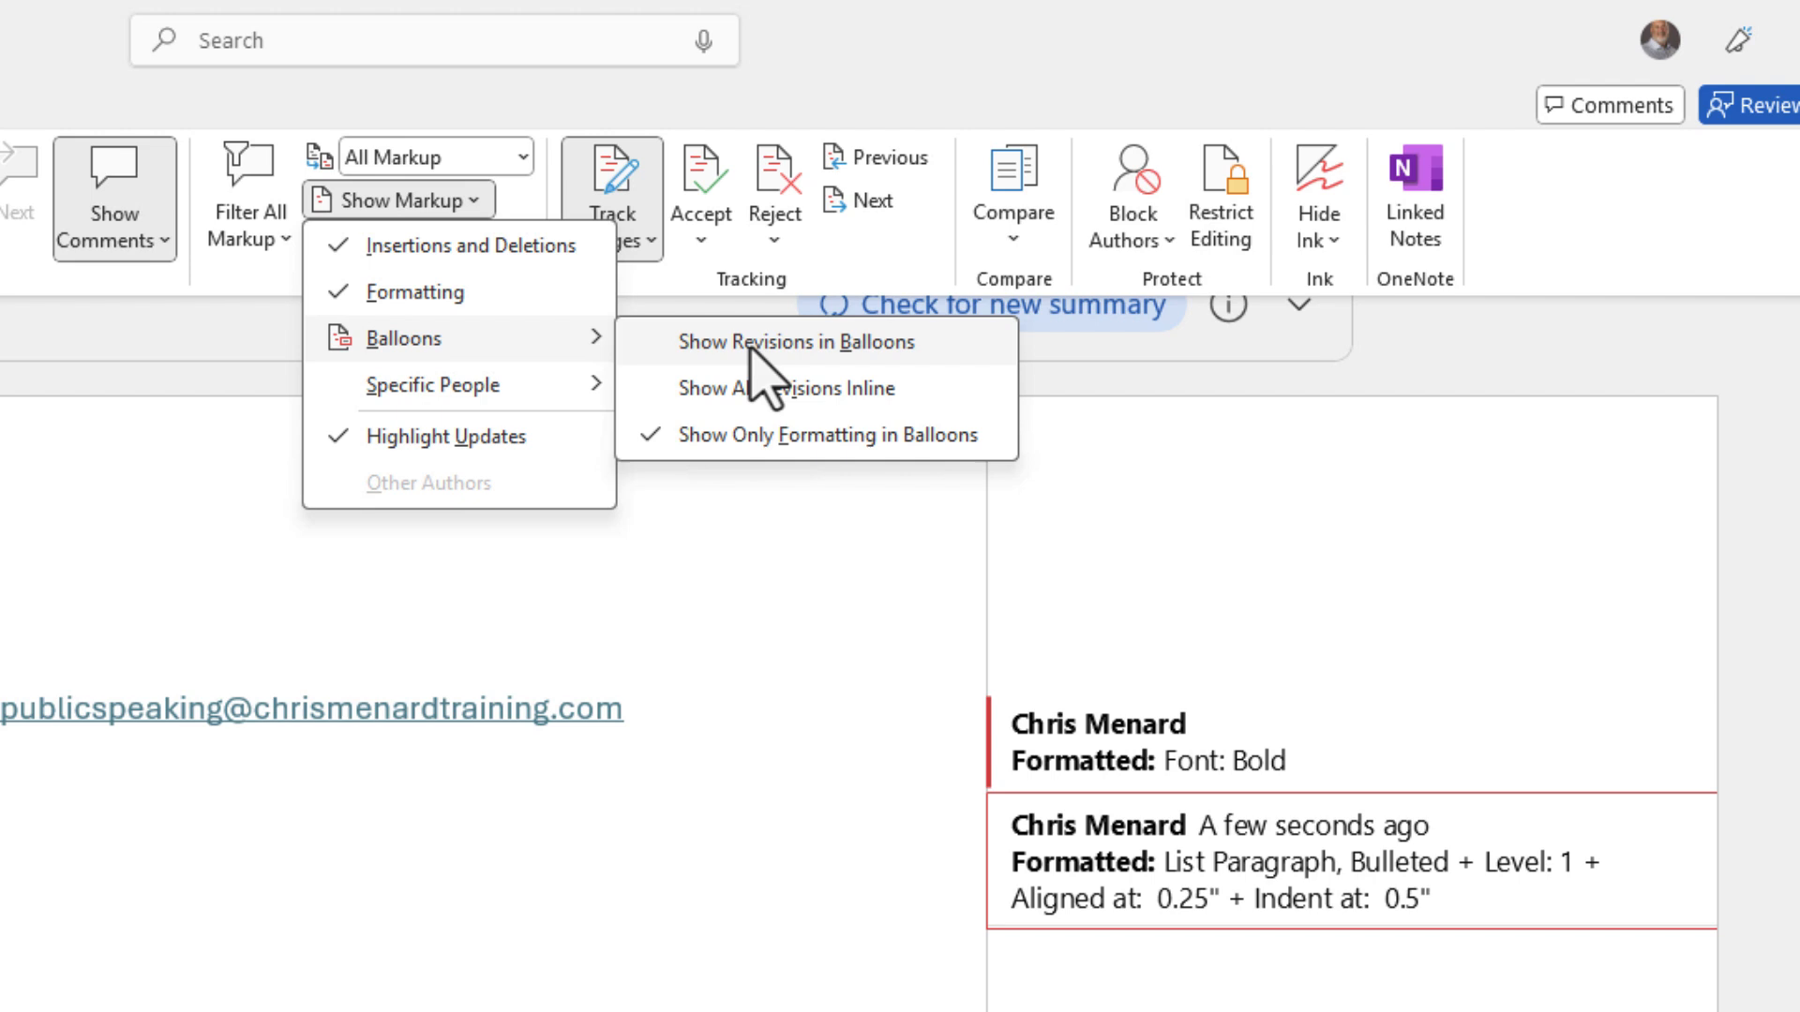
{"action": "mouse_move", "coordinate": [789, 376]}
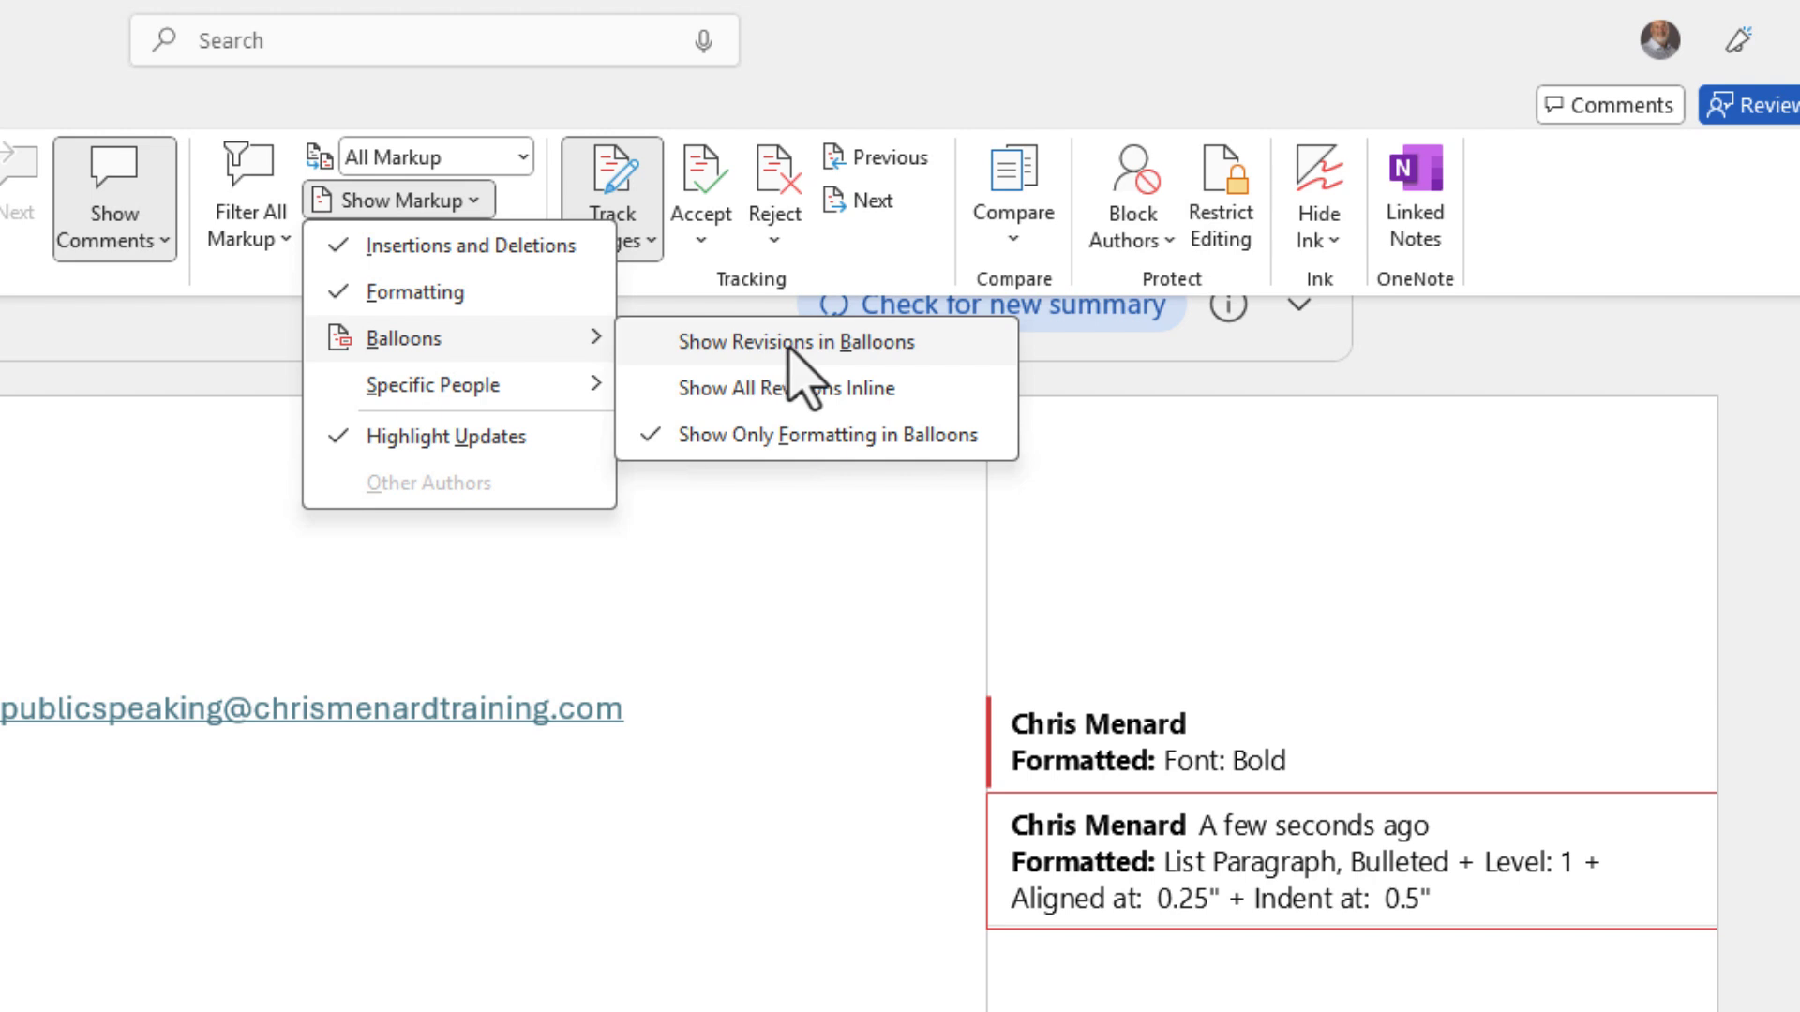
{"action": "left_click", "coordinate": [798, 341]}
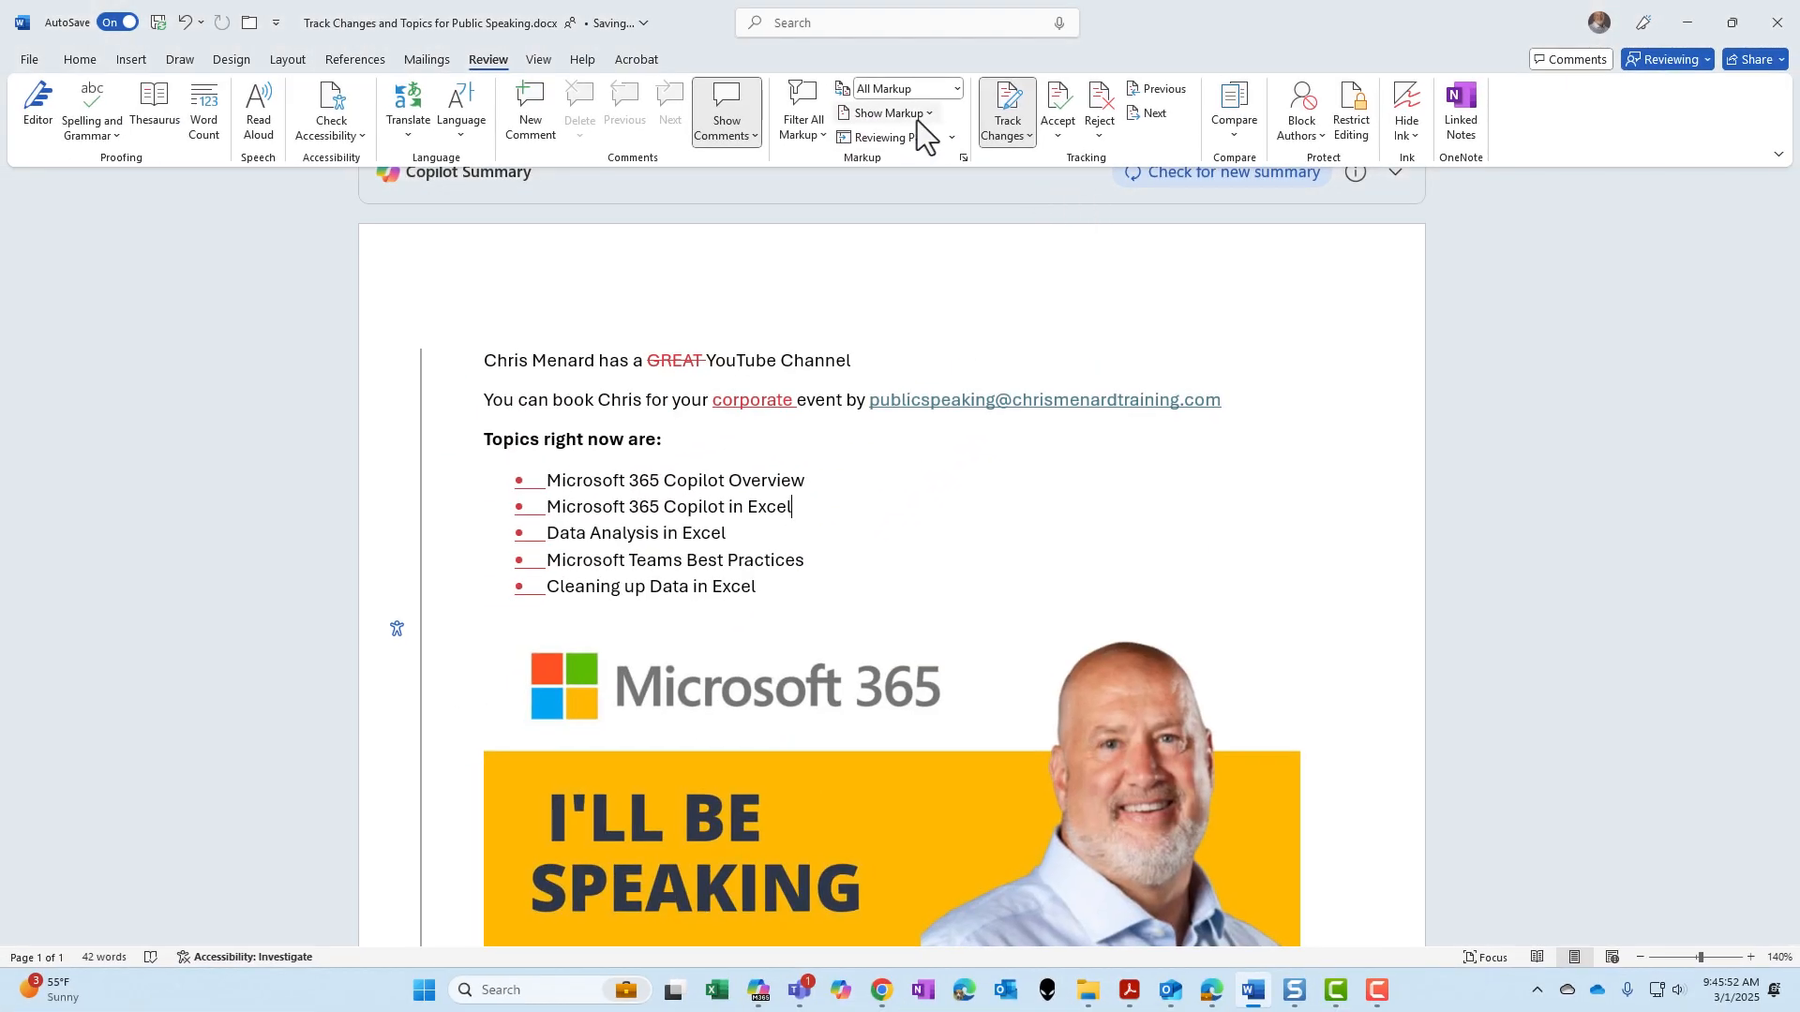
{"action": "left_click", "coordinate": [890, 114]}
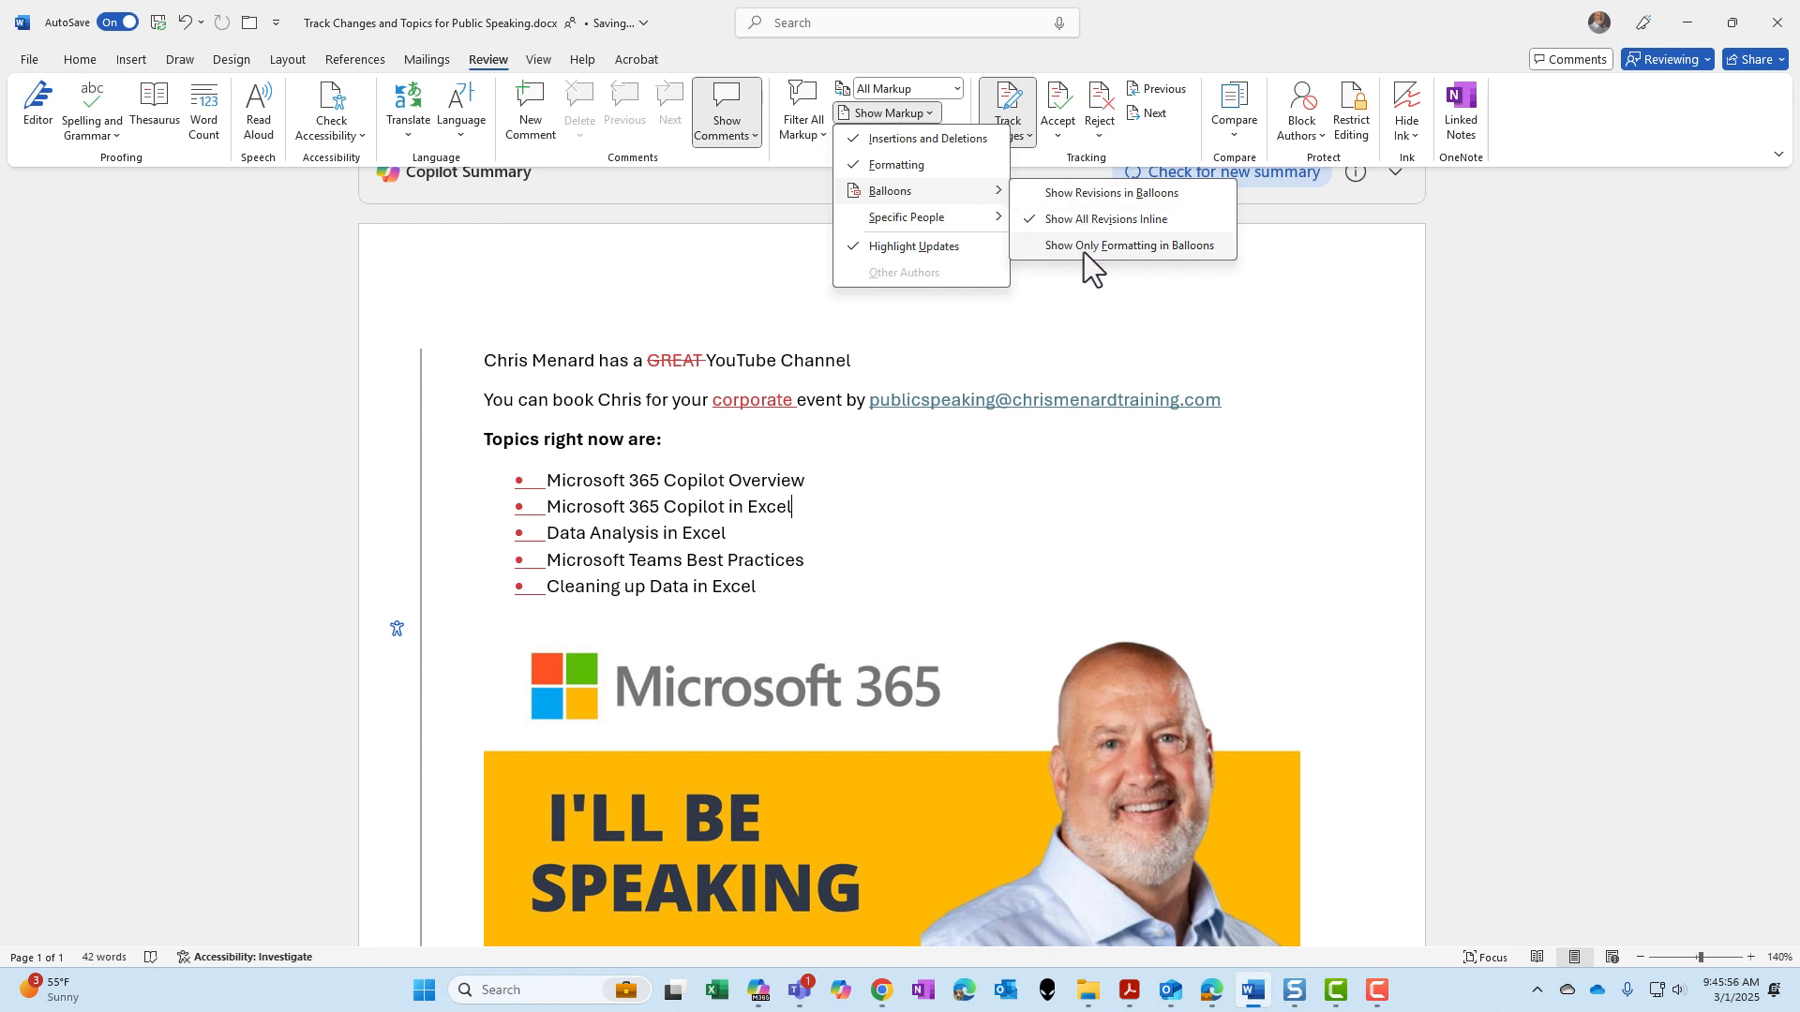
{"action": "mouse_move", "coordinate": [1115, 259]}
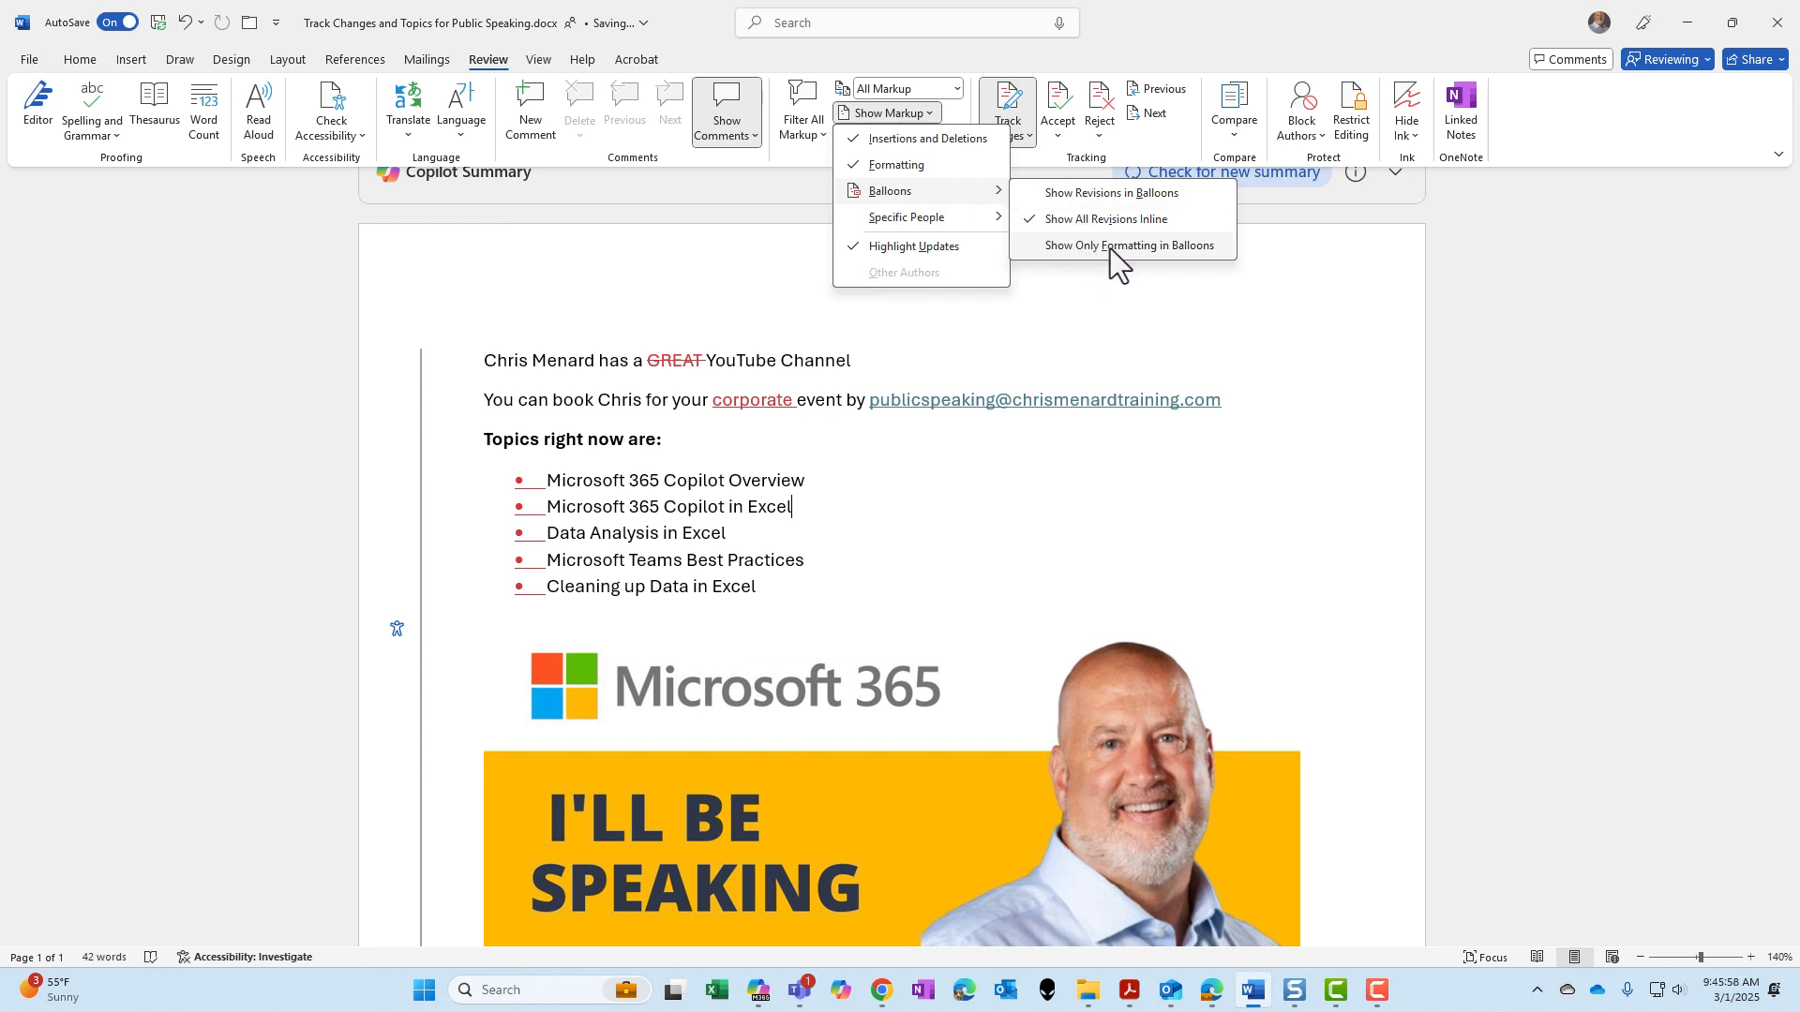
{"action": "left_click", "coordinate": [1130, 244]}
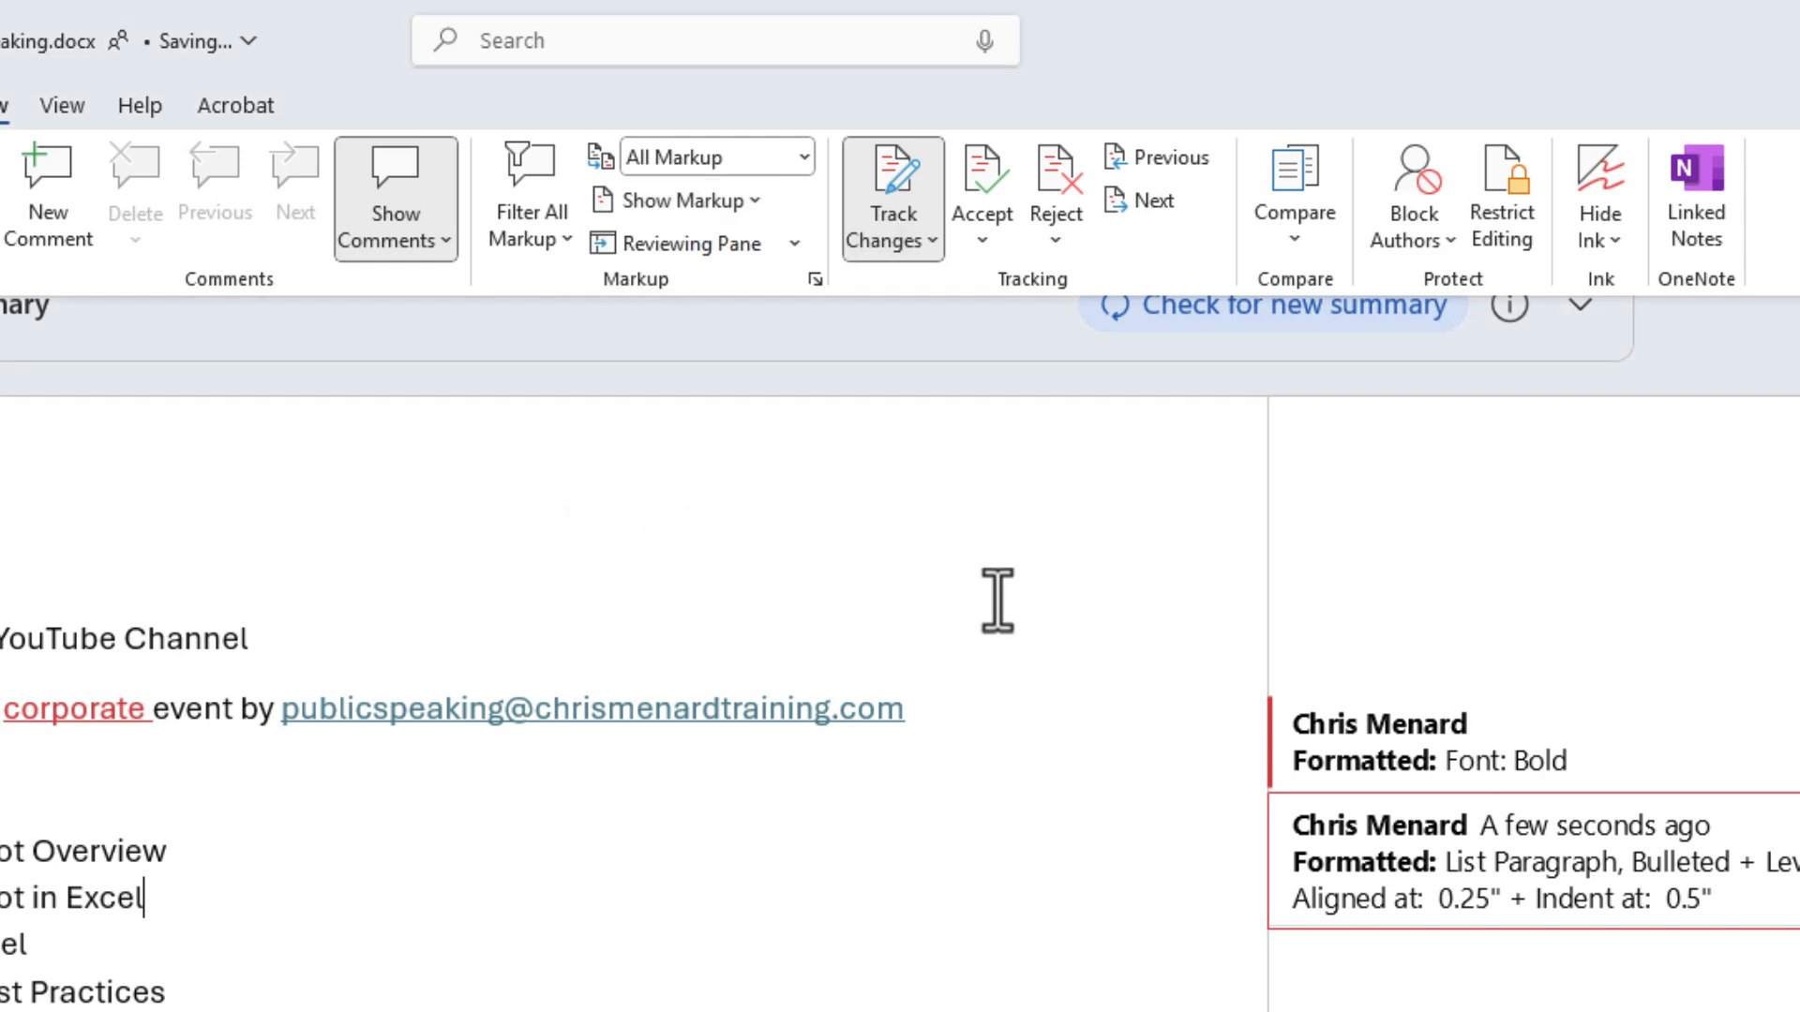
{"action": "mouse_move", "coordinate": [676, 243]}
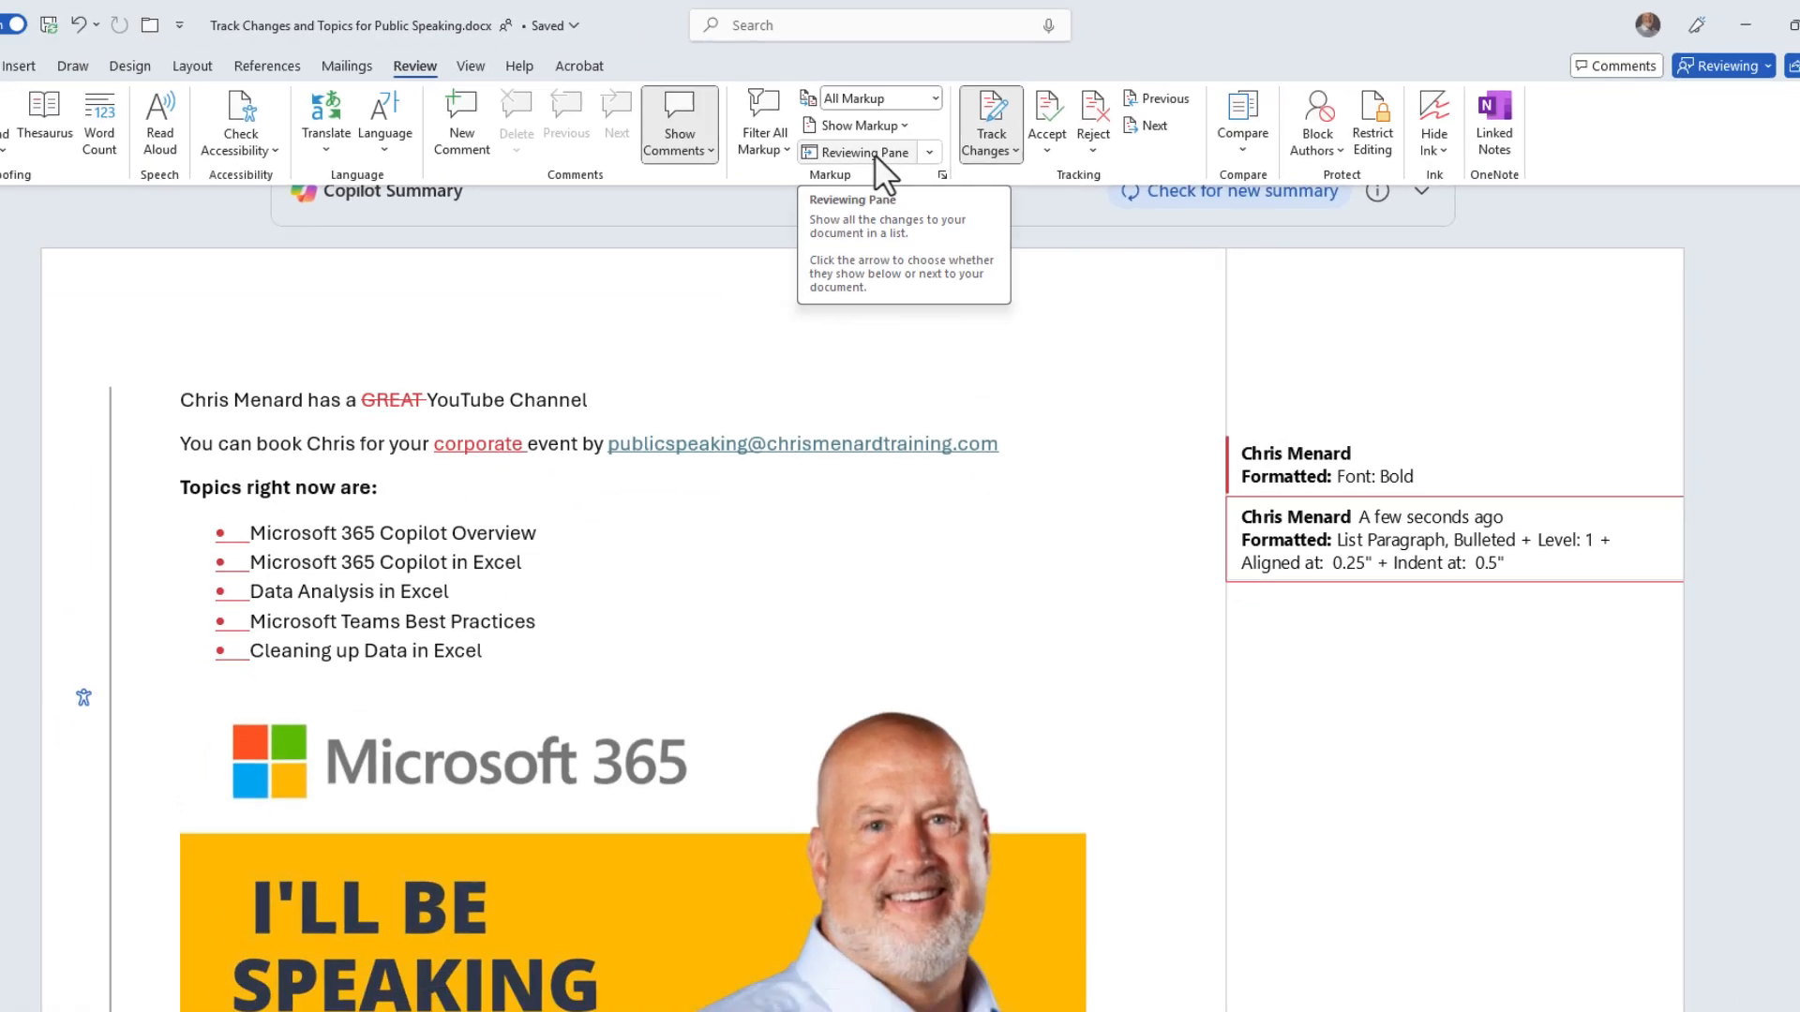
{"action": "left_click", "coordinate": [862, 152]}
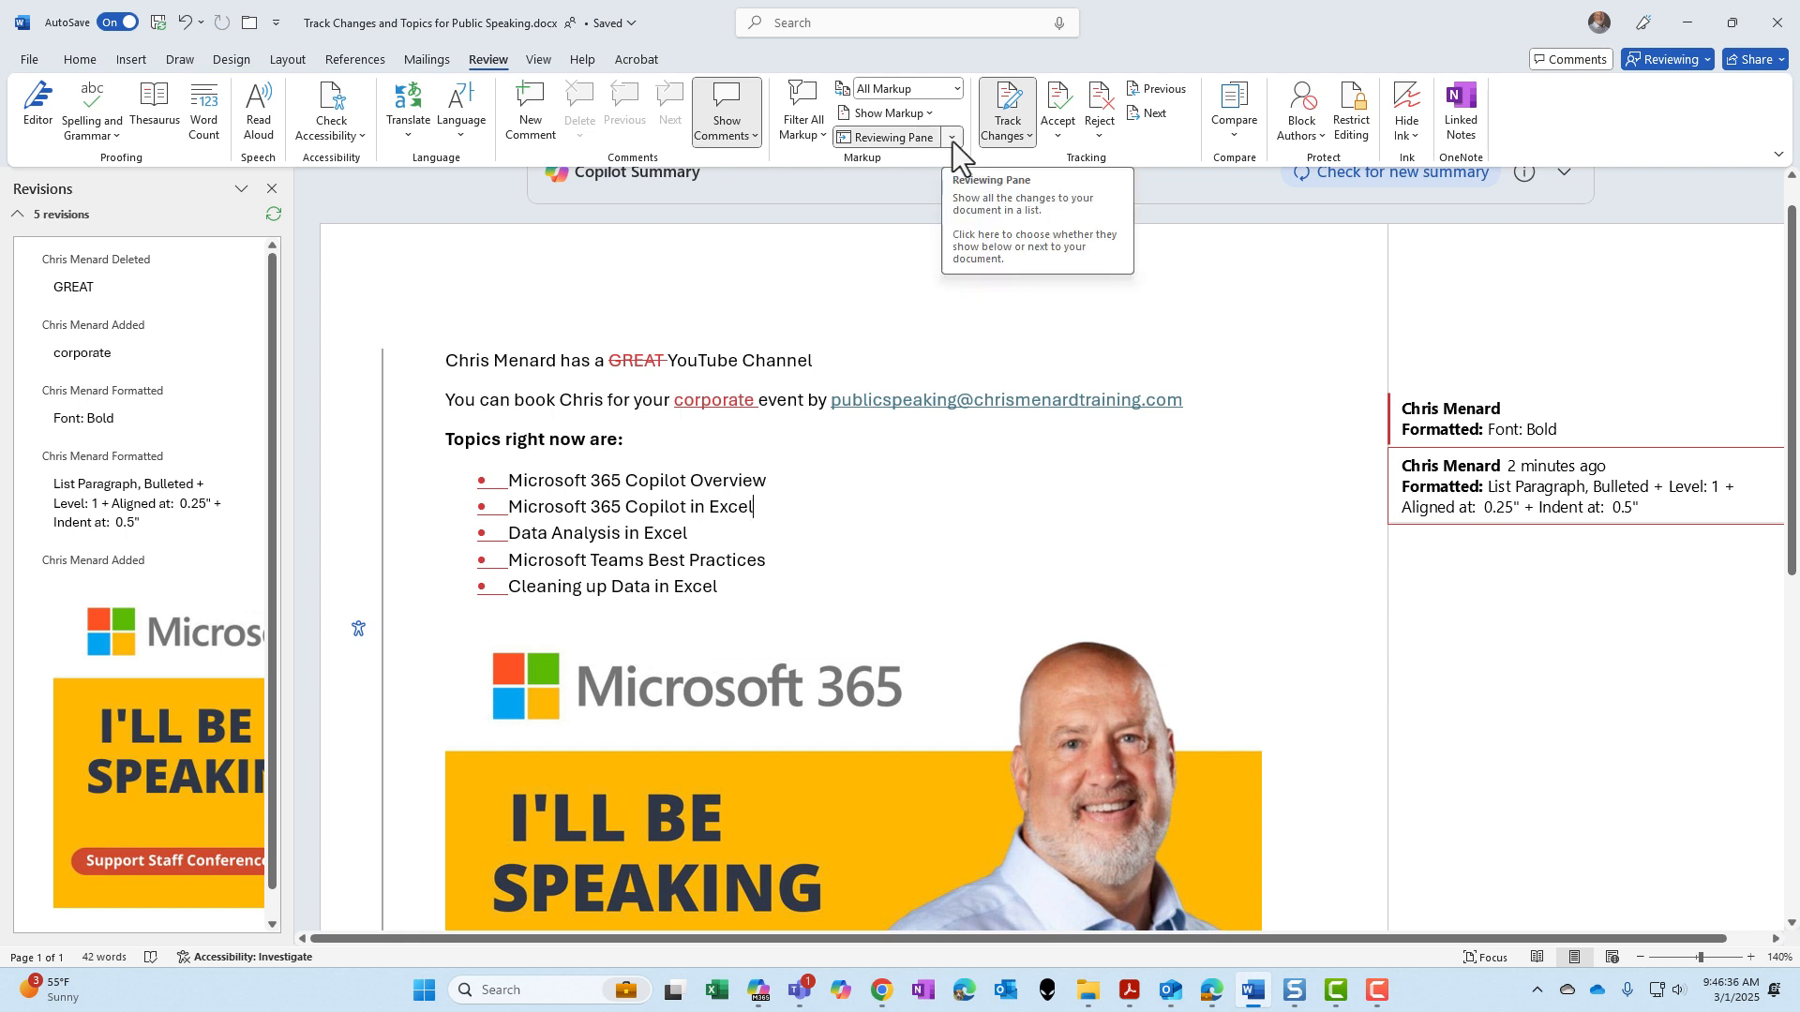
{"action": "left_click", "coordinate": [951, 139]}
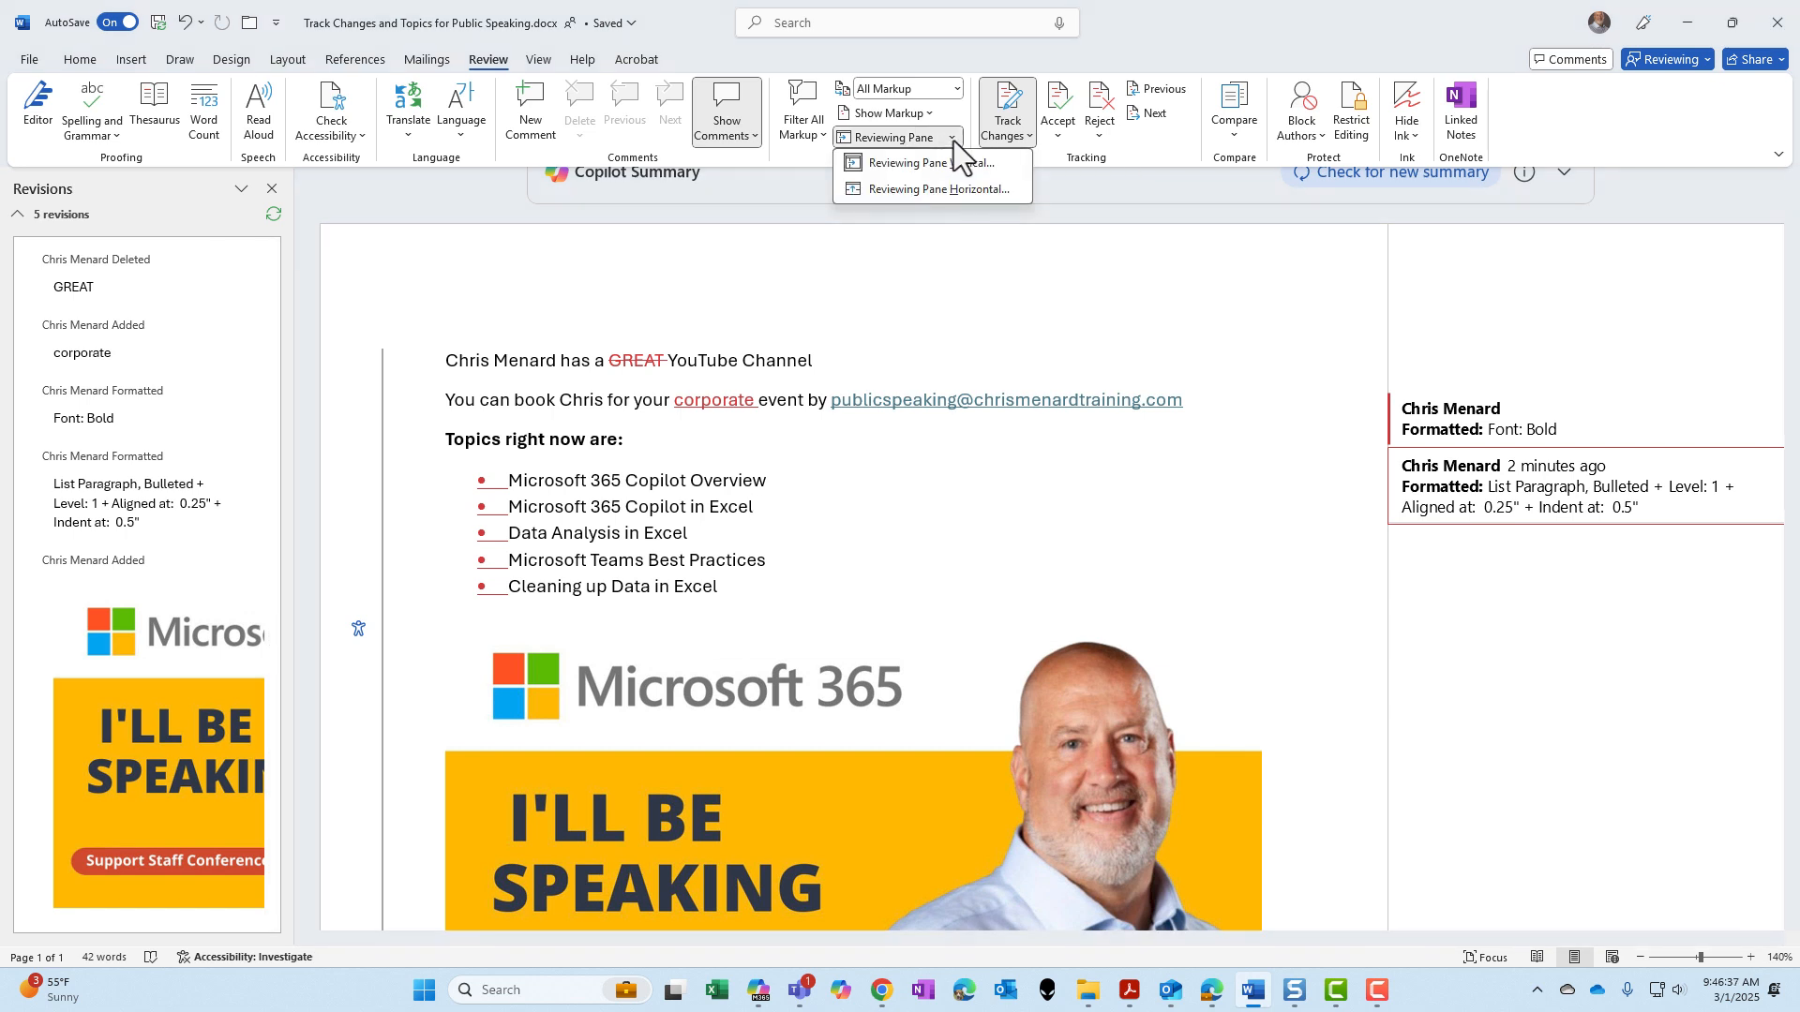
{"action": "left_click", "coordinate": [930, 189]}
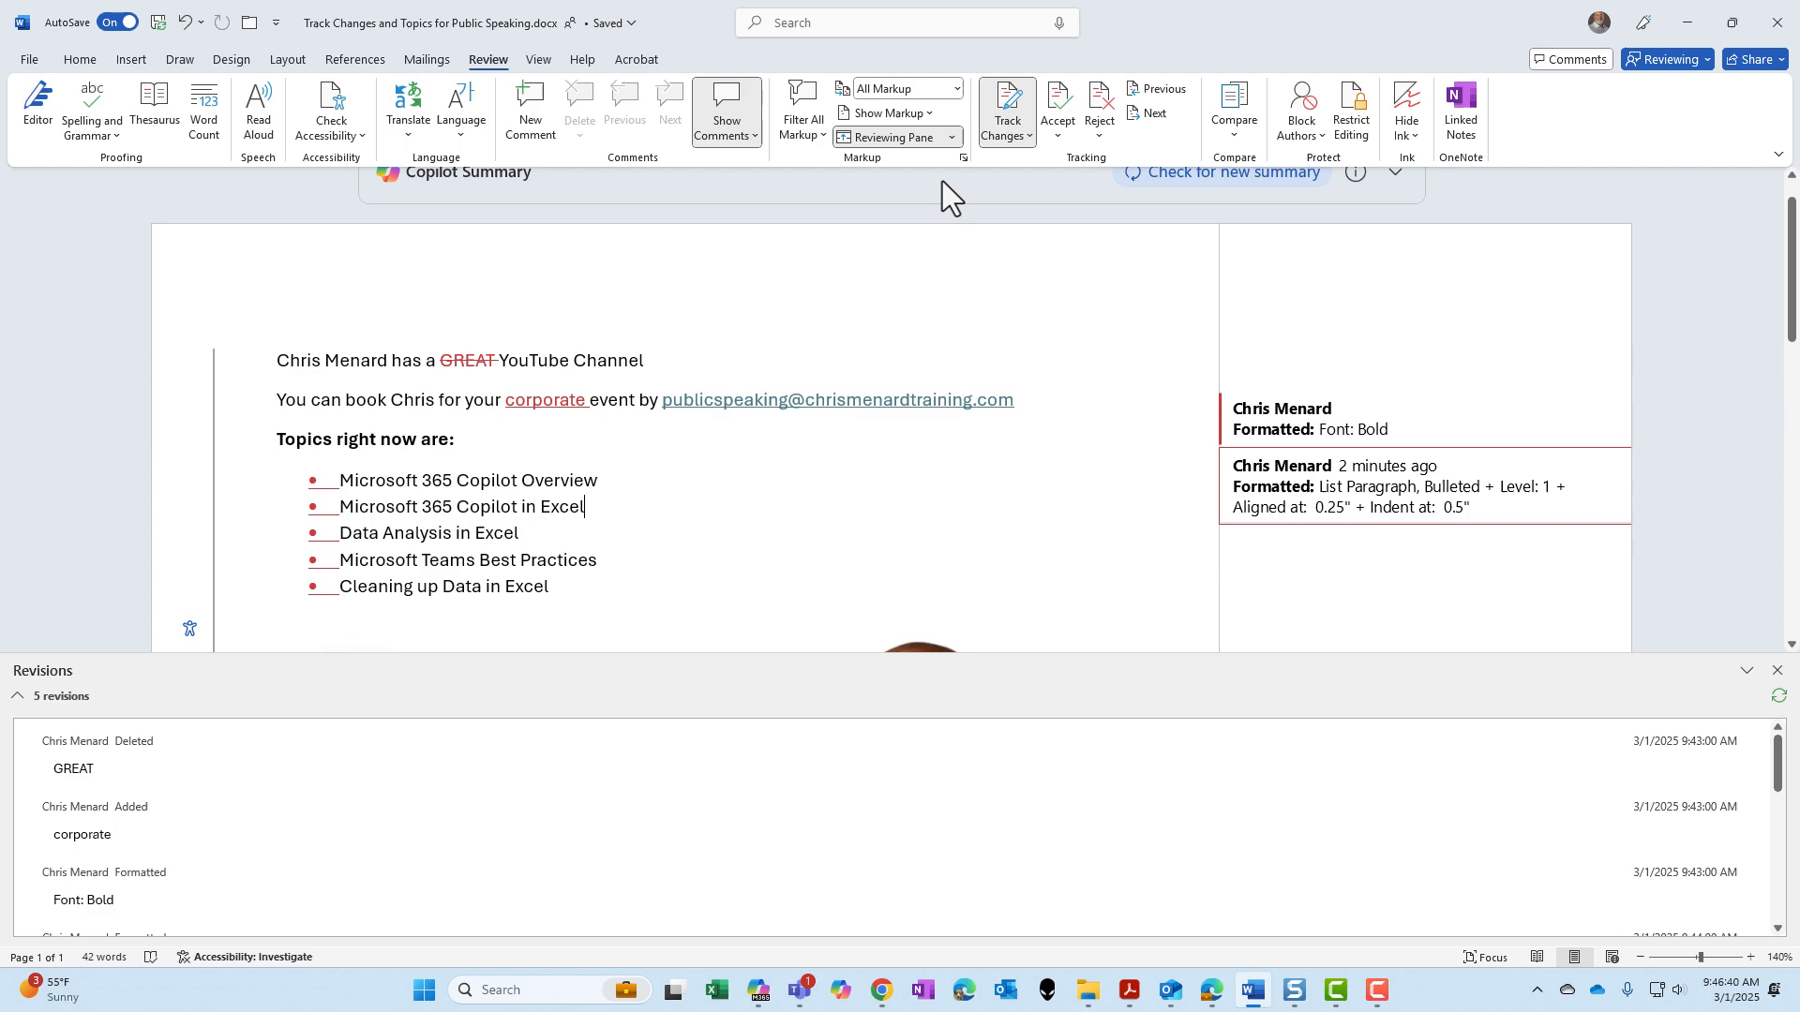
{"action": "left_click", "coordinate": [951, 137]}
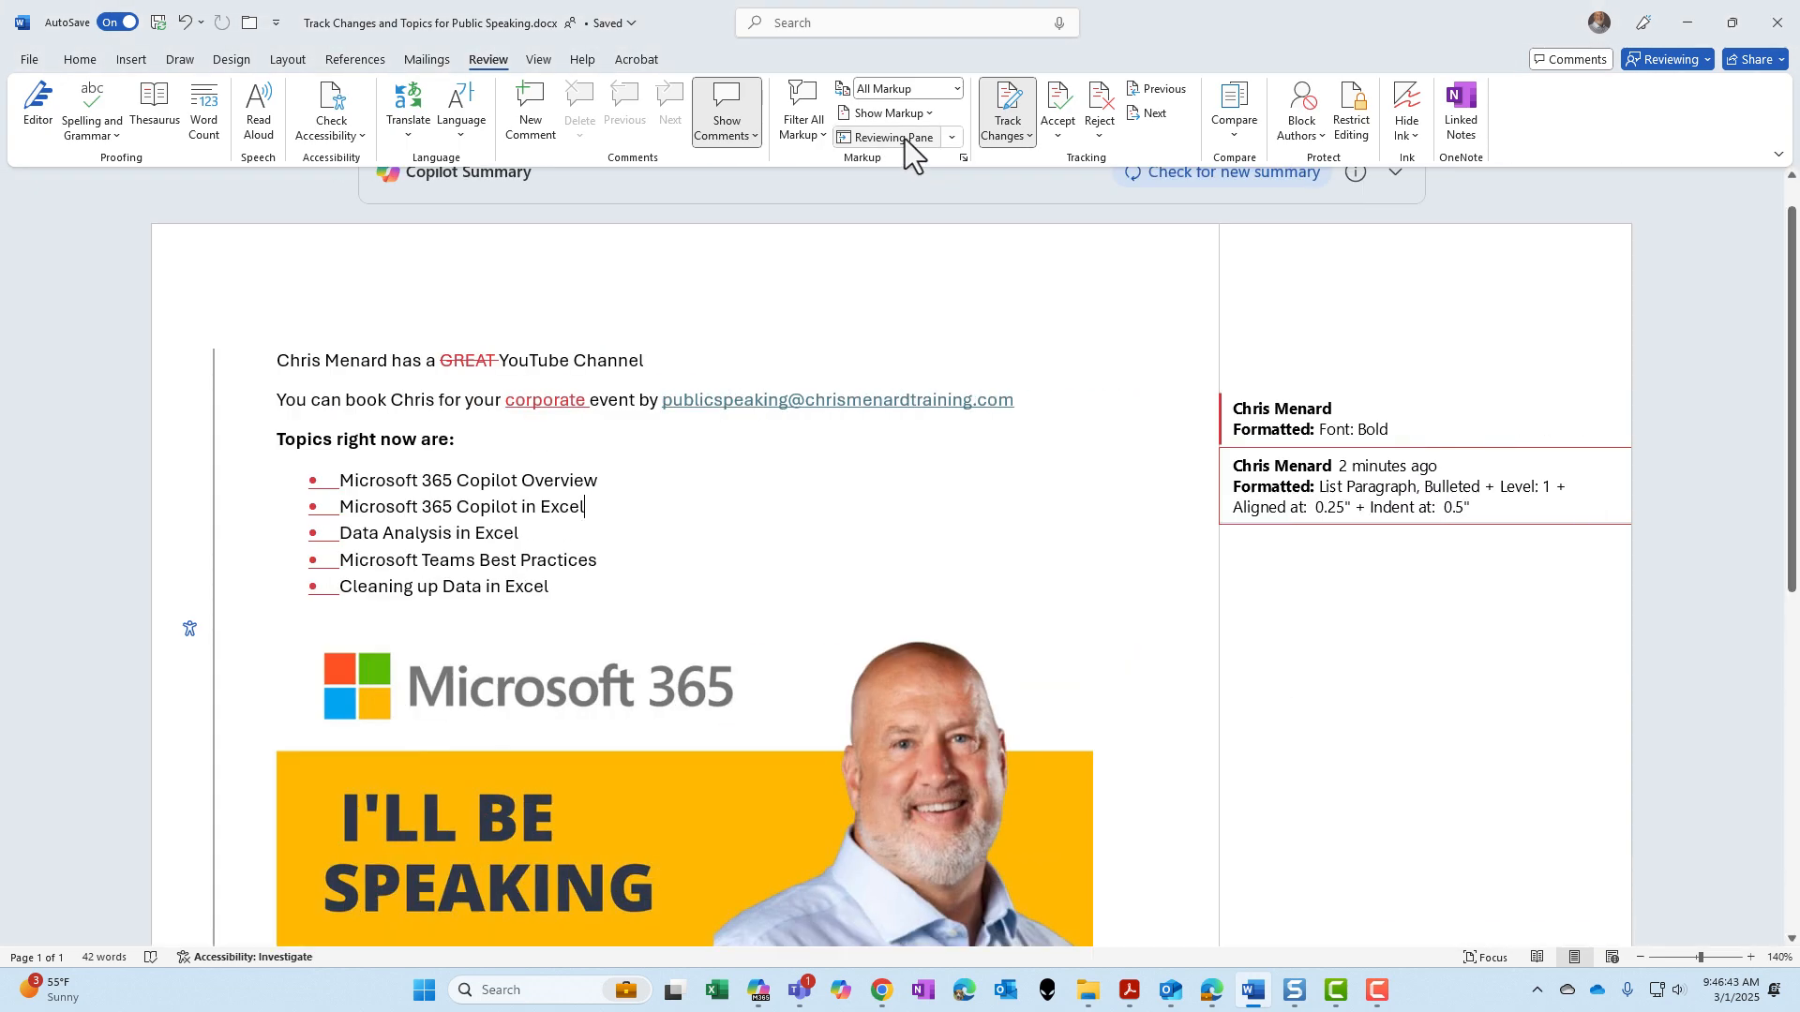
{"action": "left_click", "coordinate": [890, 138]}
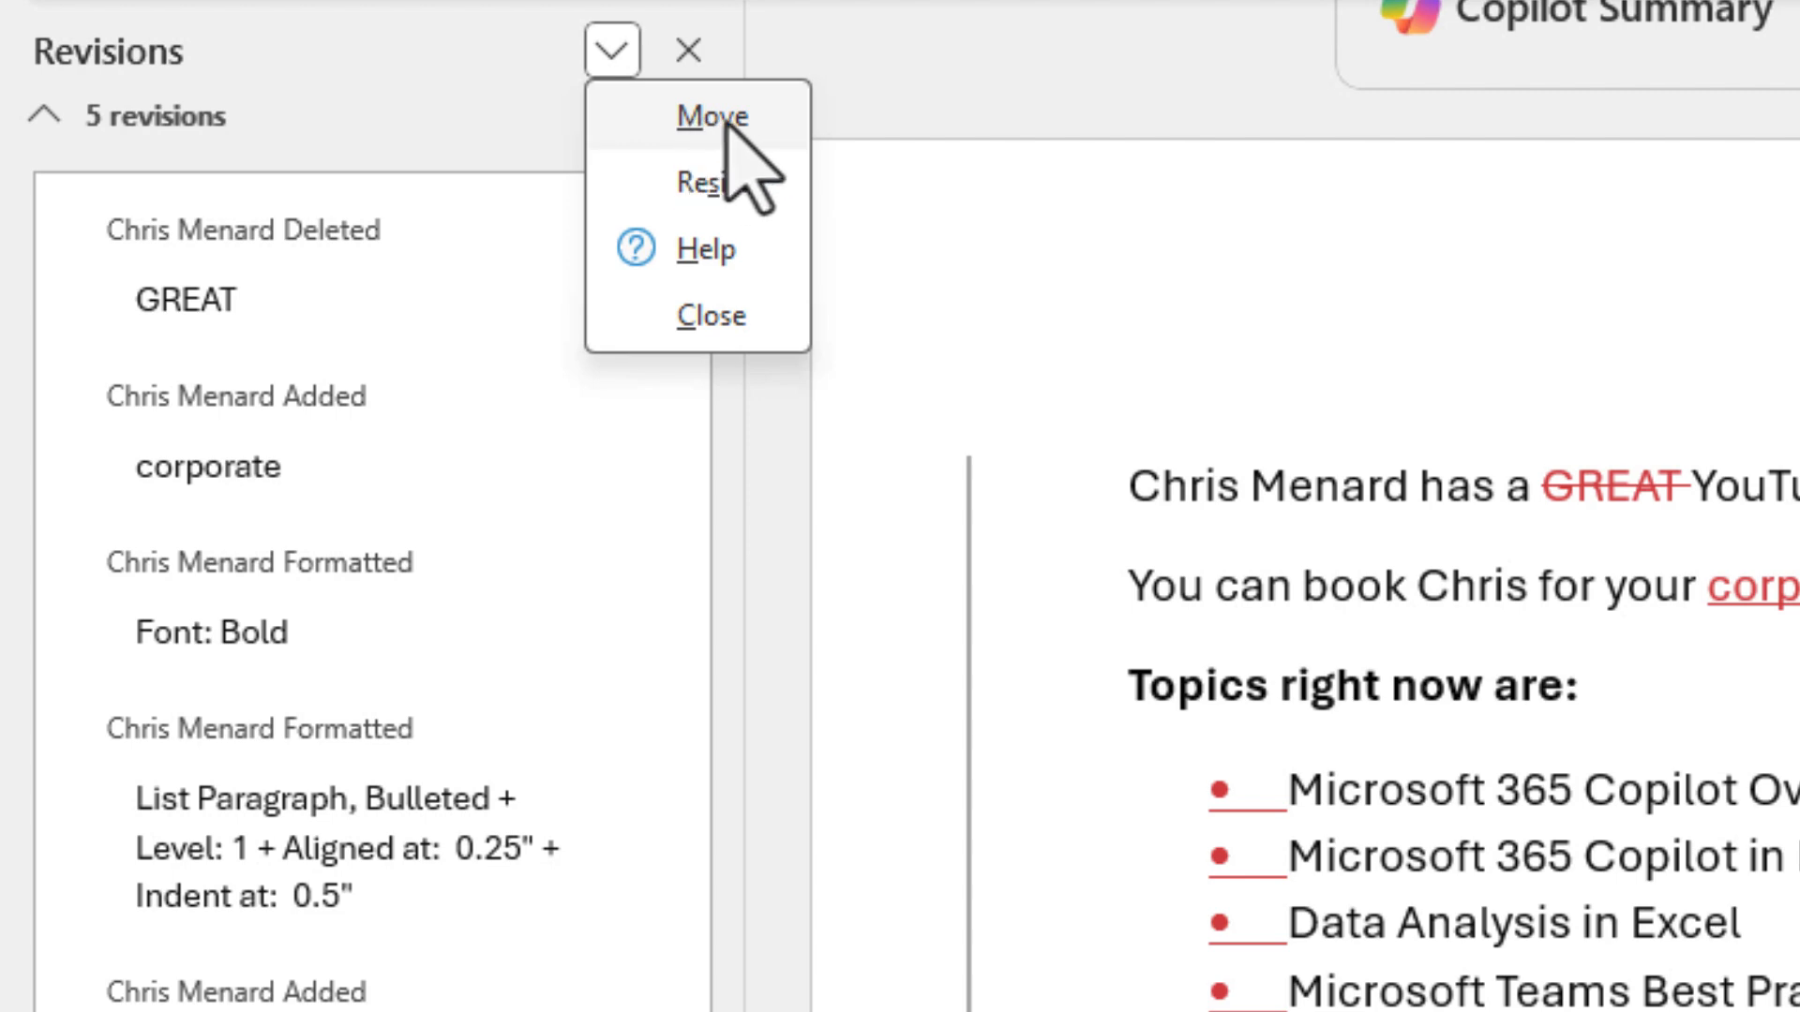
{"action": "mouse_move", "coordinate": [712, 184]}
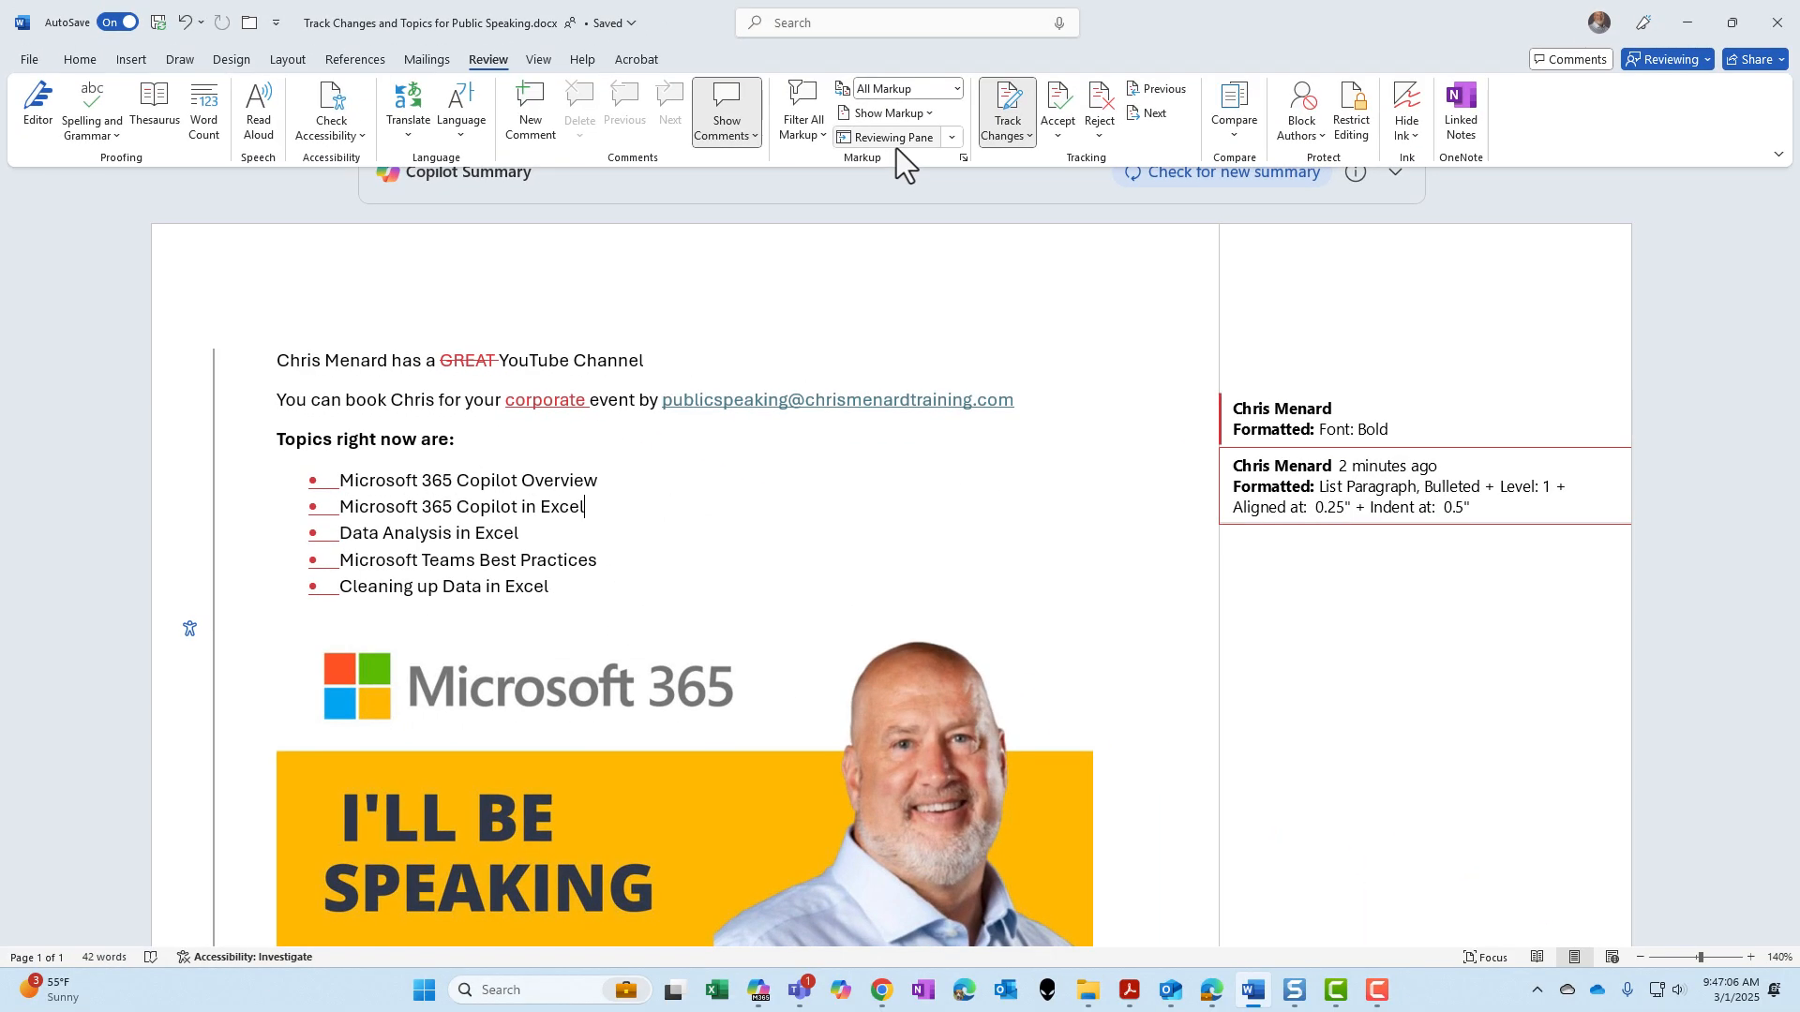
{"action": "mouse_move", "coordinate": [892, 138]}
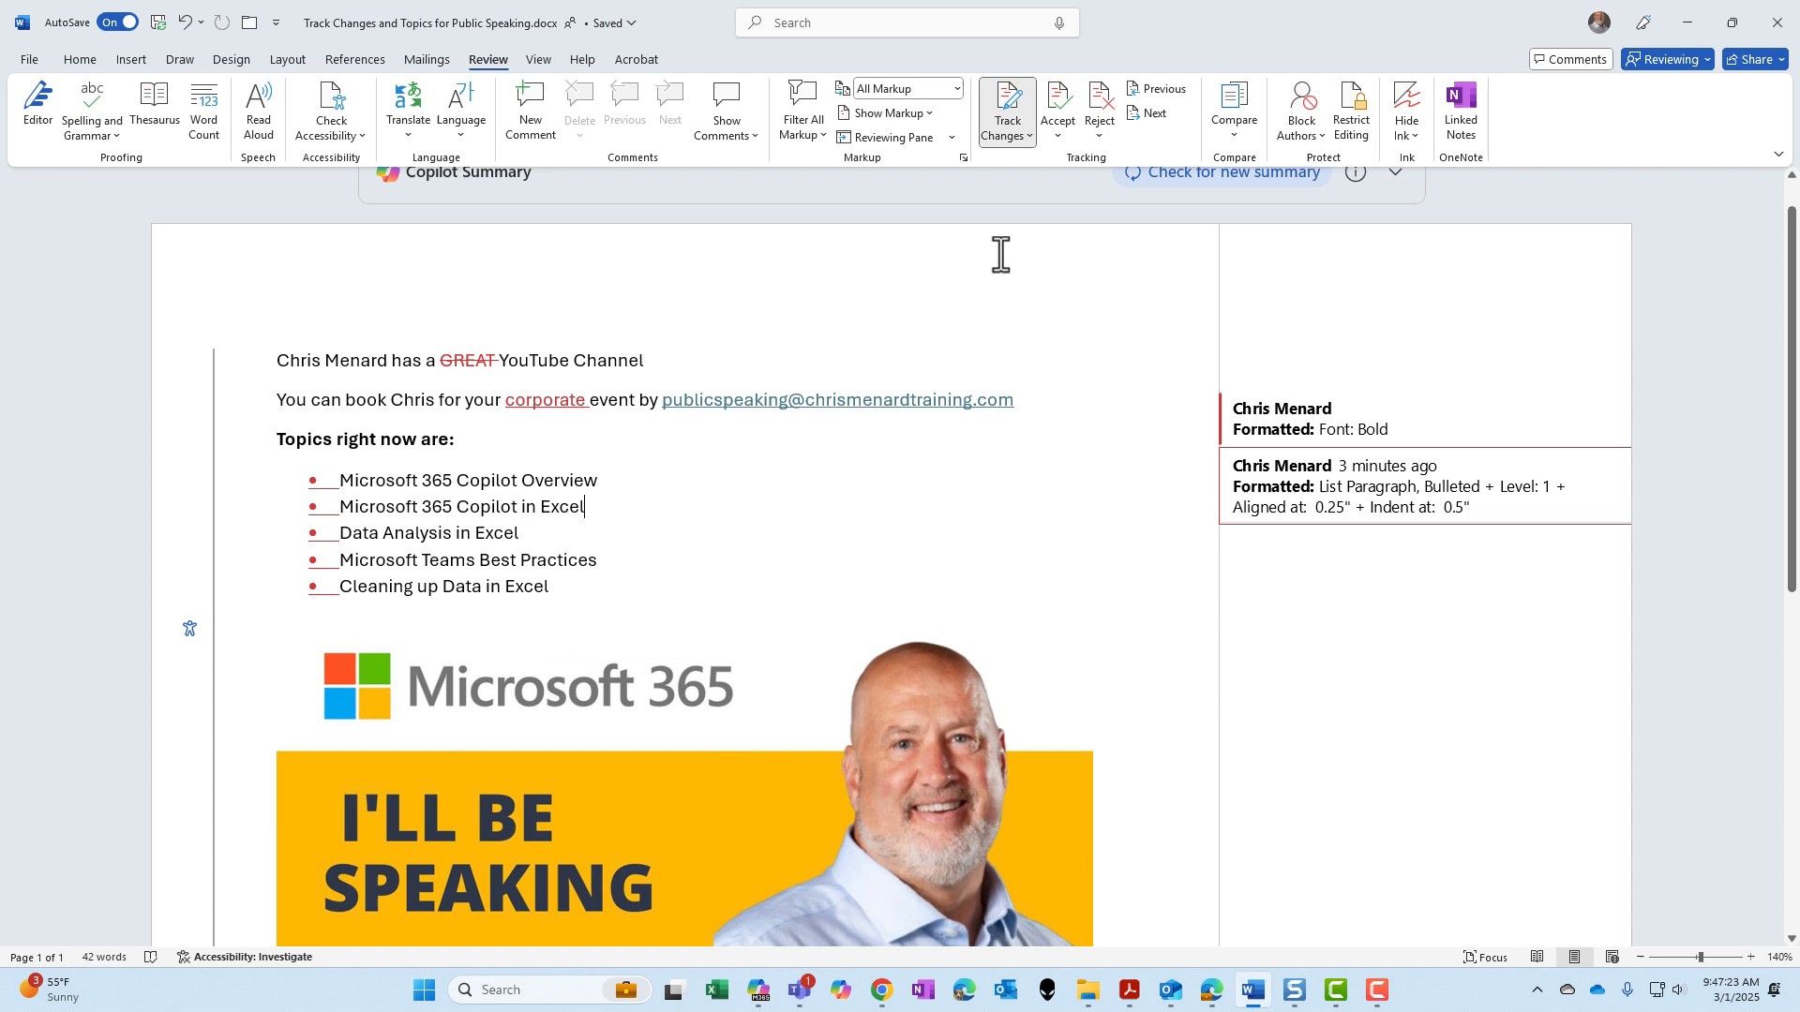
{"action": "mouse_move", "coordinate": [794, 303]}
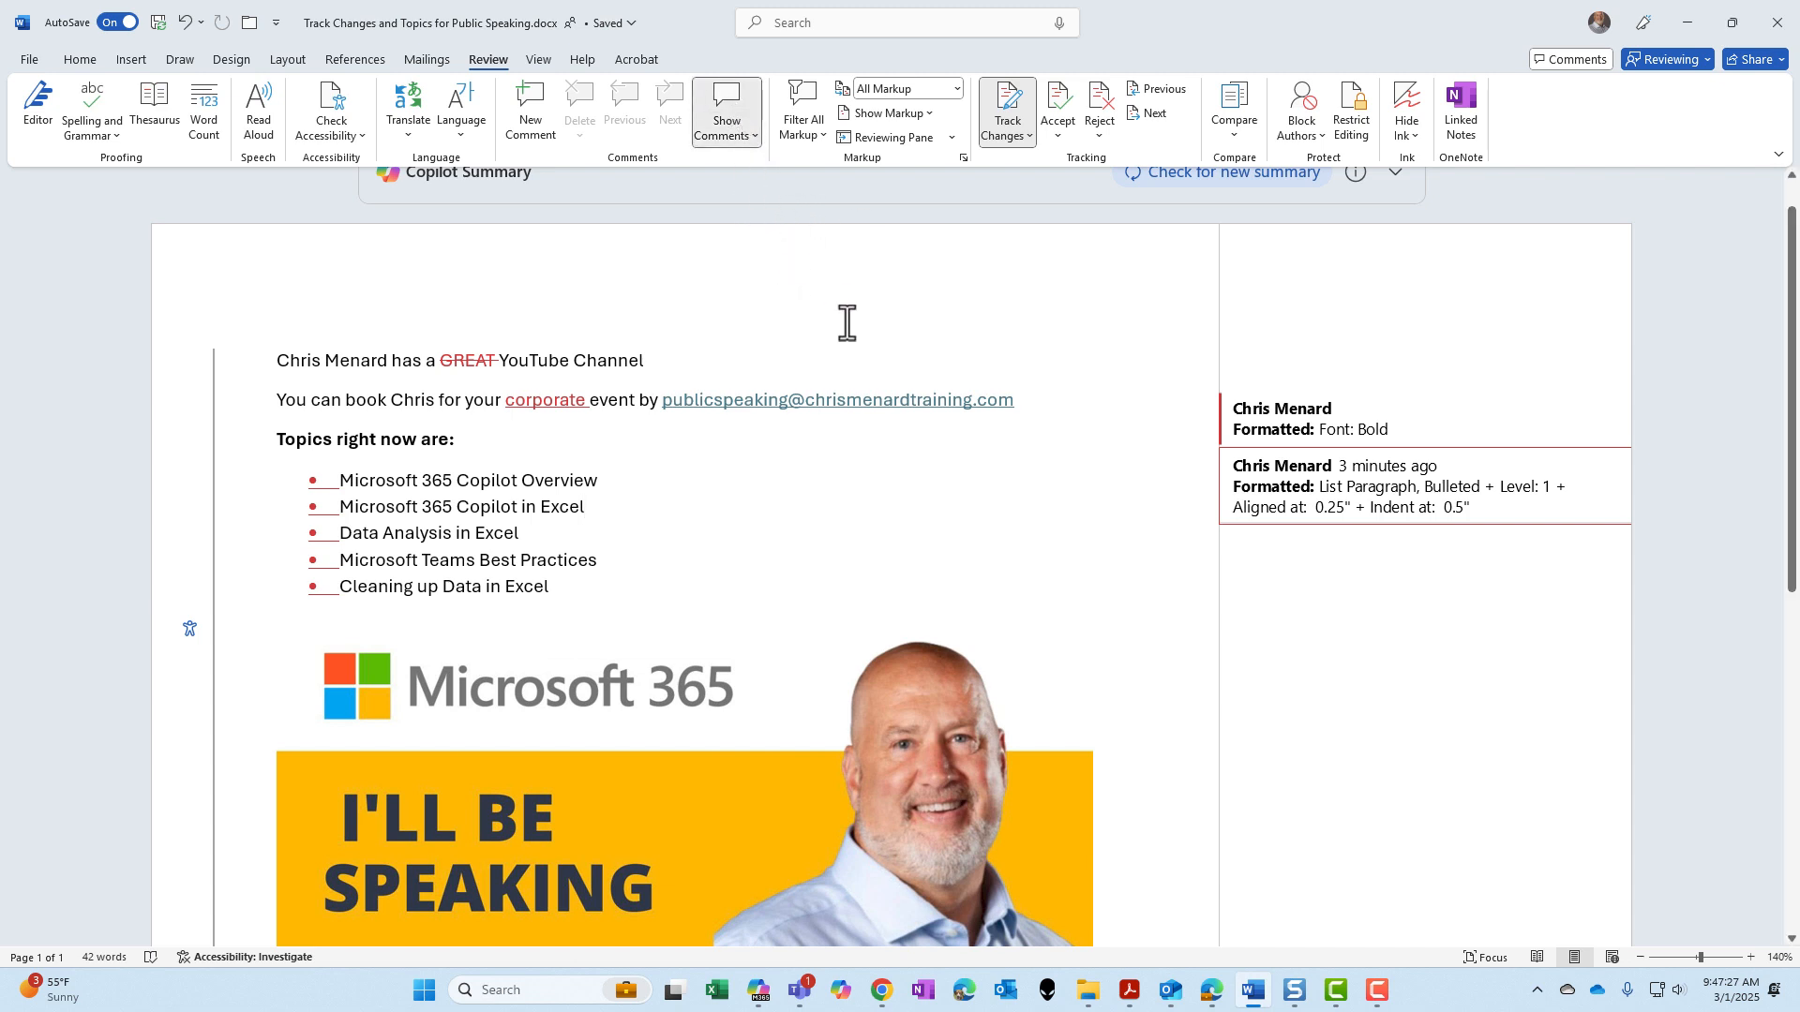
{"action": "left_click", "coordinate": [584, 506]}
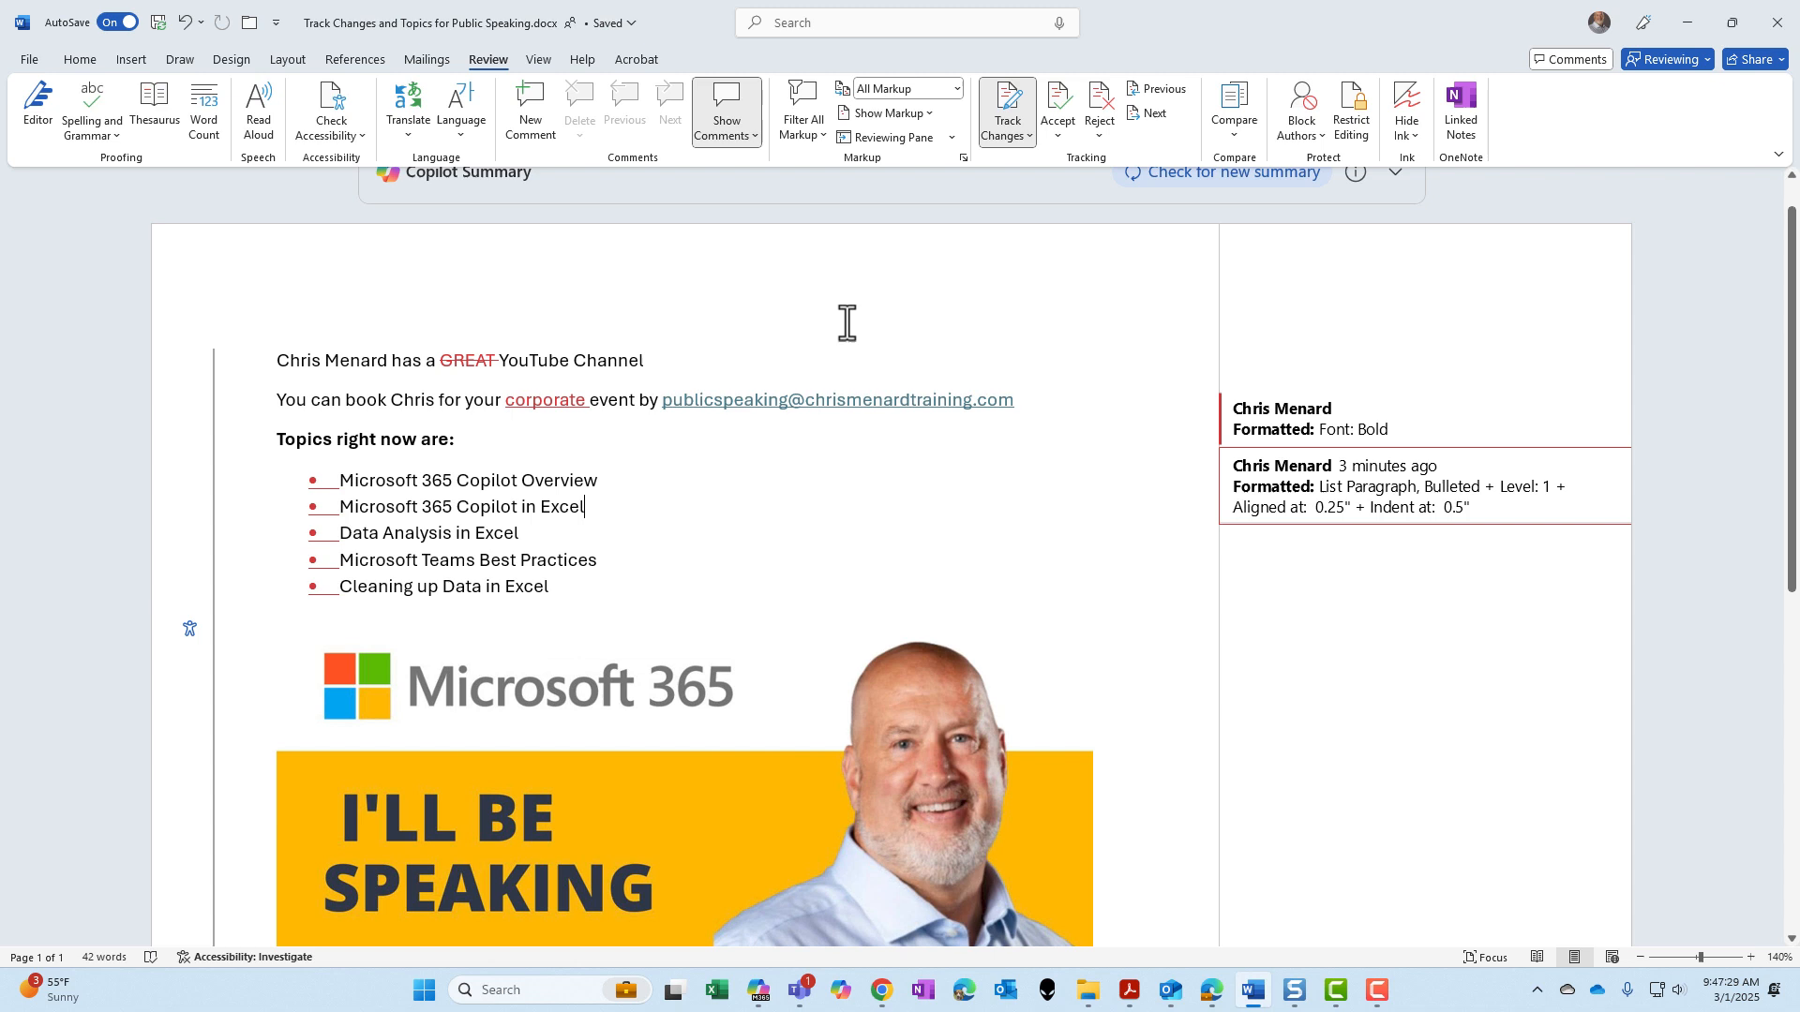
{"action": "mouse_move", "coordinate": [854, 332]}
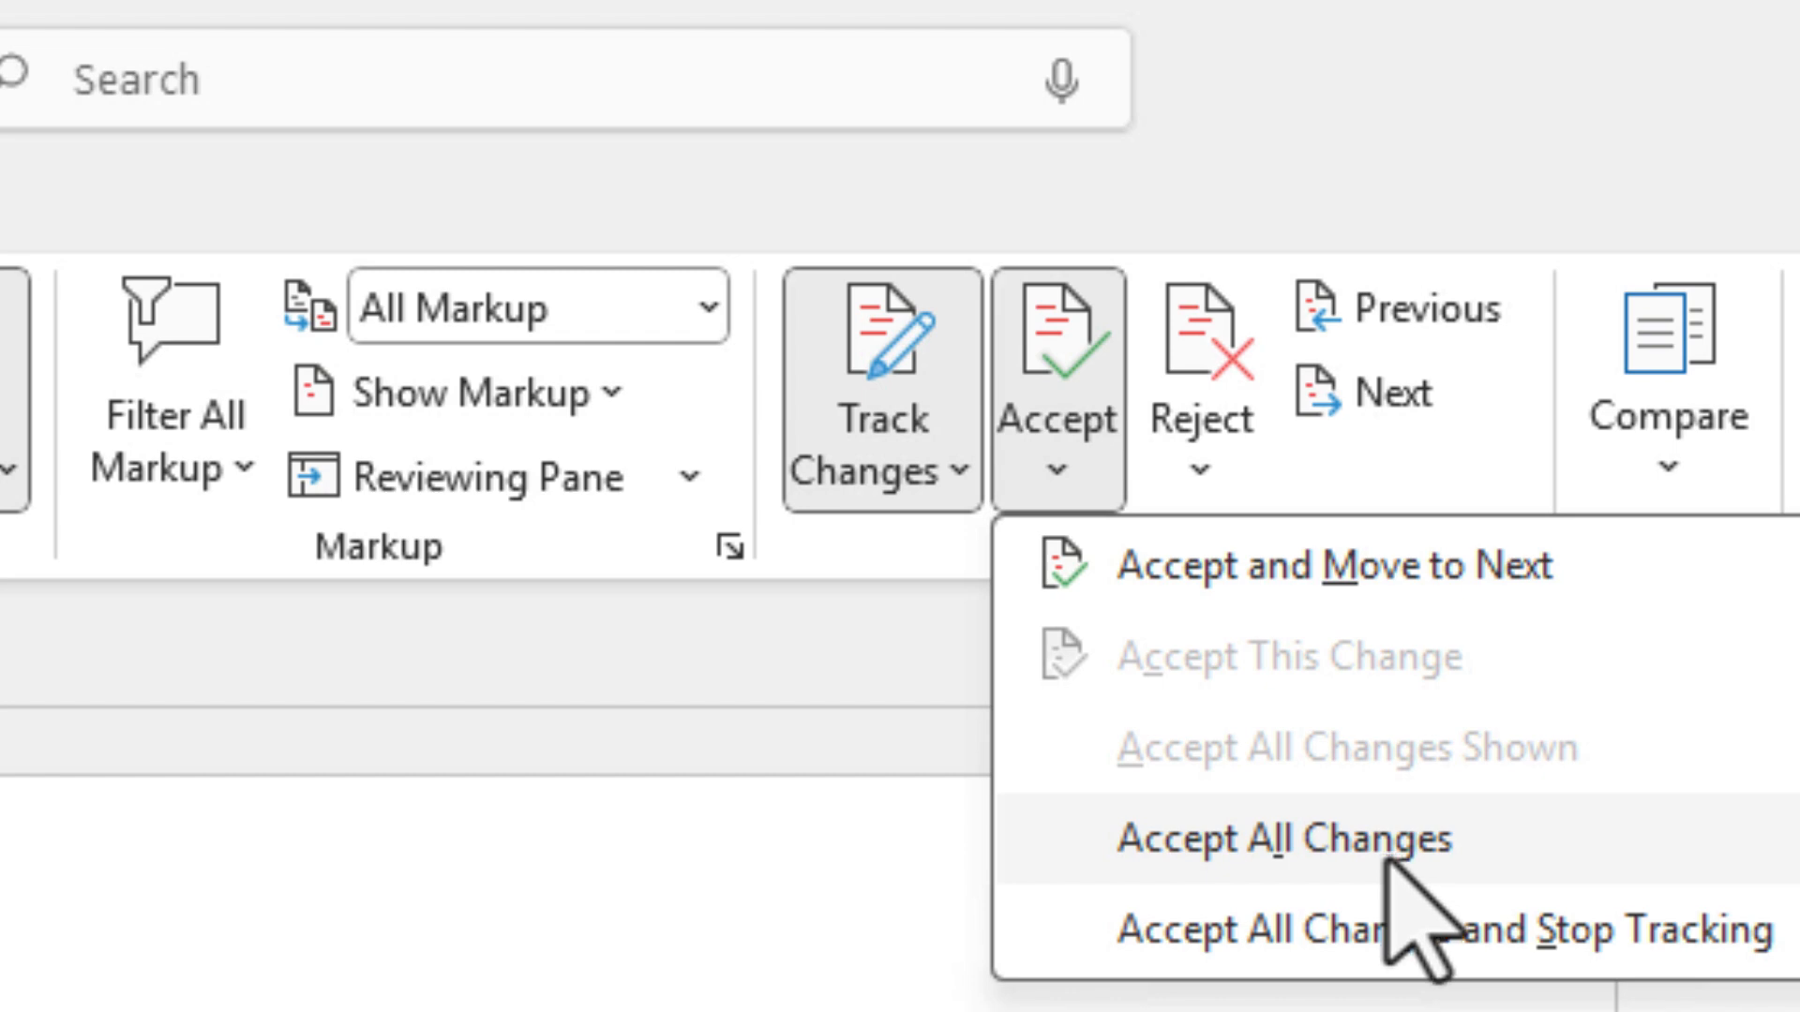
{"action": "mouse_move", "coordinate": [1354, 896]}
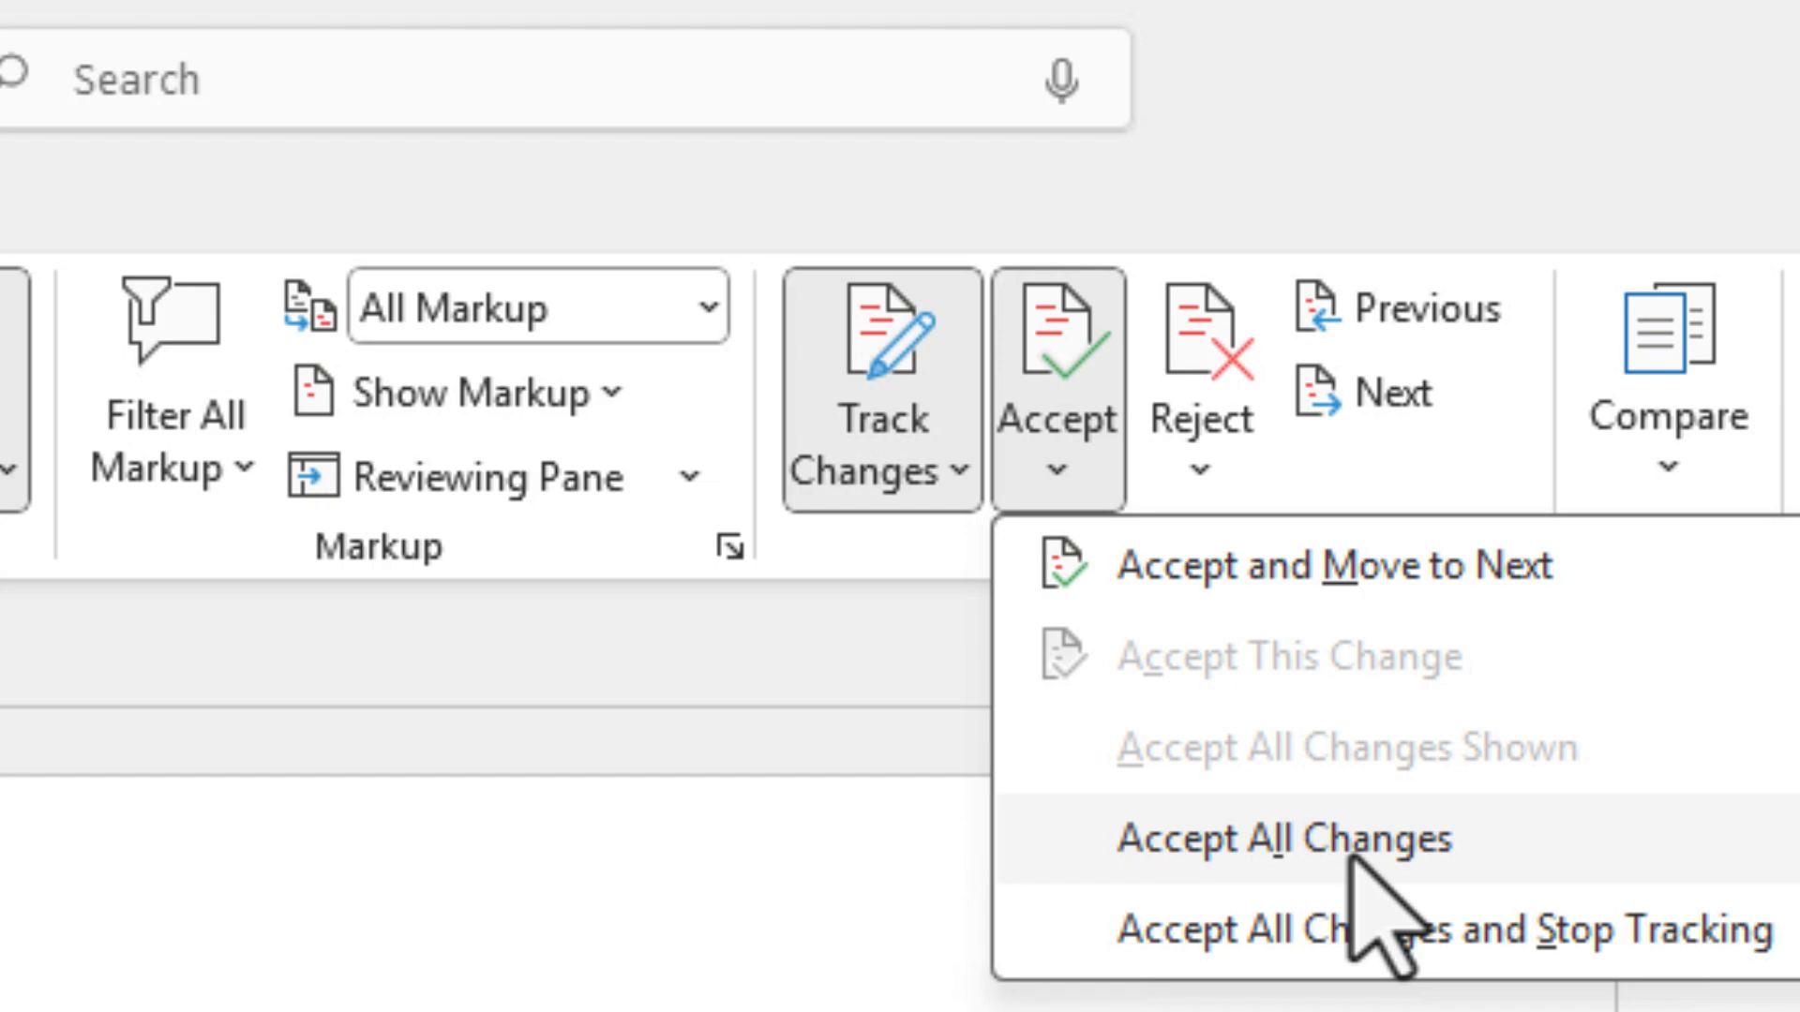
{"action": "mouse_move", "coordinate": [1422, 906]}
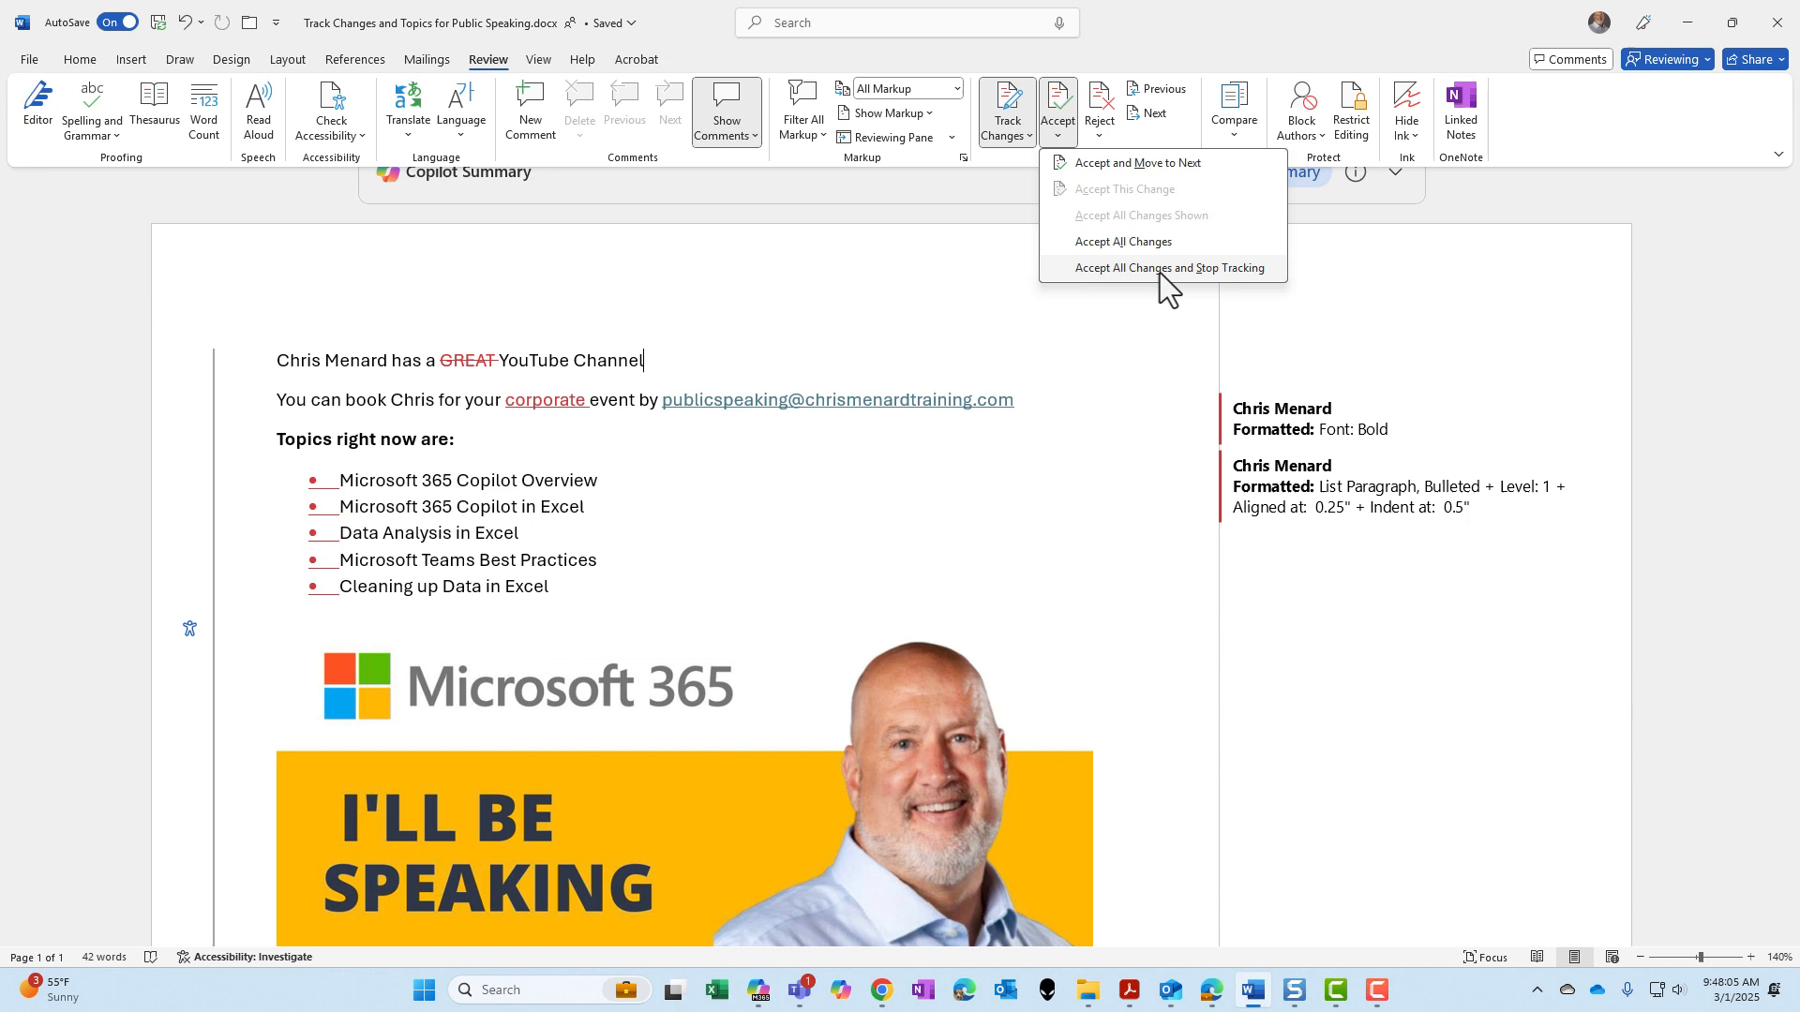
{"action": "mouse_move", "coordinate": [1162, 241]}
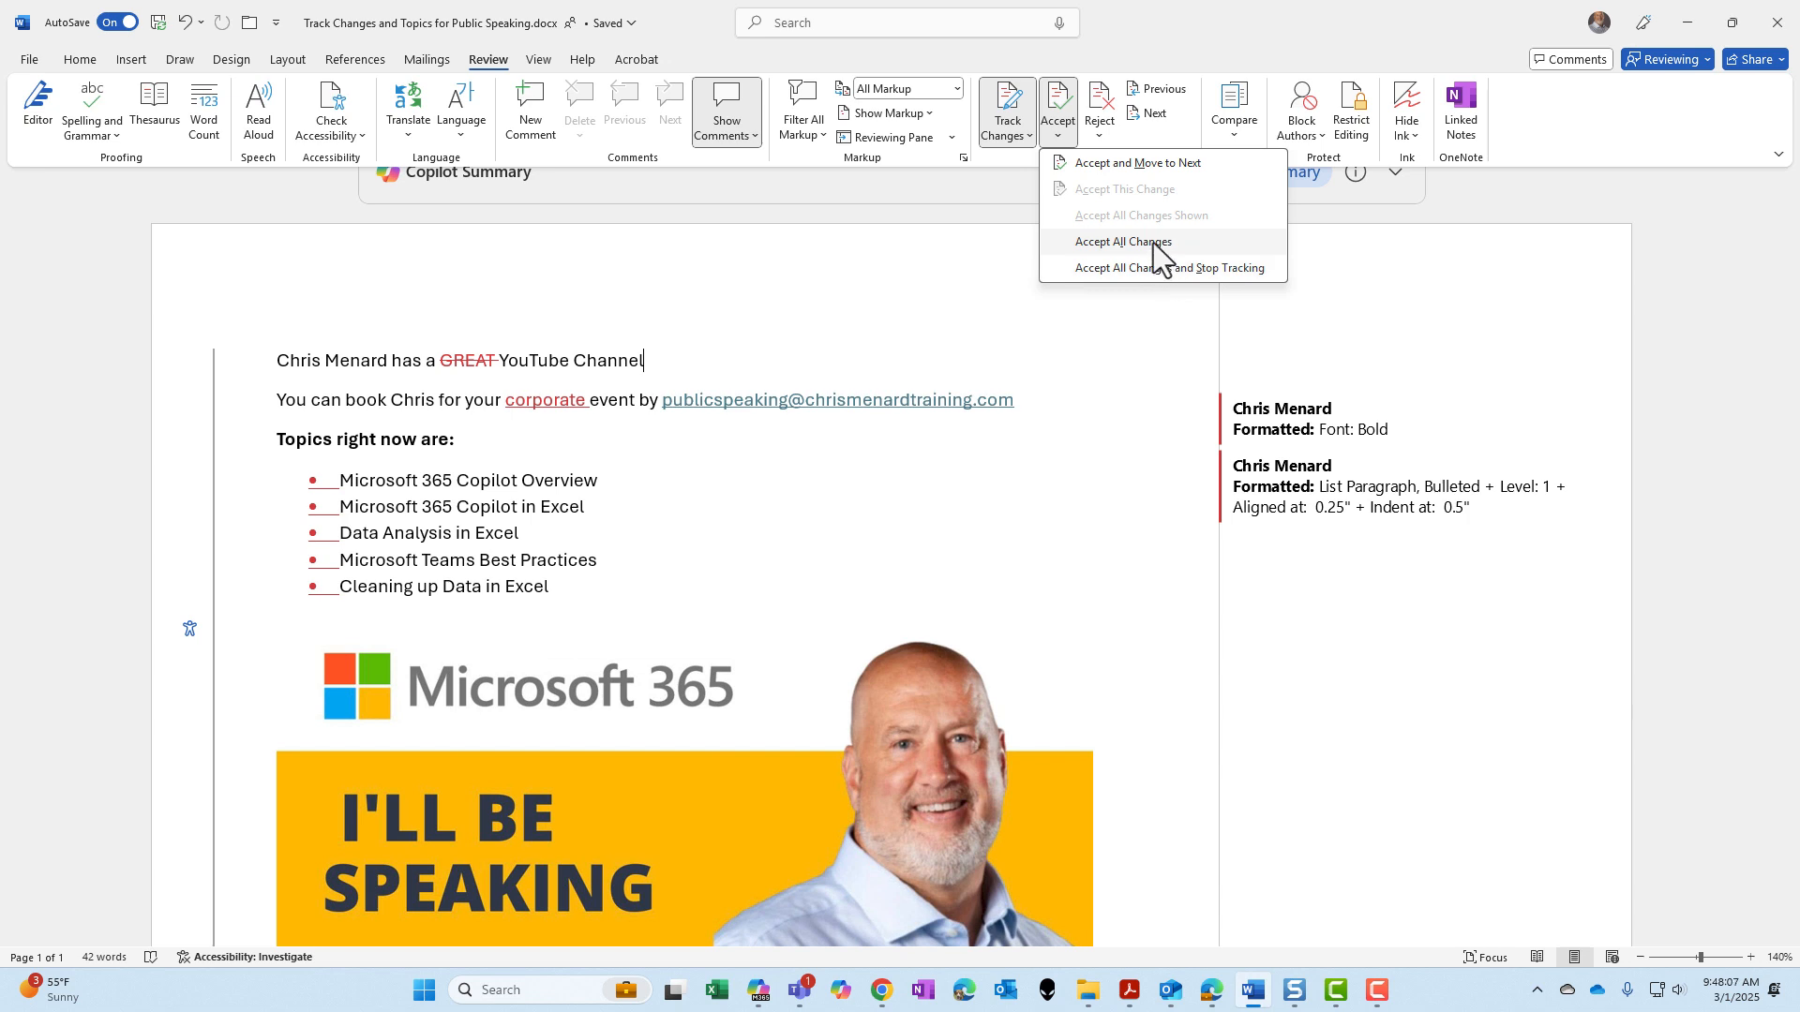
{"action": "left_click", "coordinate": [1124, 241]}
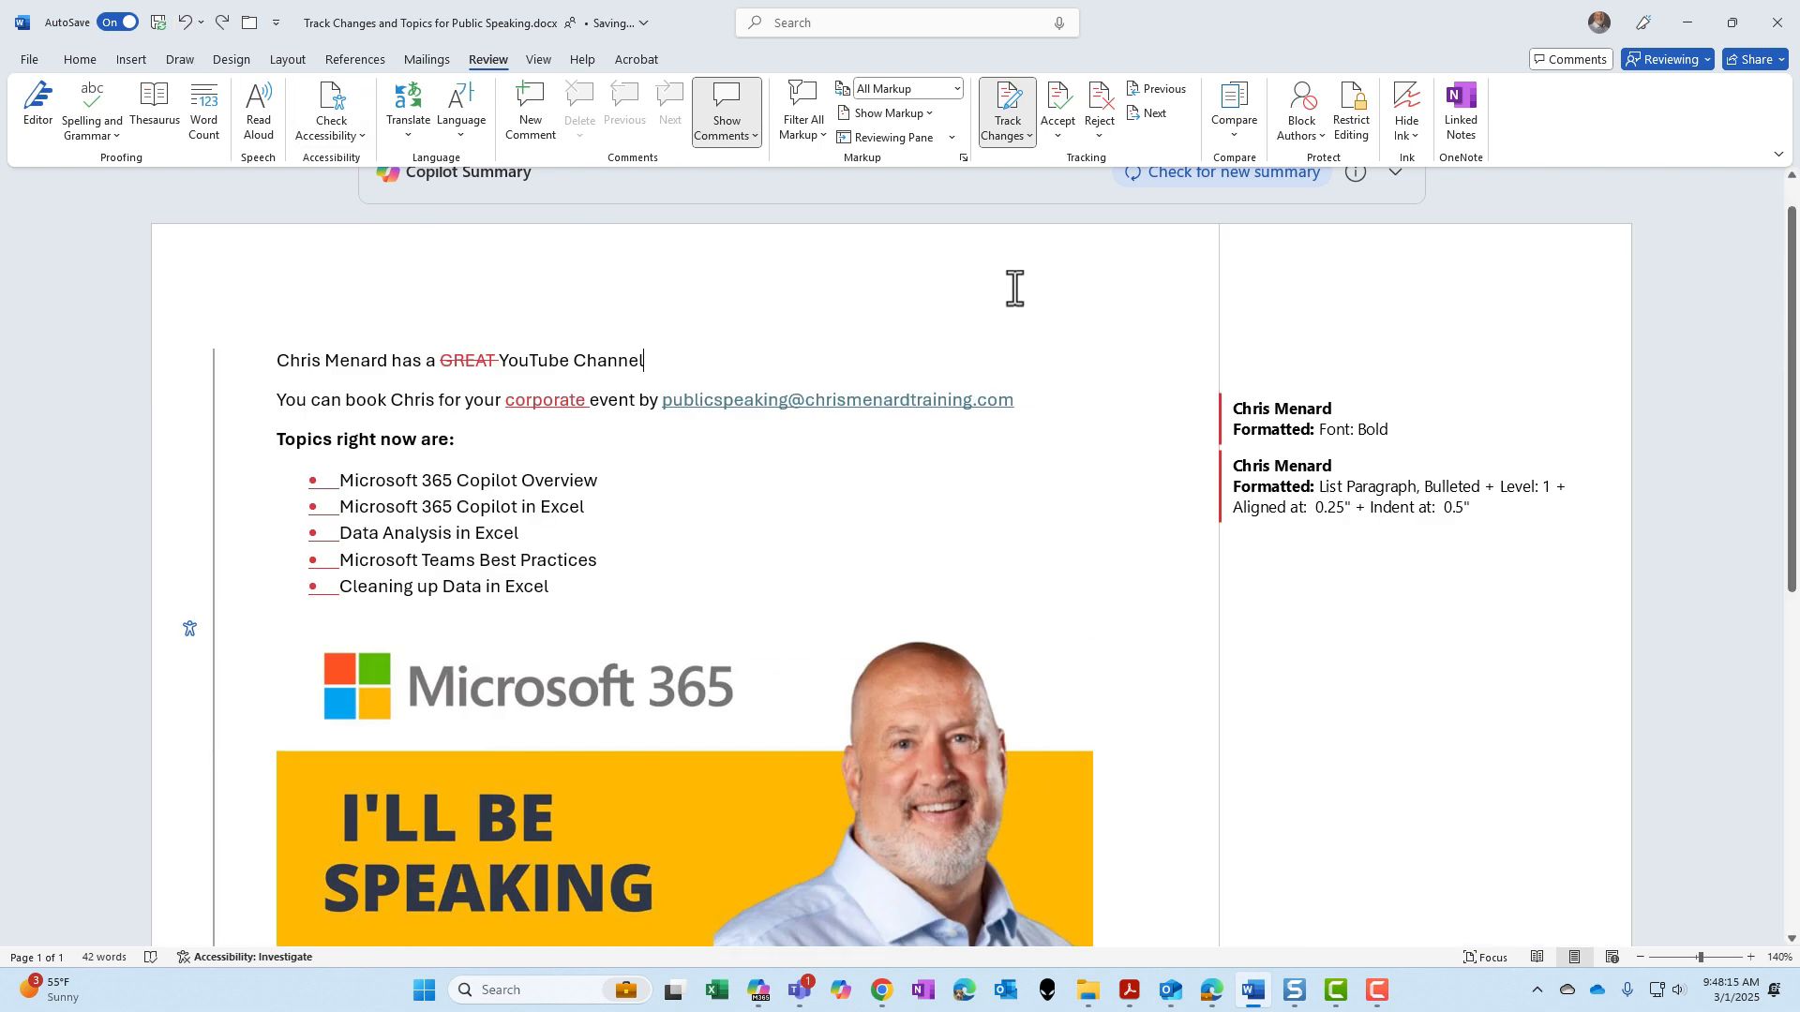
{"action": "left_click", "coordinate": [1098, 135]}
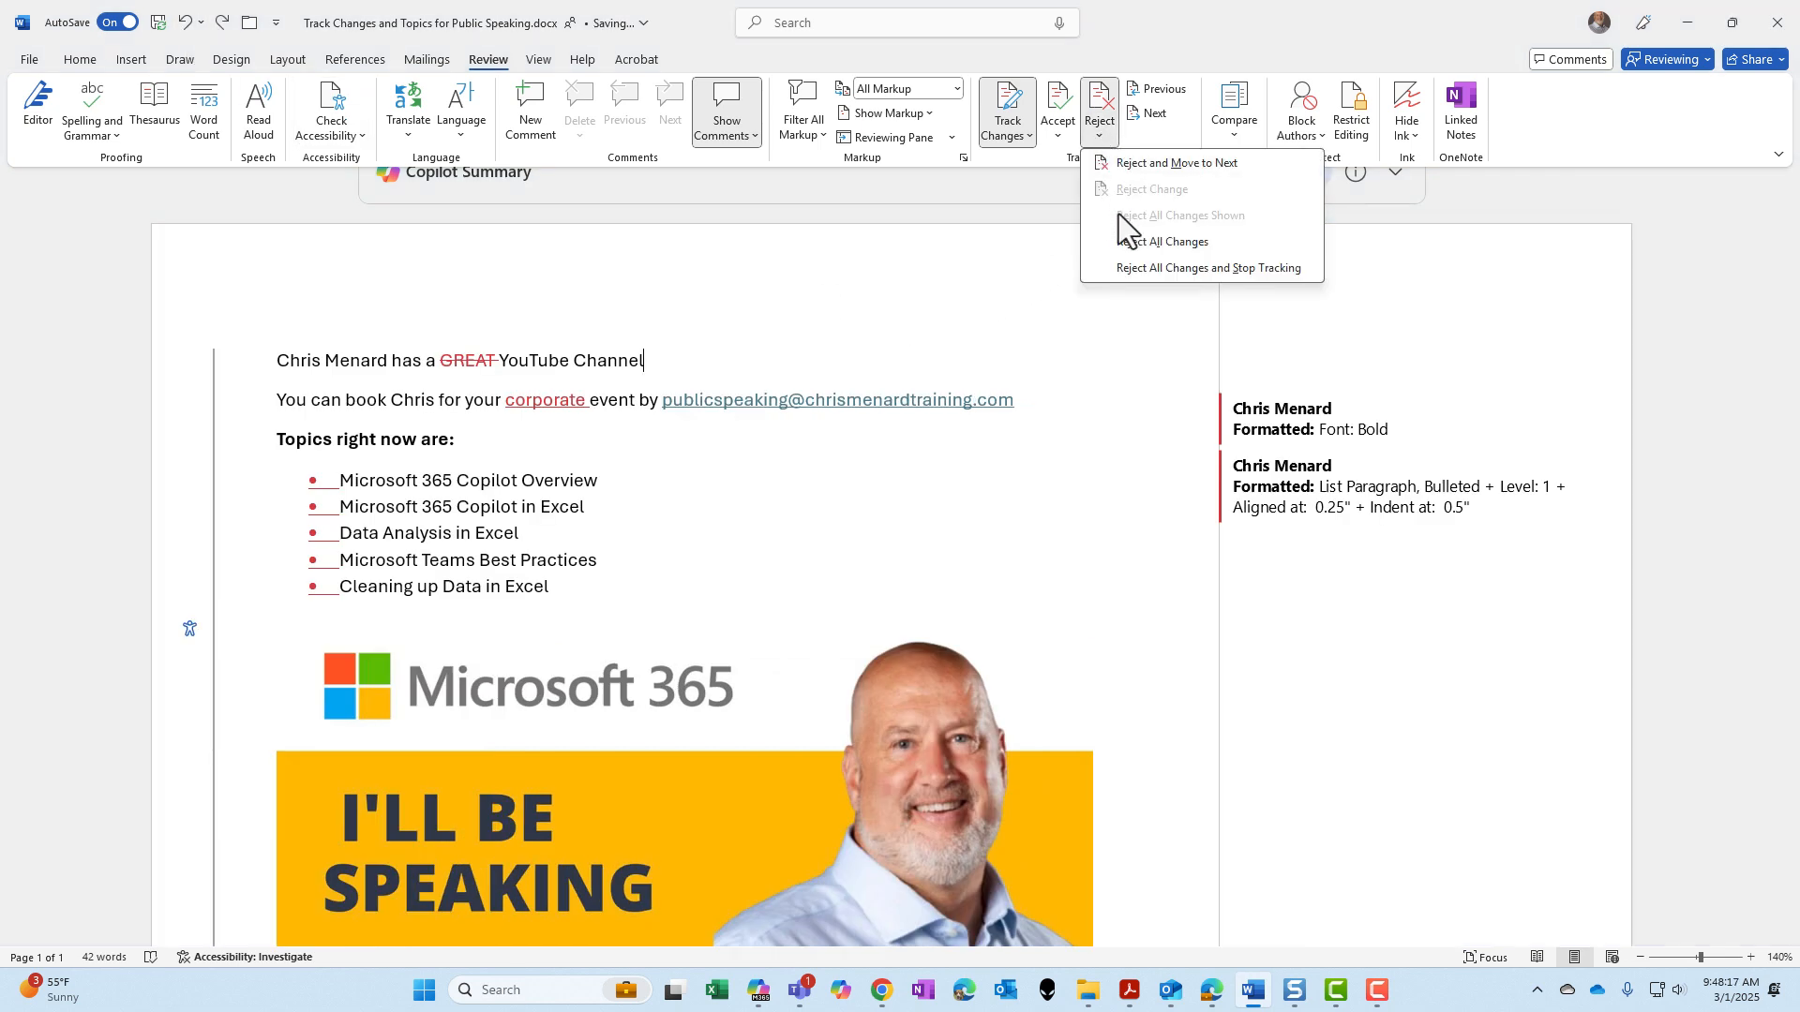
{"action": "left_click", "coordinate": [1168, 241]}
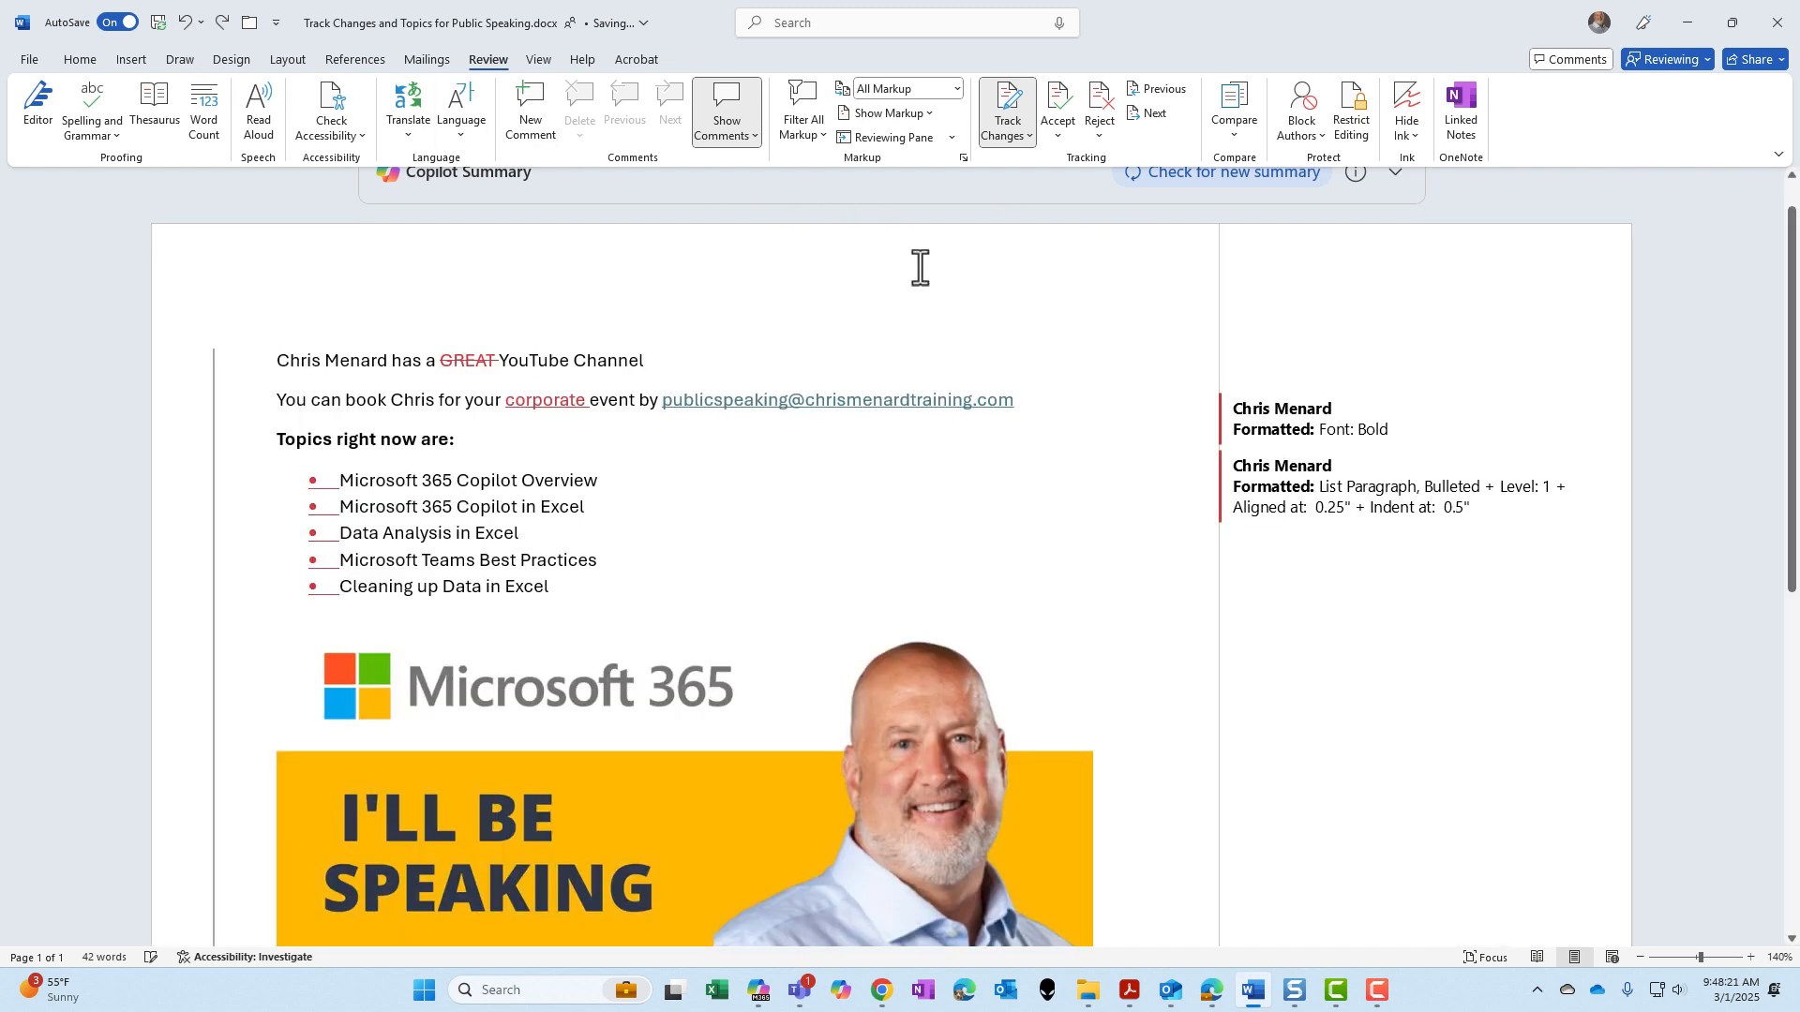
{"action": "left_click", "coordinate": [1057, 134]}
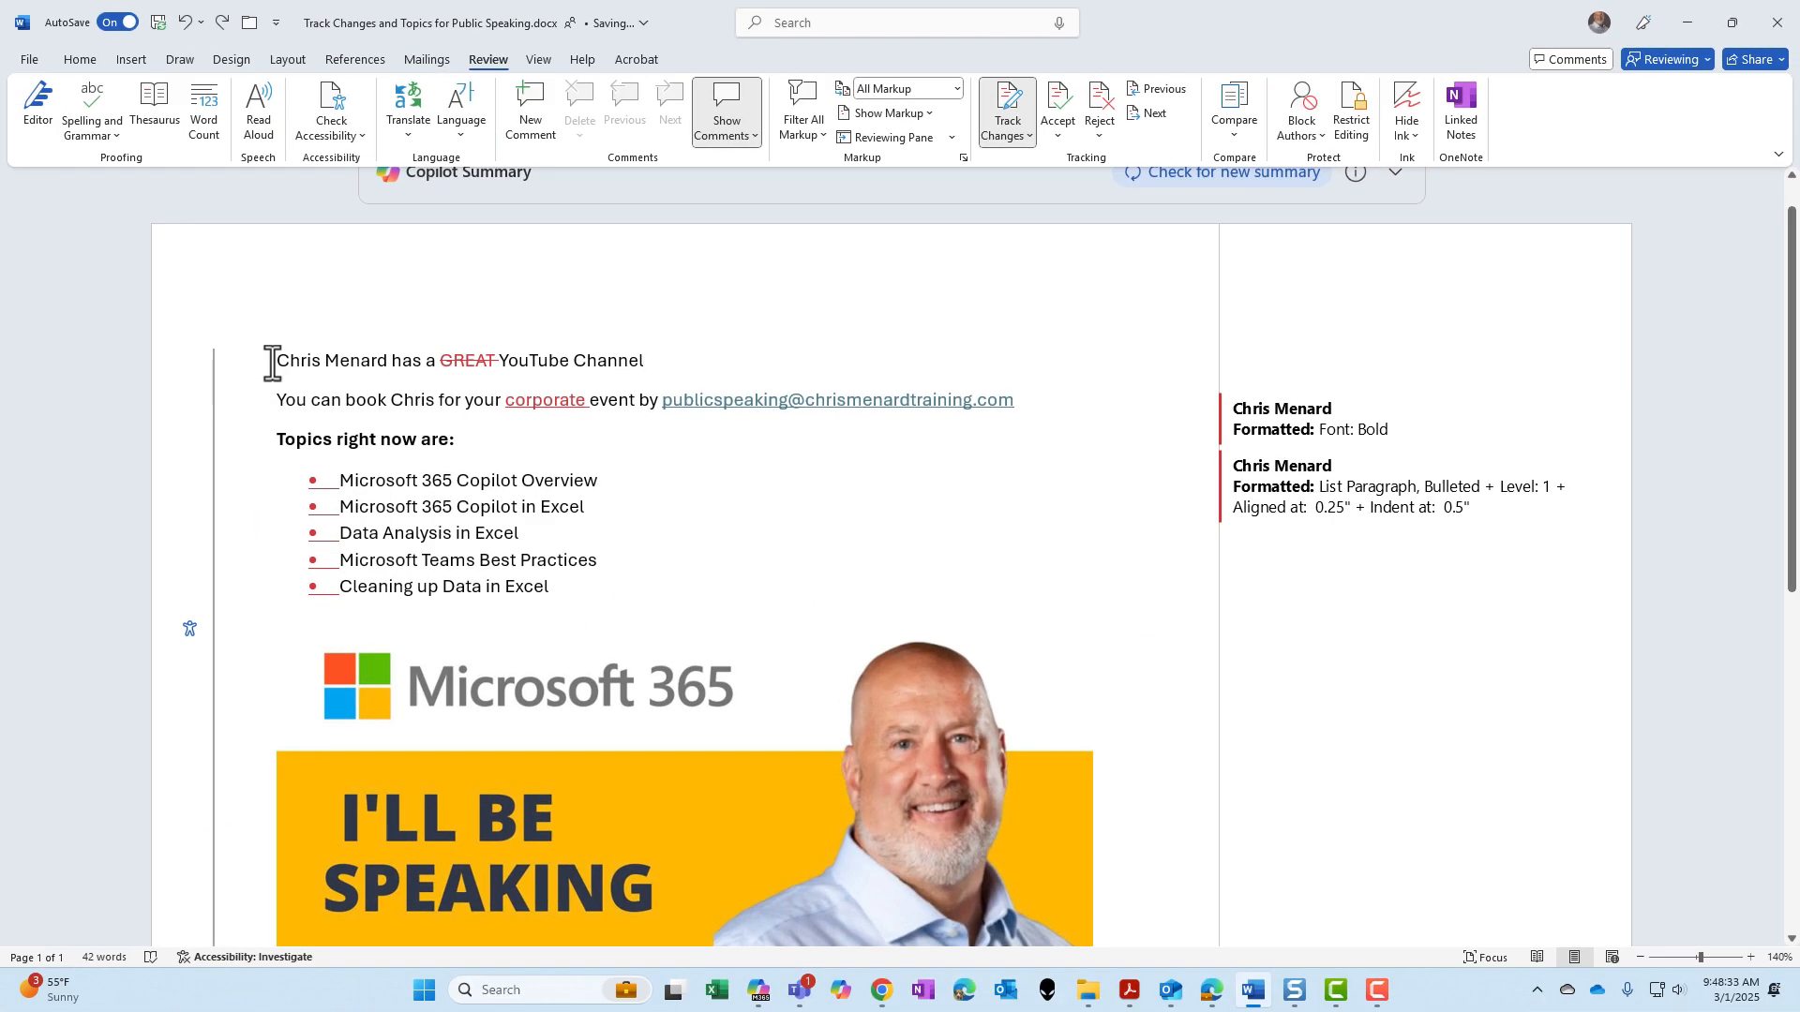
{"action": "mouse_move", "coordinate": [1085, 234]}
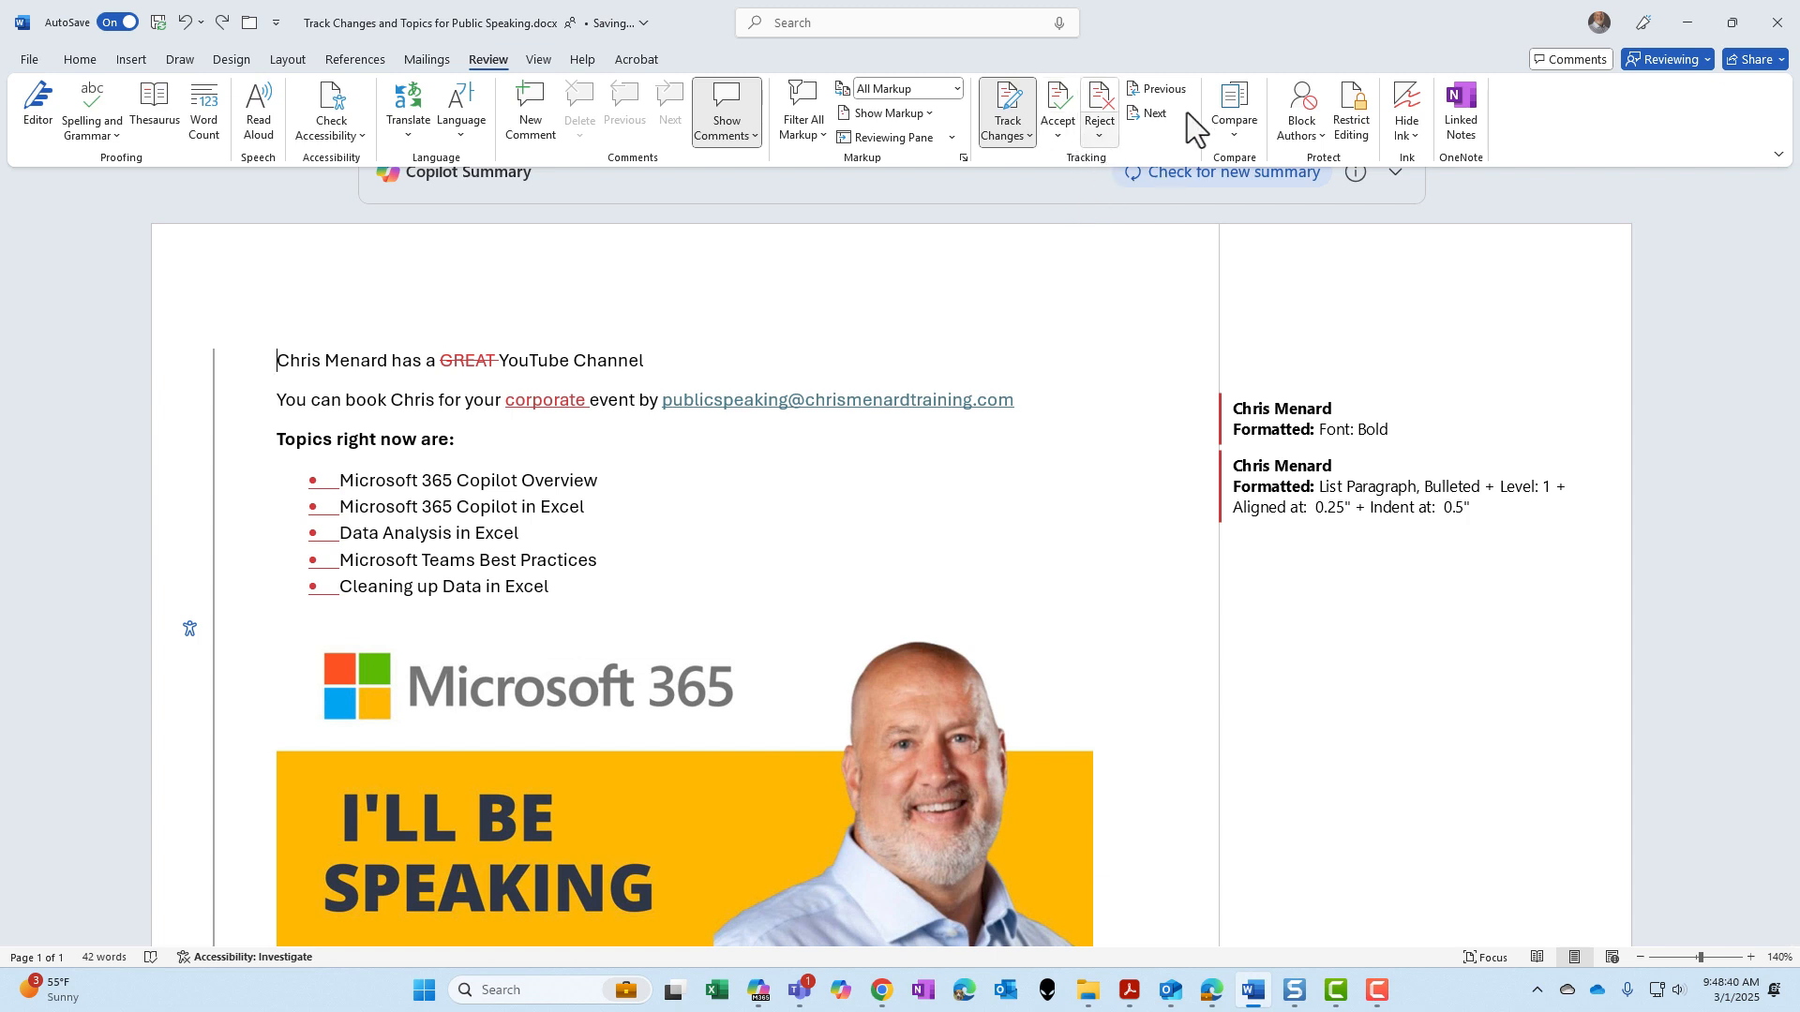
Accept the 'corporate' insertion and reject the bold heading and remaining formatting changes
{"action": "left_click", "coordinate": [1154, 113]}
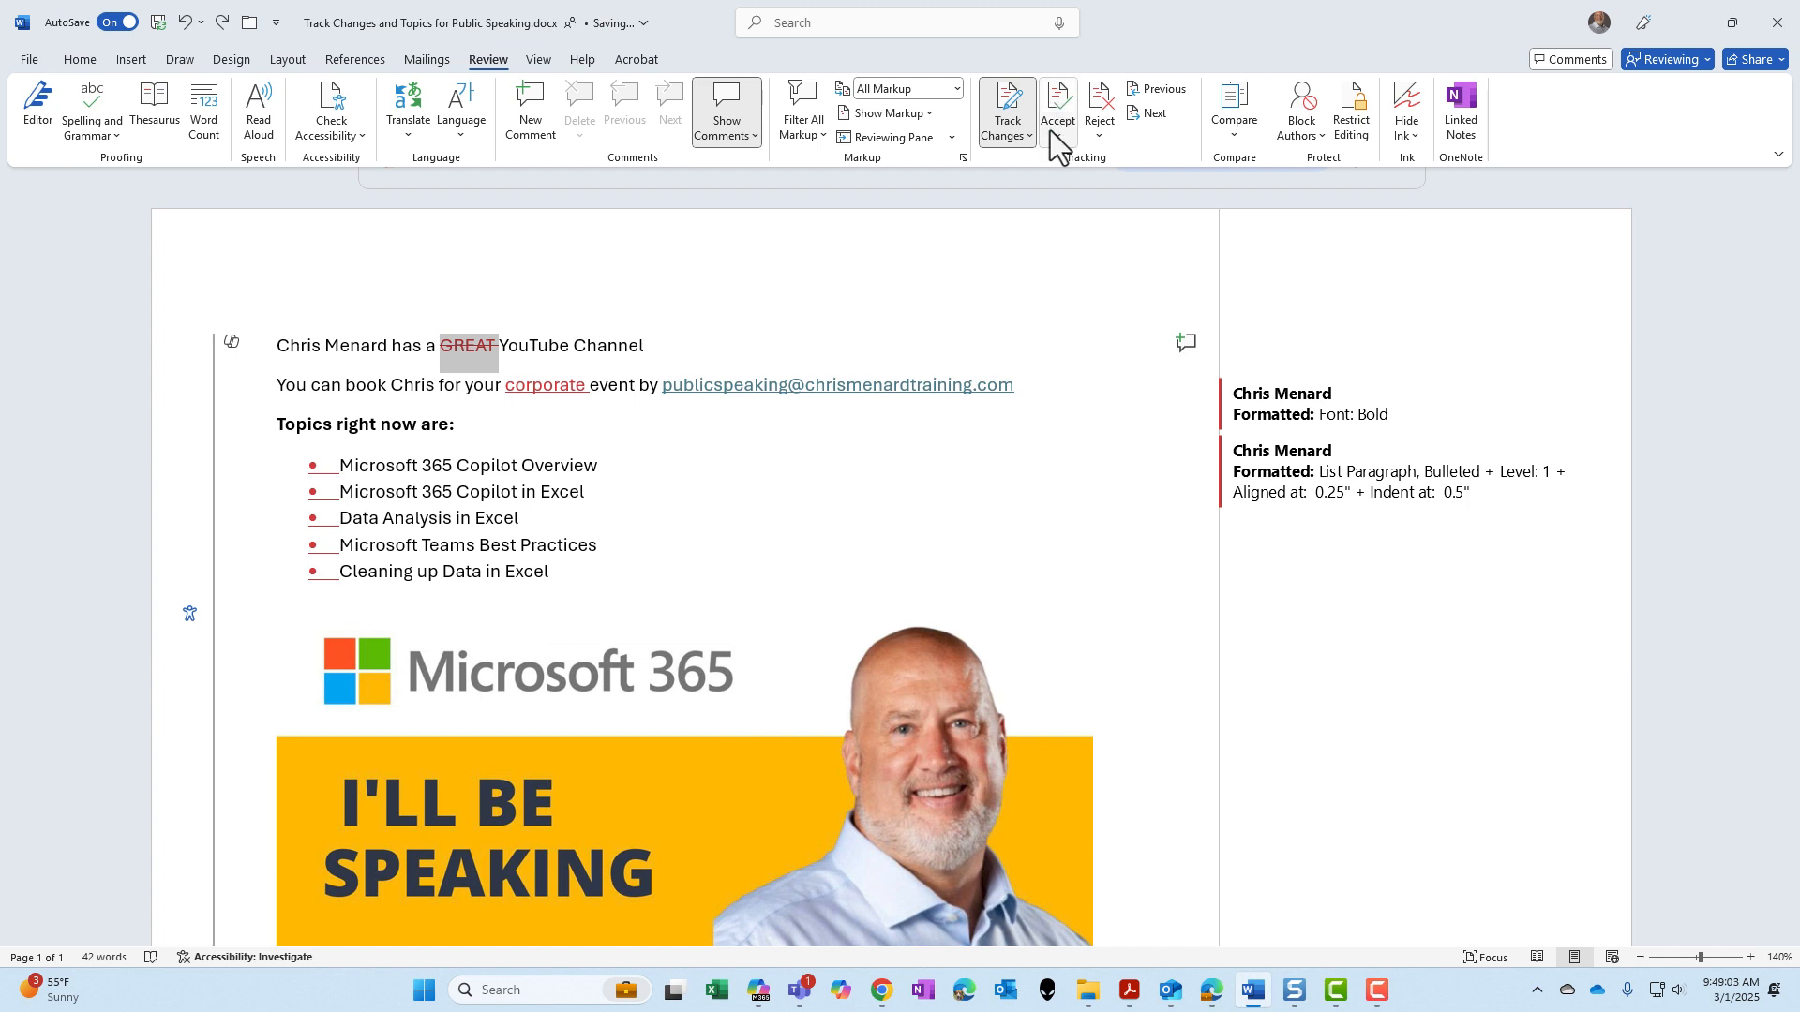
{"action": "mouse_move", "coordinate": [1057, 109]}
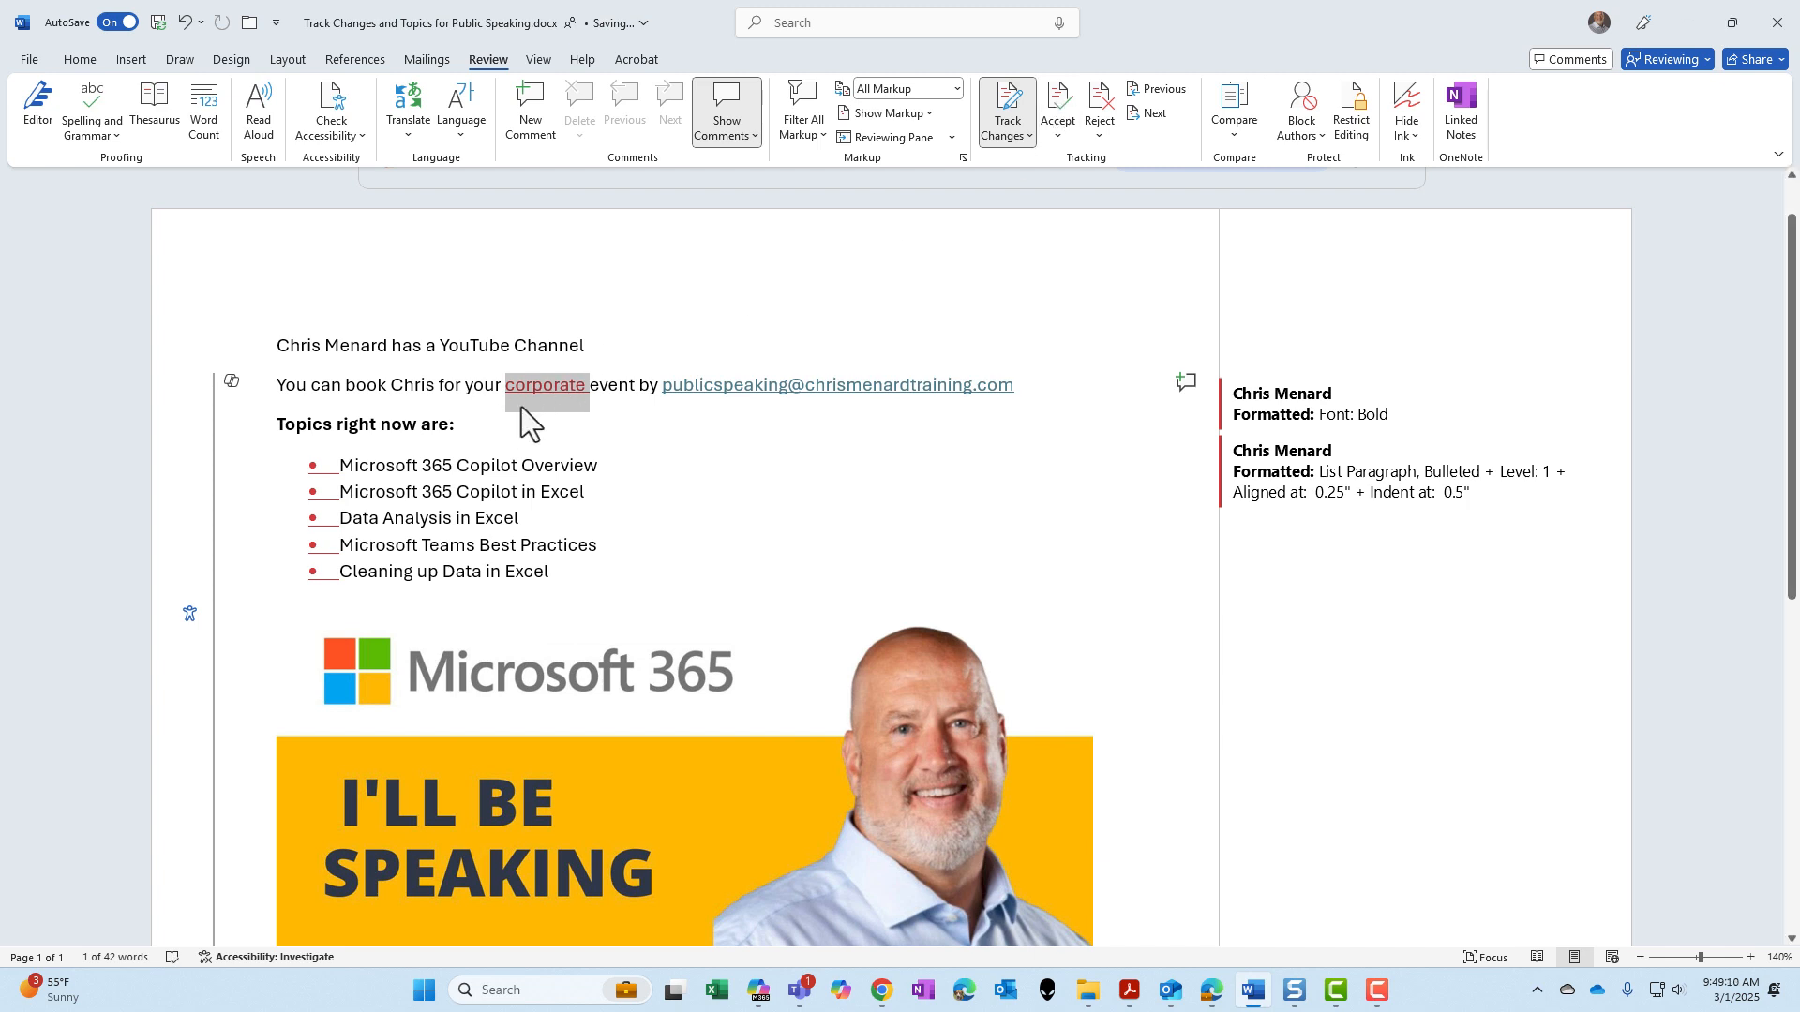
{"action": "left_click", "coordinate": [1057, 106]}
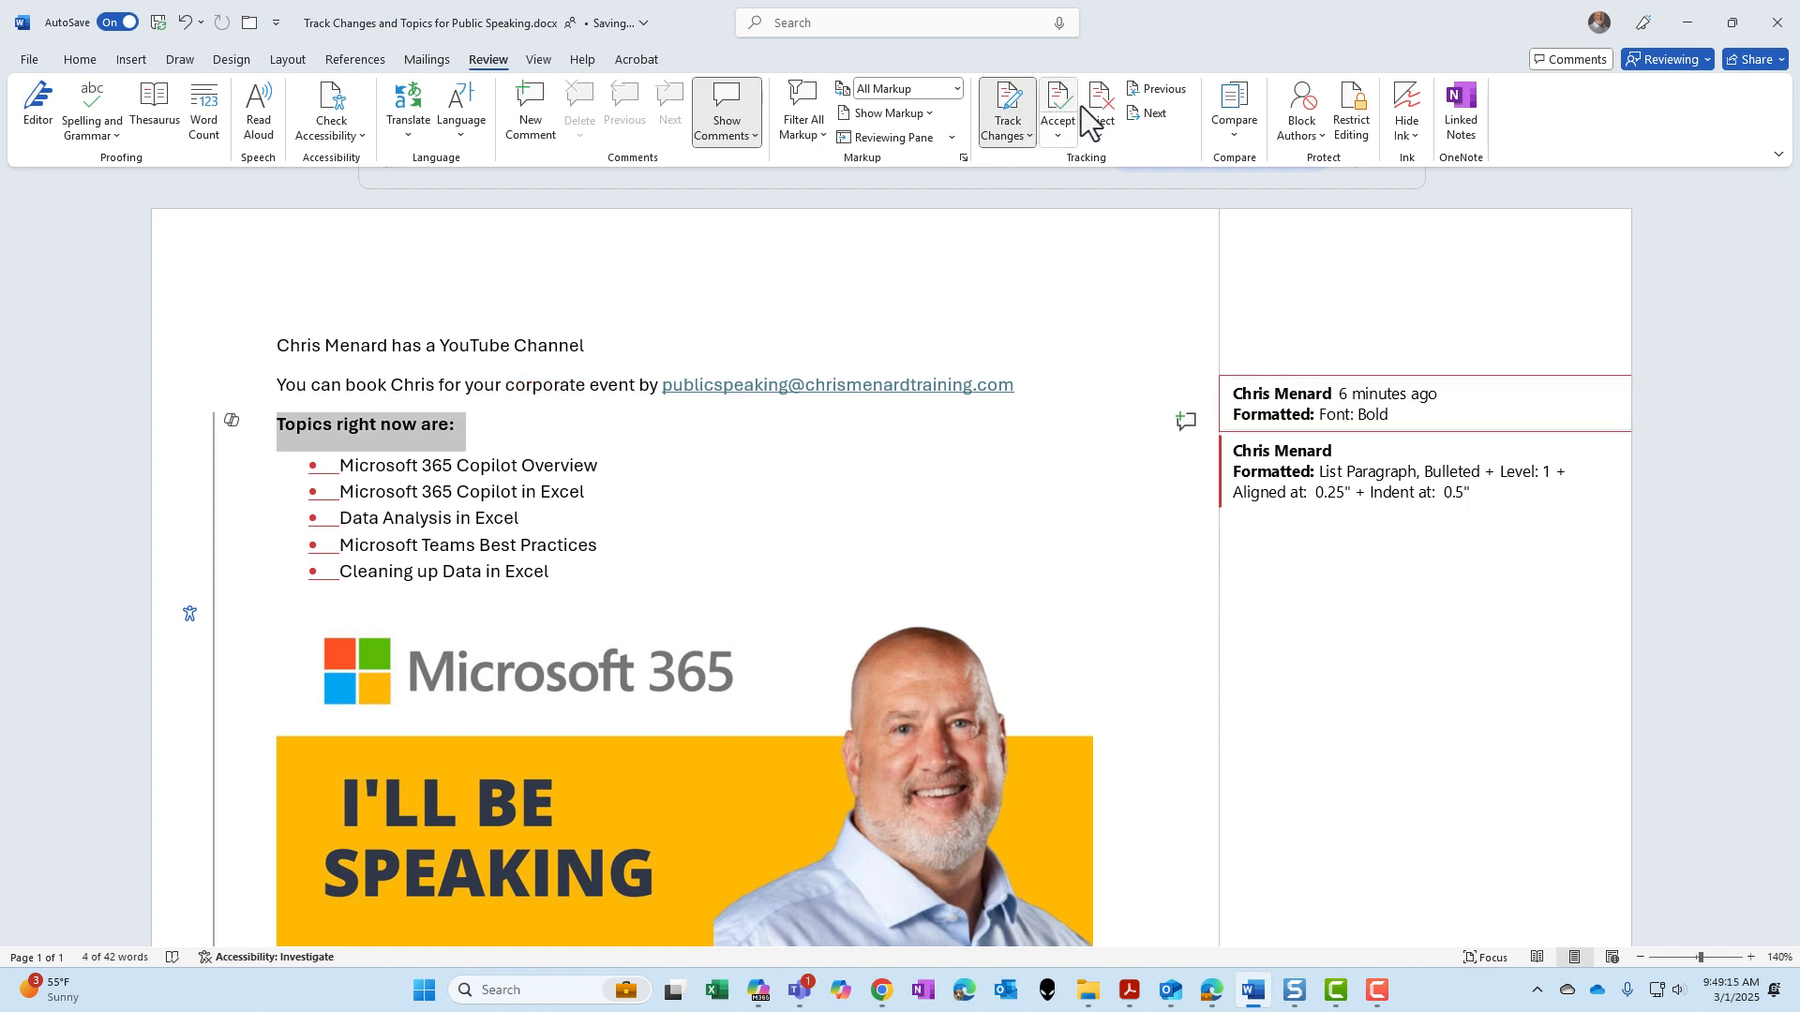
{"action": "mouse_move", "coordinate": [1097, 103]}
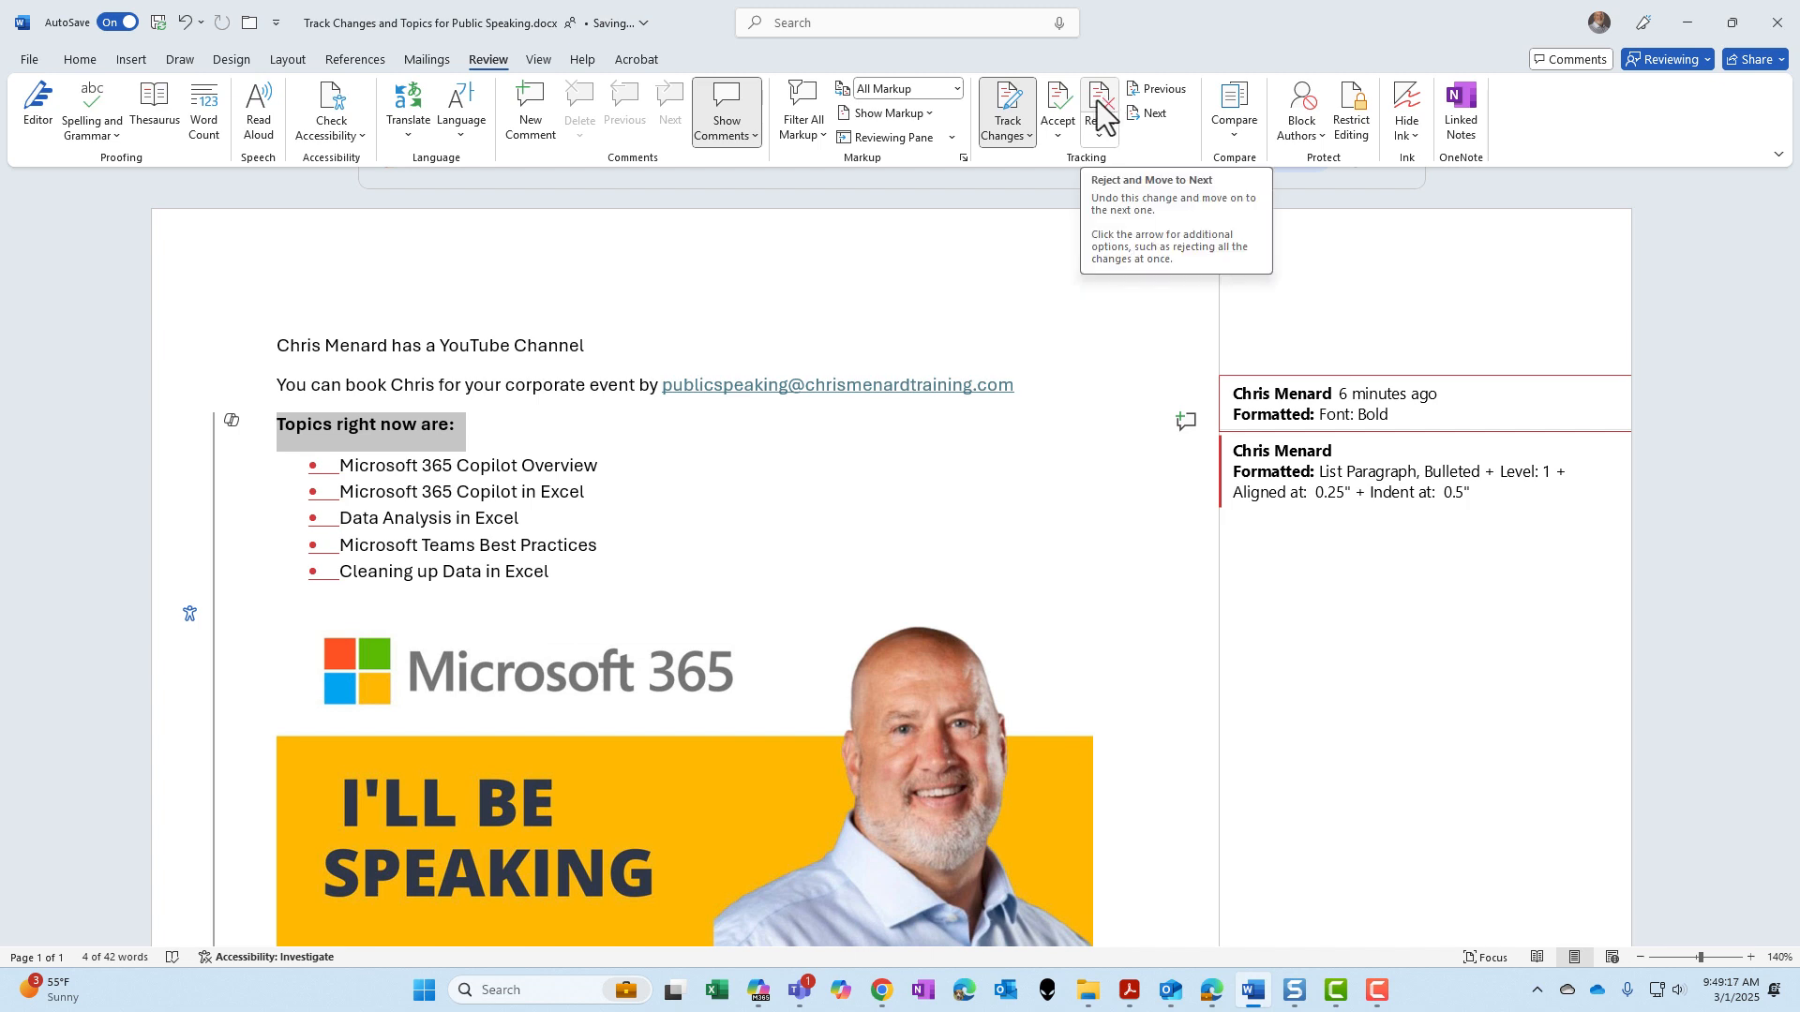
{"action": "left_click", "coordinate": [1098, 96]}
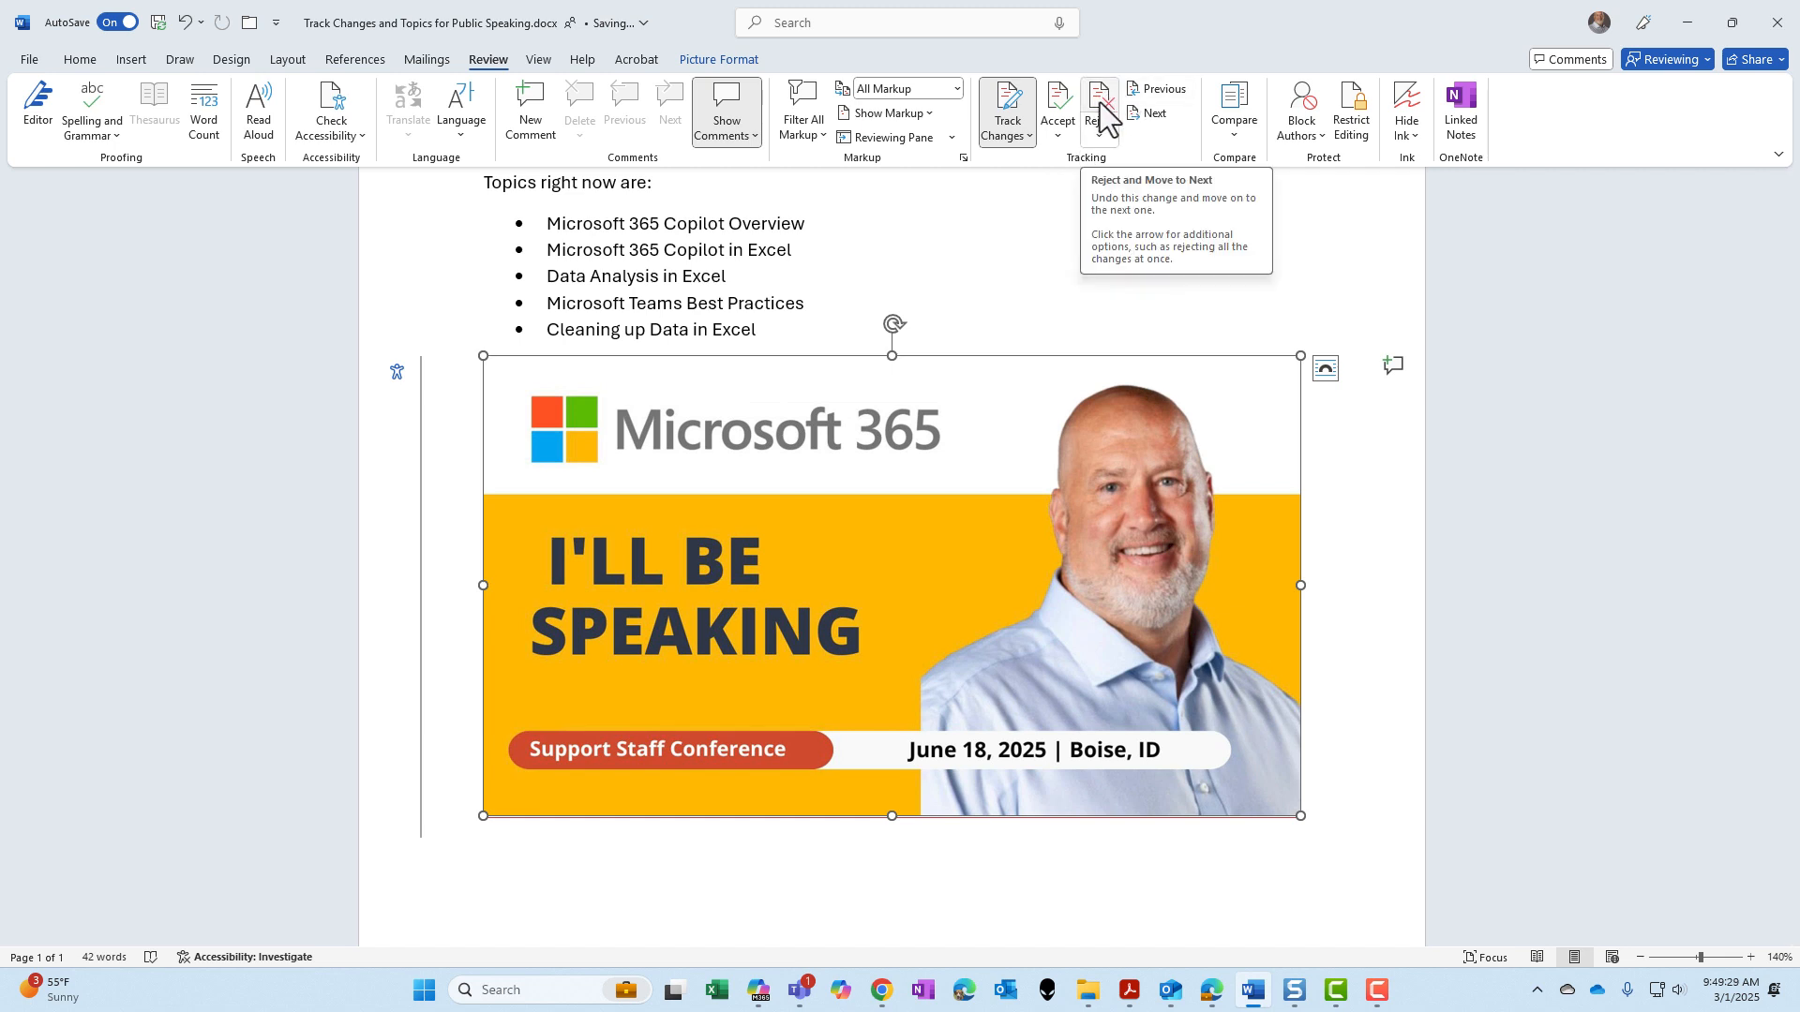
{"action": "left_click", "coordinate": [1097, 103]}
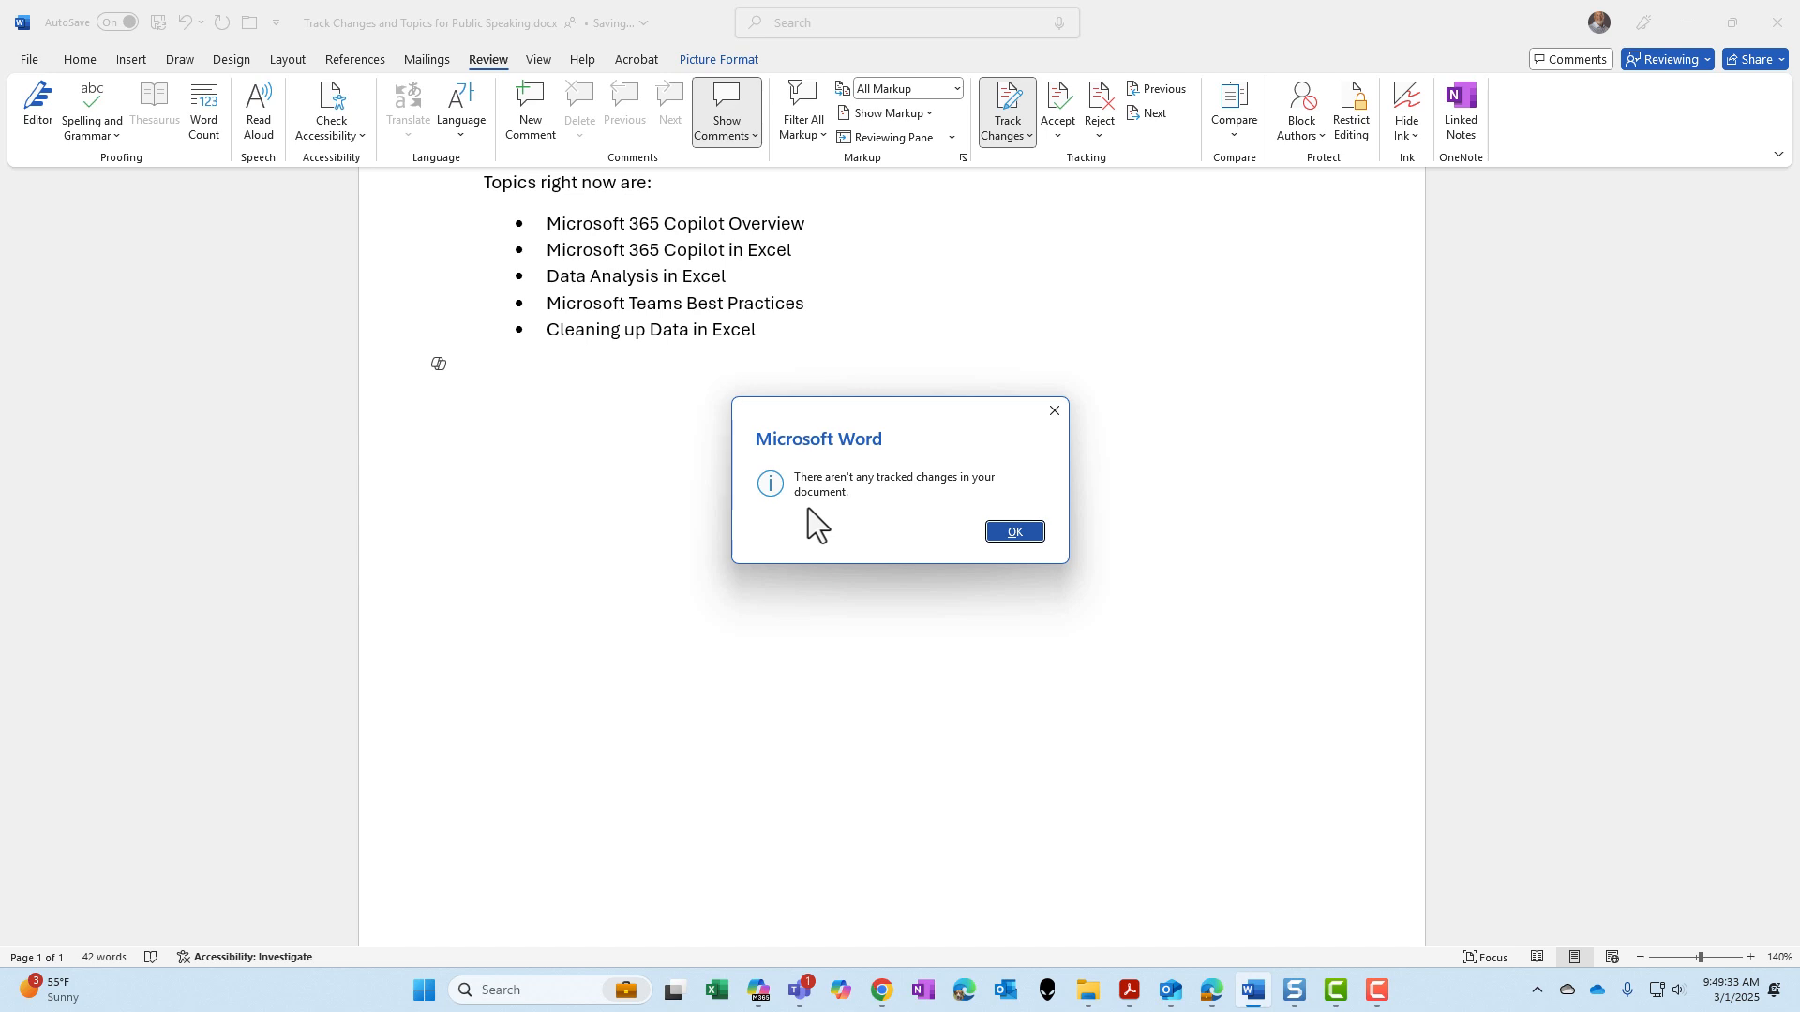
{"action": "mouse_move", "coordinate": [919, 518]}
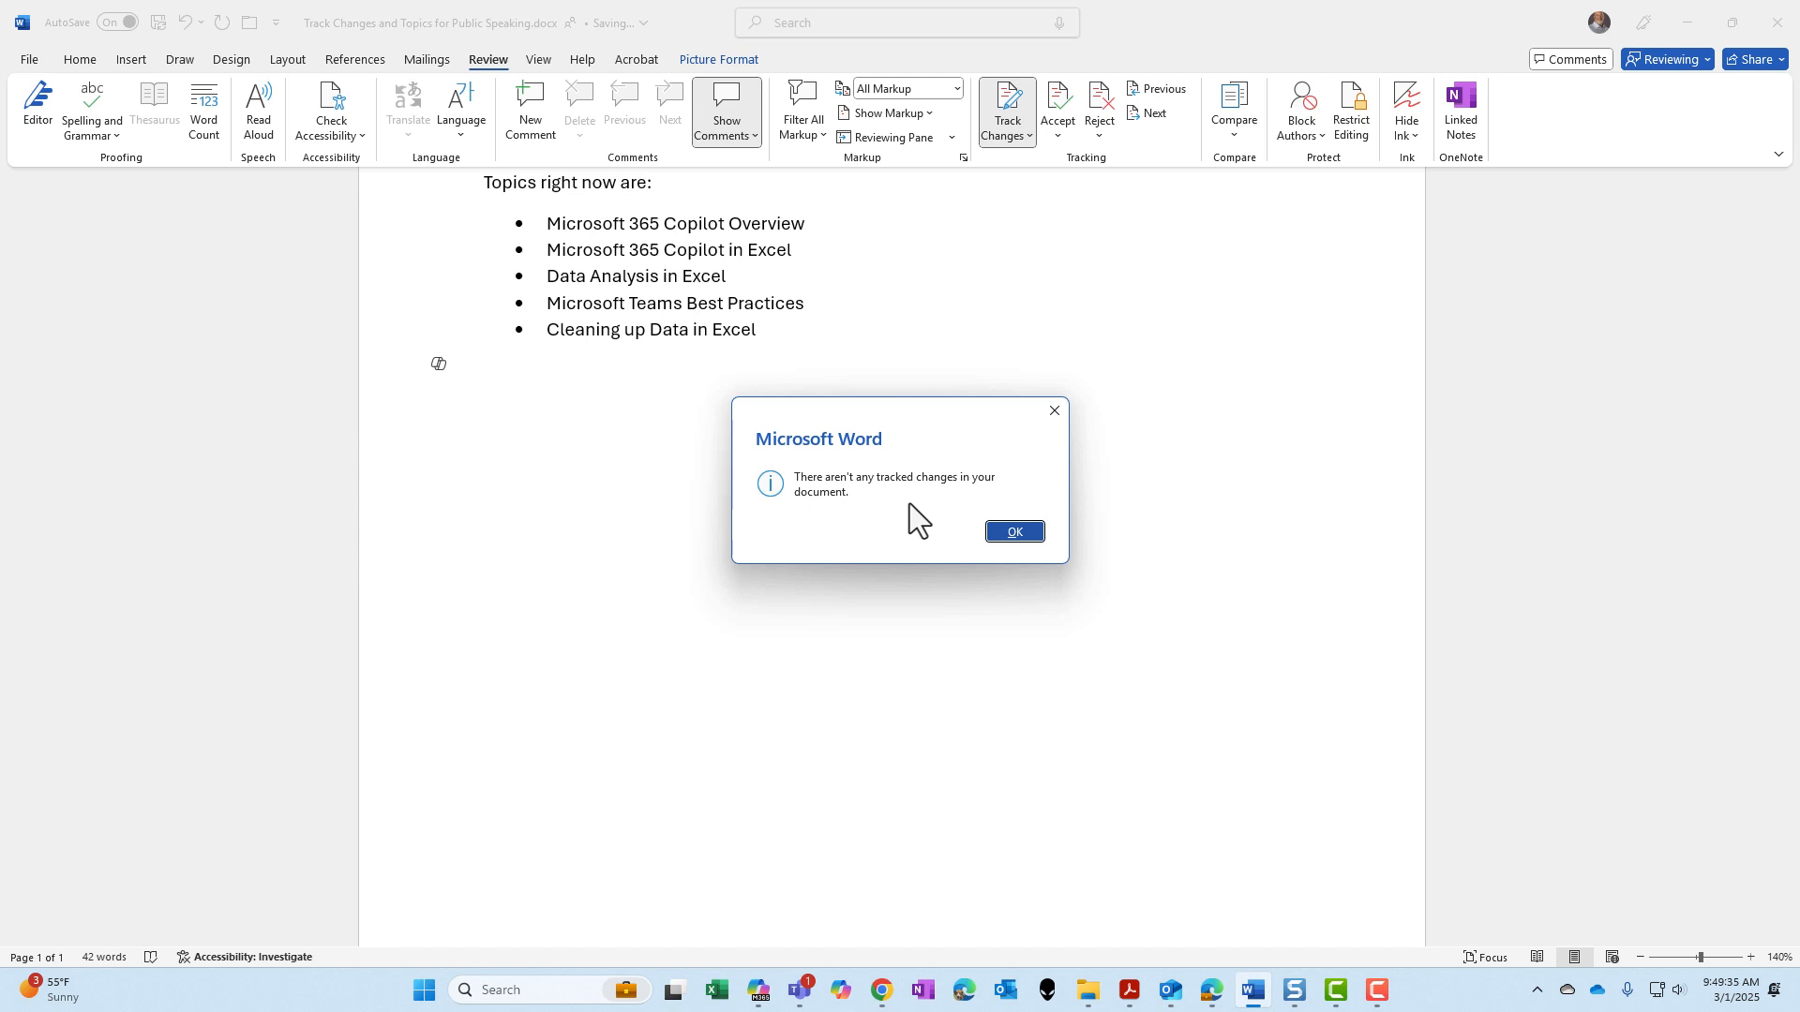
Dismiss the no-changes message and turn Track Changes off, testing with typing below the list
{"action": "left_click", "coordinate": [1014, 532]}
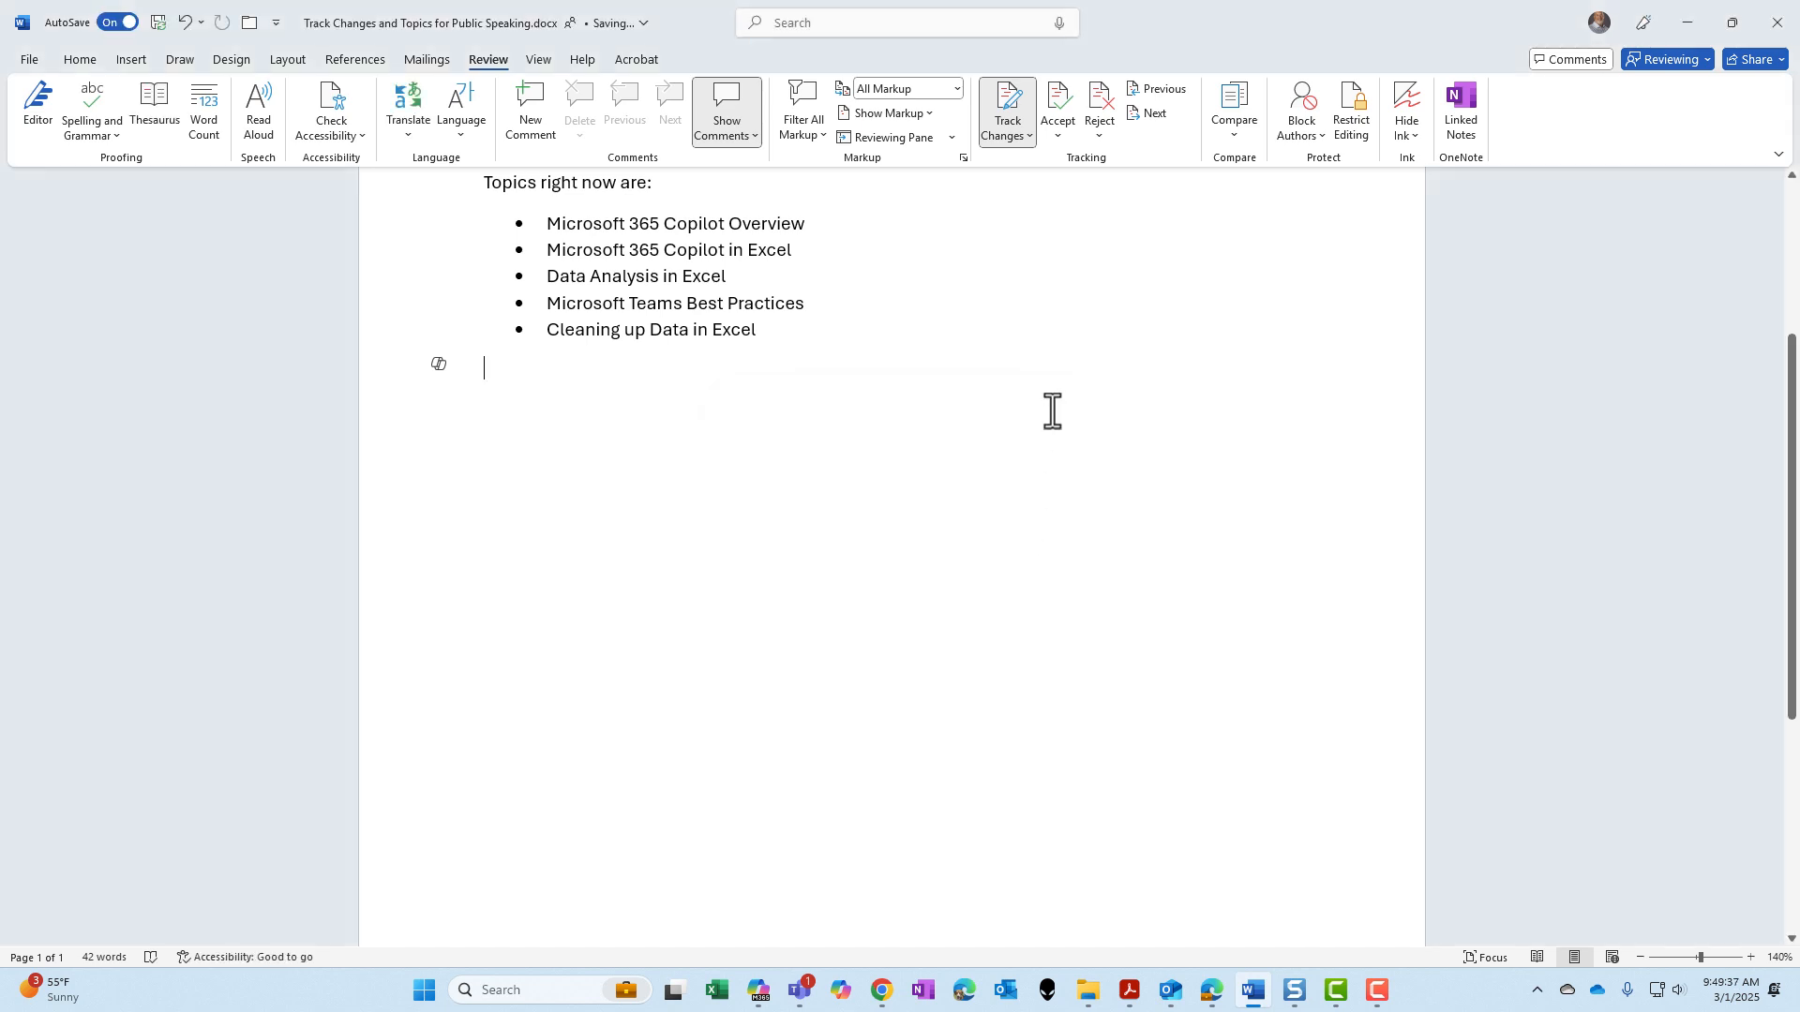
{"action": "mouse_move", "coordinate": [1043, 410]}
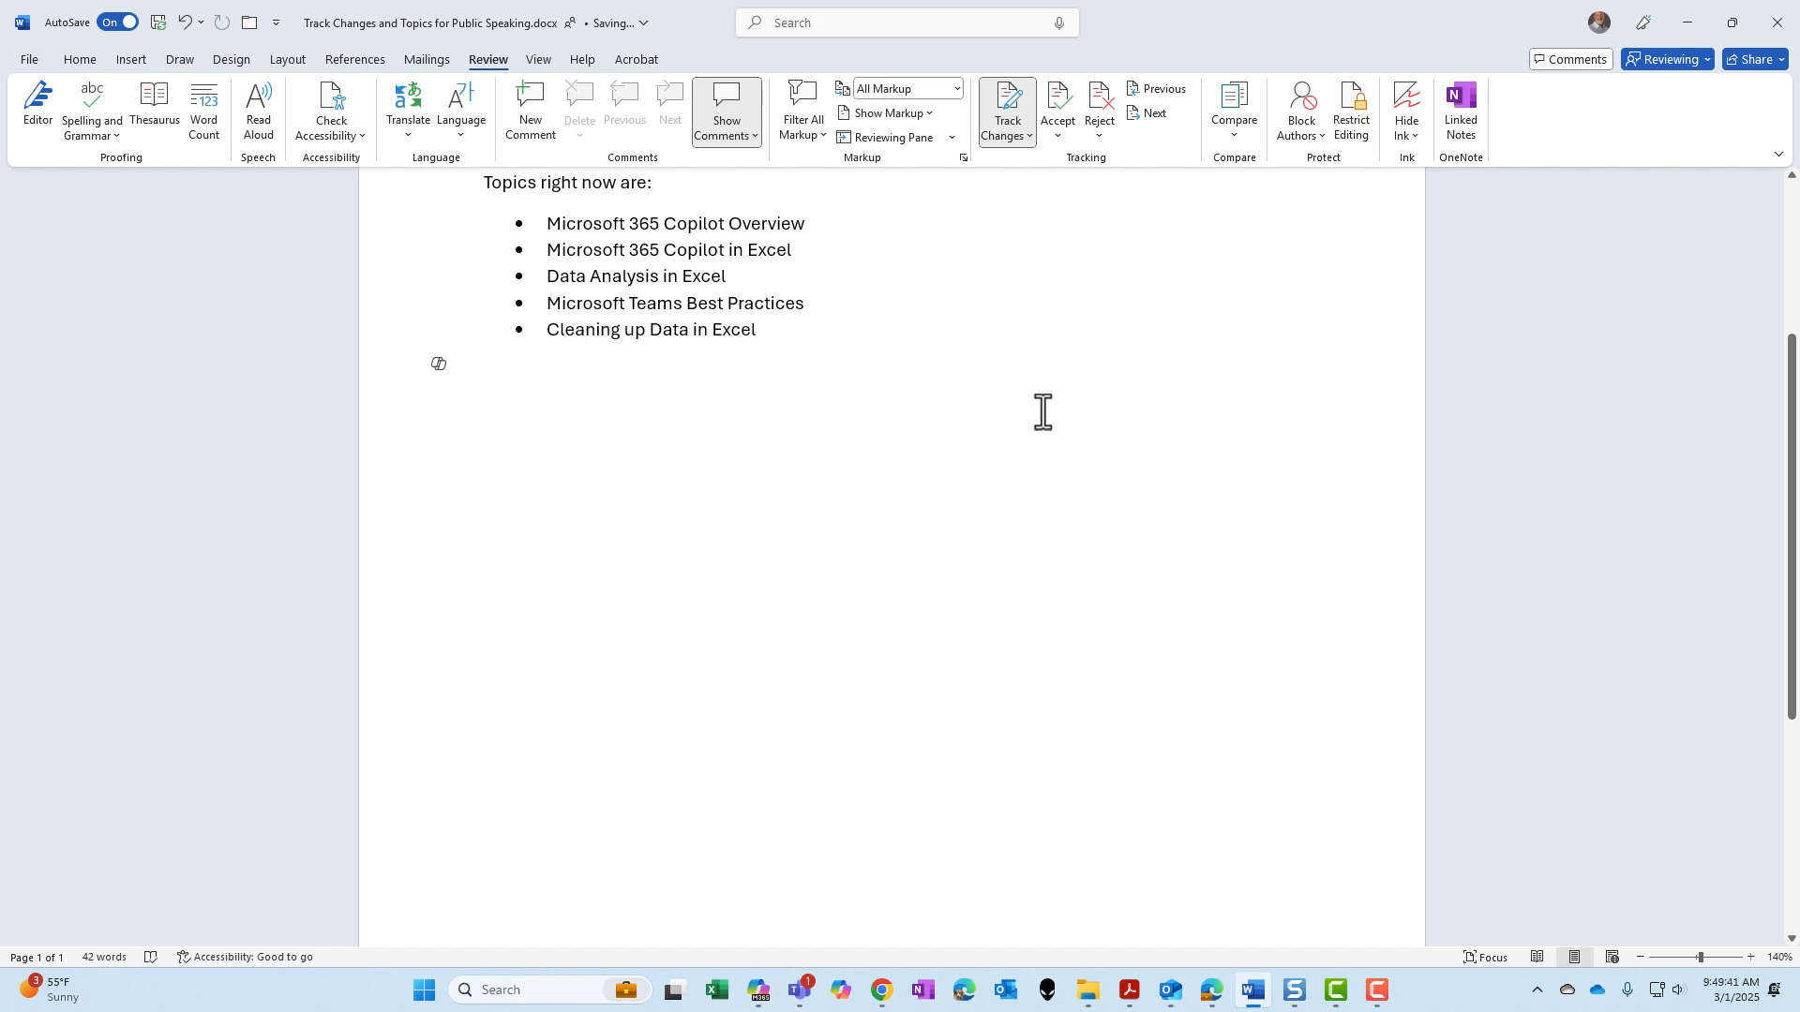
{"action": "left_click", "coordinate": [484, 366]}
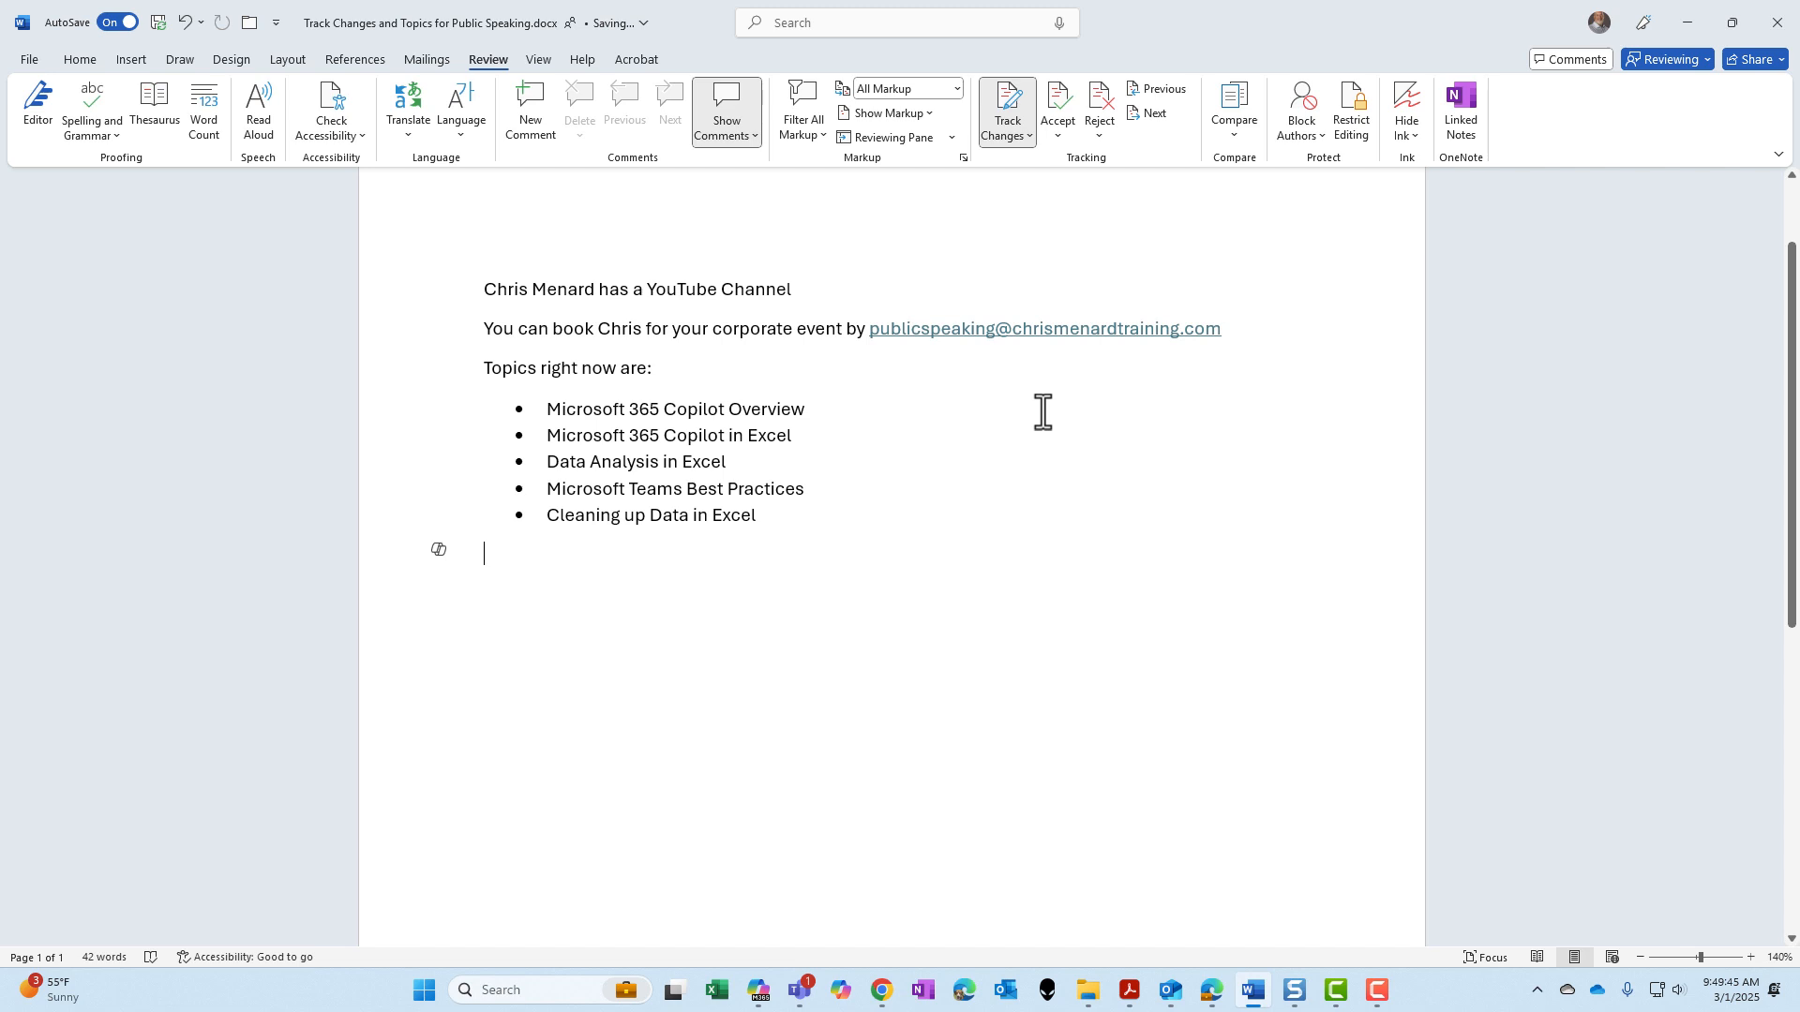
{"action": "type", "text": "weeeeeee"}
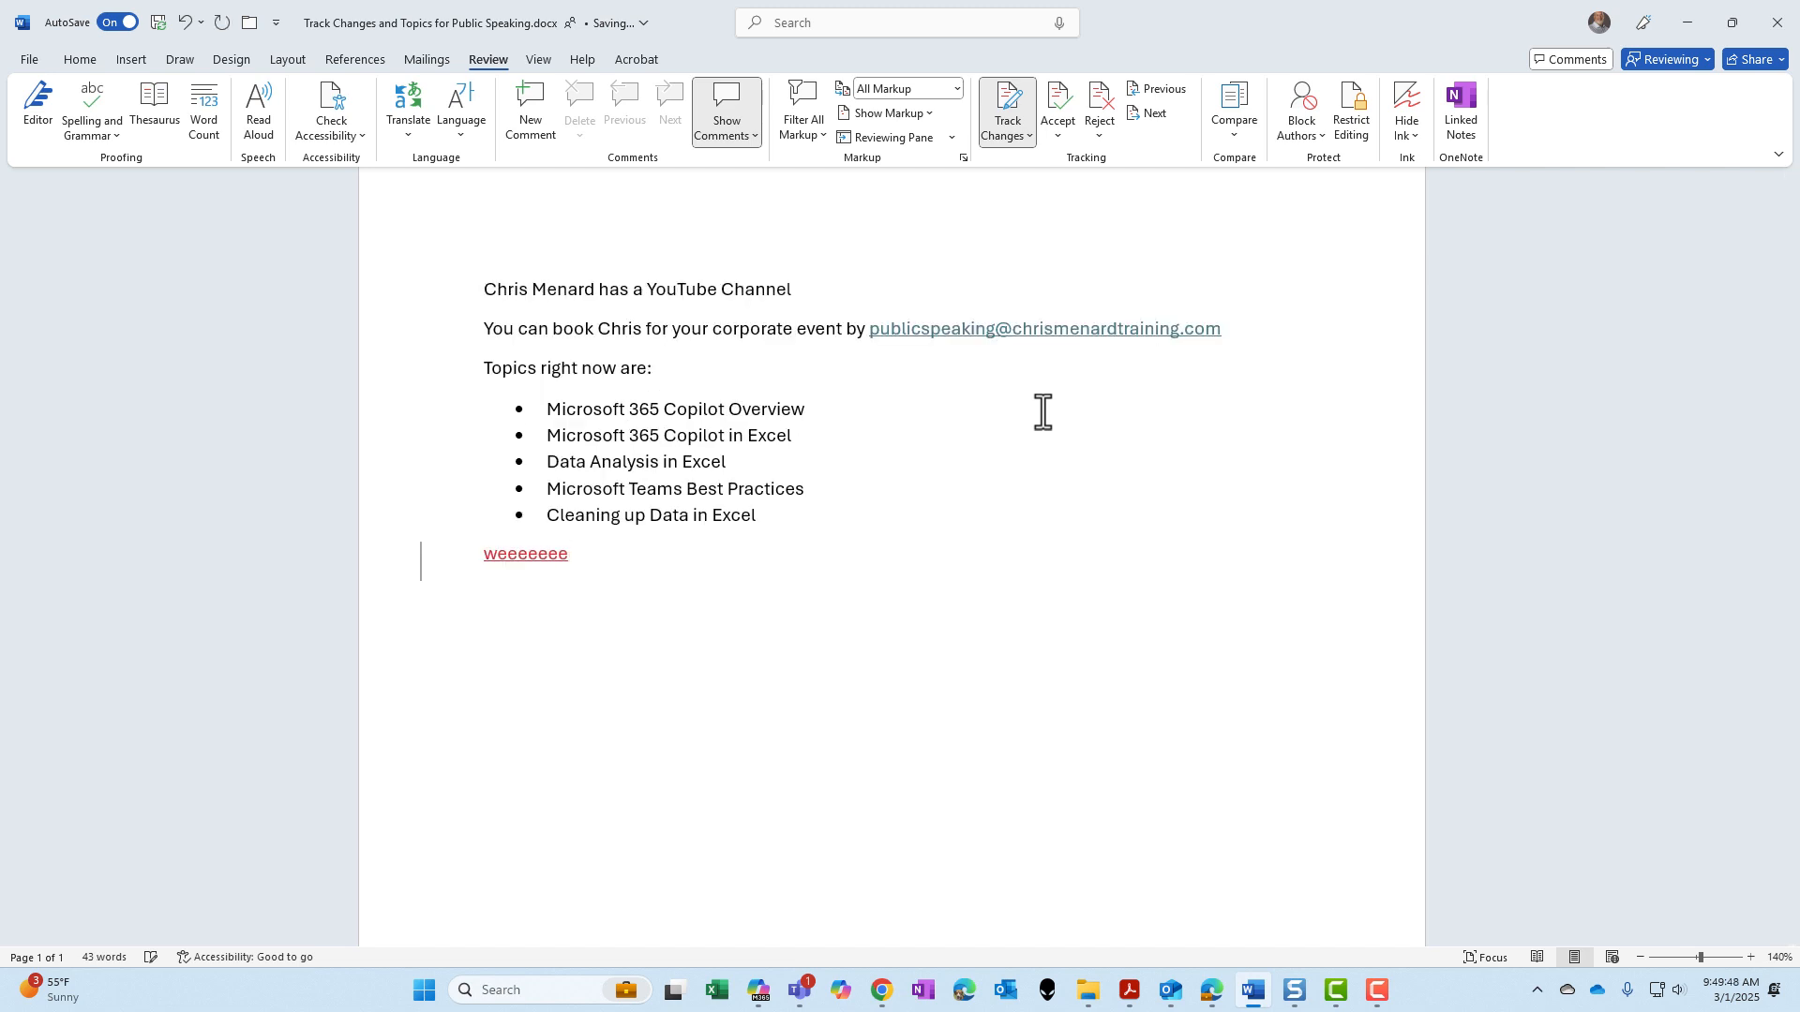
{"action": "left_click", "coordinate": [1096, 103]}
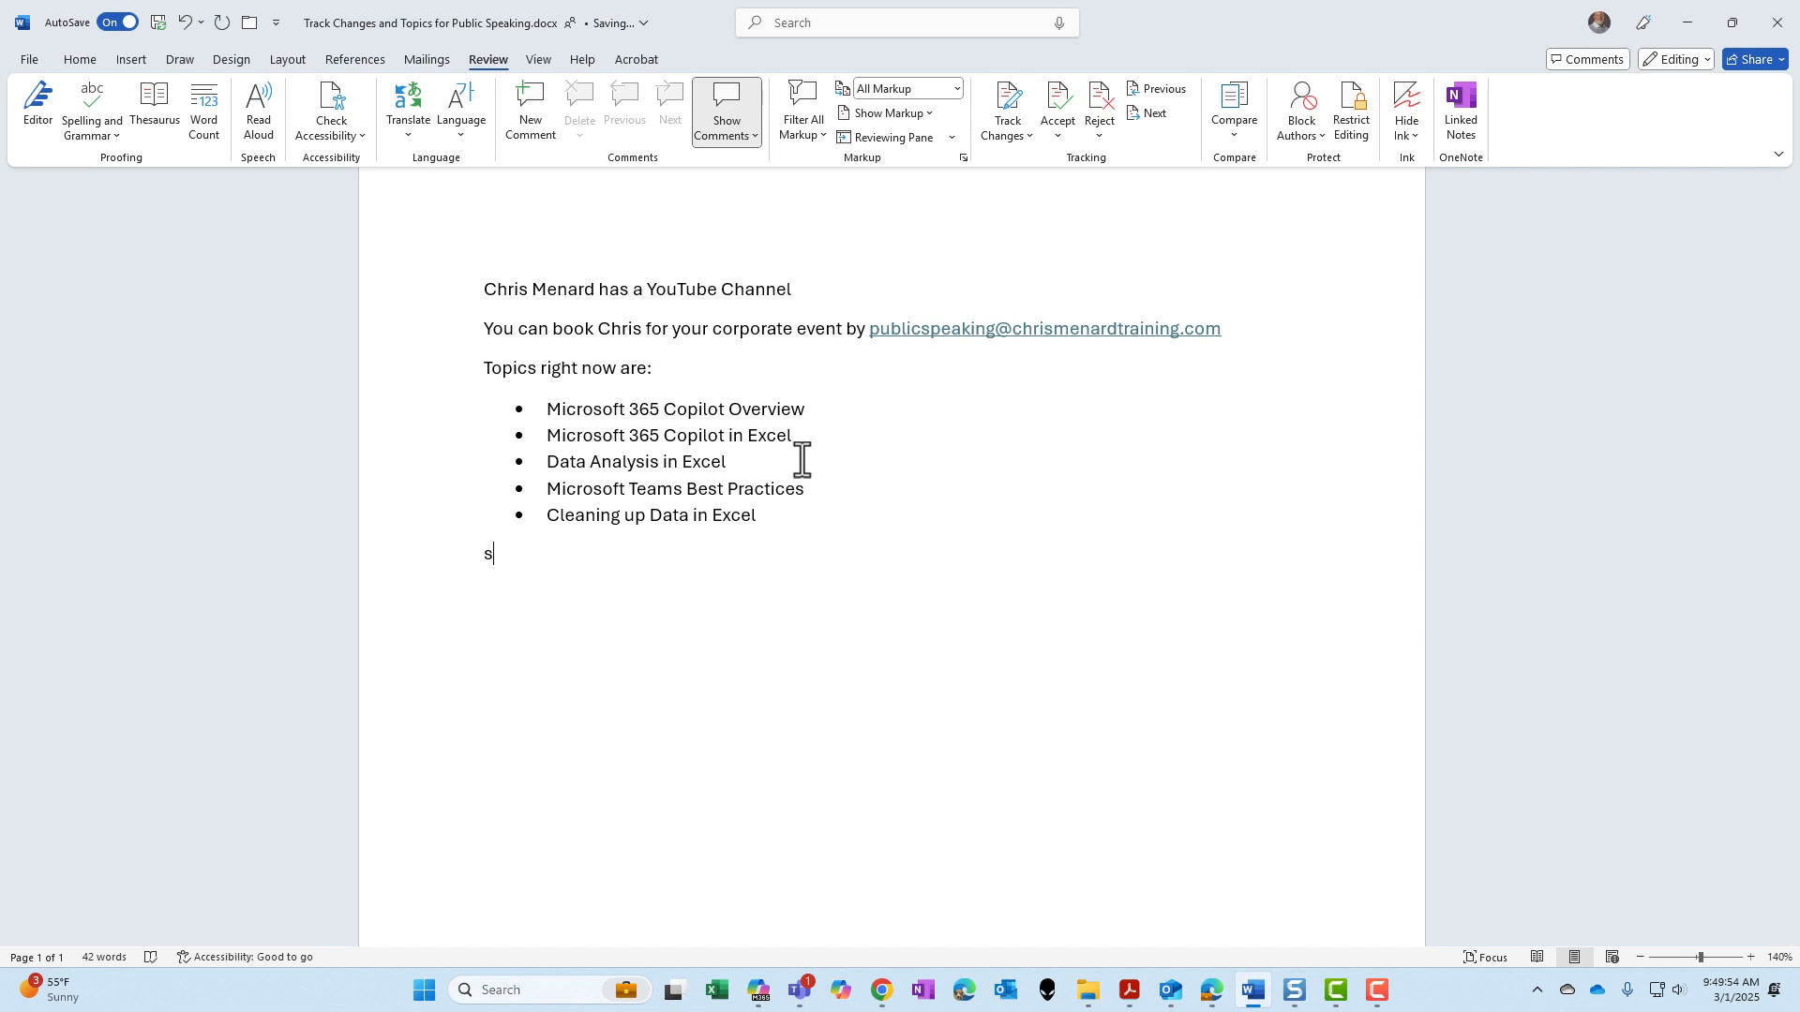
{"action": "type", "text": "adfdsadsdsaf"}
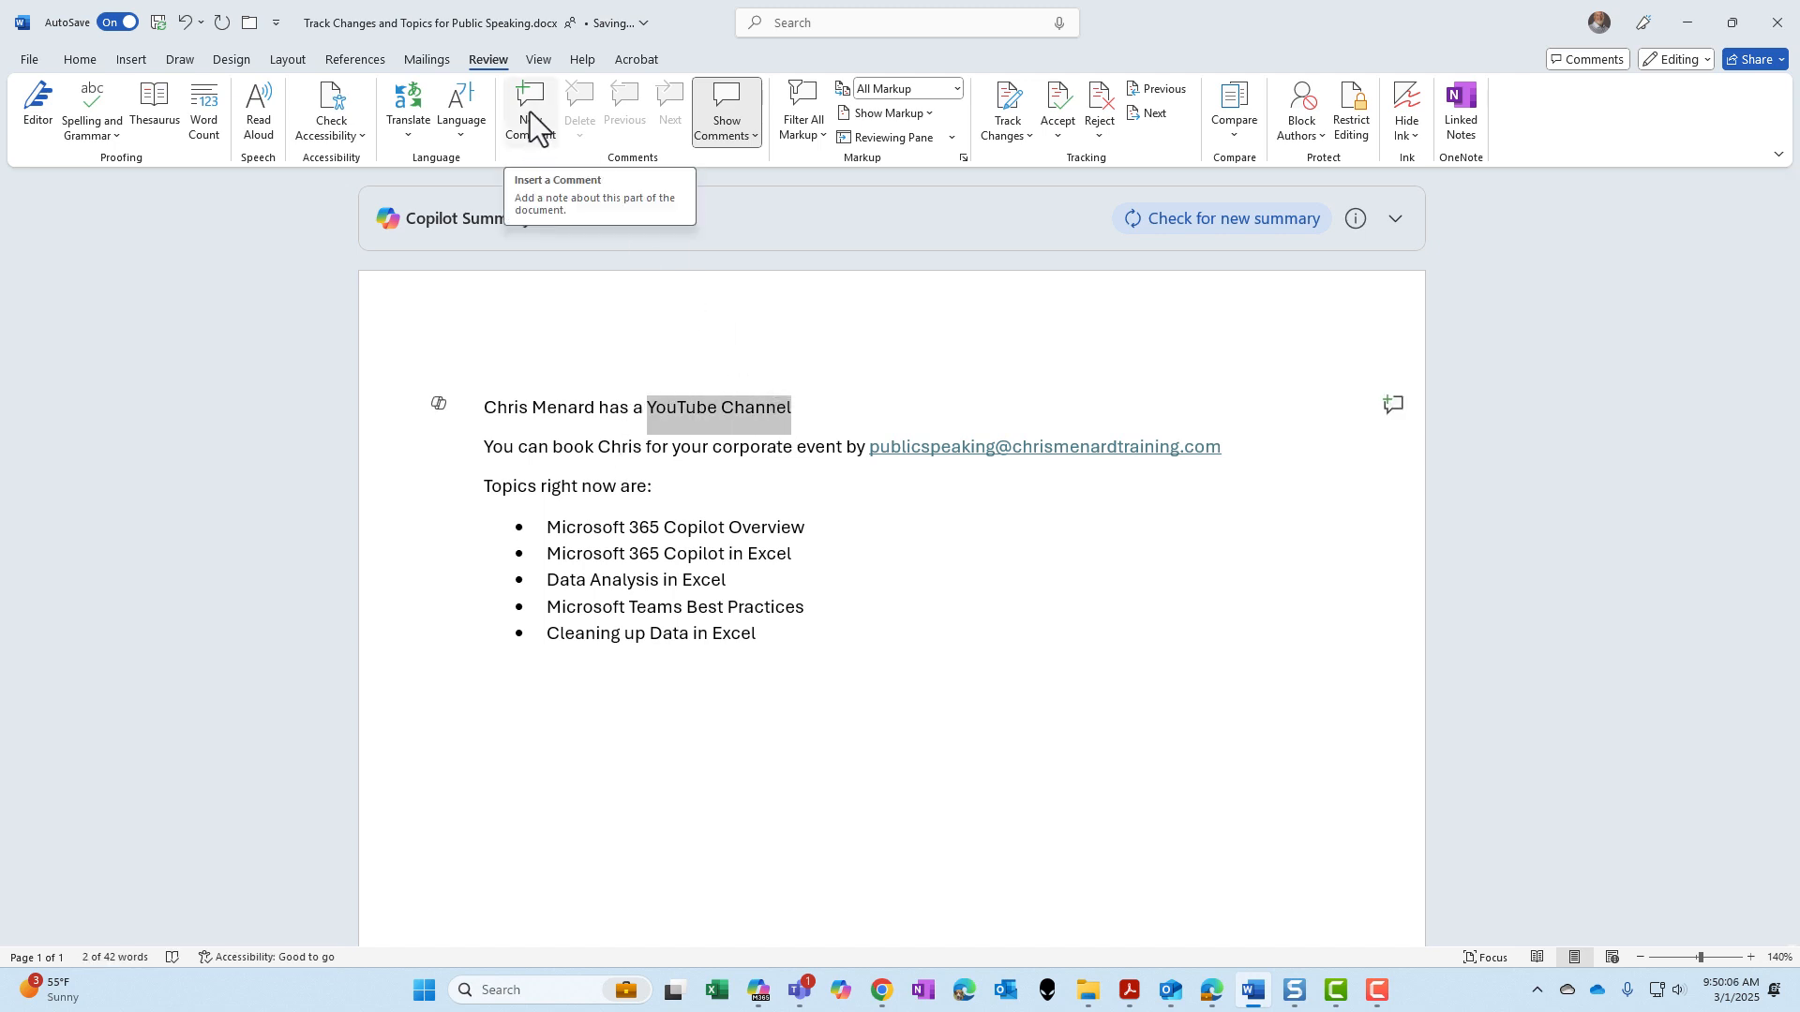
{"action": "left_click", "coordinate": [529, 111]}
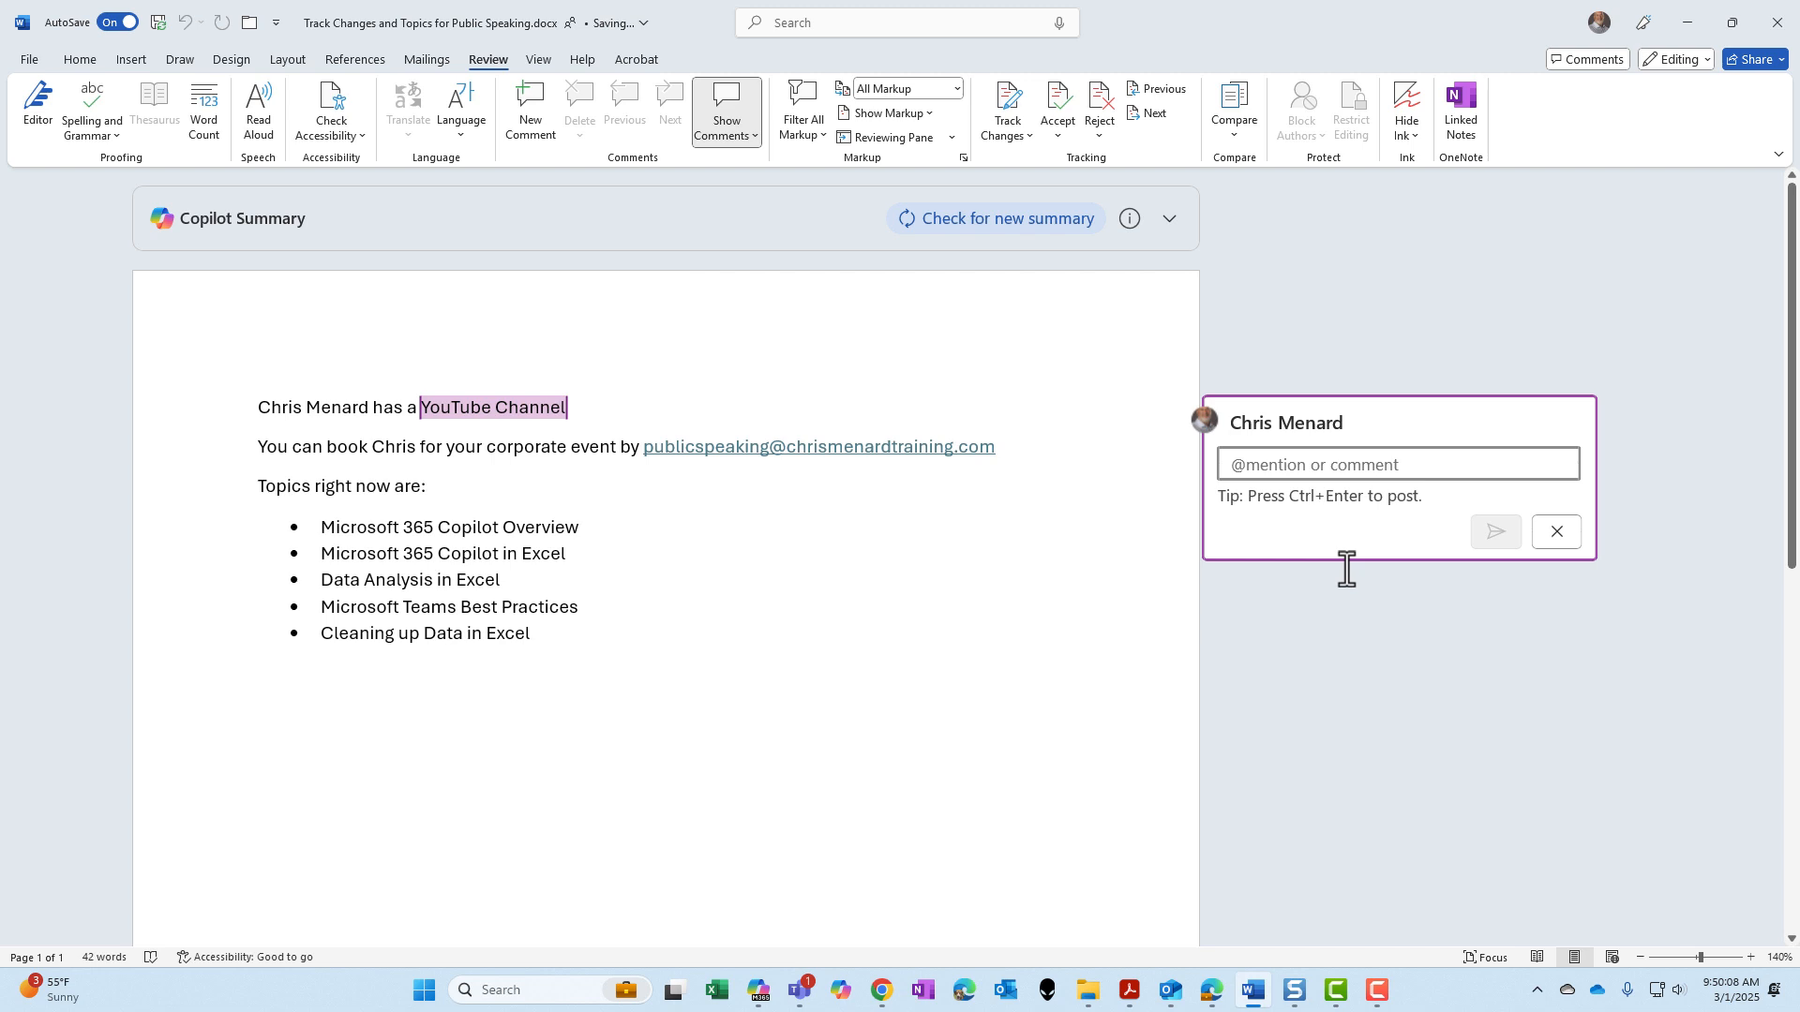
{"action": "left_click", "coordinate": [1396, 464]}
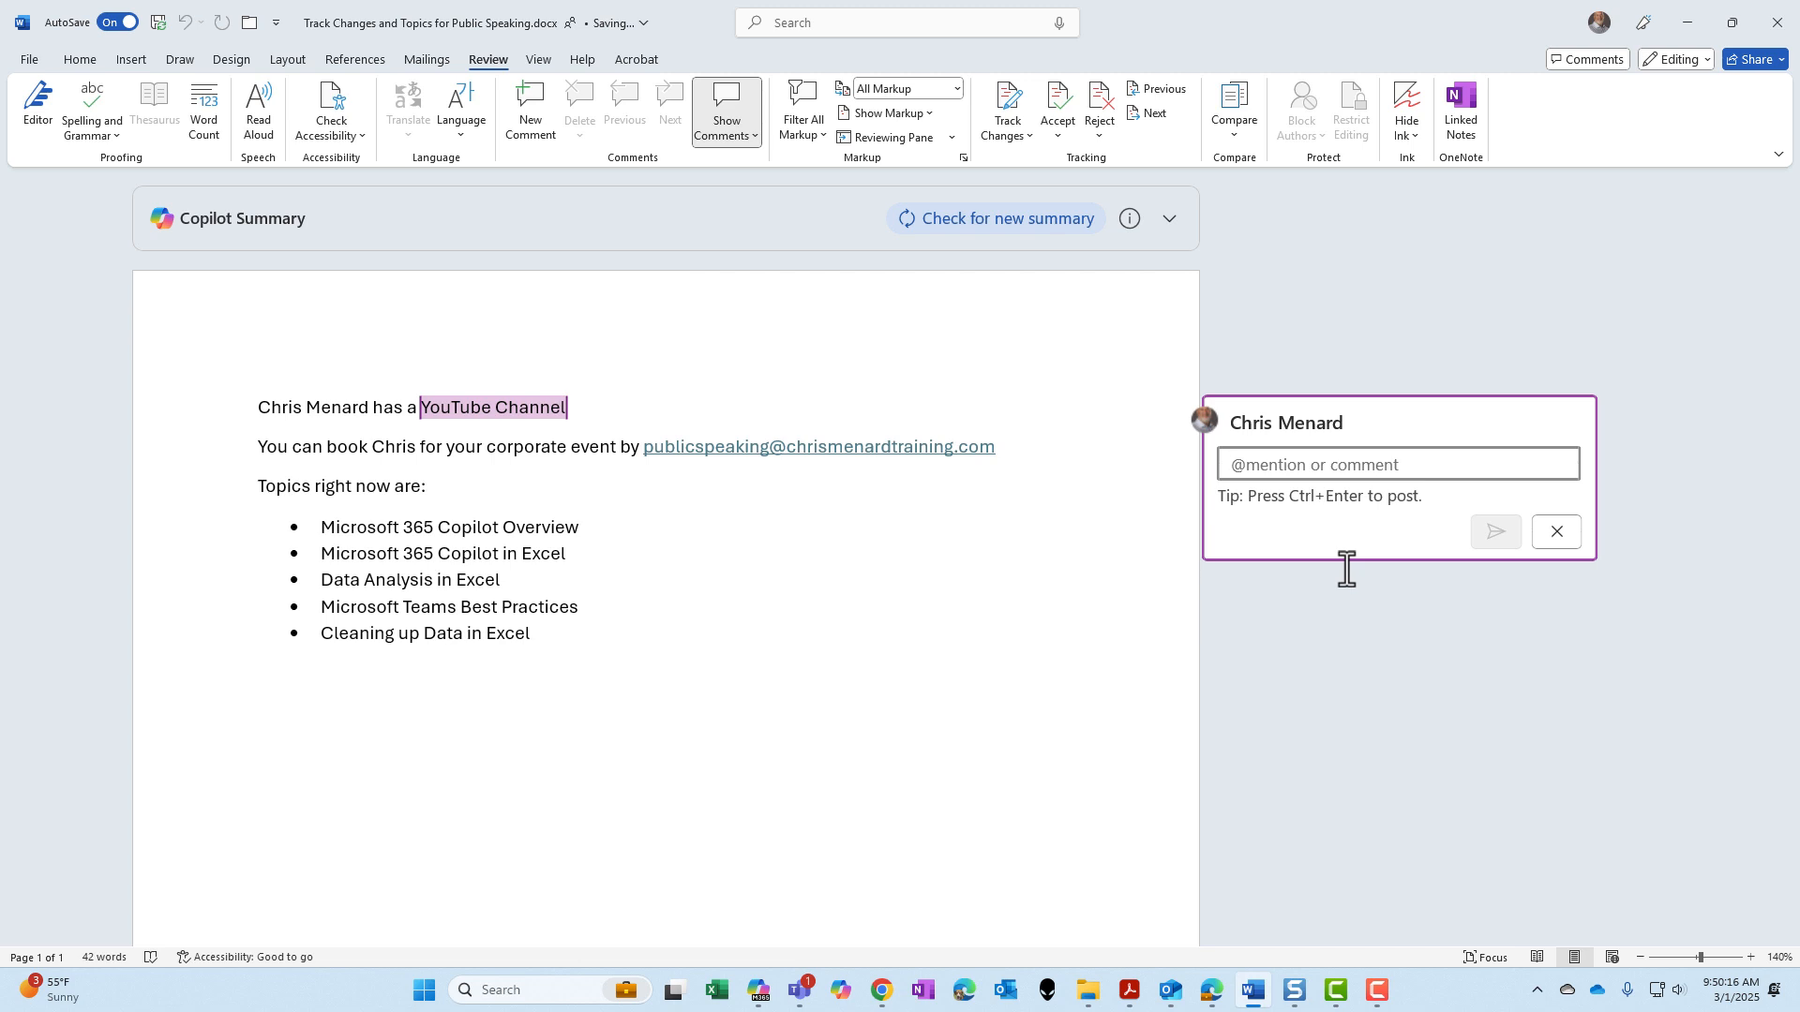
{"action": "type", "text": "@"}
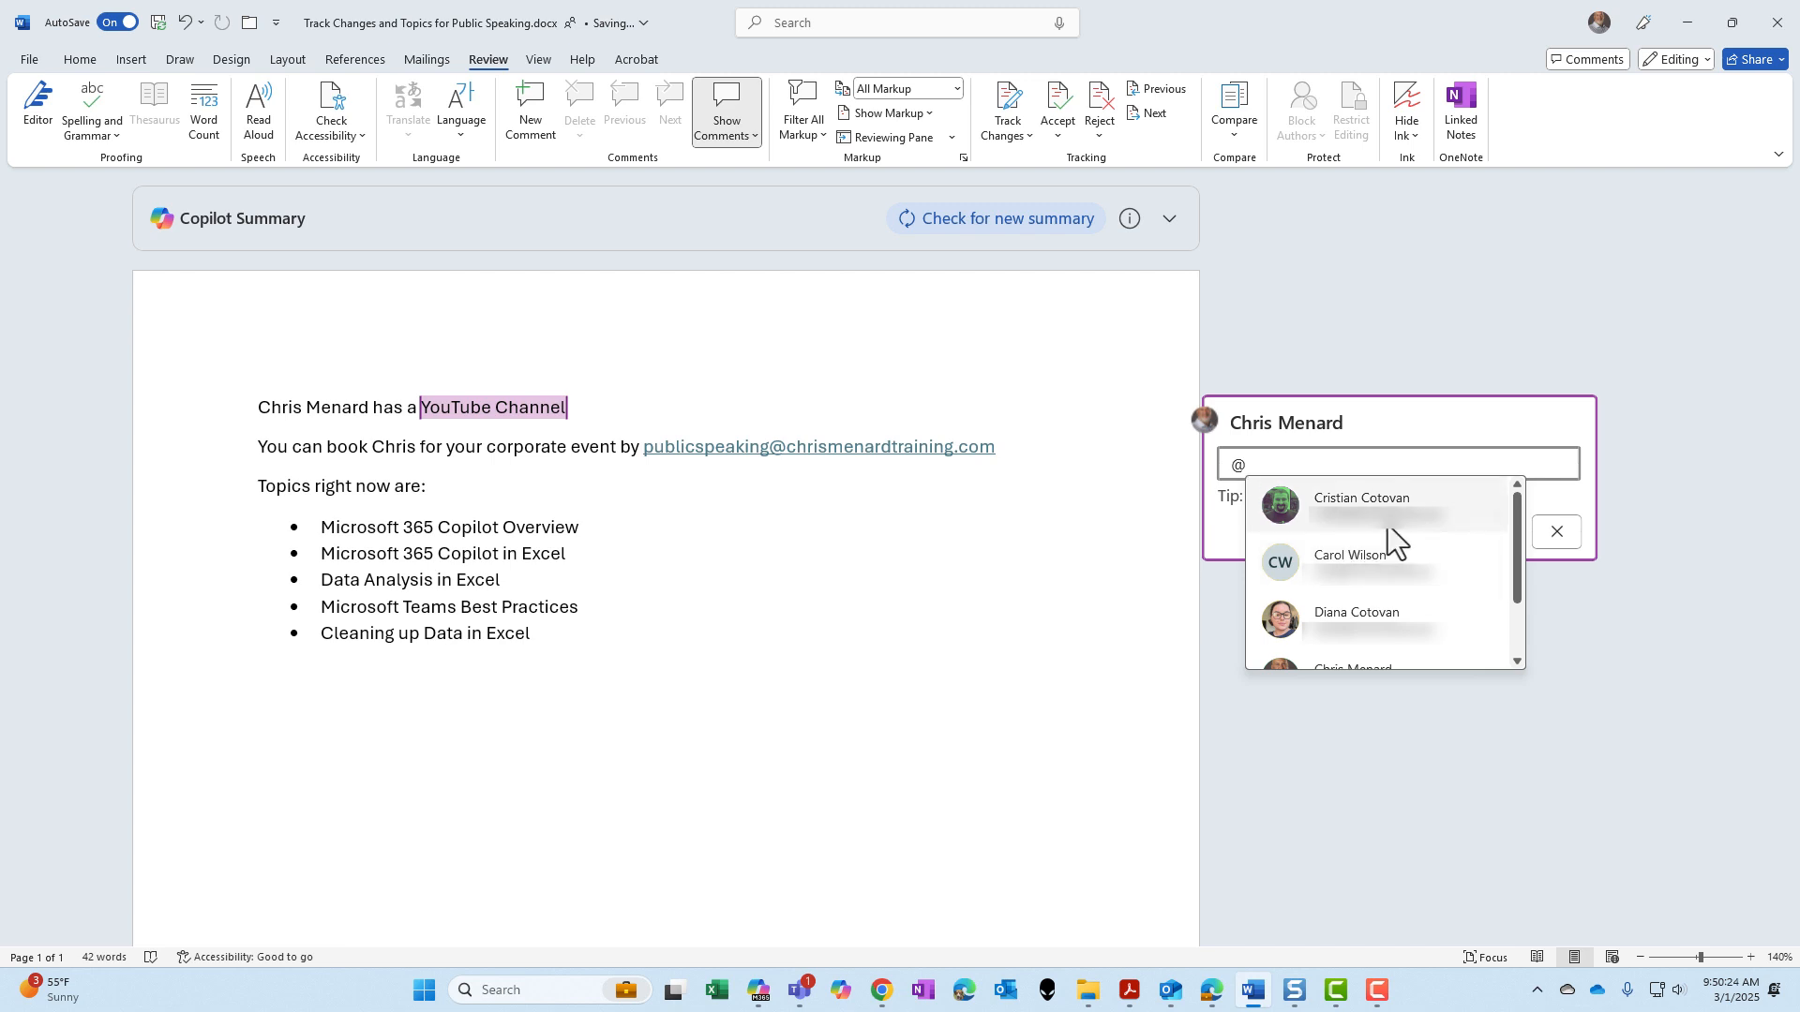
{"action": "mouse_move", "coordinate": [1371, 561]}
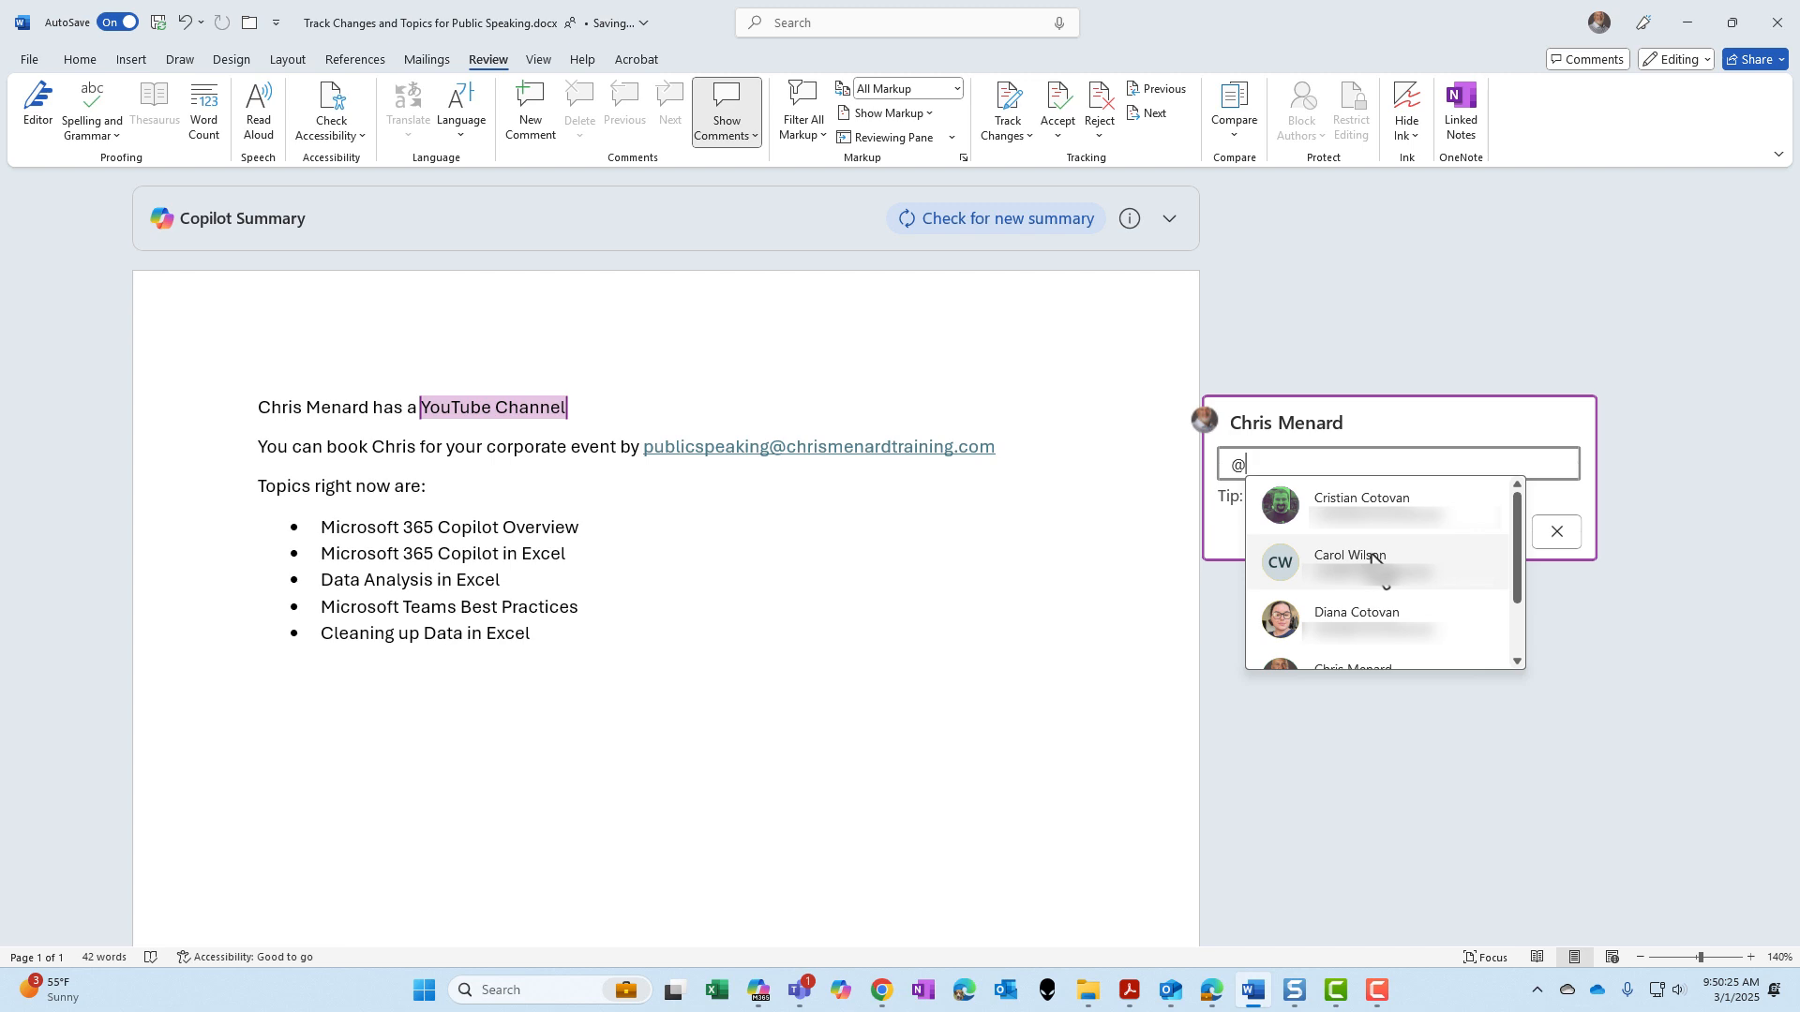
{"action": "left_click", "coordinate": [1349, 562]}
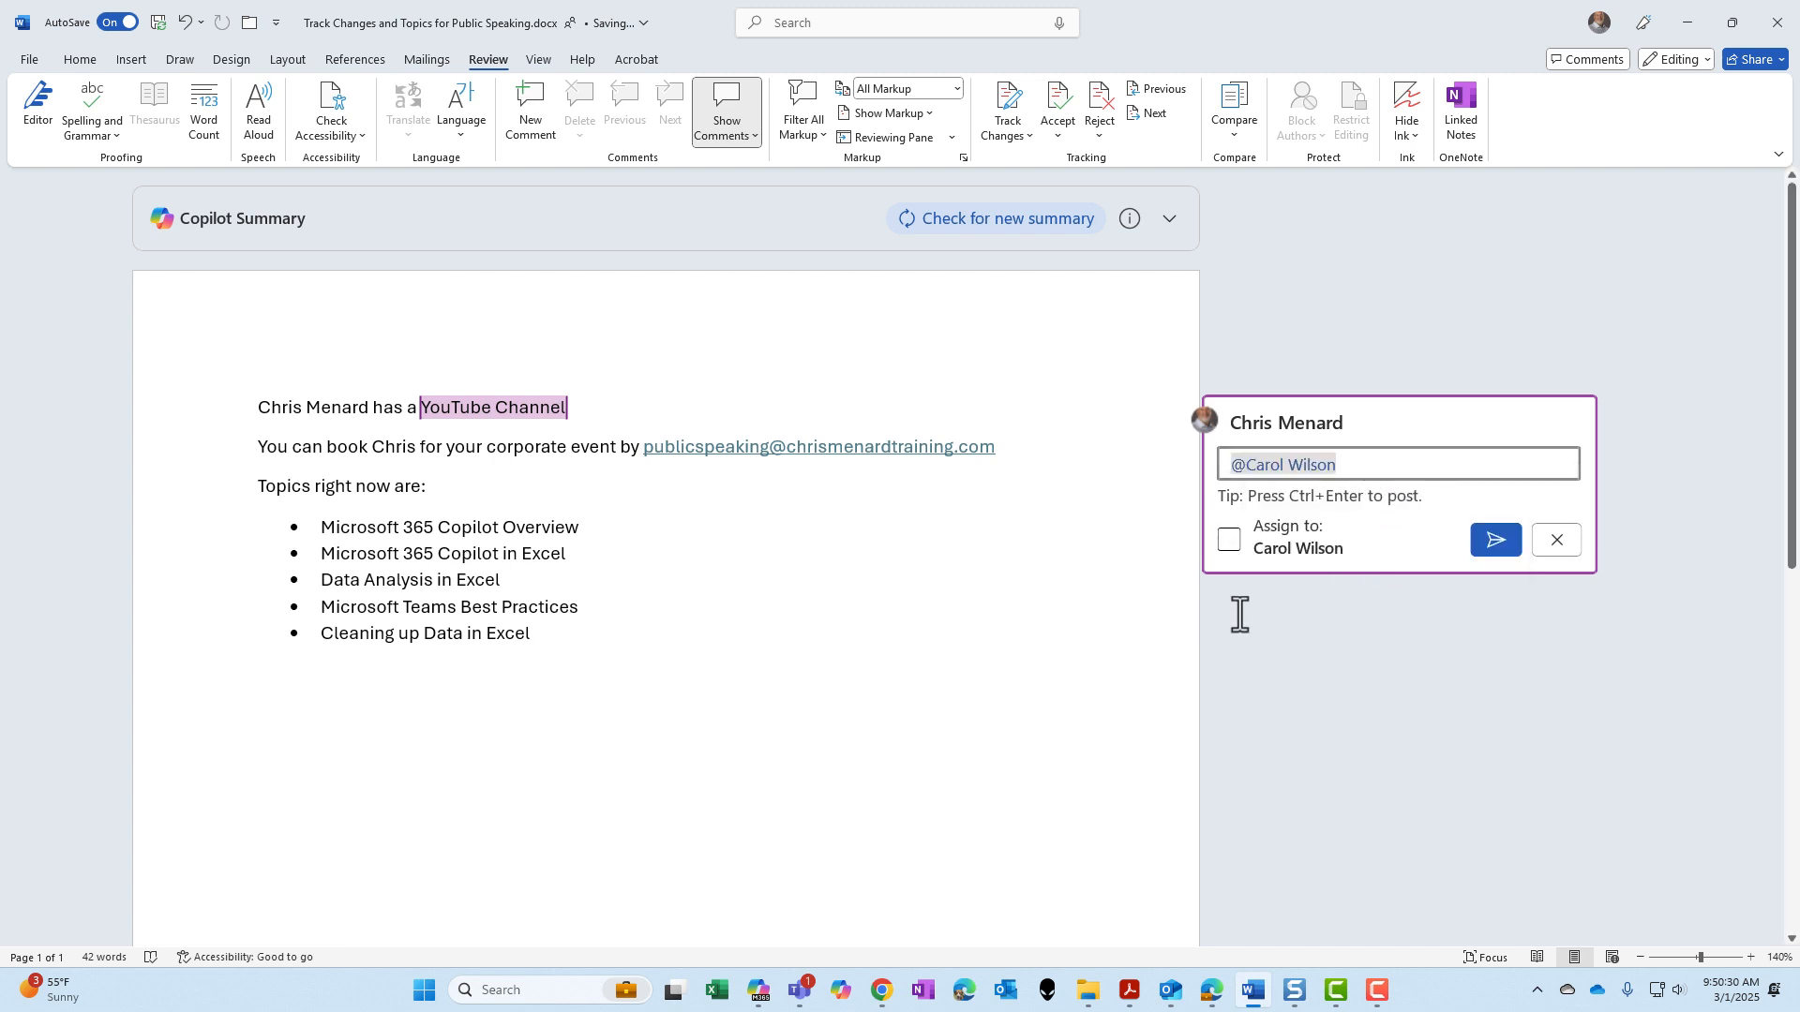
{"action": "left_click", "coordinate": [1227, 540]}
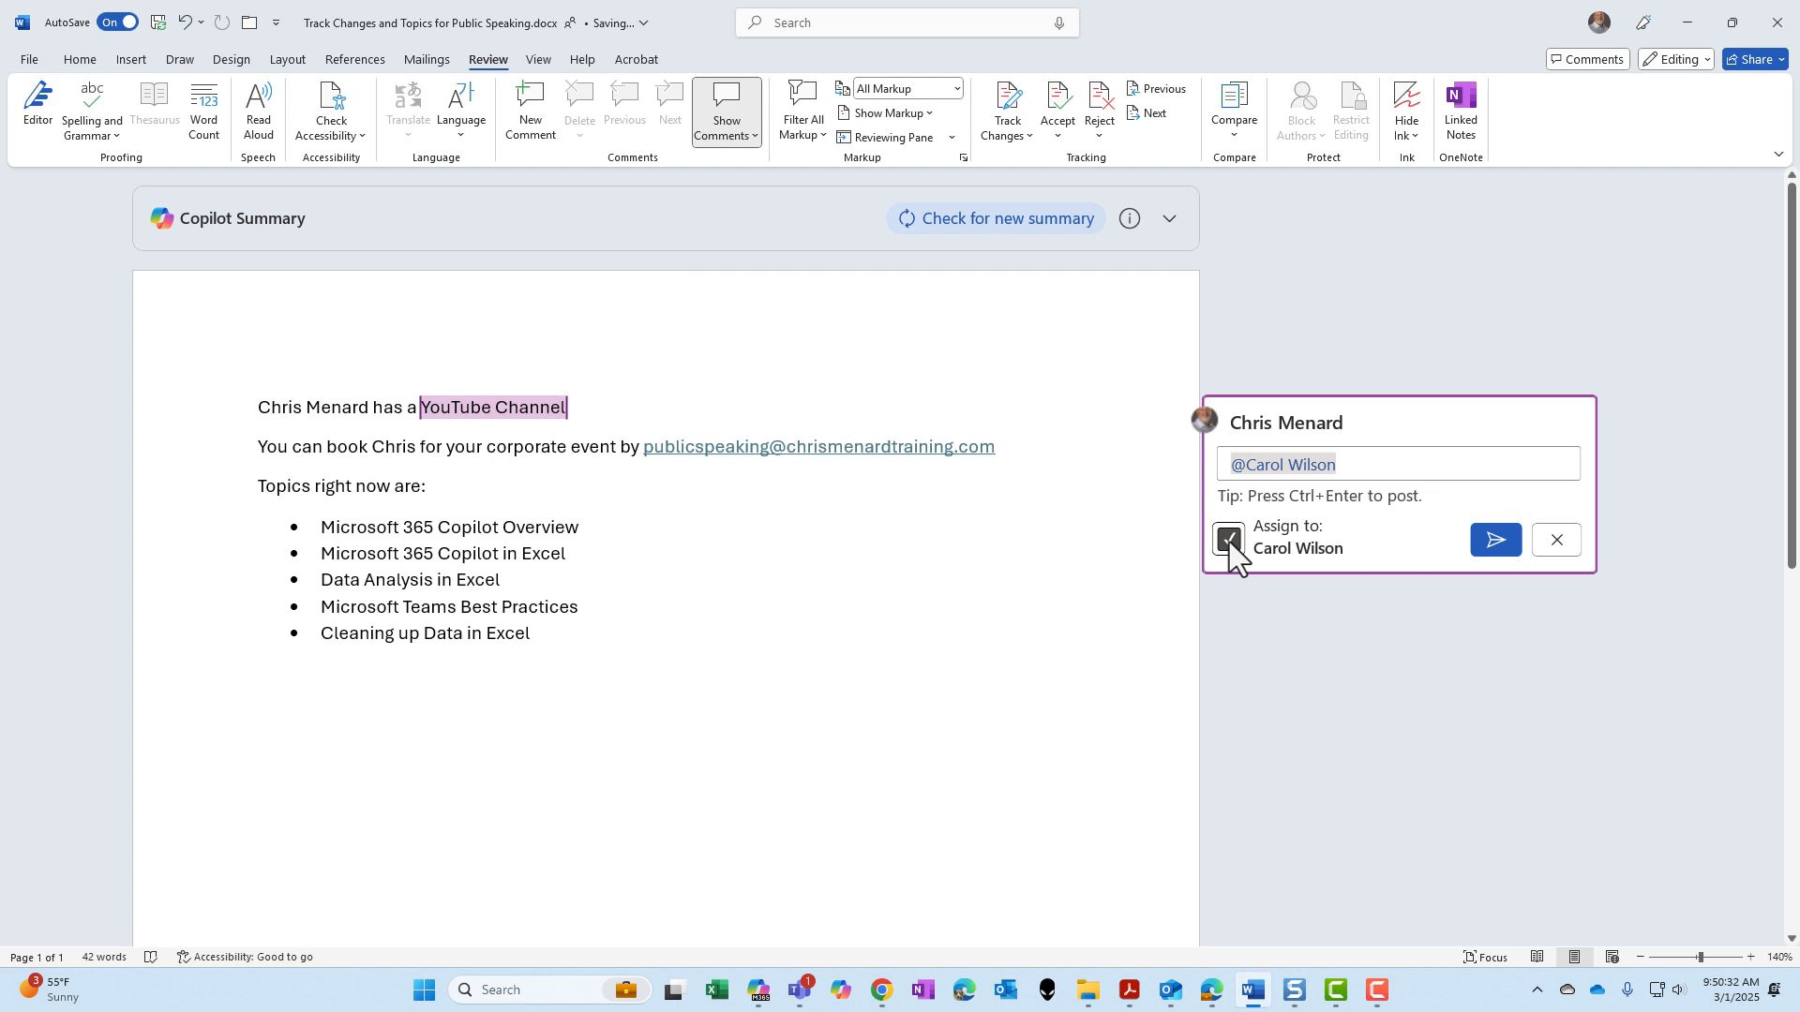
{"action": "left_click", "coordinate": [1227, 540]}
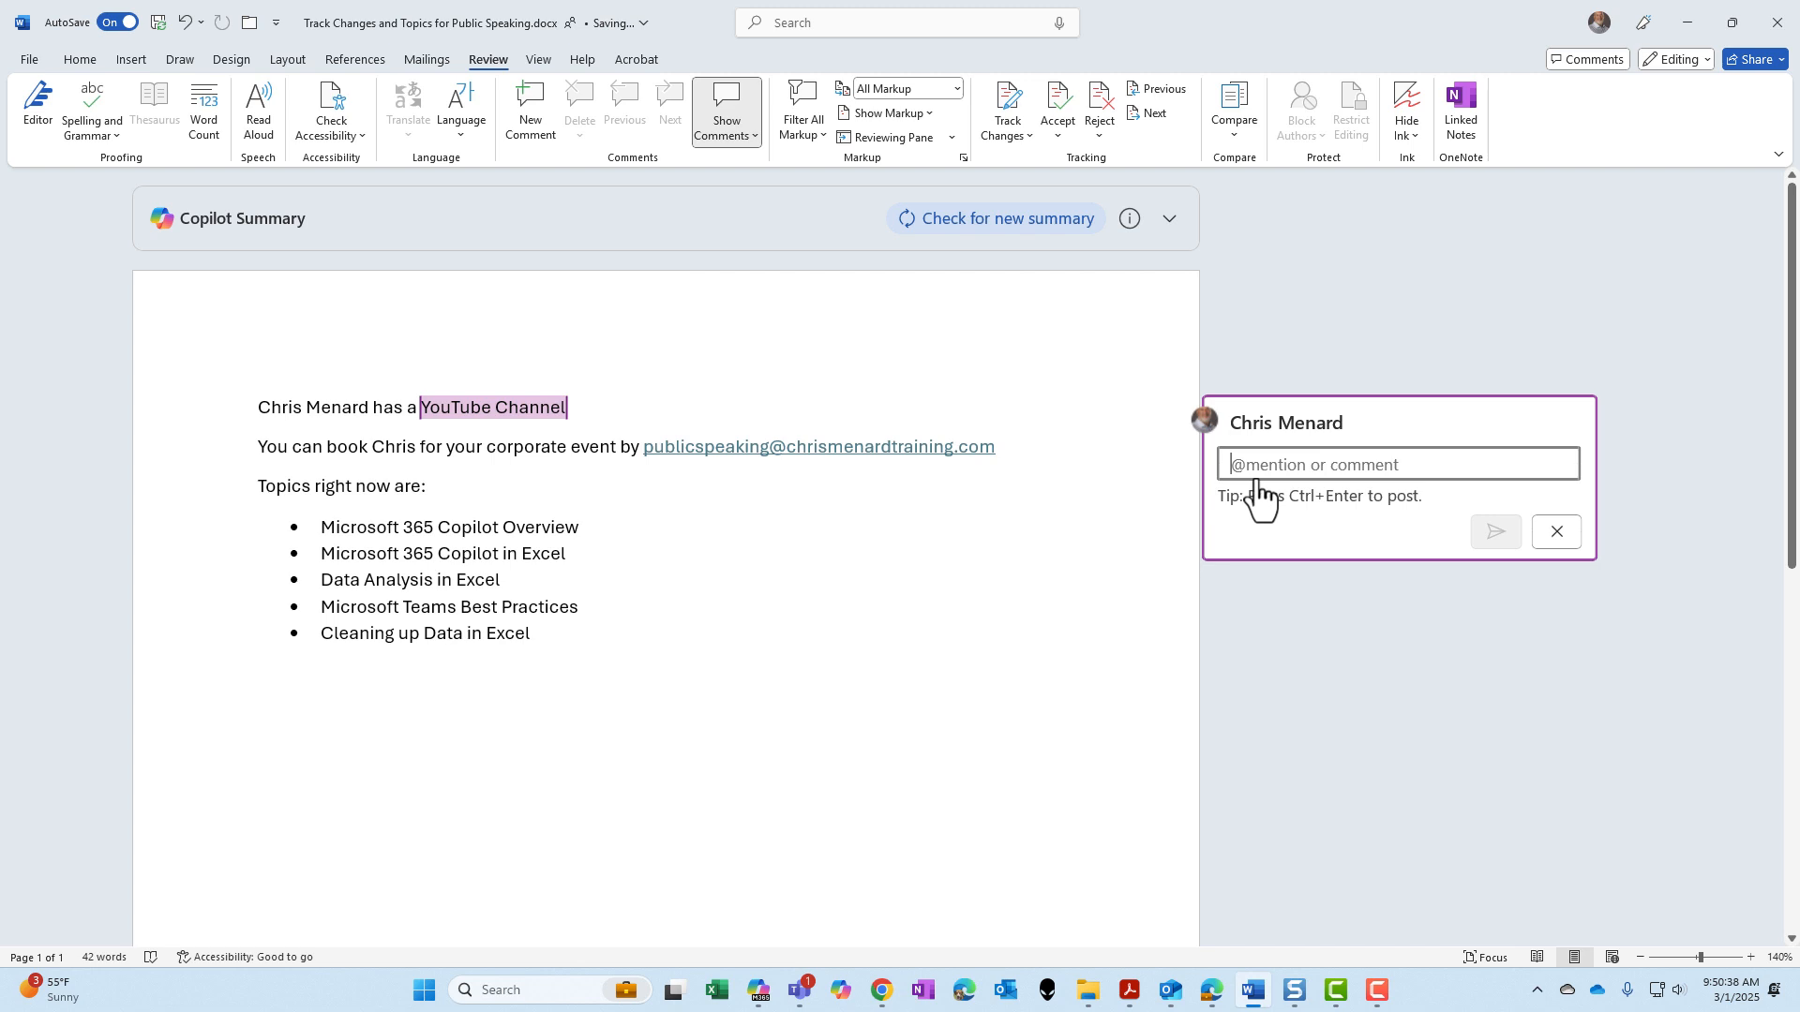
Post the comment 'Mention the number of videos possibly', then cancel a further edit
{"action": "type", "text": "Mention the number of"}
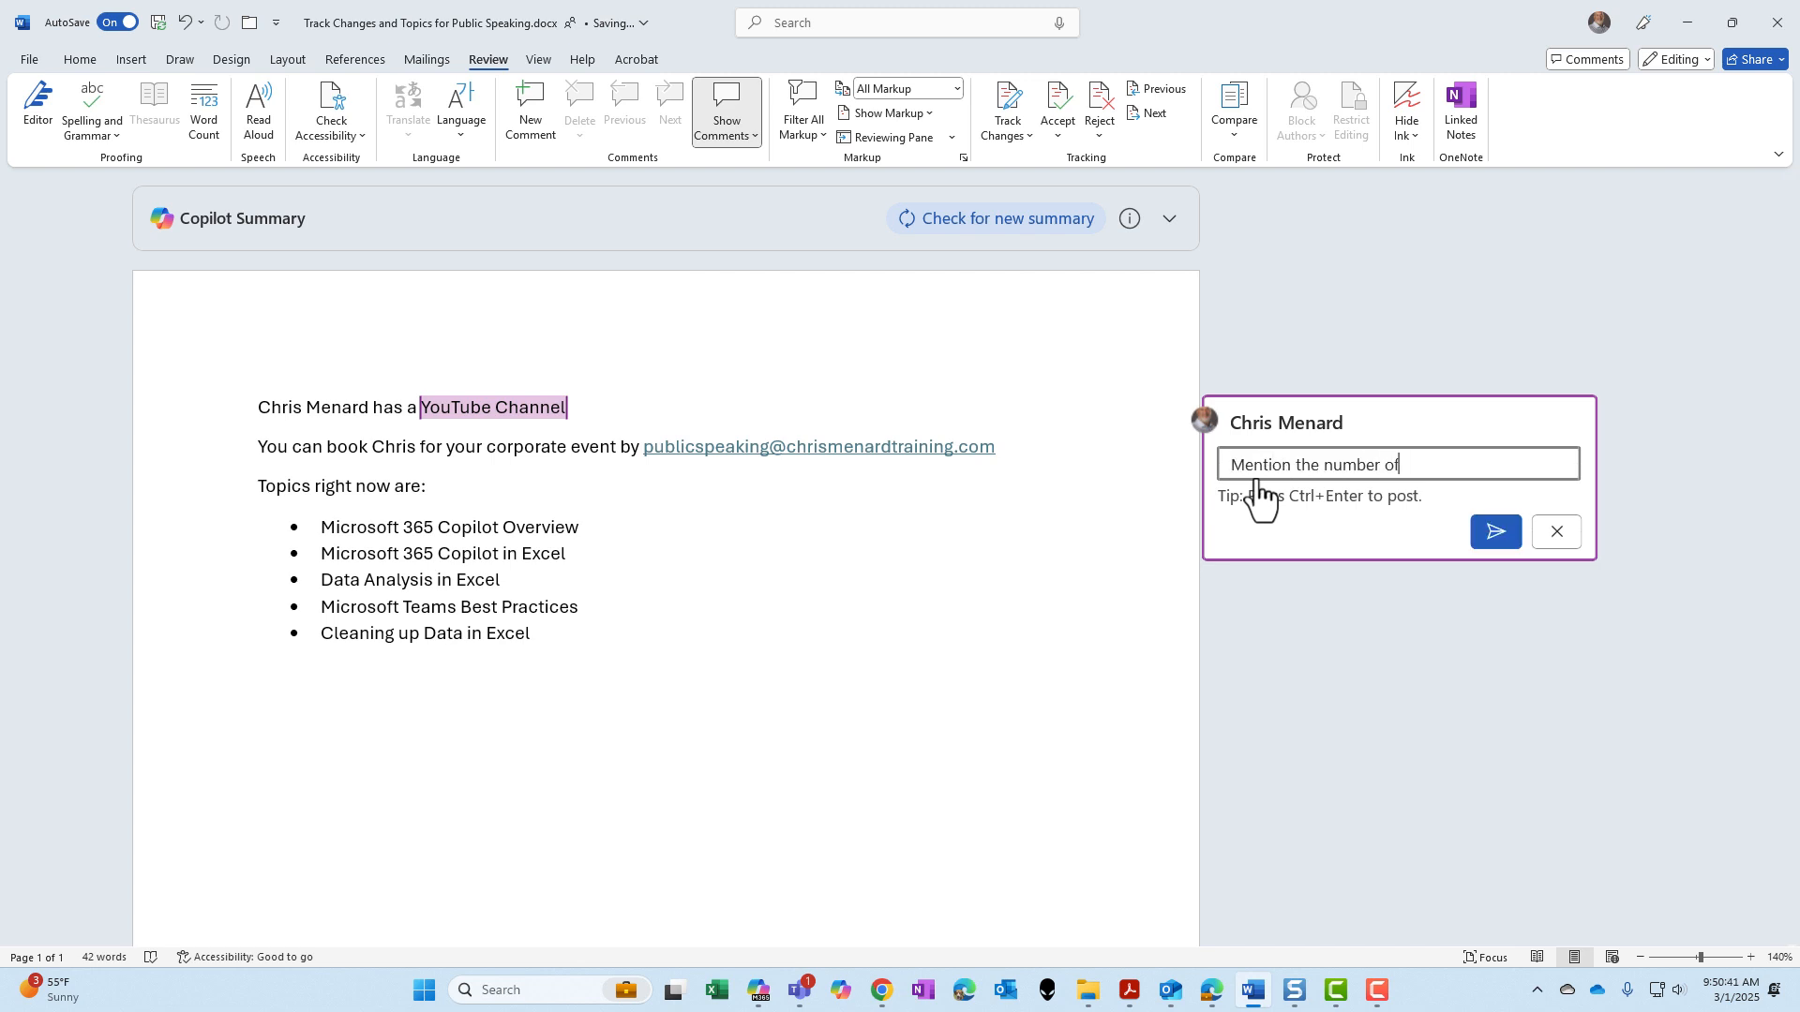
{"action": "type", "text": "videos"}
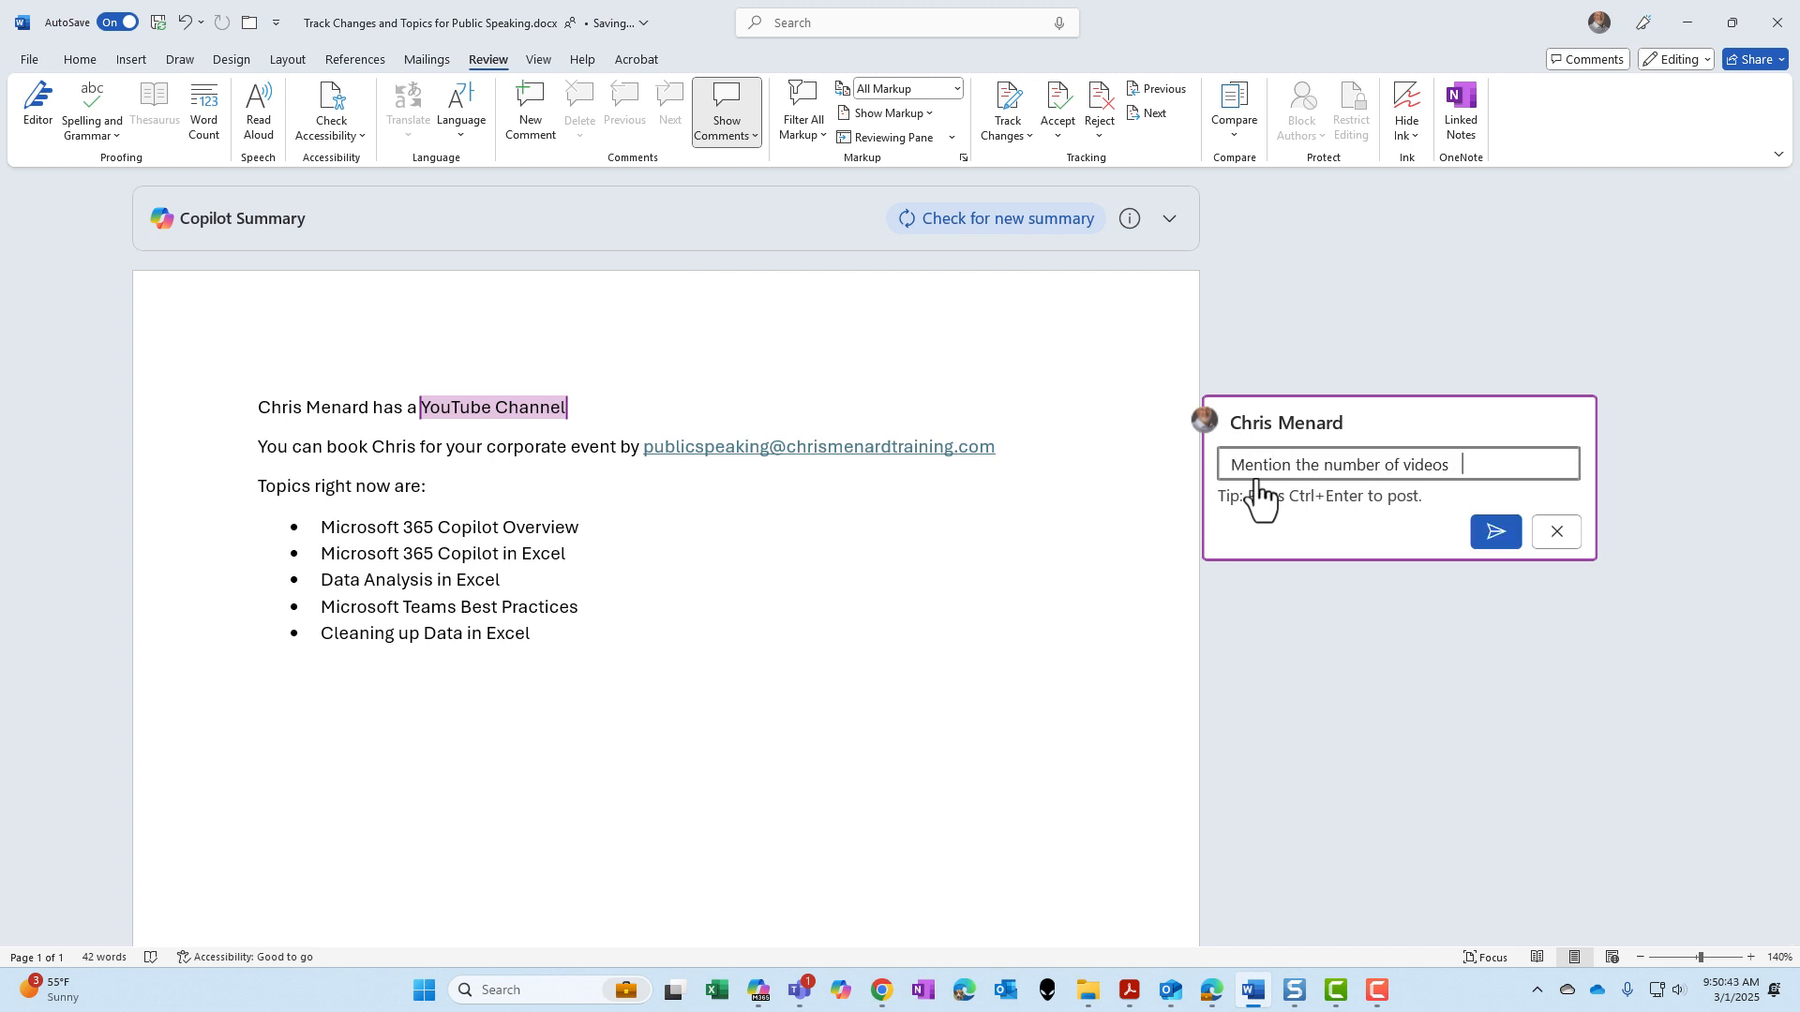
{"action": "type", "text": "possibly"}
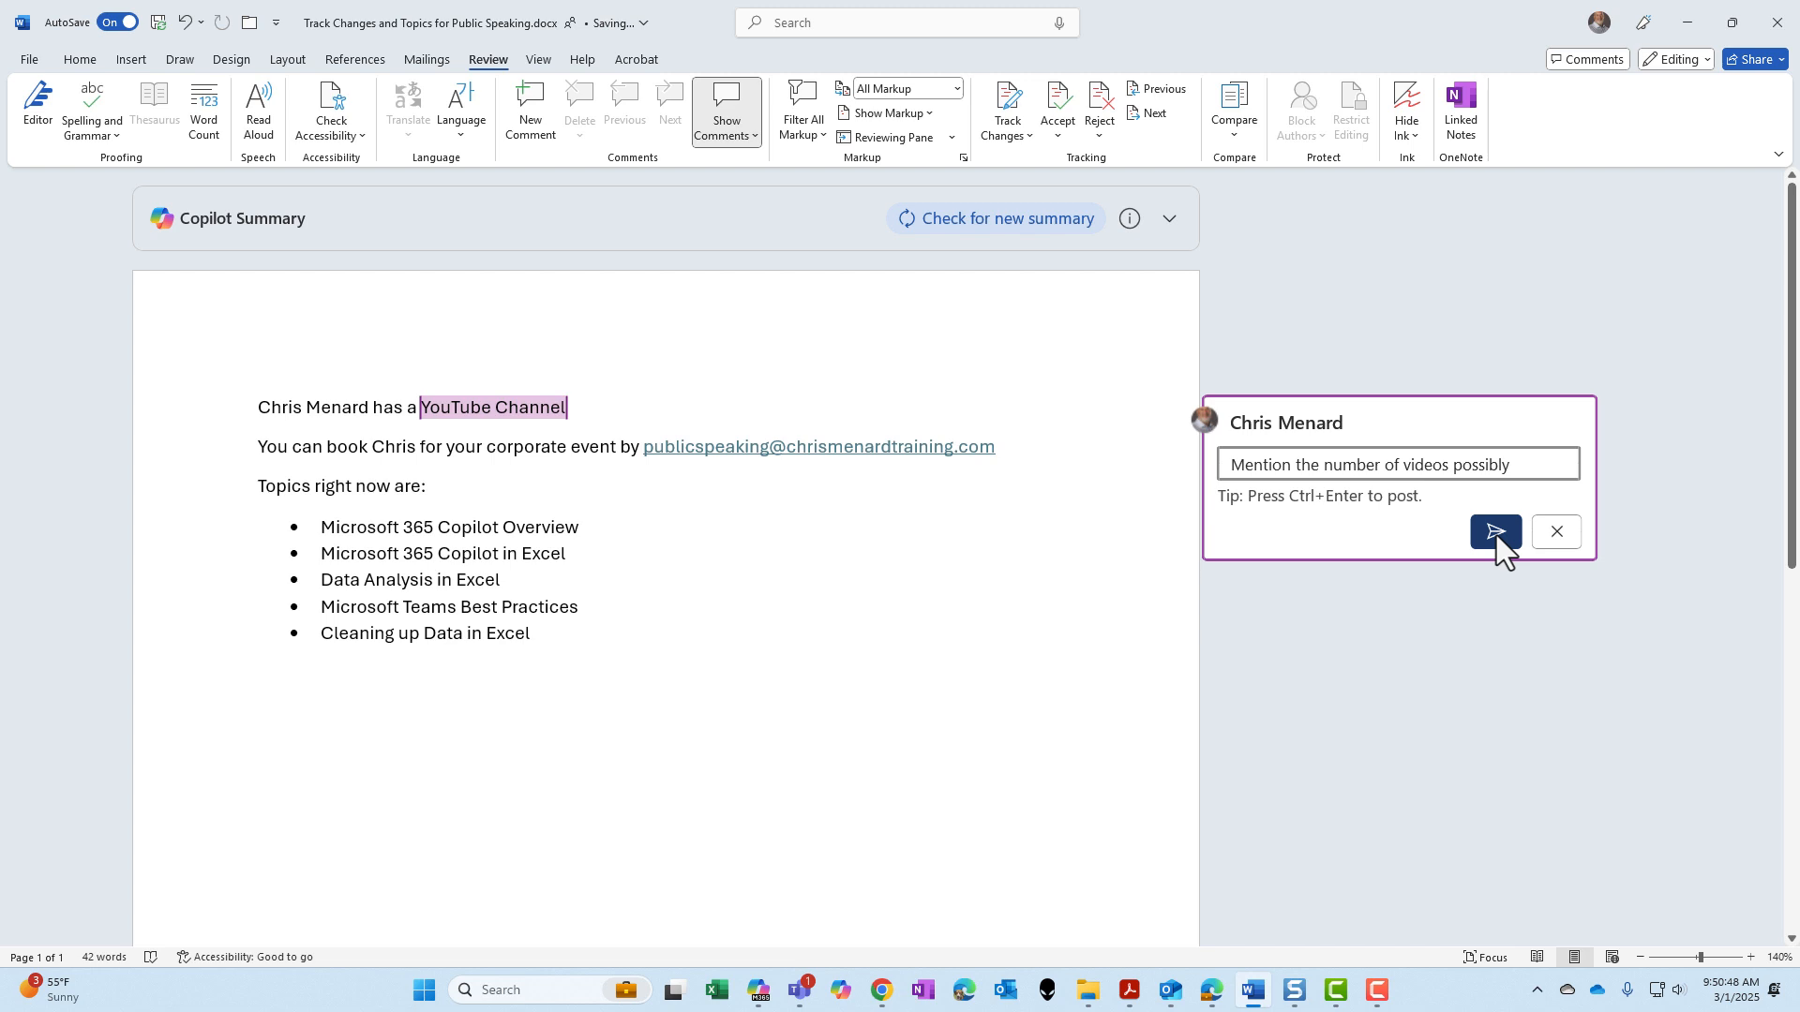
{"action": "left_click", "coordinate": [1494, 532]}
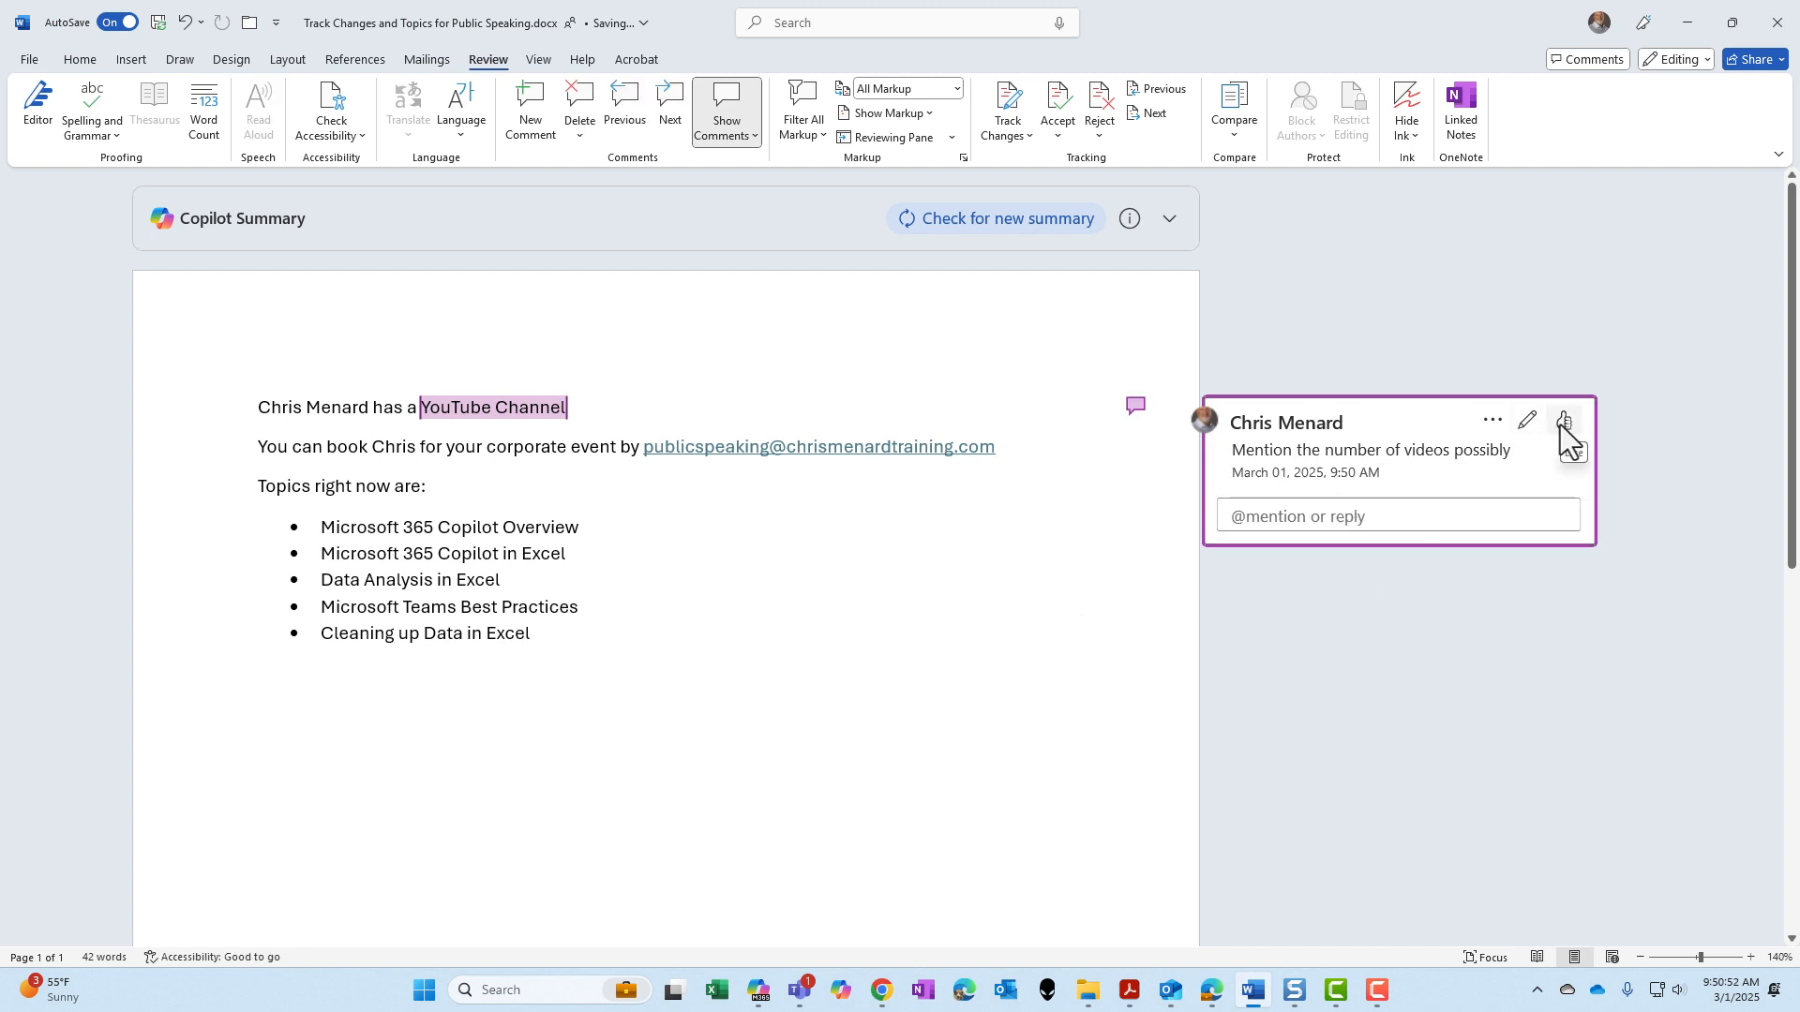
{"action": "left_click", "coordinate": [1527, 419]}
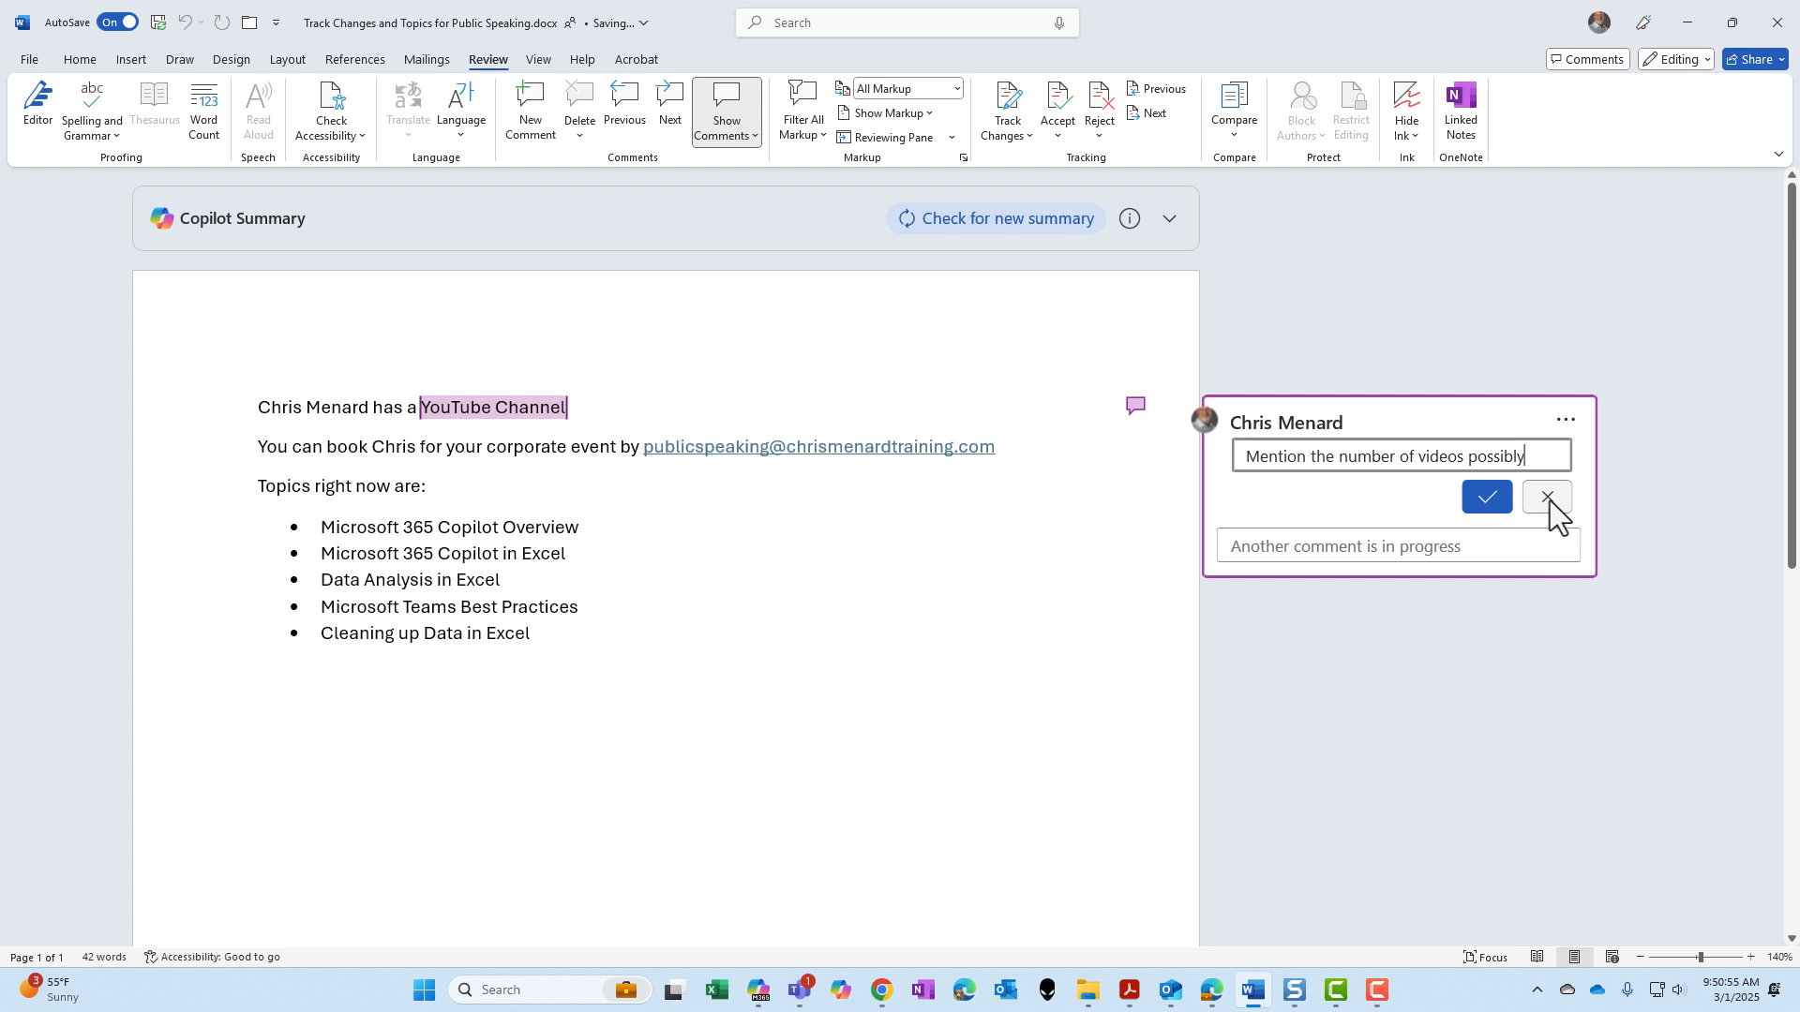
{"action": "left_click", "coordinate": [1491, 419]}
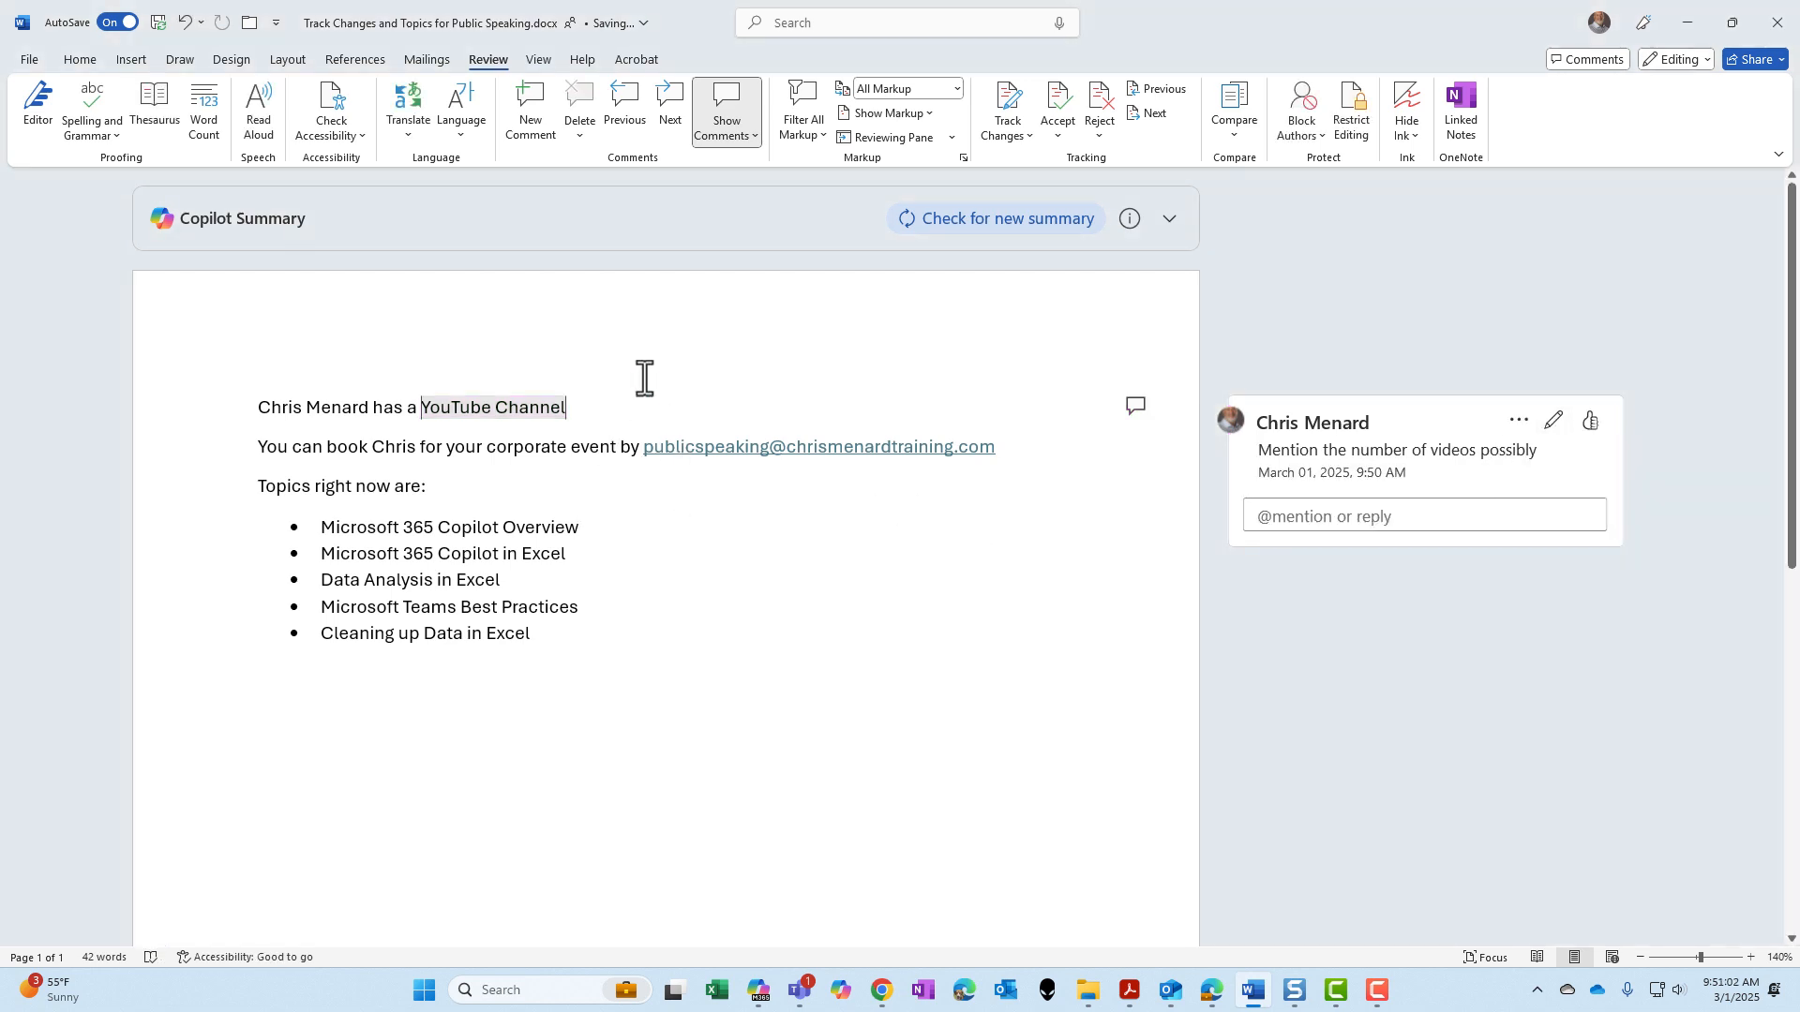
{"action": "mouse_move", "coordinate": [440, 469]}
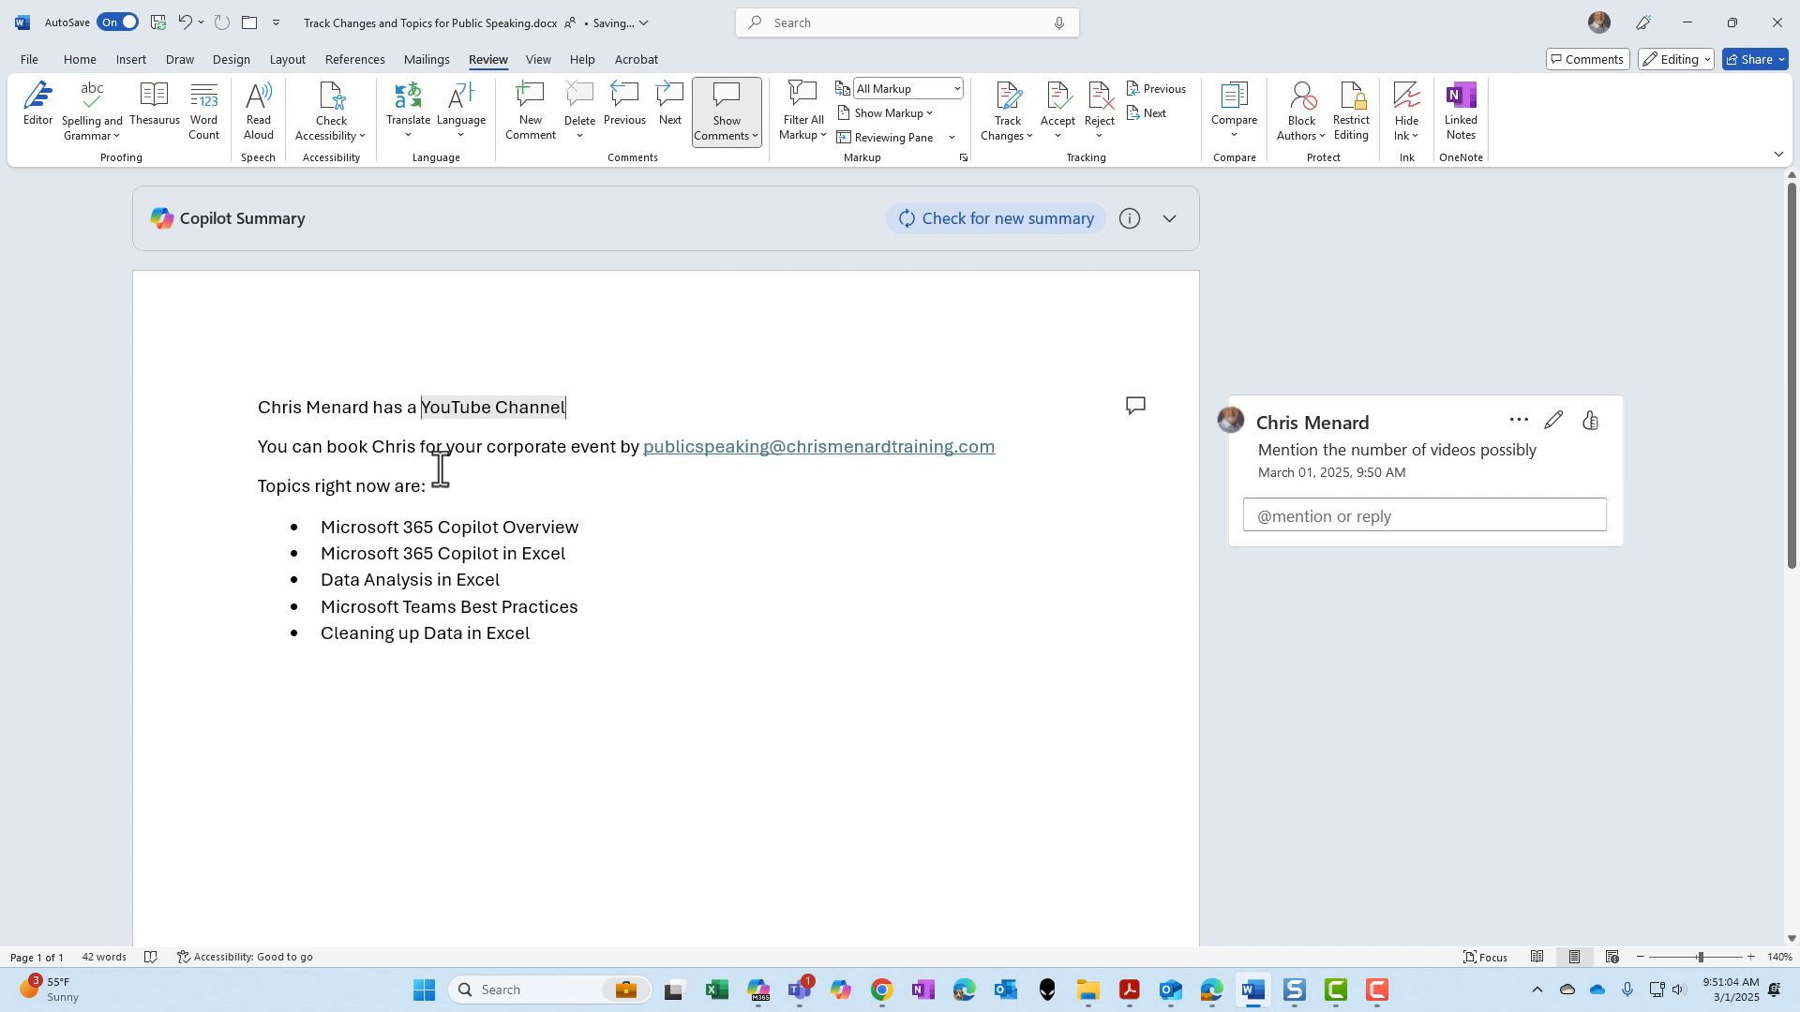
{"action": "mouse_move", "coordinate": [233, 505]}
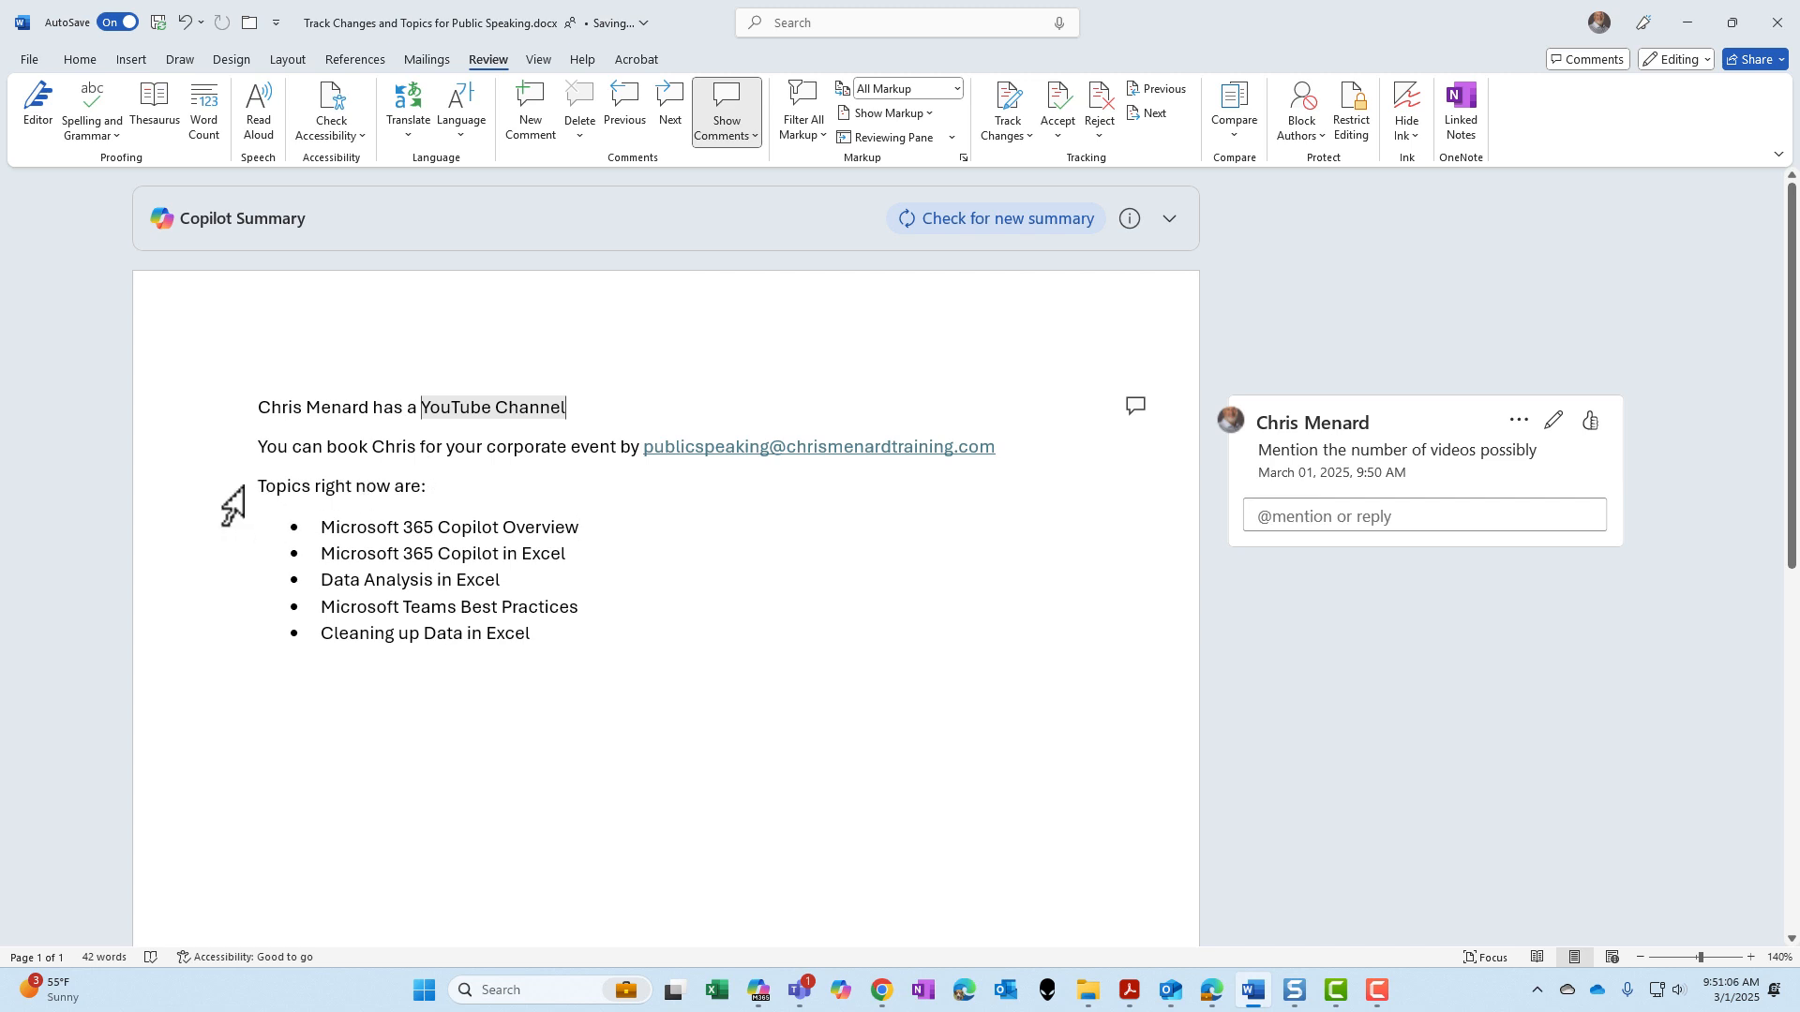
Reply to the YouTube Channel comment thread and delete the comment on the word Excel
{"action": "type", "text": "asfdsadsads"}
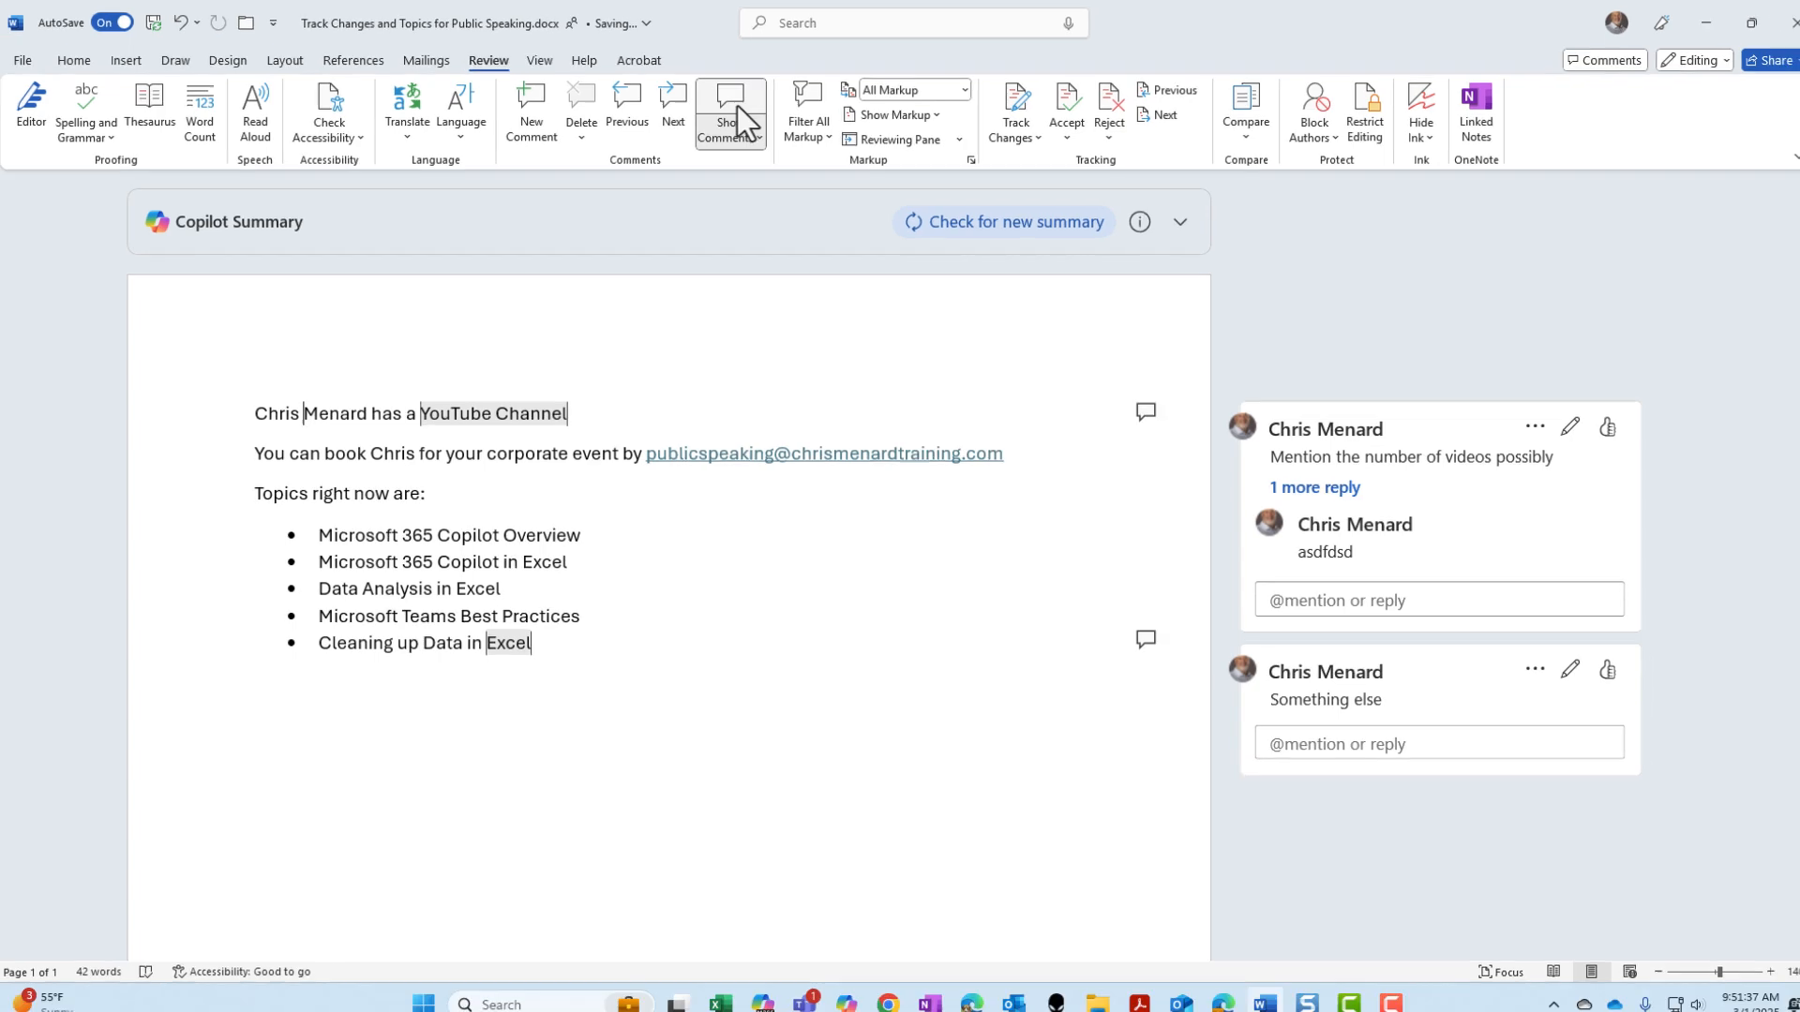
{"action": "left_click", "coordinate": [728, 111]}
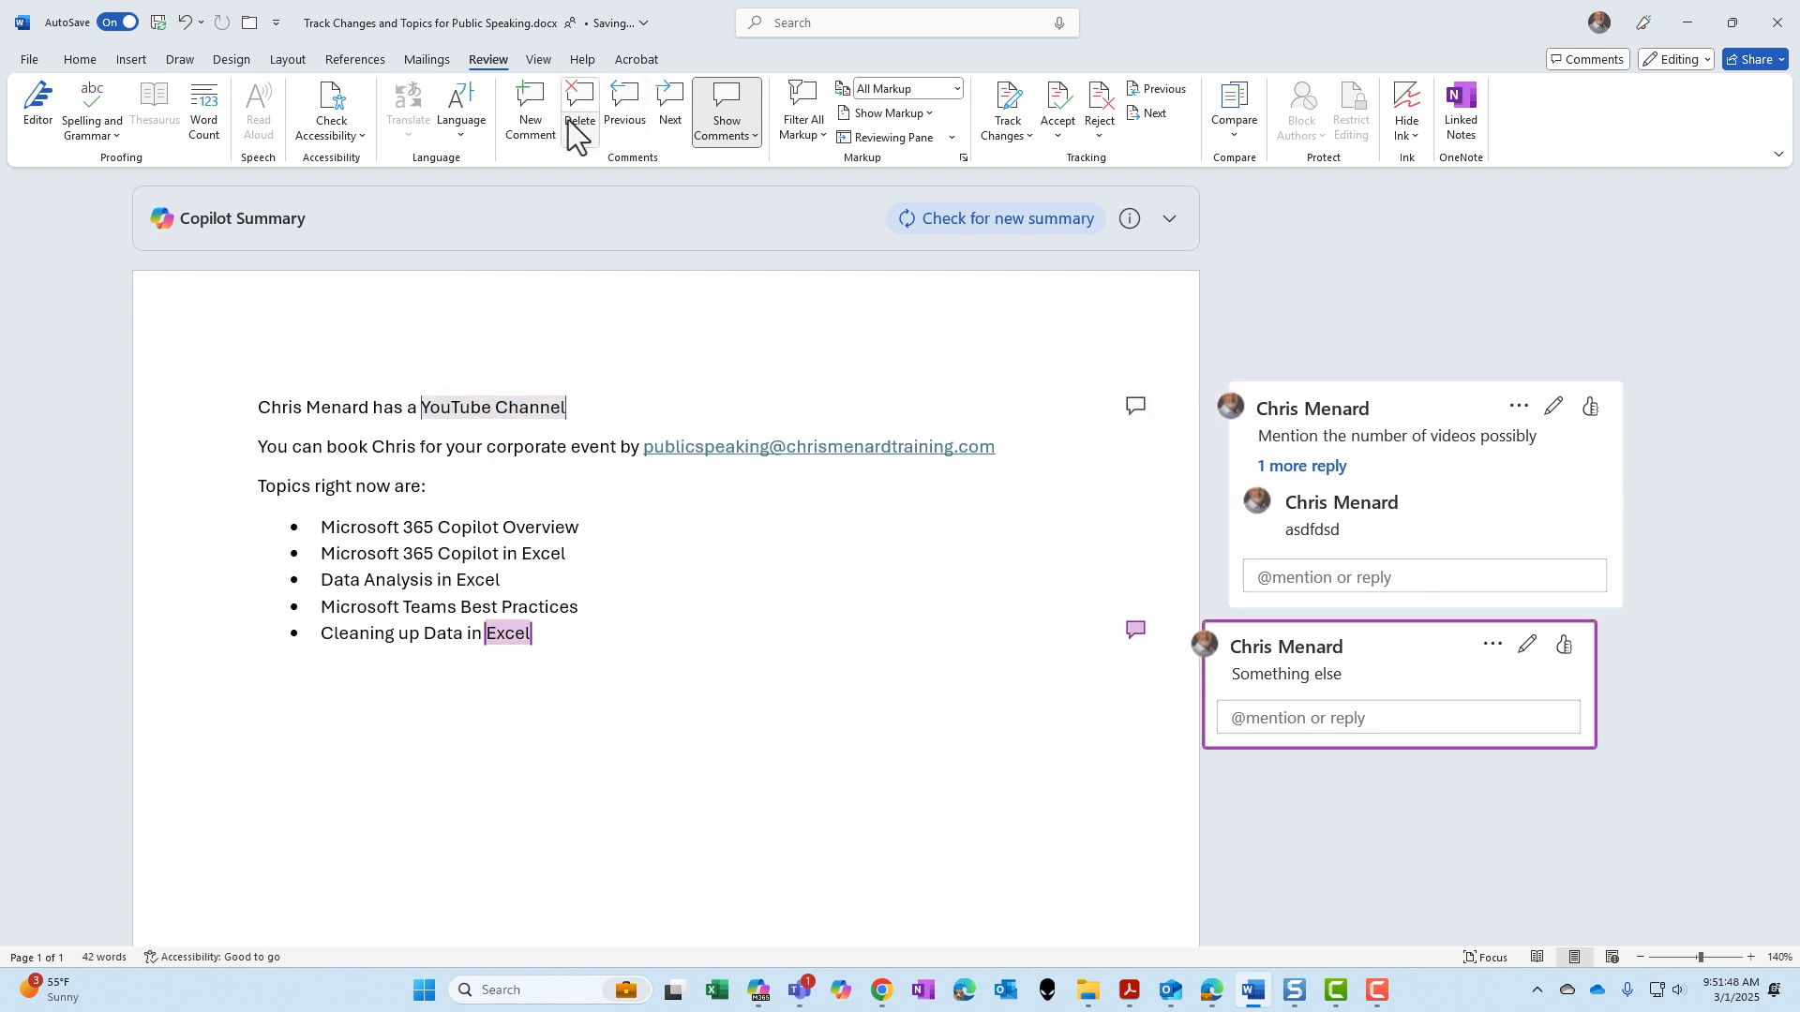
{"action": "left_click", "coordinate": [579, 109]}
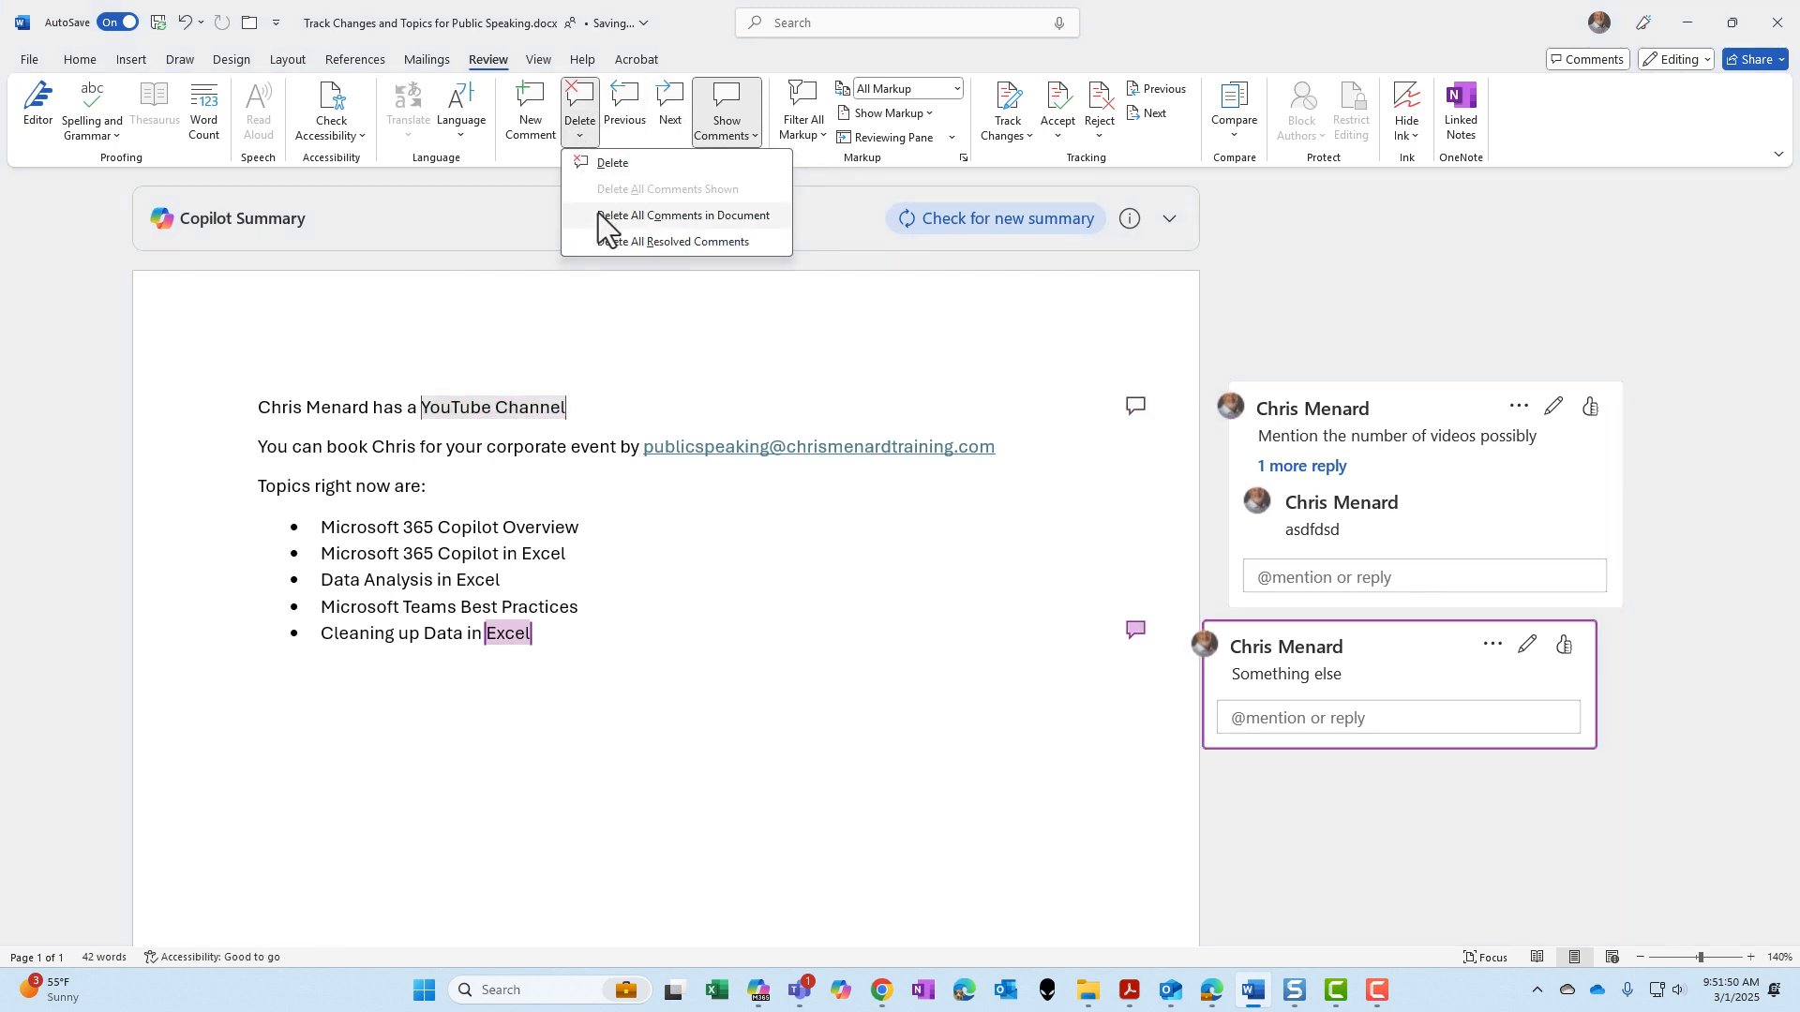
{"action": "left_click", "coordinate": [681, 215]}
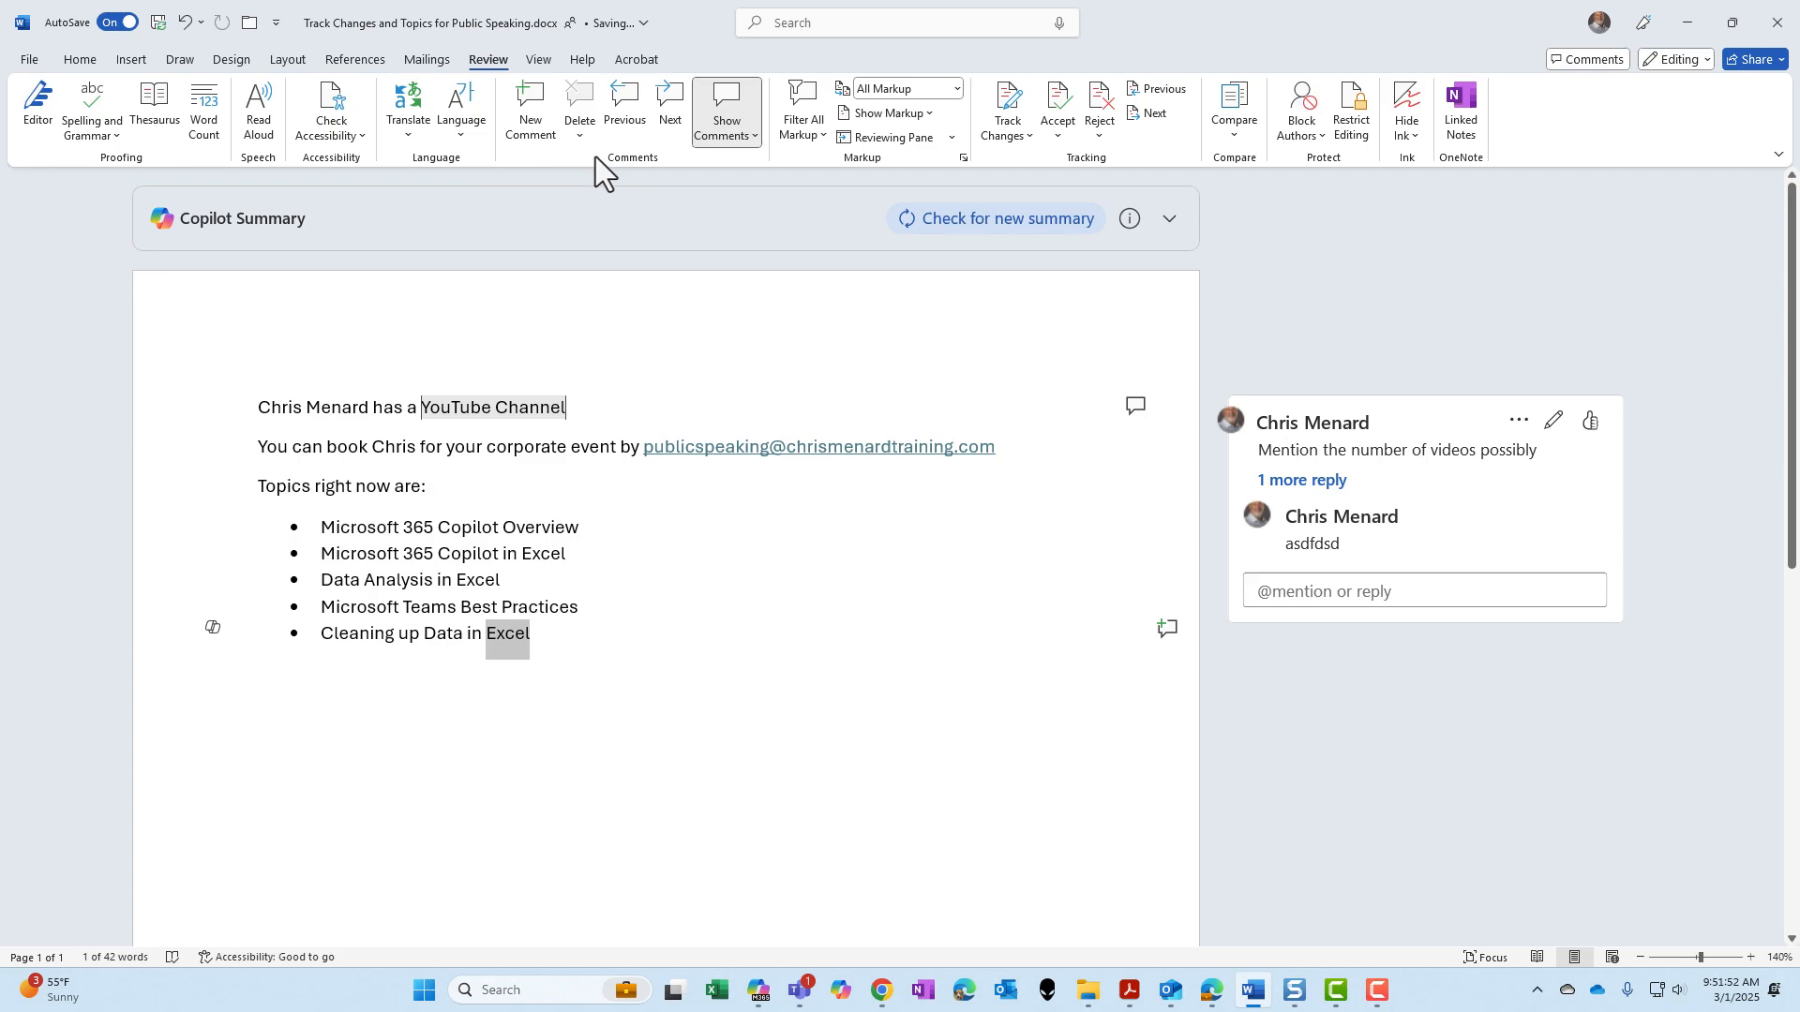